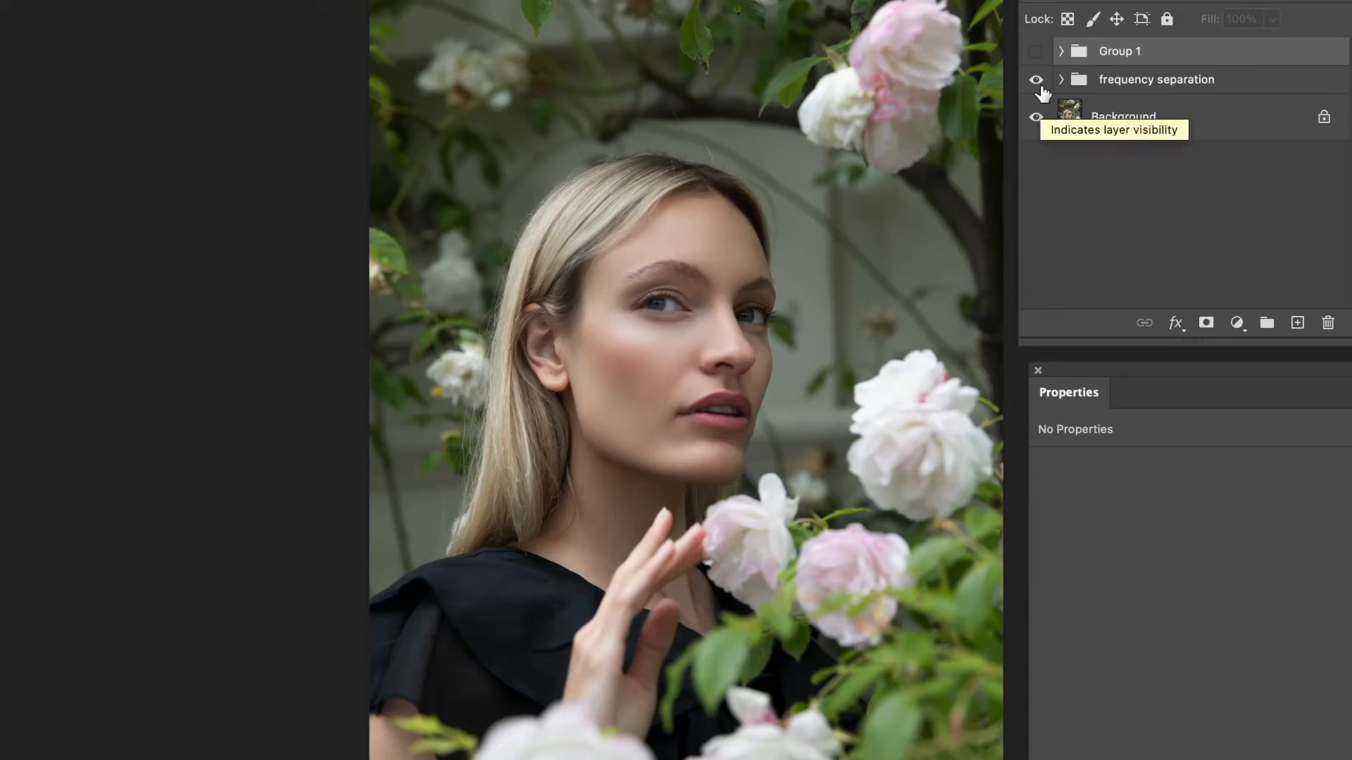
- Toggle the frequency separation group's visibility in the Layers panel
left_click(1036, 51)
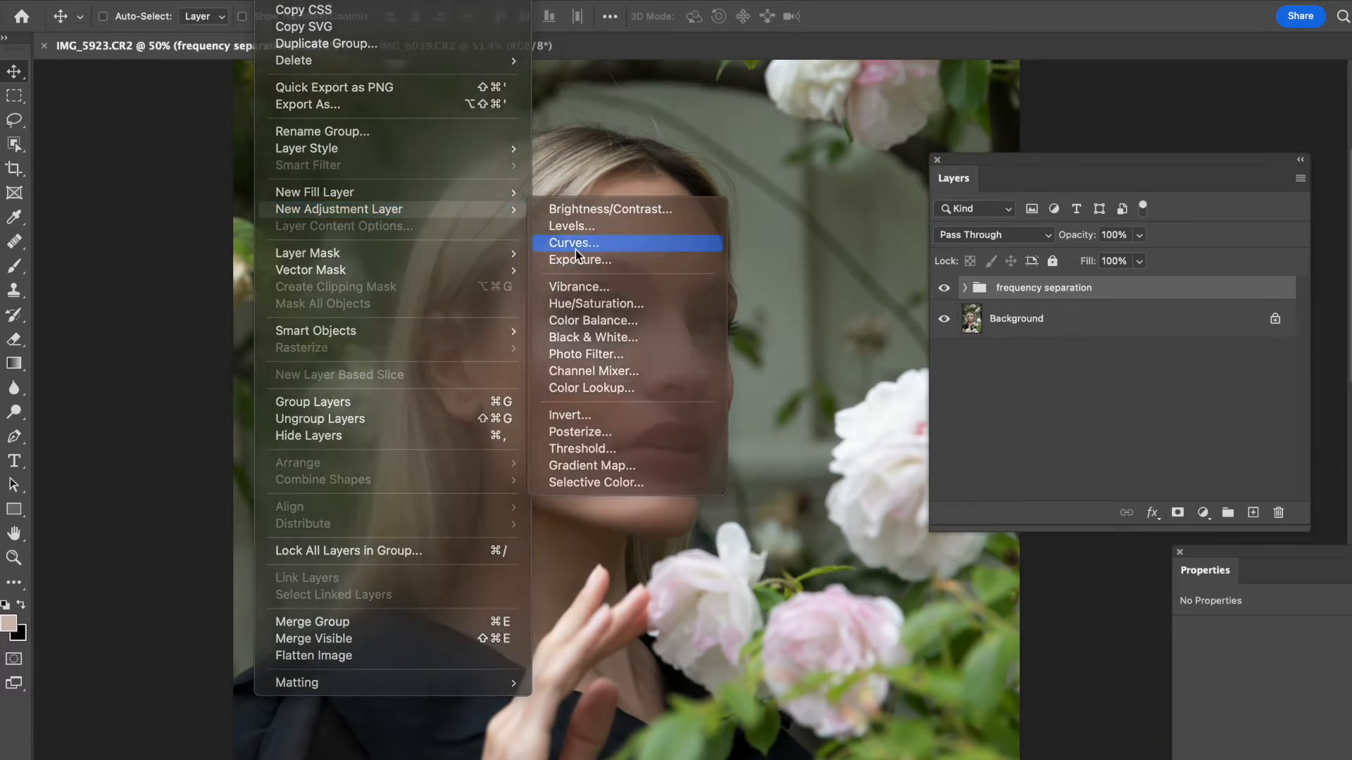
- Add a Curves layer, pulling shadows down and raising the upper midtones
left_click(572, 243)
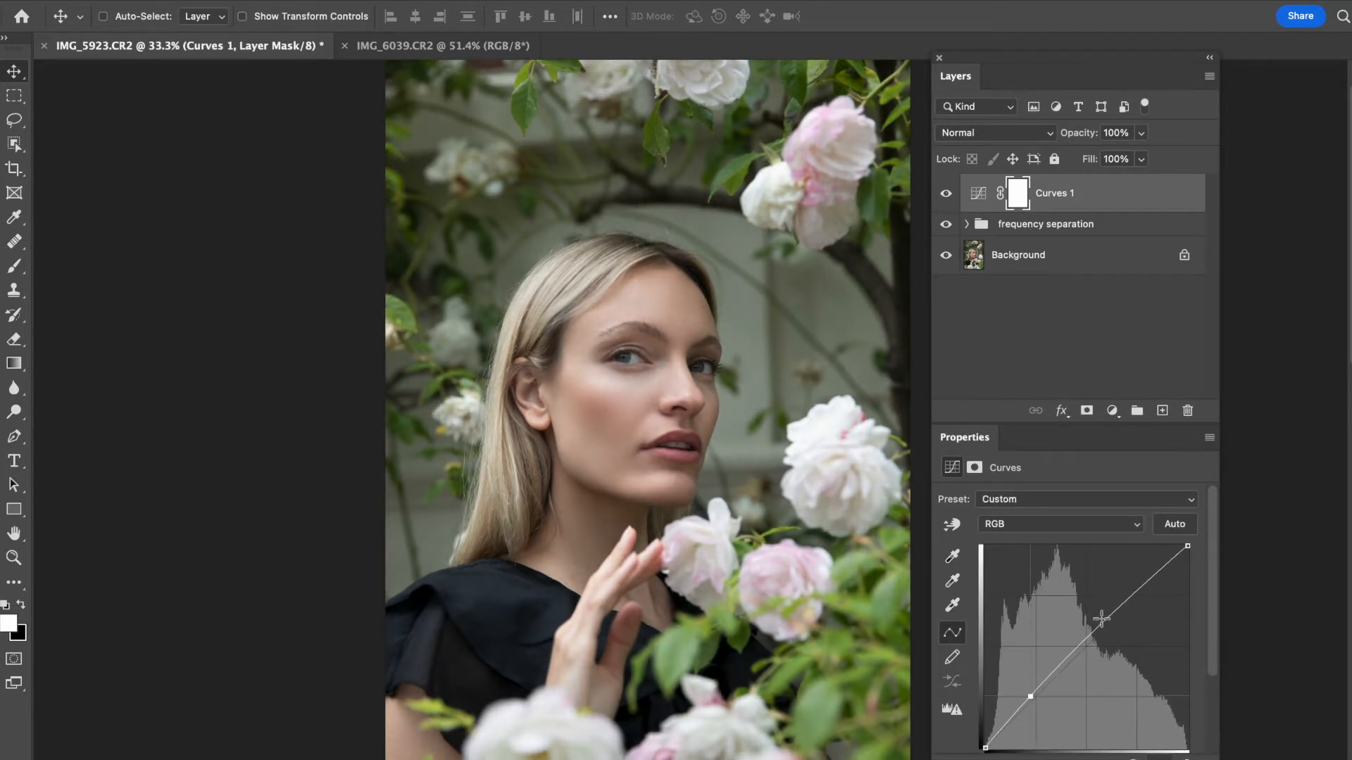
left_click_drag(1099, 619, 1105, 603)
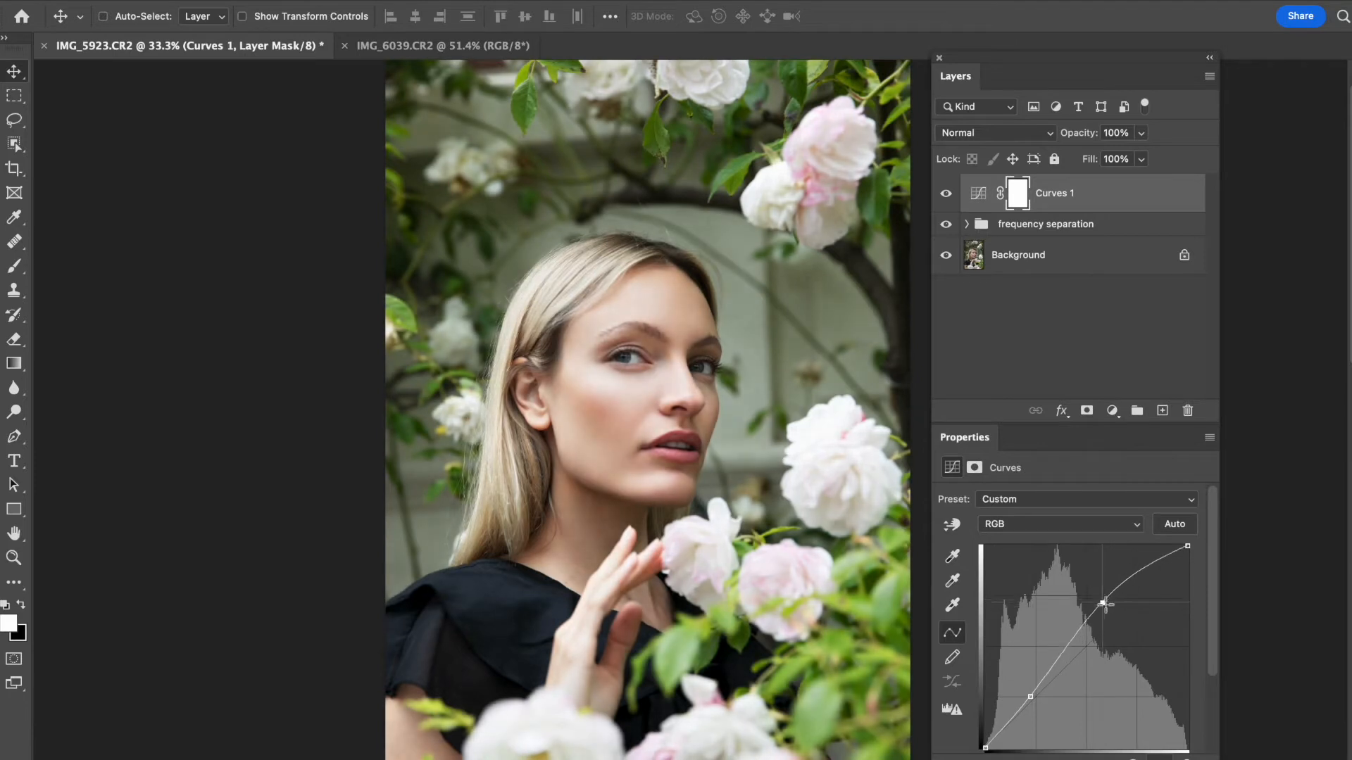
left_click_drag(1106, 603, 1110, 619)
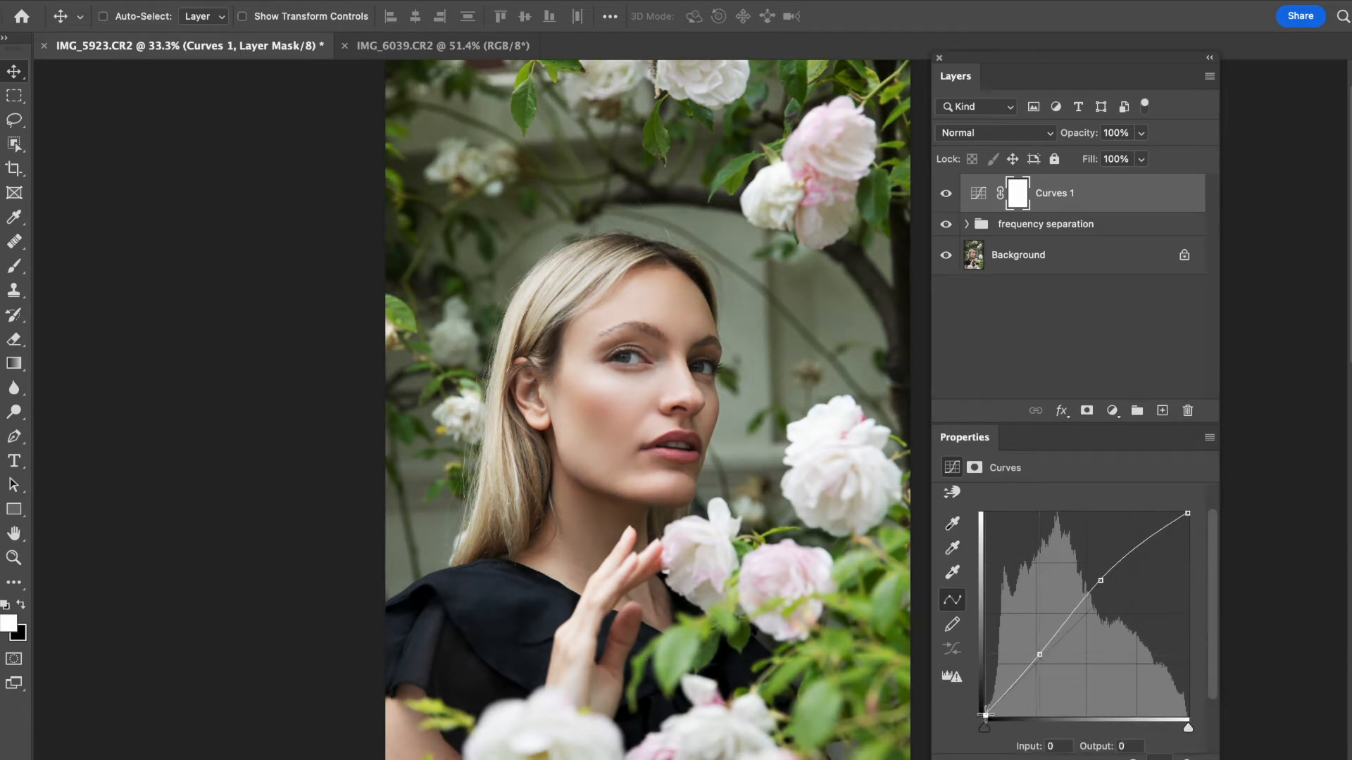
left_click_drag(980, 714, 999, 690)
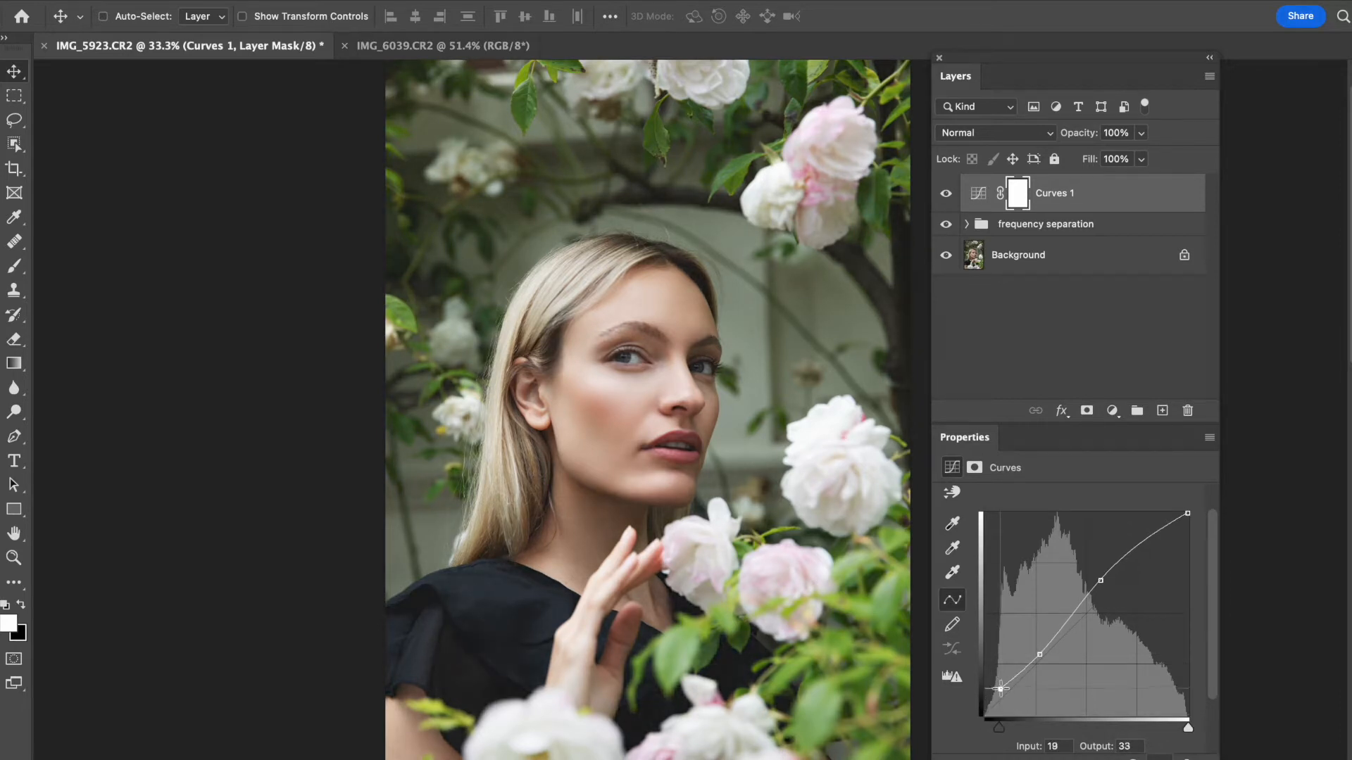
left_click_drag(1000, 690, 1000, 682)
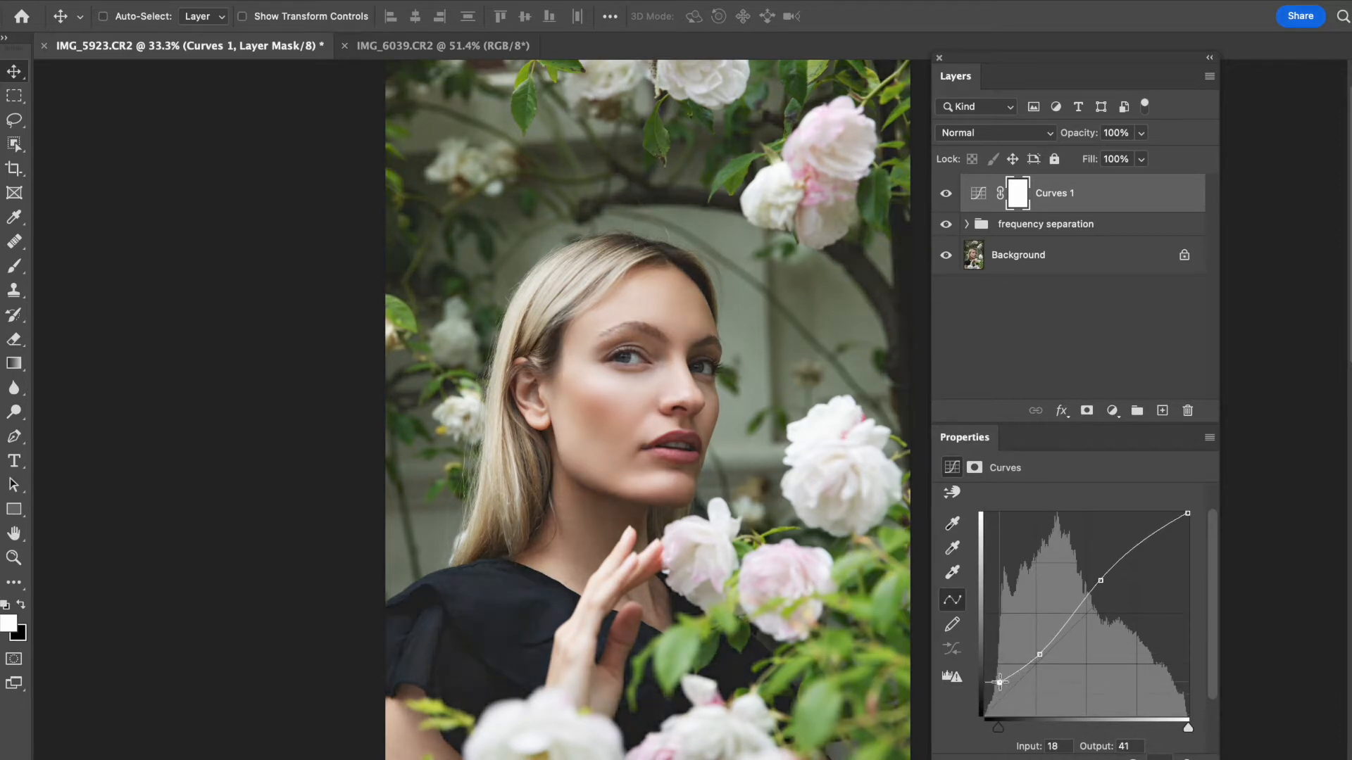
- Refine the shadow and midtone curve points, toggling the layer to compare
left_click_drag(999, 681, 1009, 707)
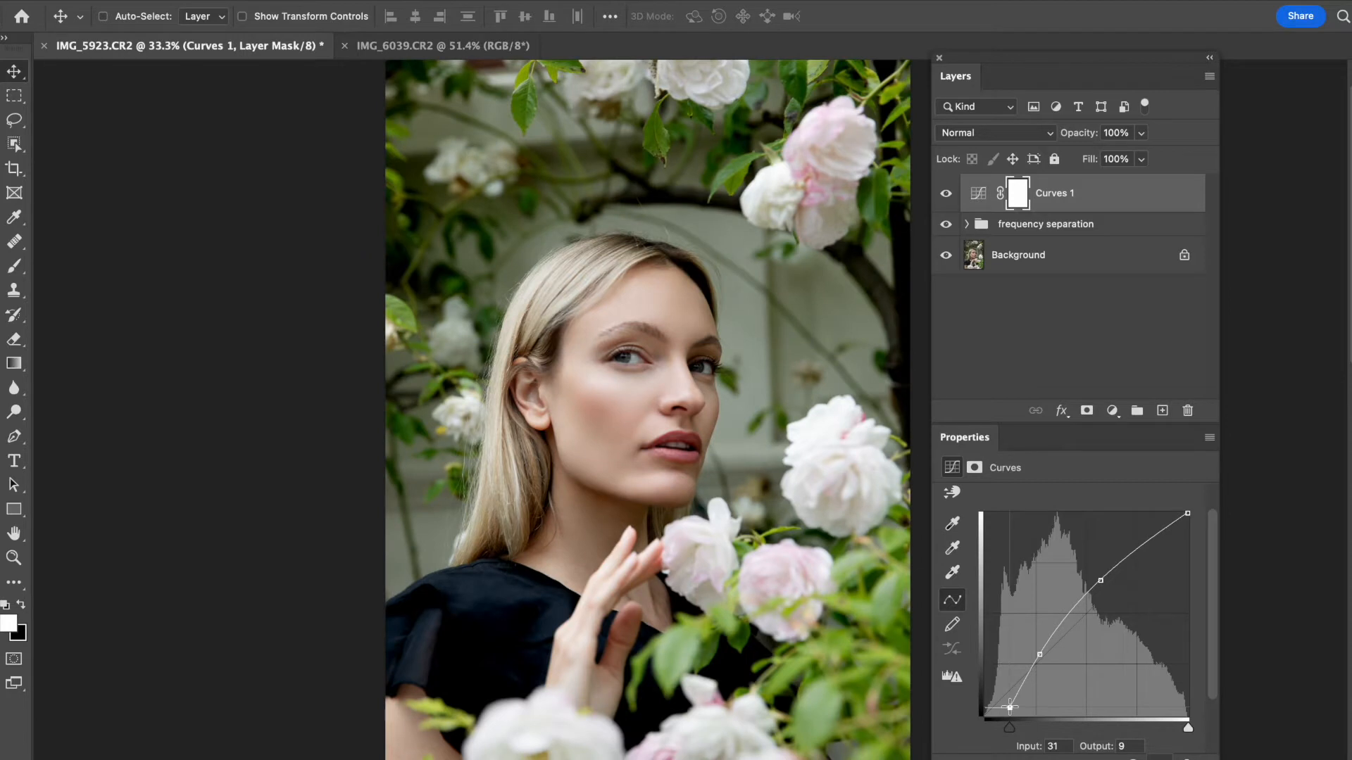
left_click_drag(1009, 707, 998, 698)
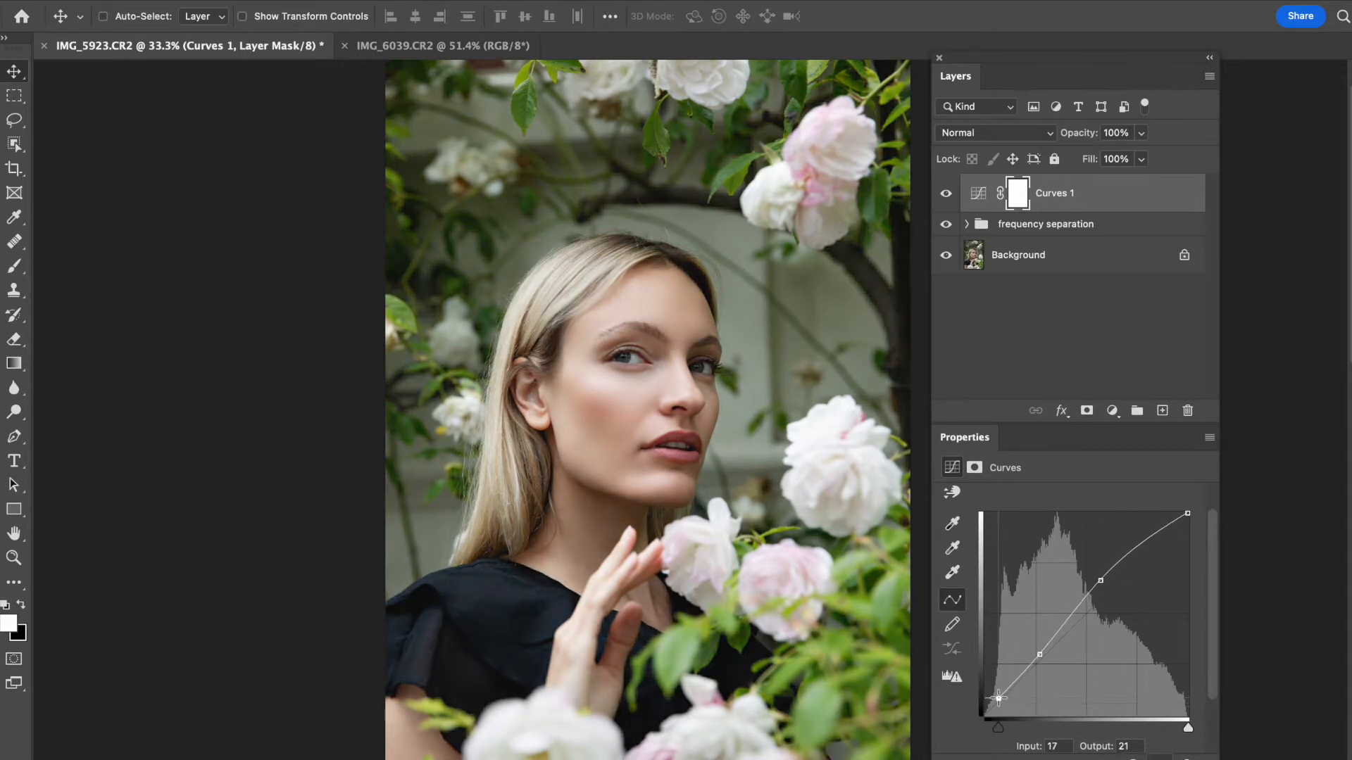
left_click_drag(998, 699, 998, 702)
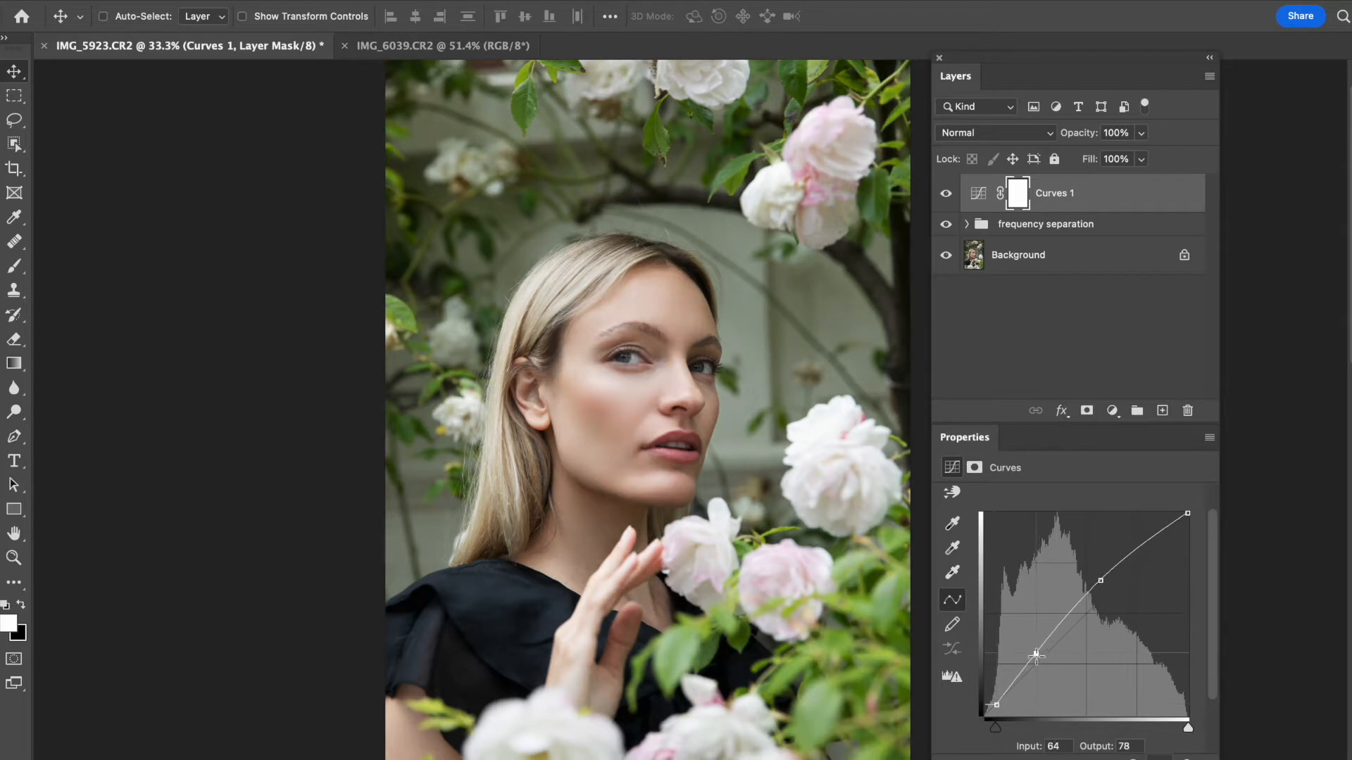
left_click_drag(1037, 653, 1037, 655)
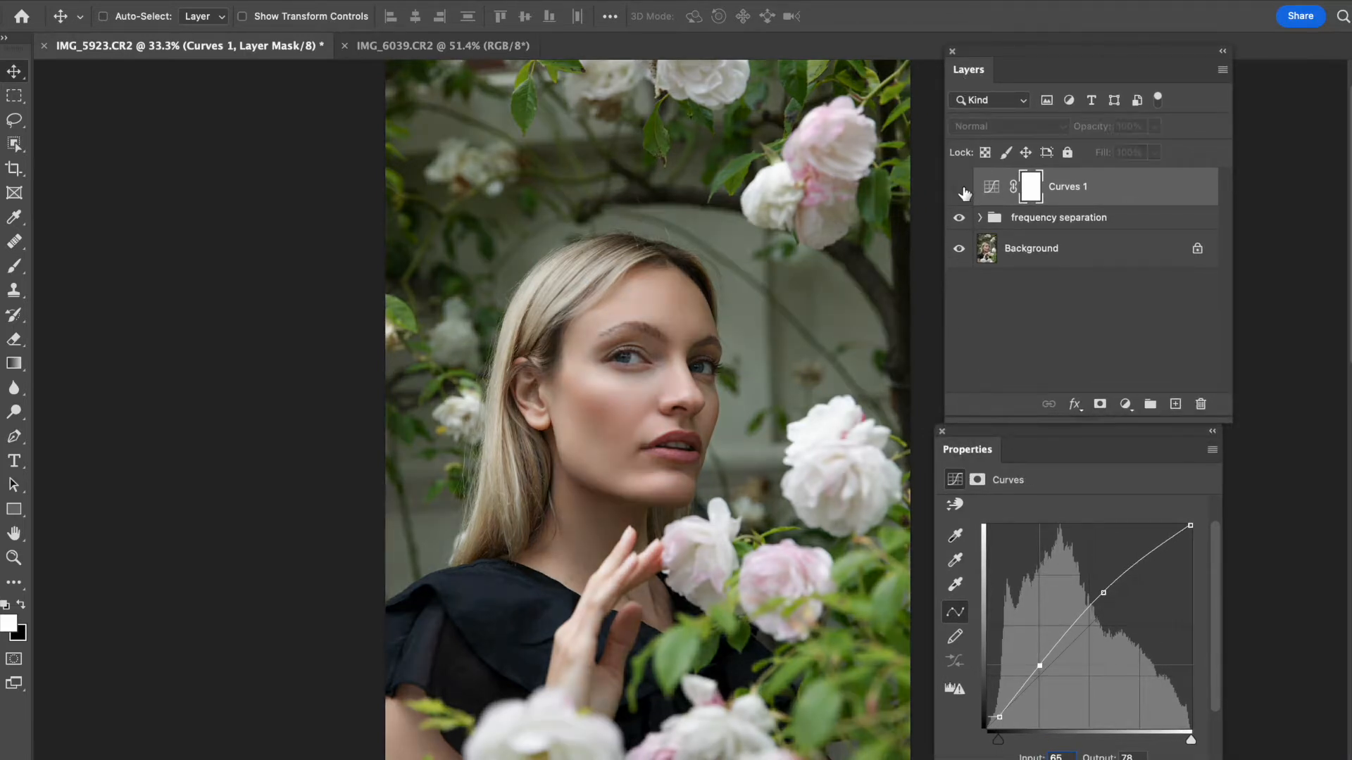
left_click(957, 187)
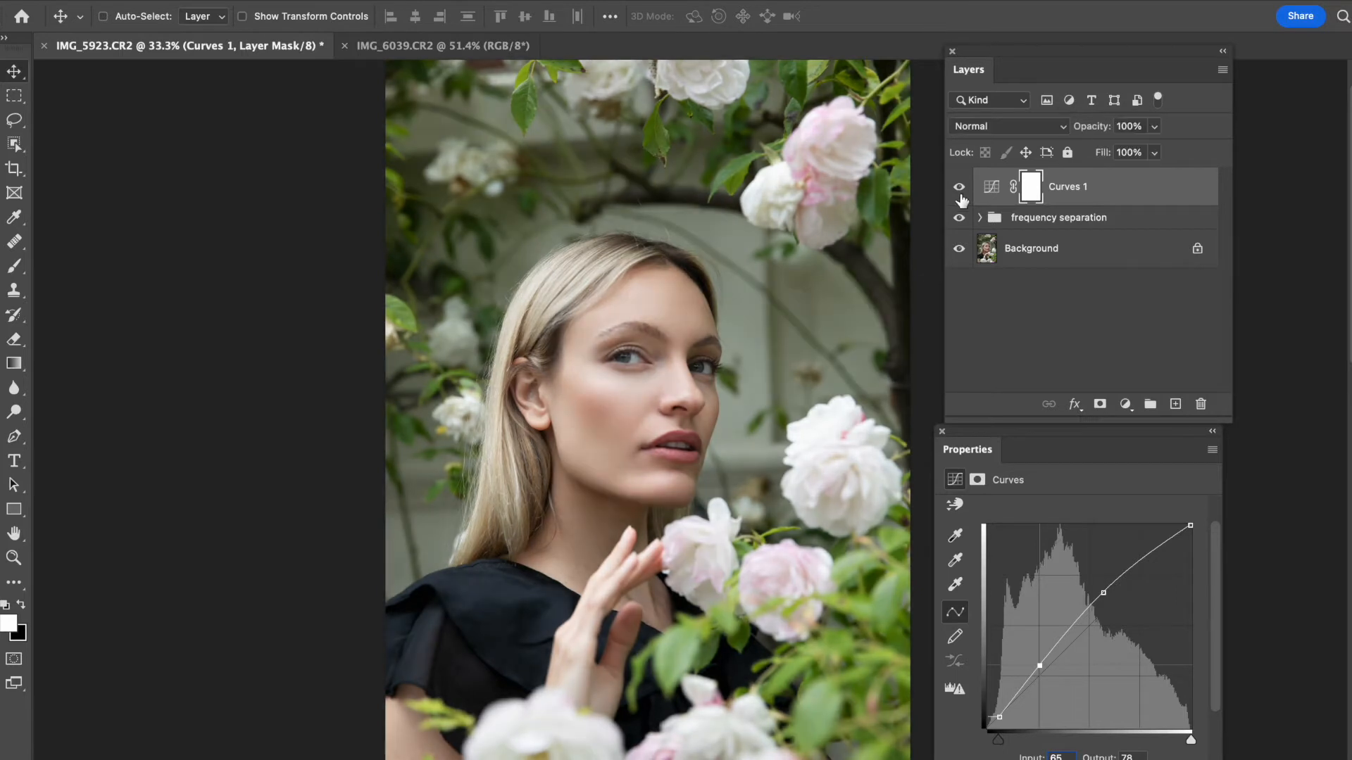
left_click_drag(1103, 593, 1099, 593)
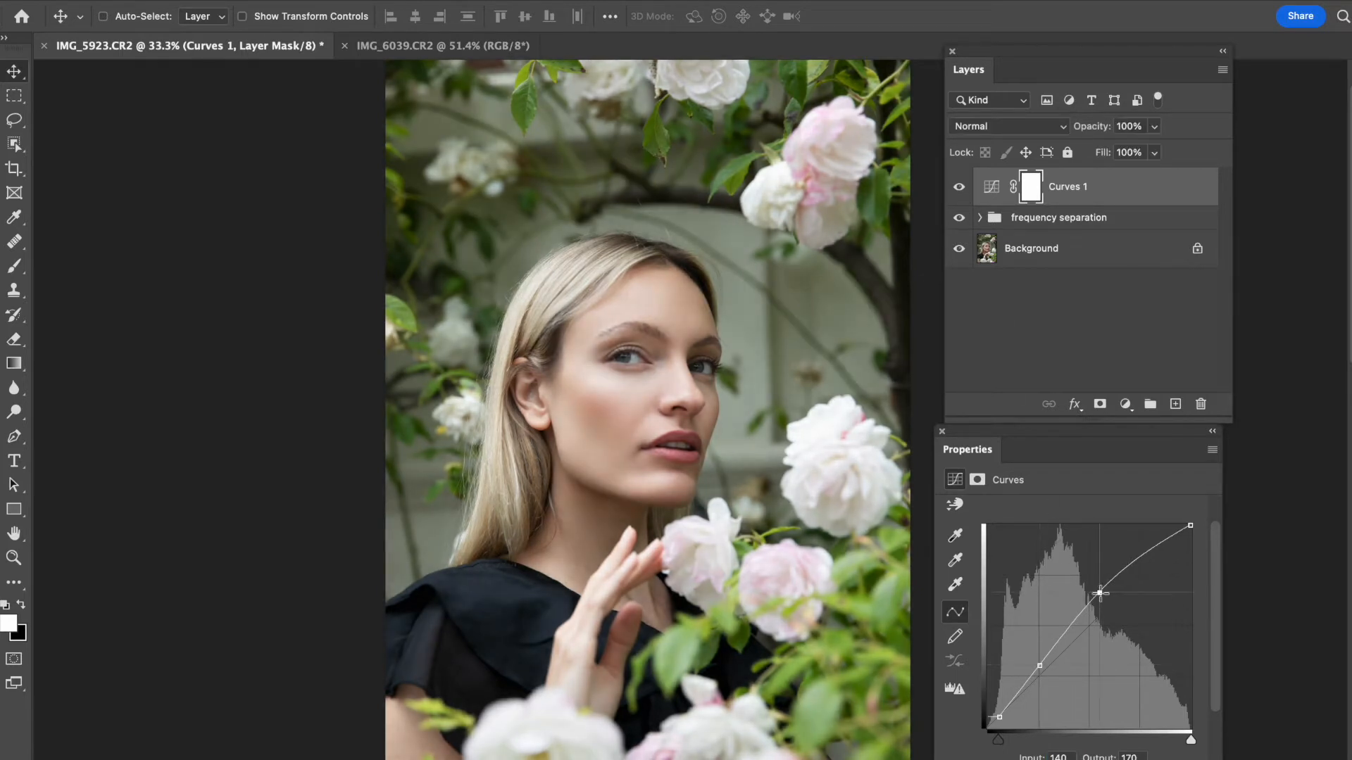
left_click_drag(1099, 592, 1097, 593)
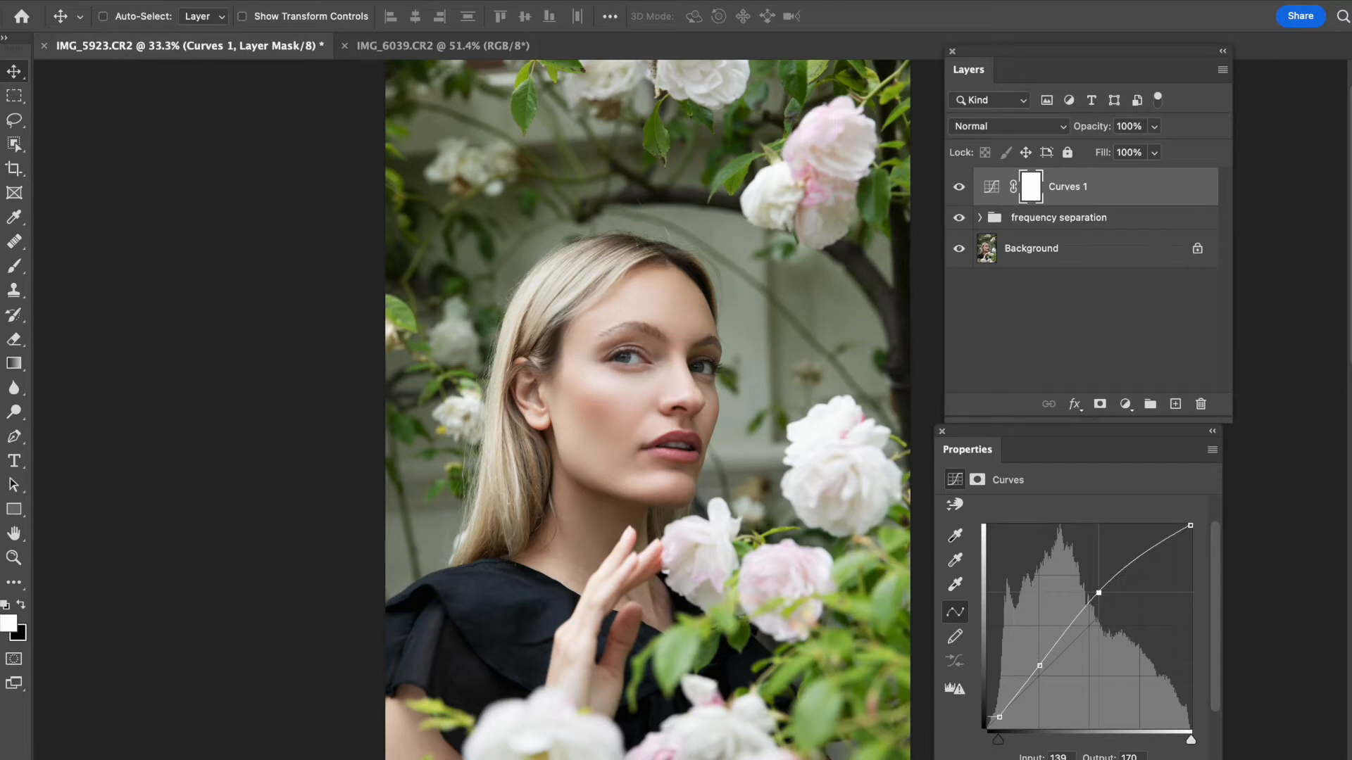
- Add a Selective Color adjustment layer targeting the Yellows
right_click(1067, 186)
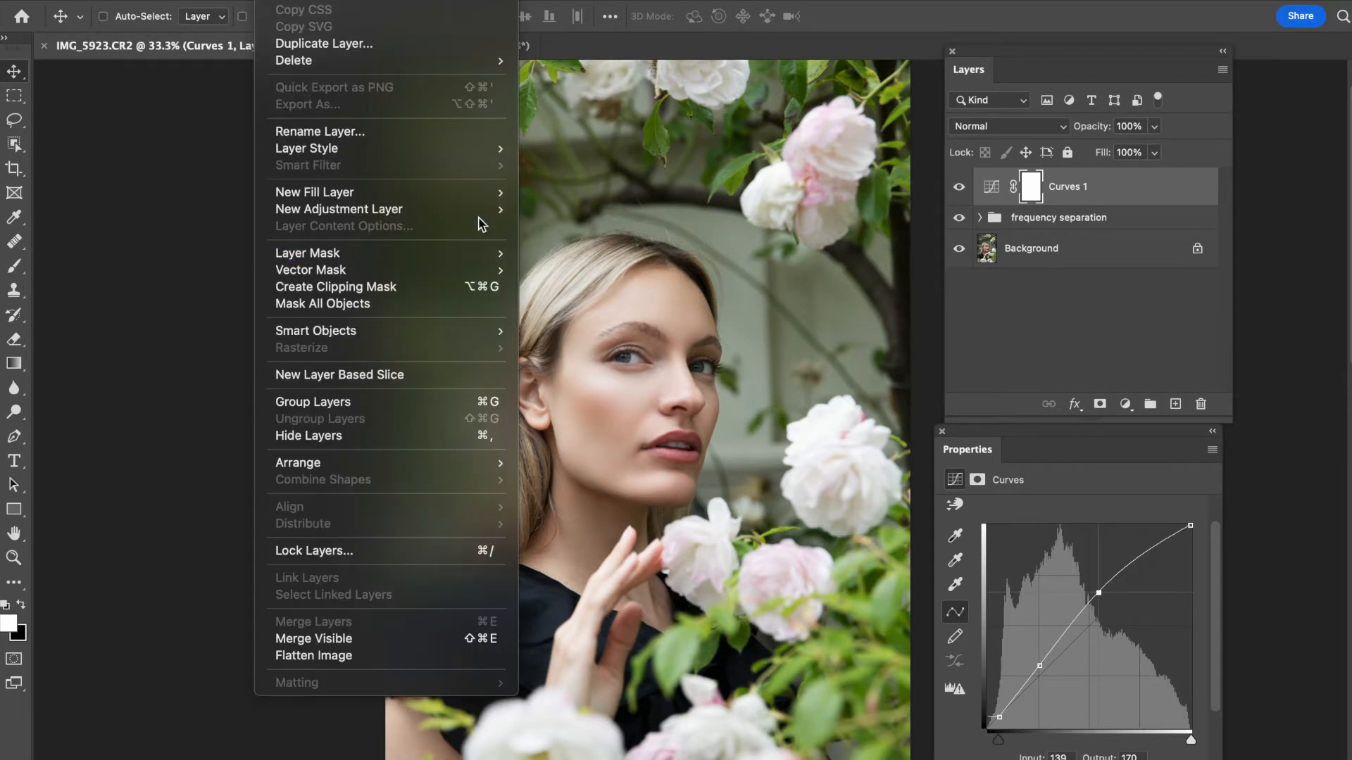
mouse_move(339, 208)
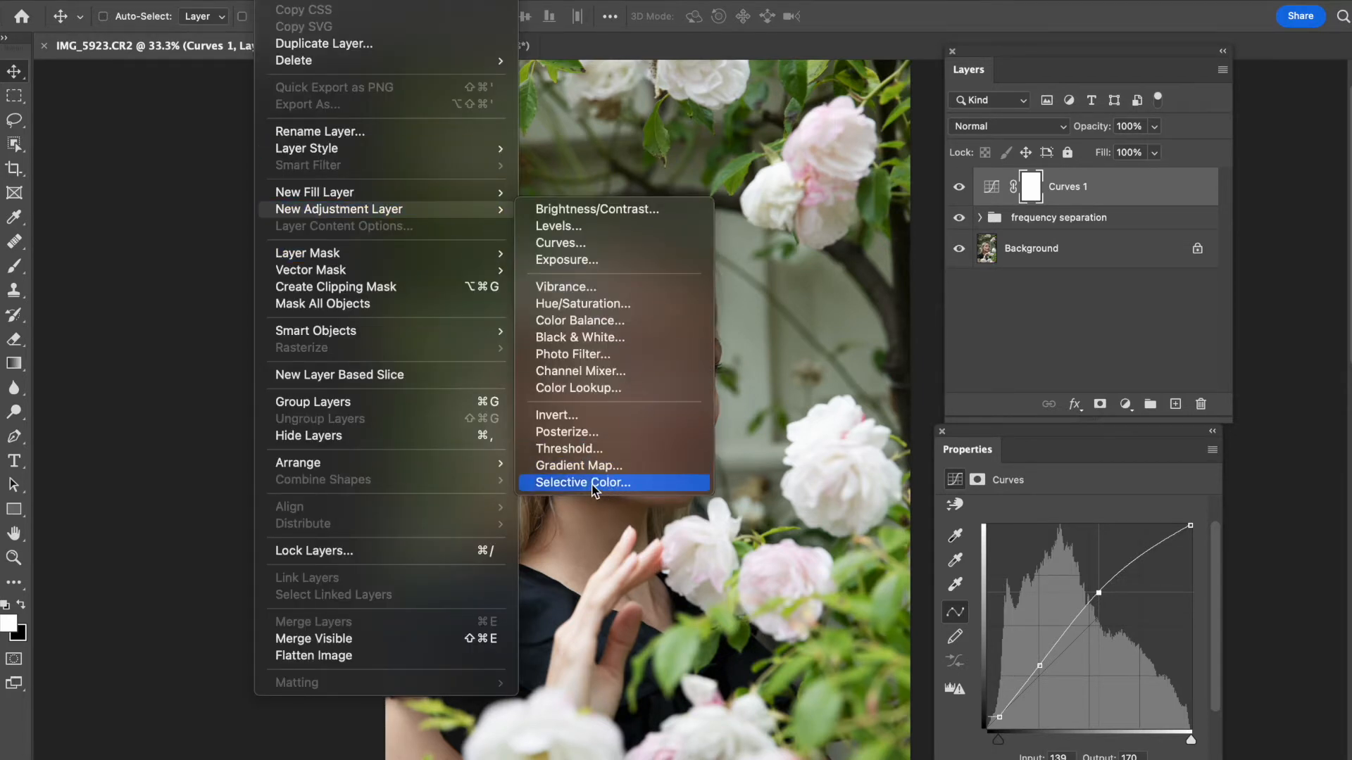
left_click(583, 483)
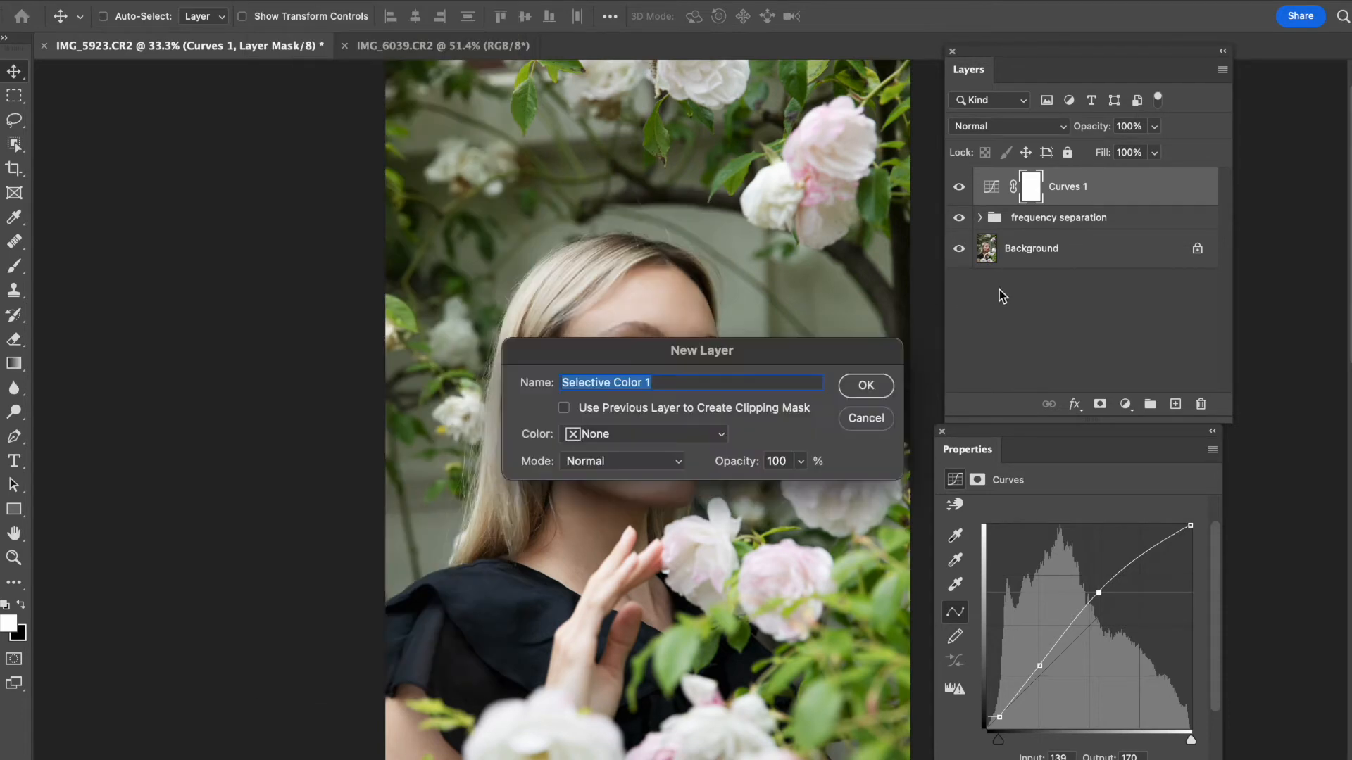
left_click(863, 385)
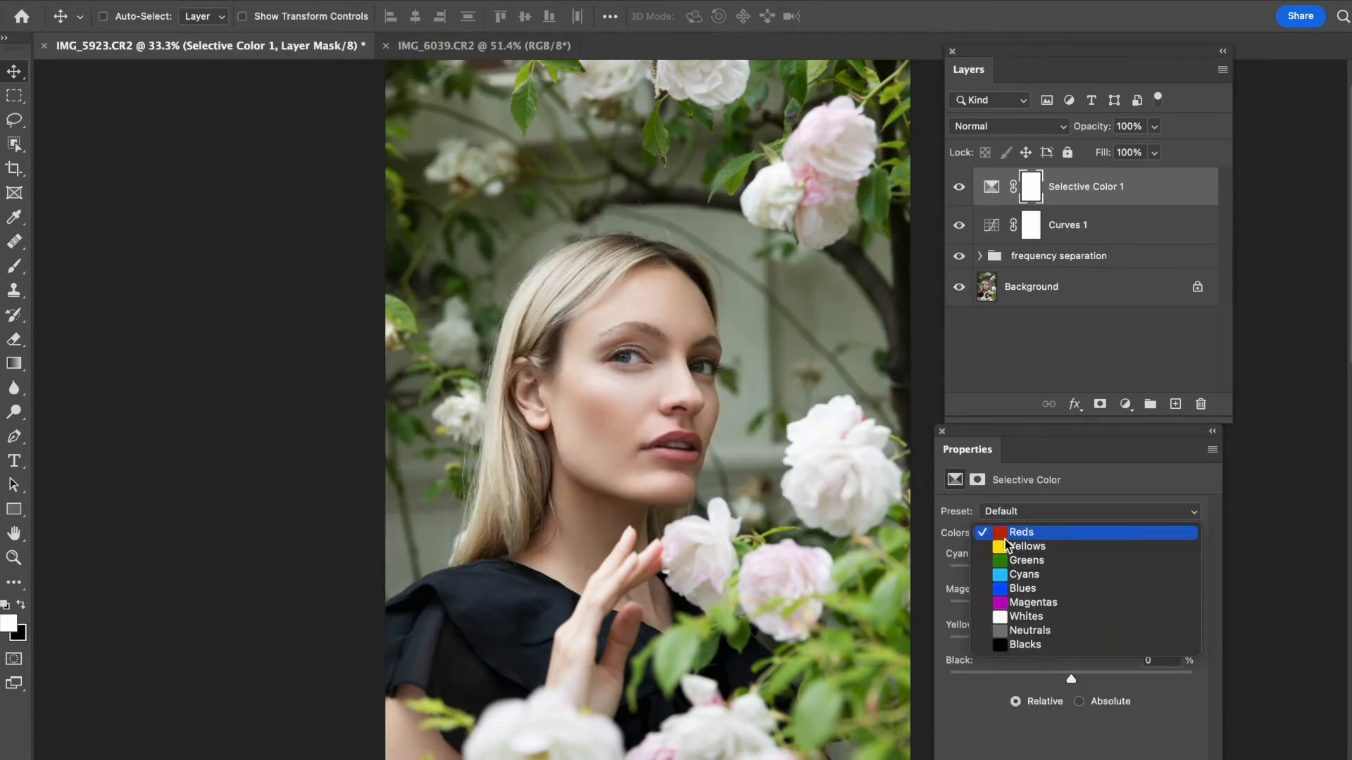
left_click(1027, 545)
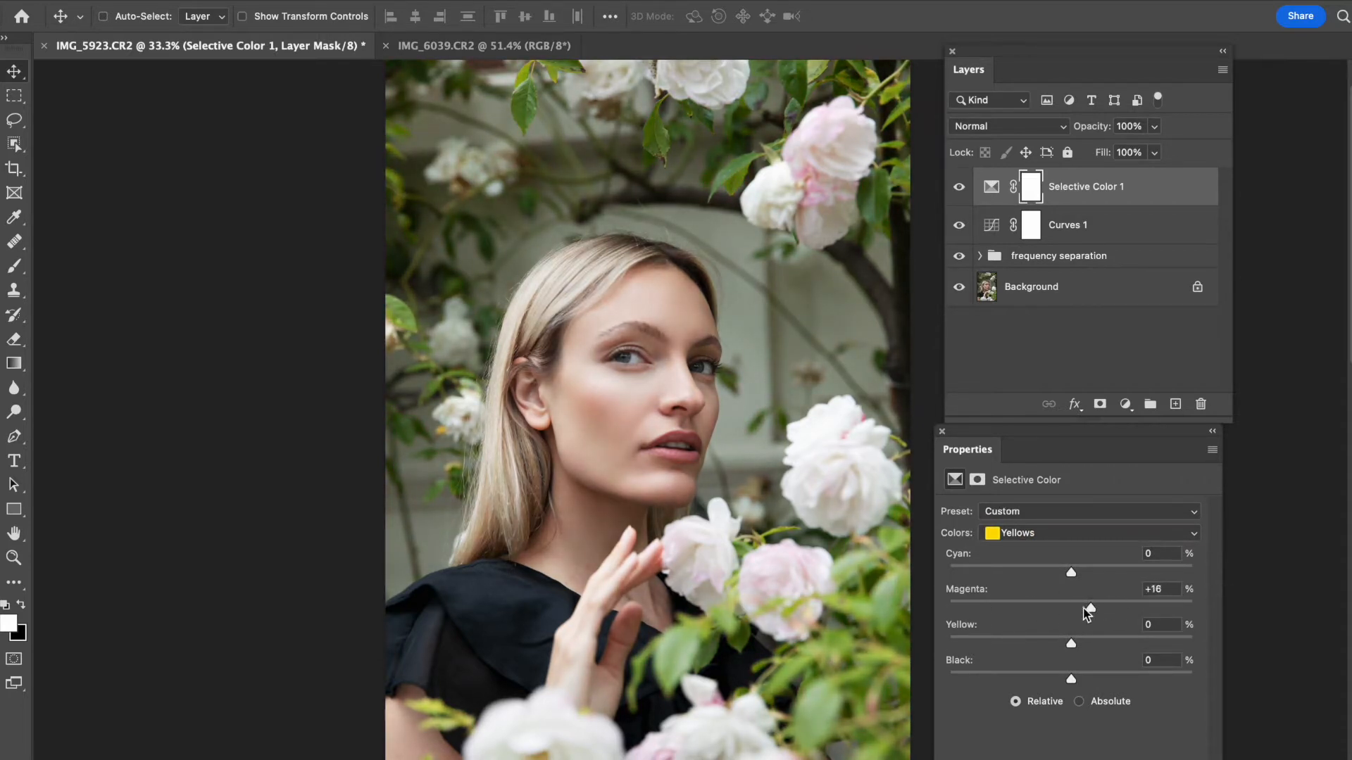
- Lower Magenta to -3 in the Yellows and sweep the Yellow slider
left_click_drag(1071, 642, 1160, 643)
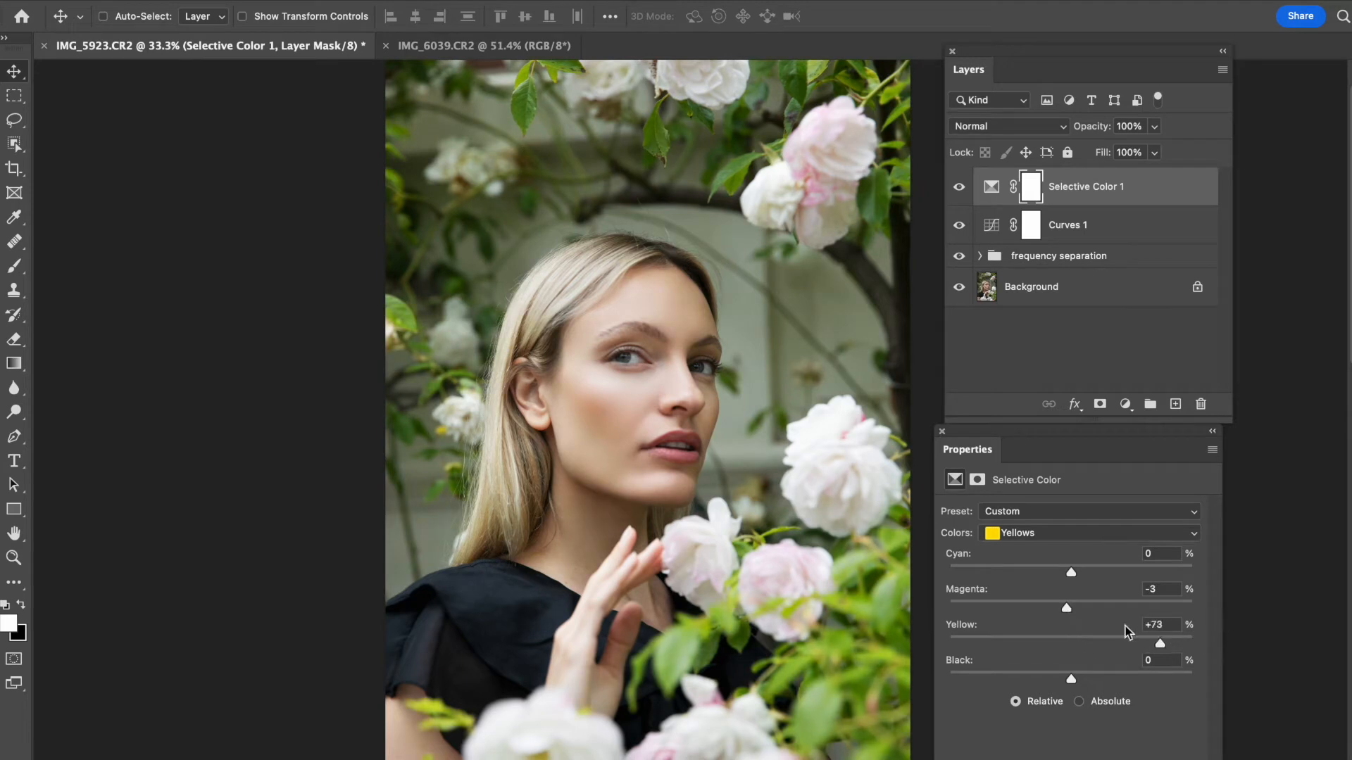
left_click_drag(1159, 644, 949, 644)
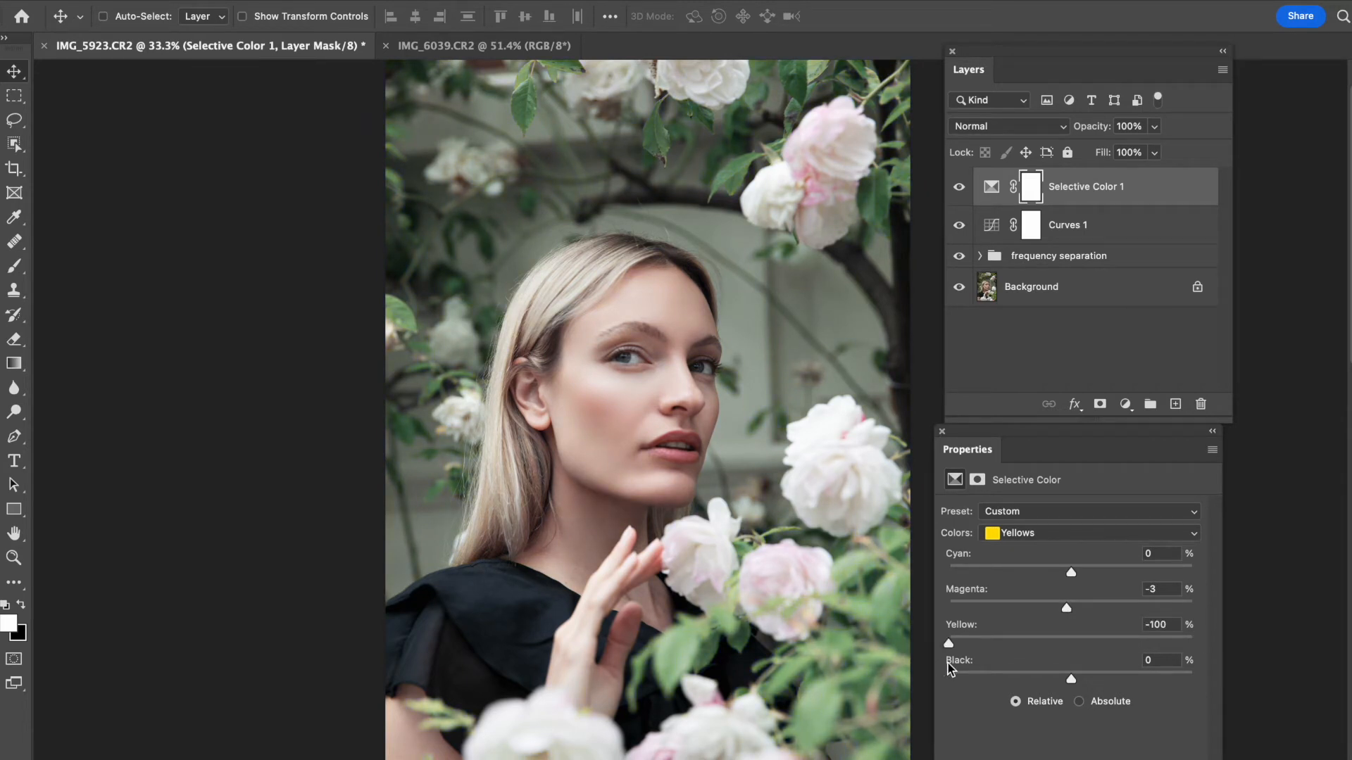
left_click_drag(948, 642, 1017, 642)
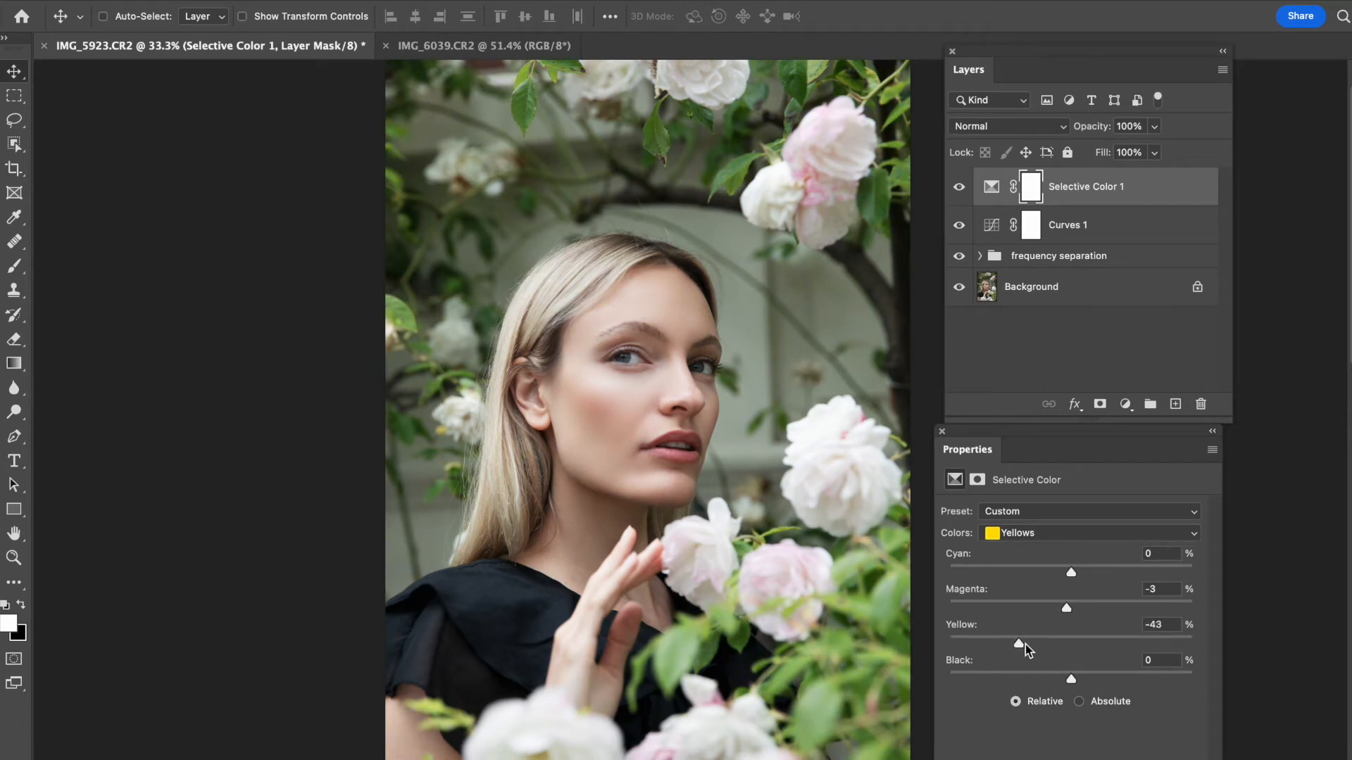
left_click_drag(1017, 642, 953, 643)
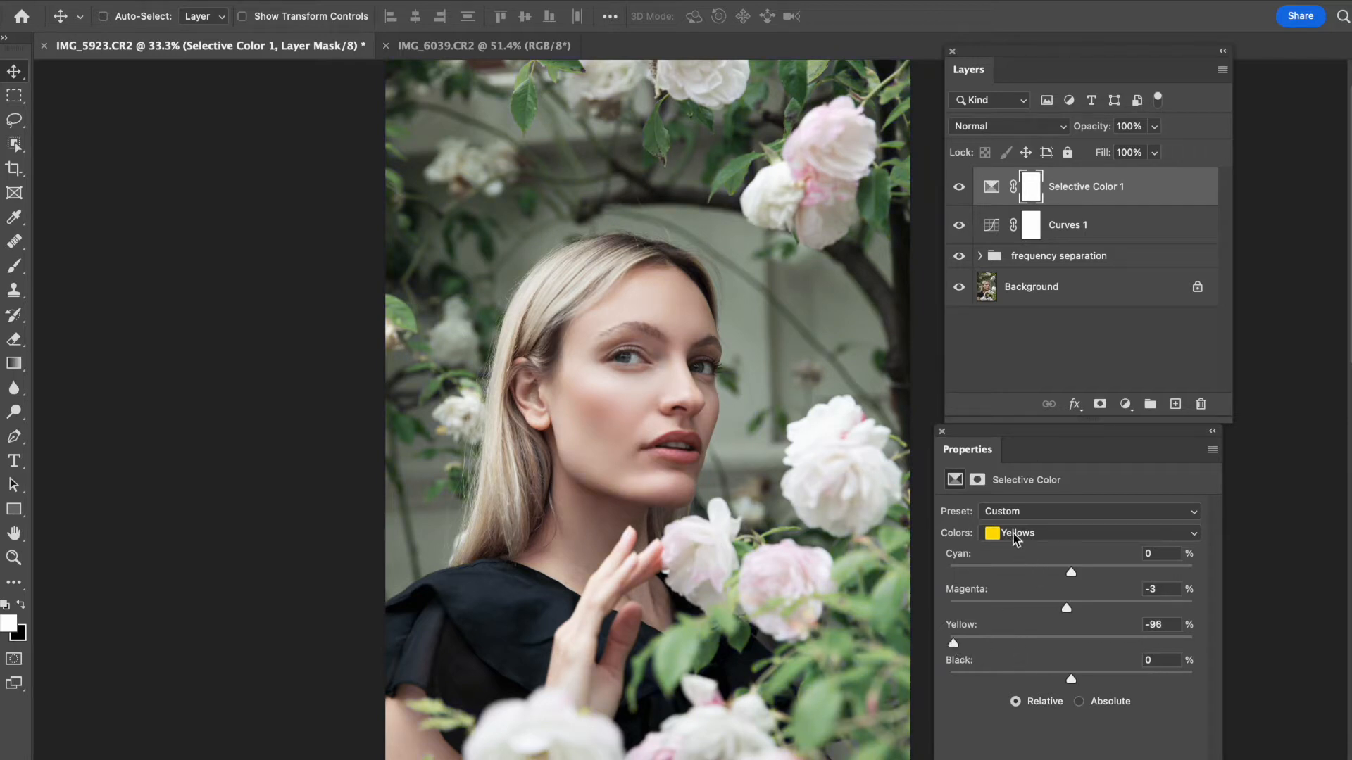
left_click_drag(953, 643, 946, 643)
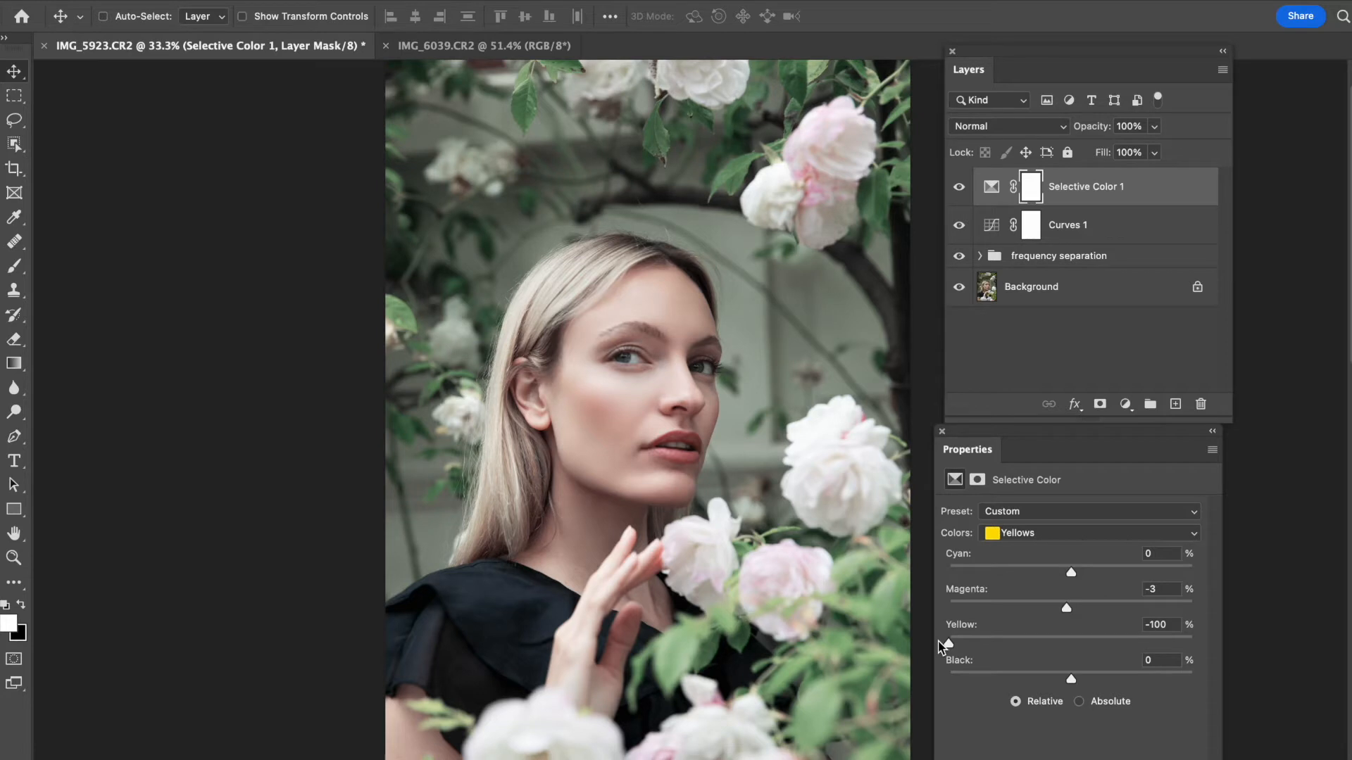
mouse_move(1020, 651)
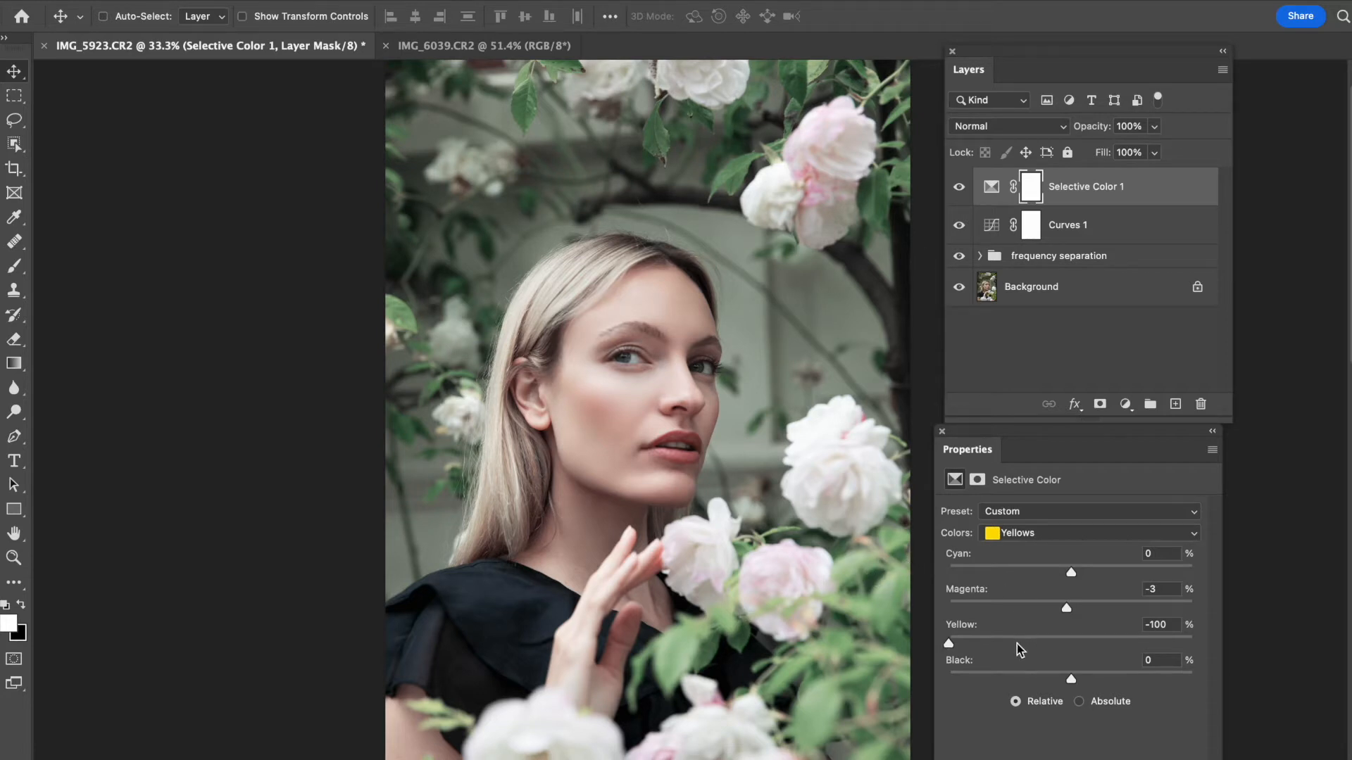
left_click_drag(948, 643, 1021, 642)
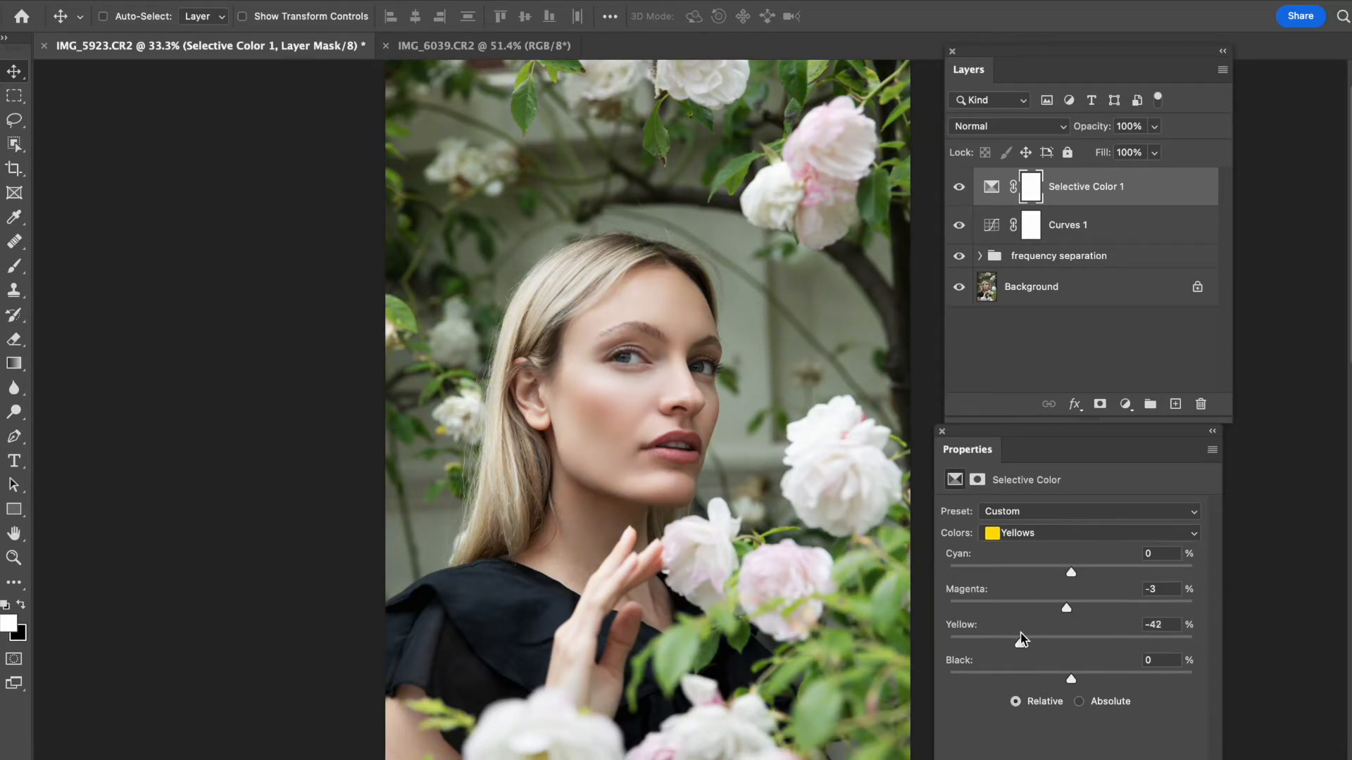
- Test the Black slider, then settle Yellows' Yellow value around -23
left_click_drag(1071, 678, 998, 679)
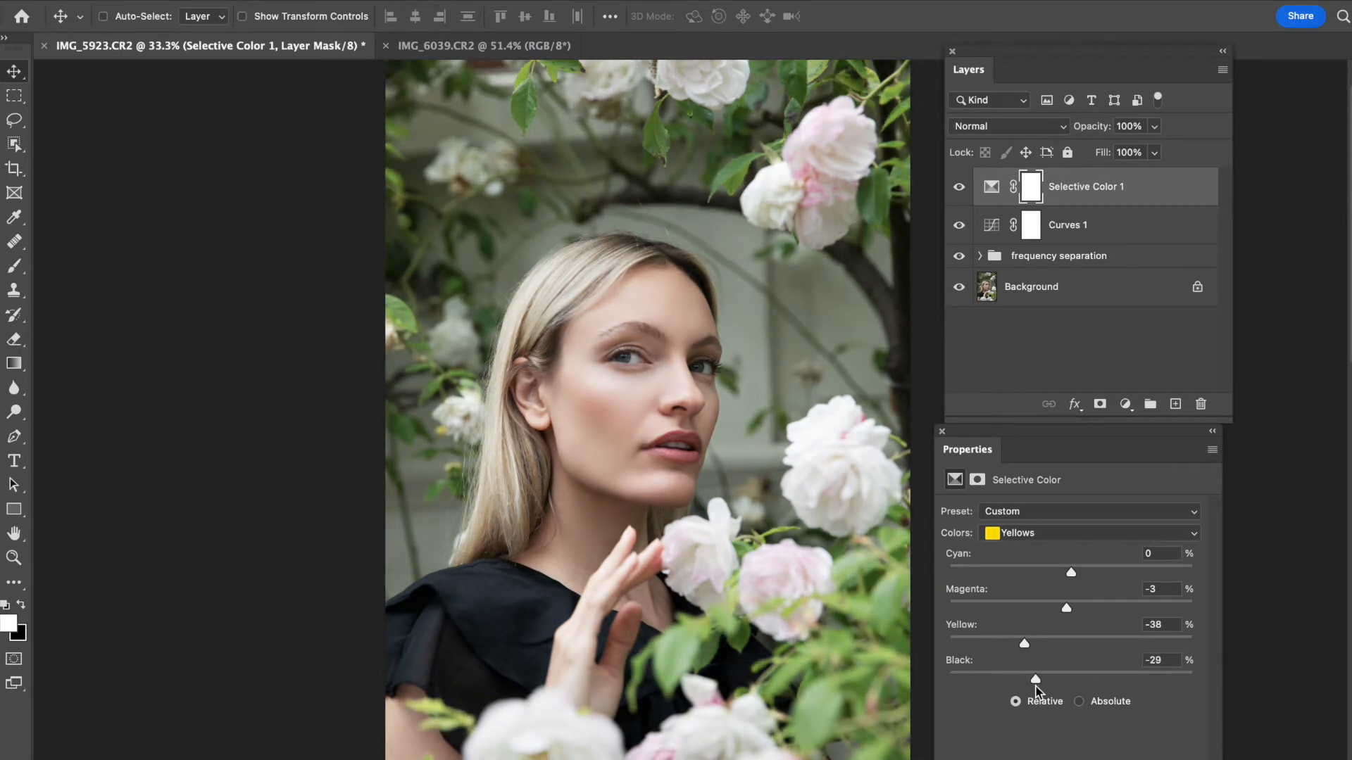
left_click_drag(1034, 679, 1078, 678)
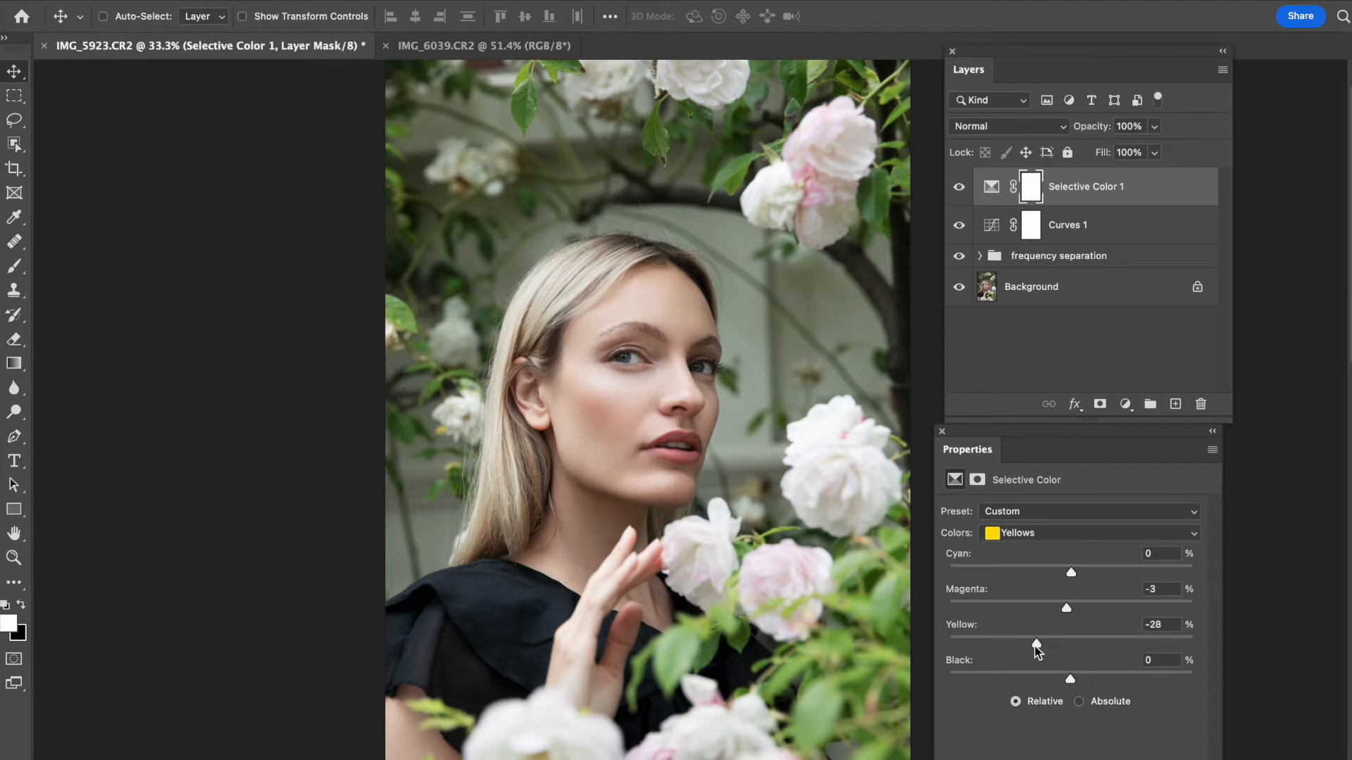
left_click_drag(1034, 642, 1043, 642)
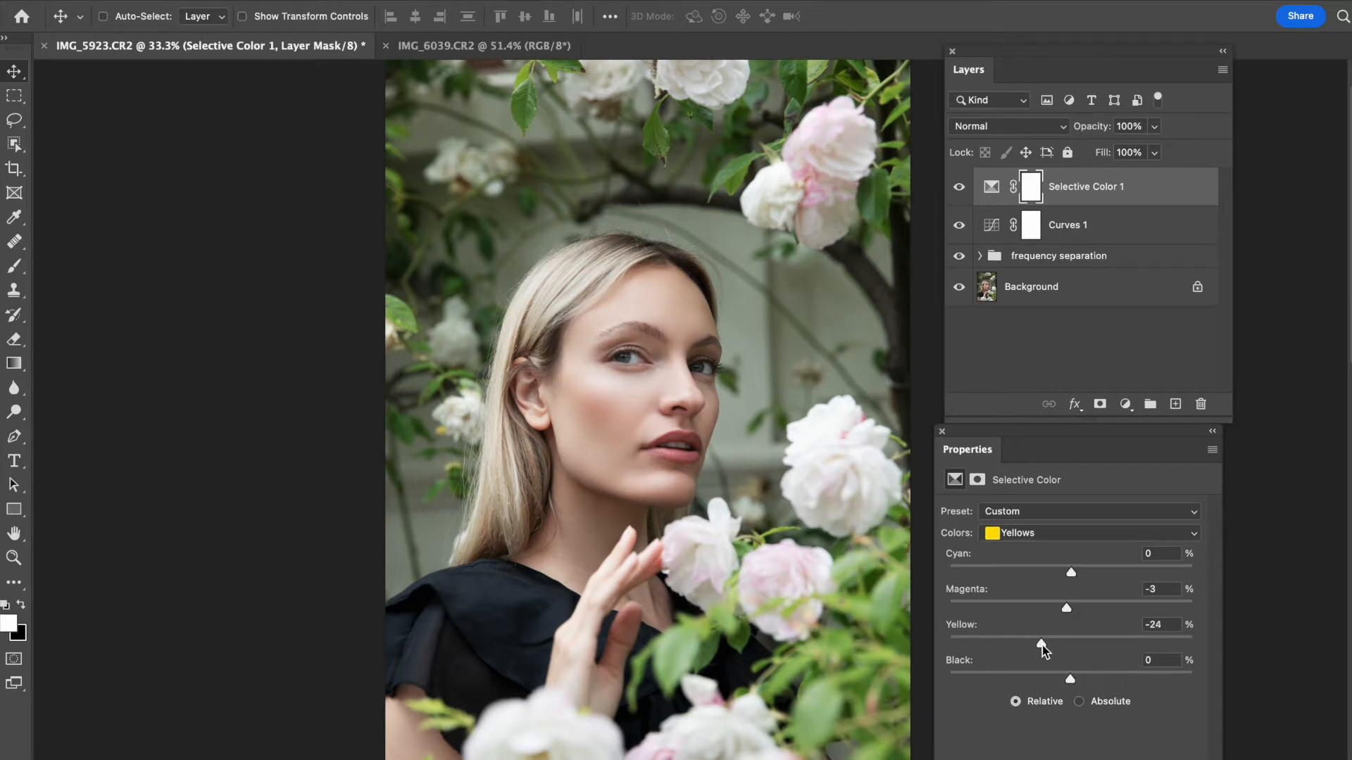
left_click_drag(1041, 643, 1043, 643)
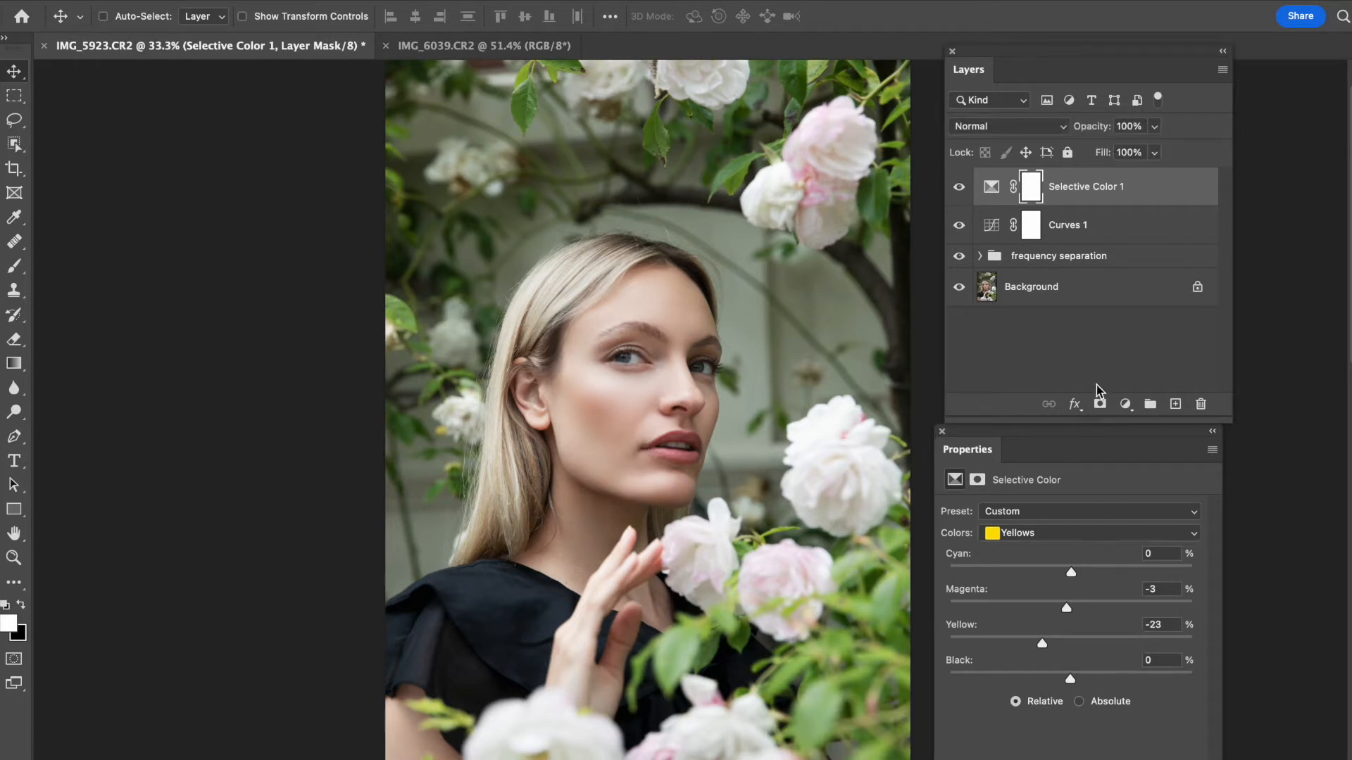
left_click(1088, 533)
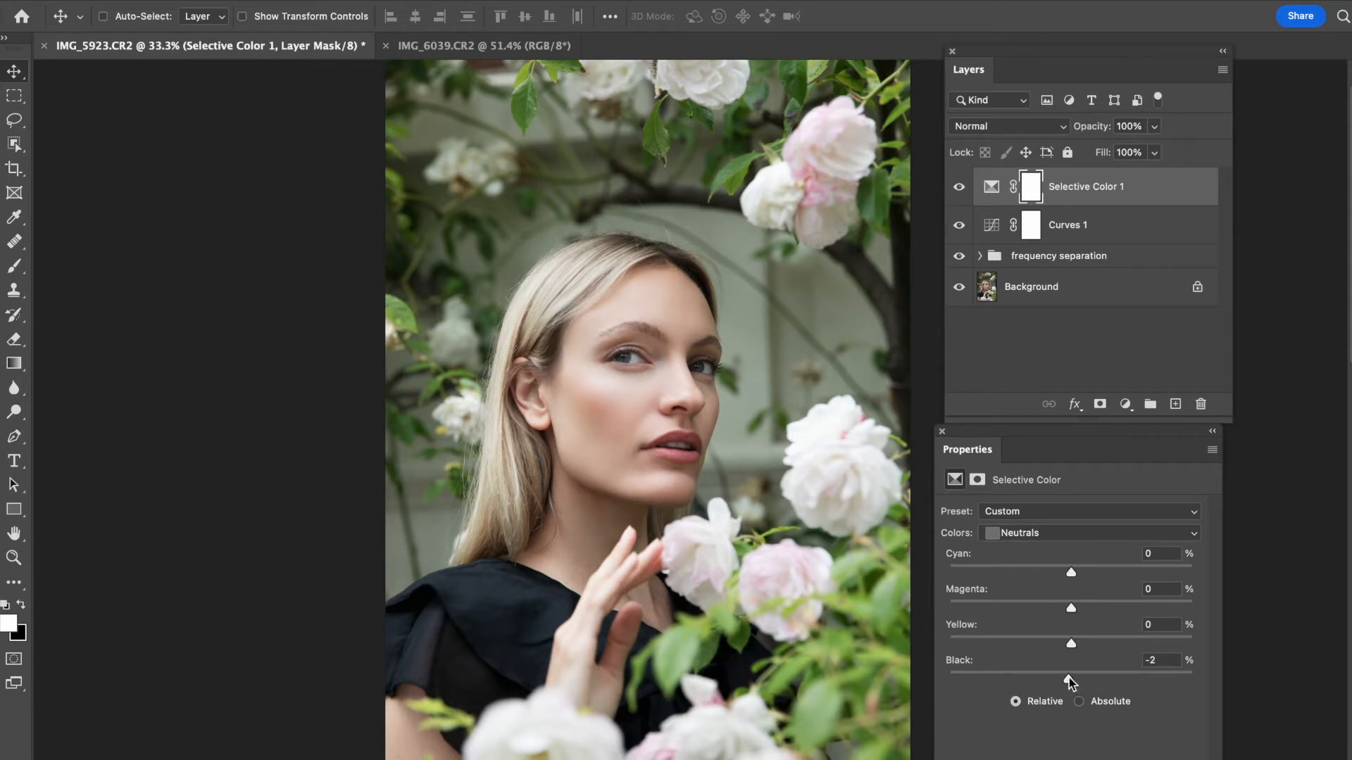
- Set the Neutrals to Black +3 and Magenta +5
left_click_drag(1071, 675, 1083, 675)
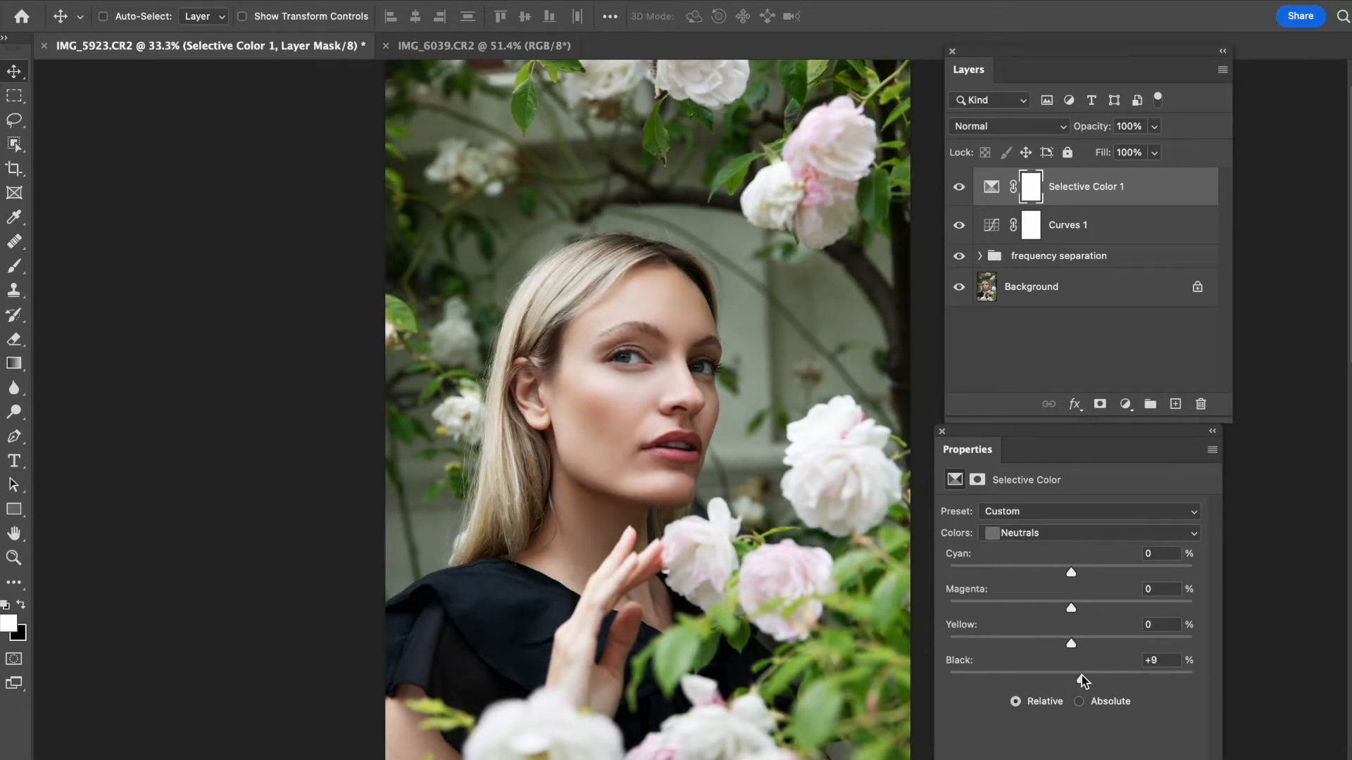
left_click_drag(1084, 677, 1095, 675)
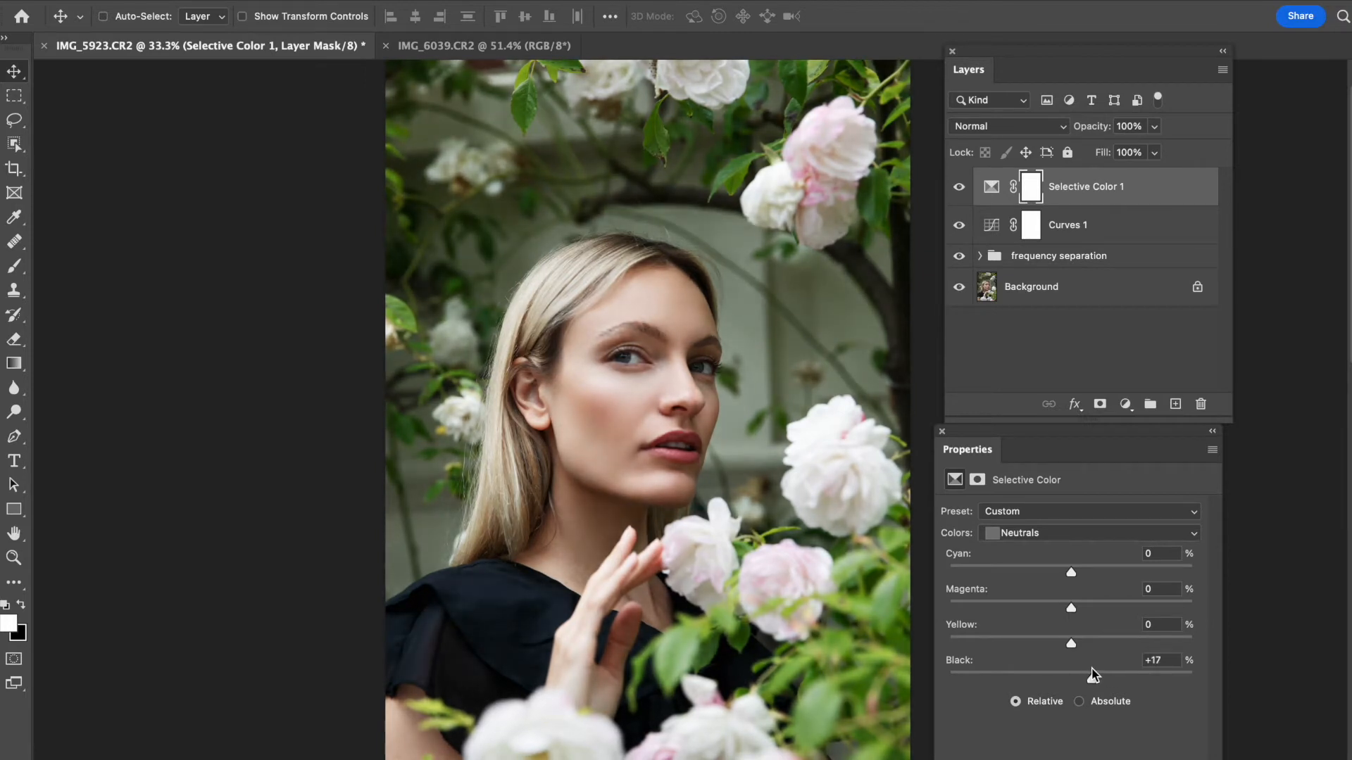
mouse_move(1094, 680)
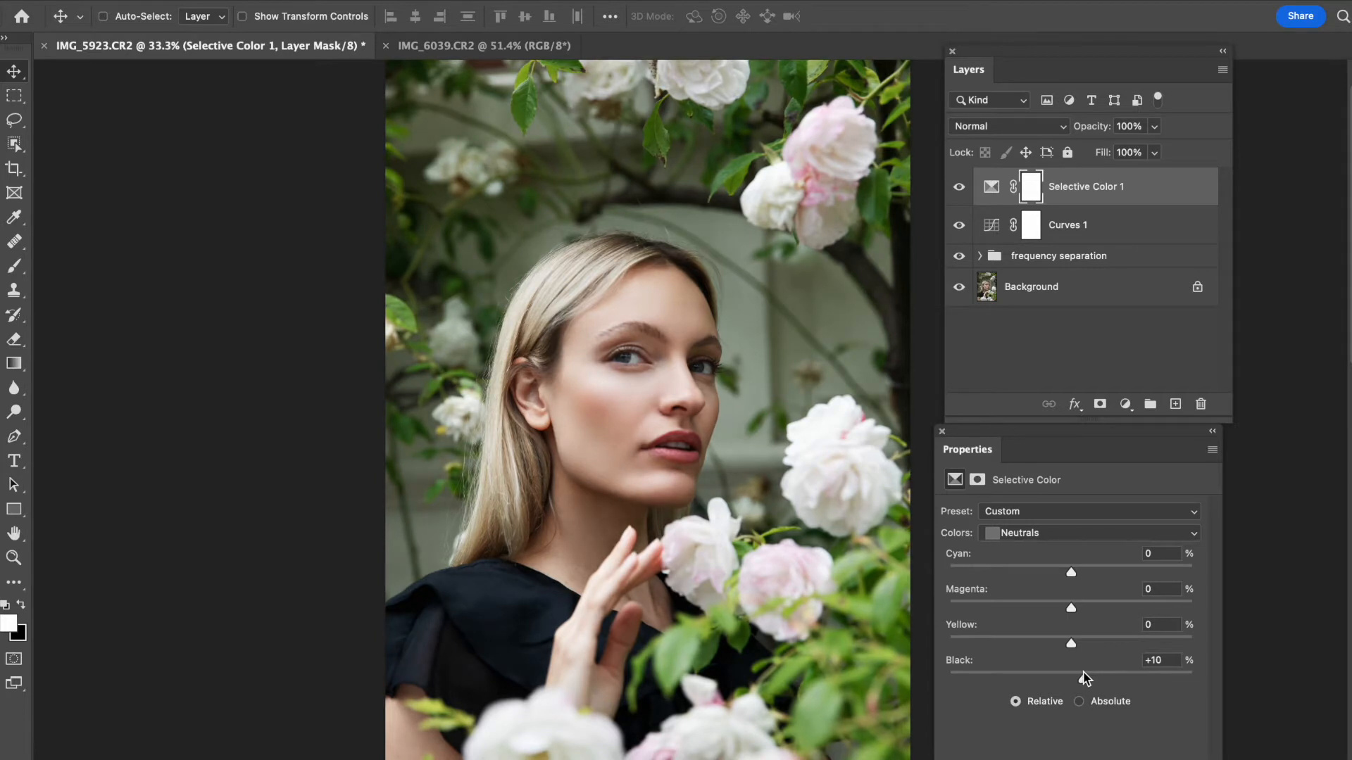
left_click_drag(1084, 677, 1073, 677)
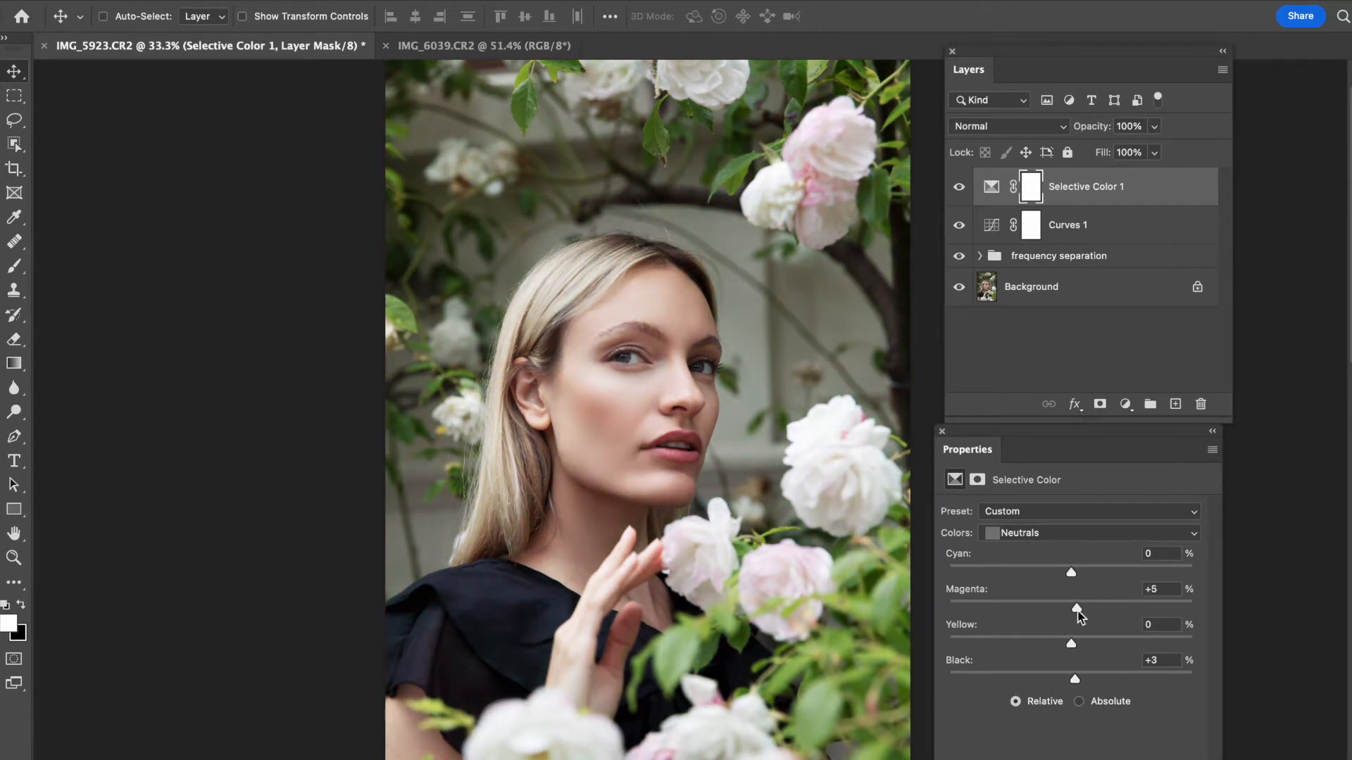
- Set Greens to Yellow -100 and Black -100, then toggle Selective Color 1 to compare
left_click(1088, 533)
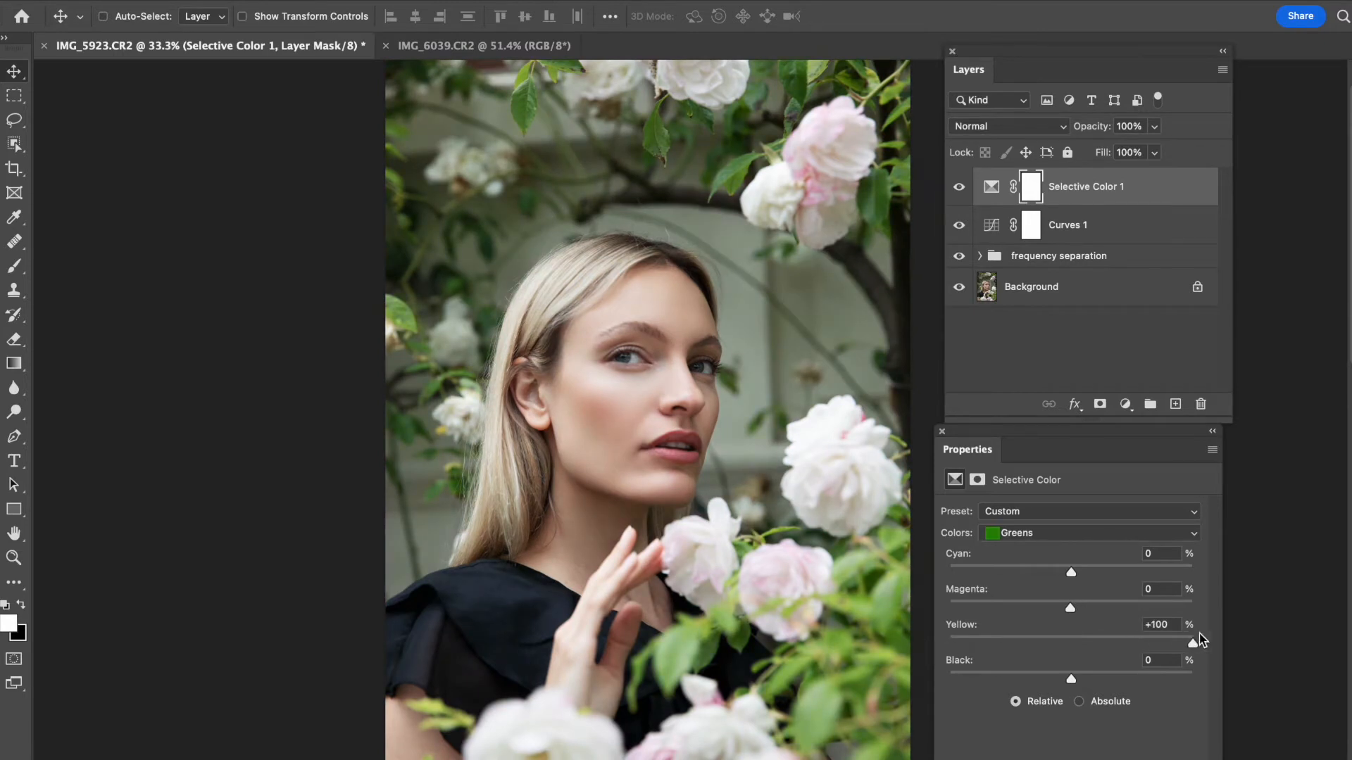
left_click_drag(1192, 642, 1087, 643)
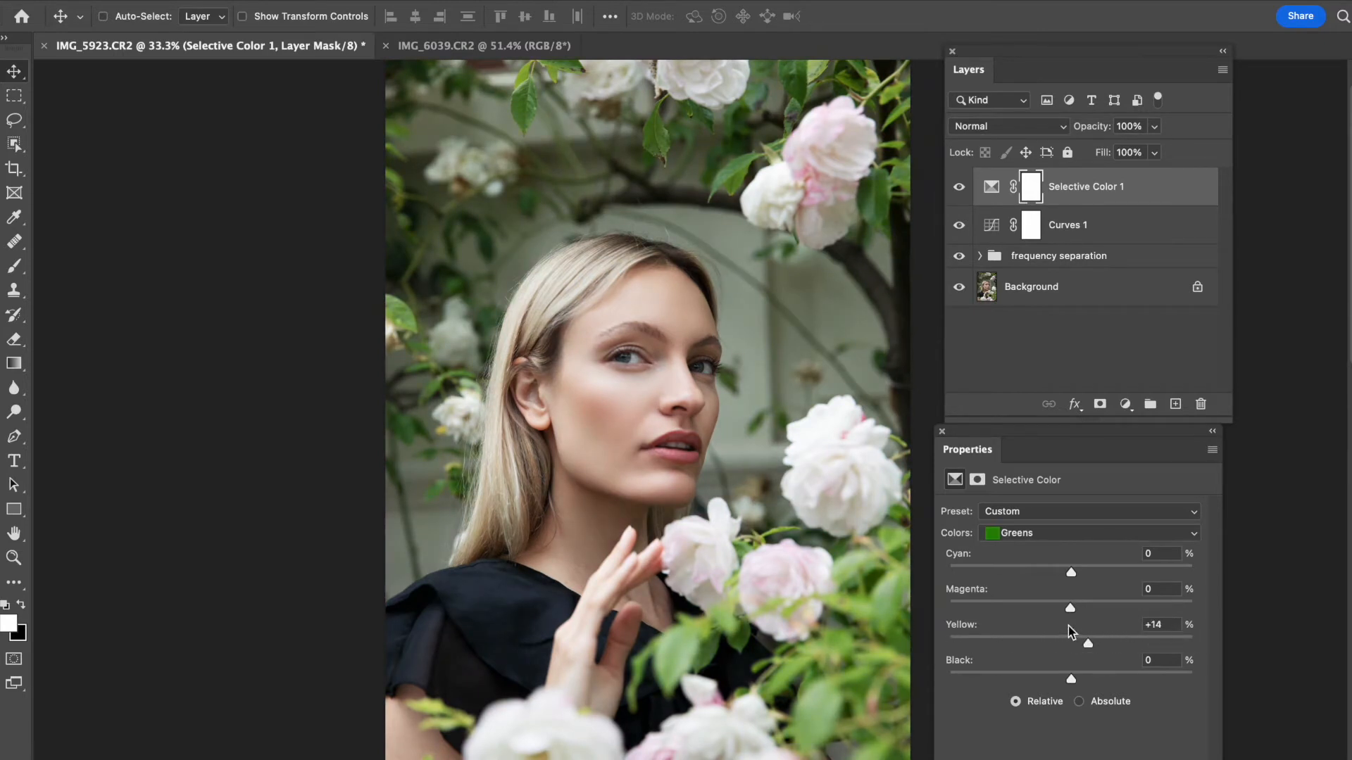
left_click_drag(1087, 644, 949, 644)
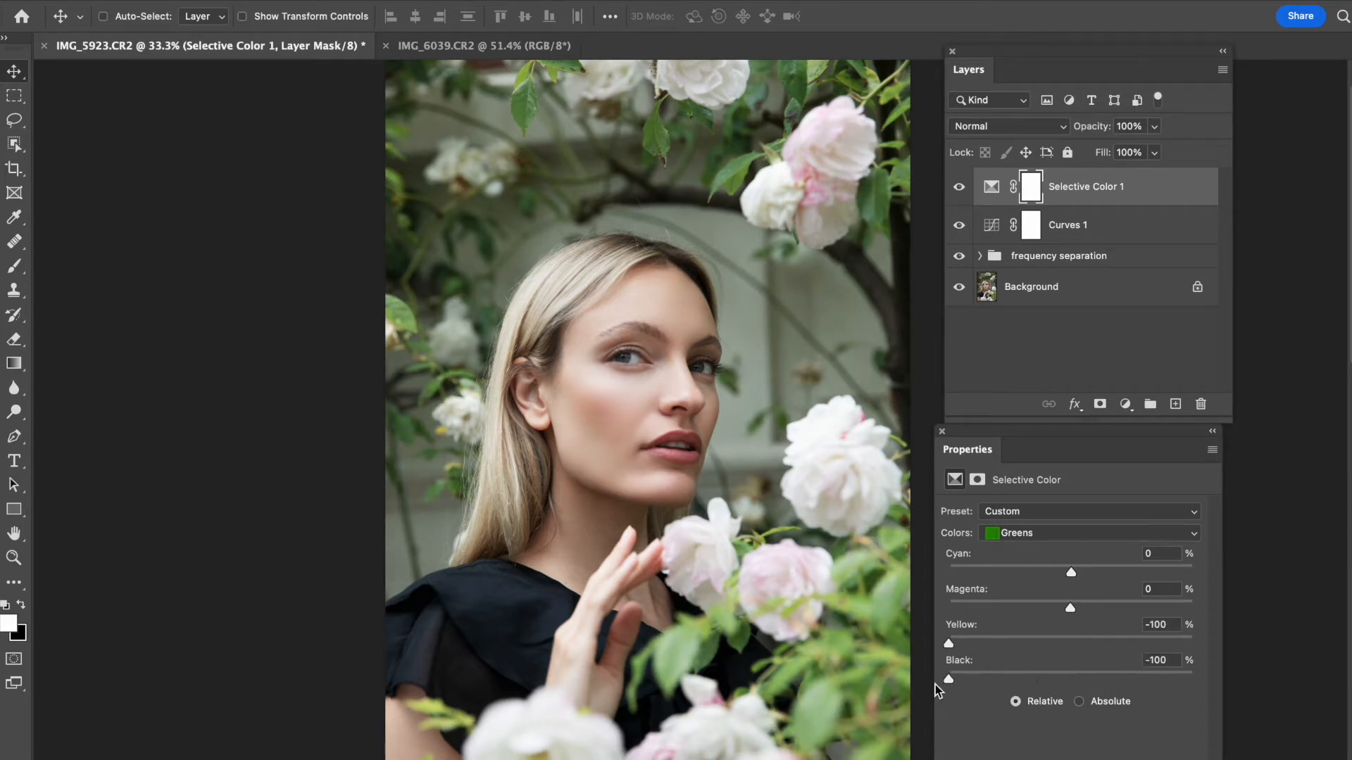
left_click_drag(948, 678, 1193, 679)
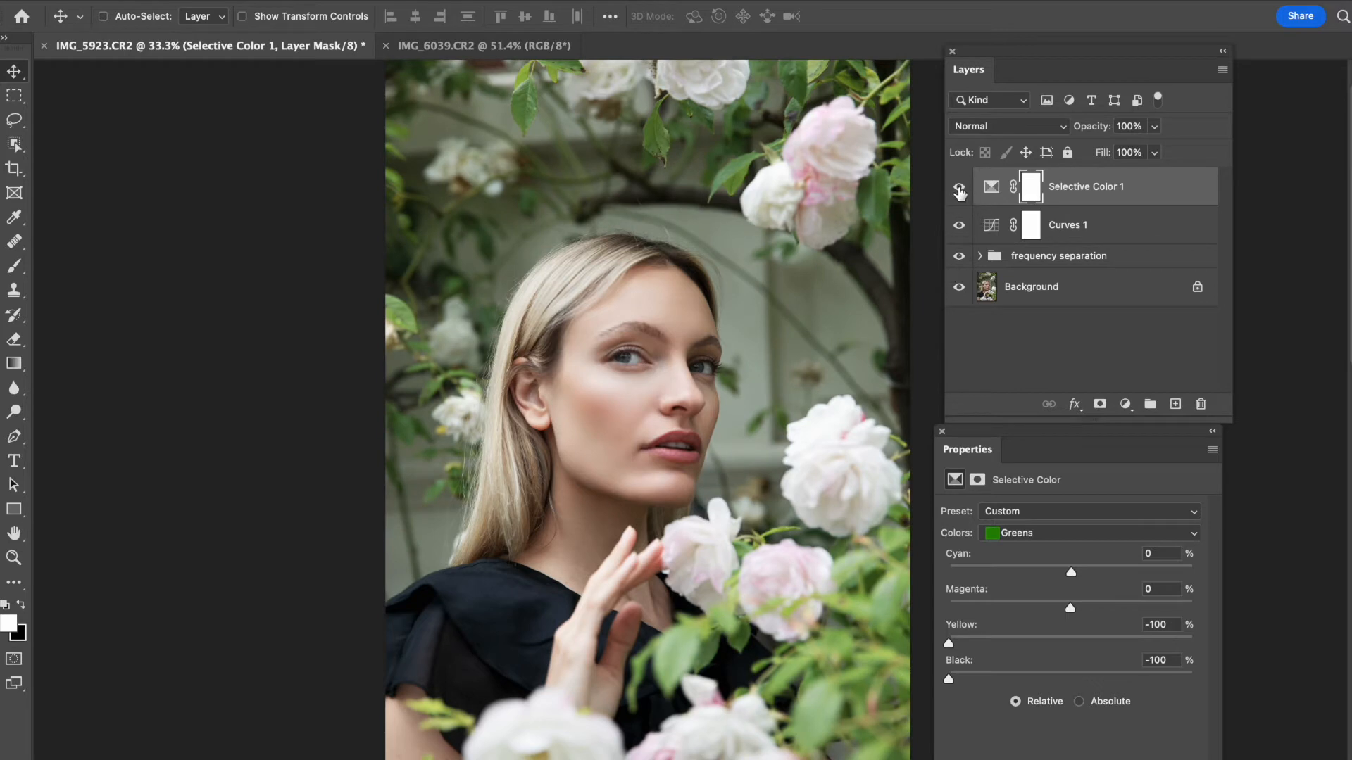
left_click(957, 187)
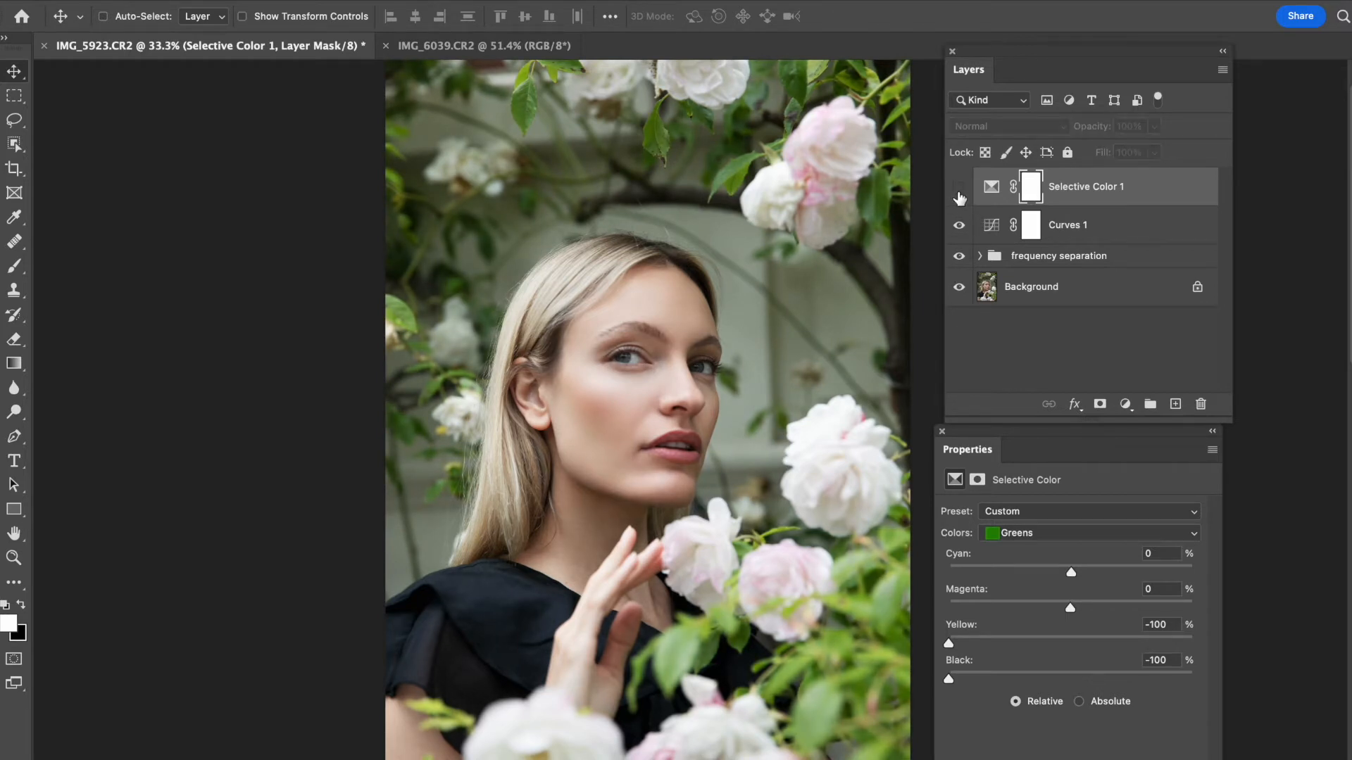
left_click(958, 187)
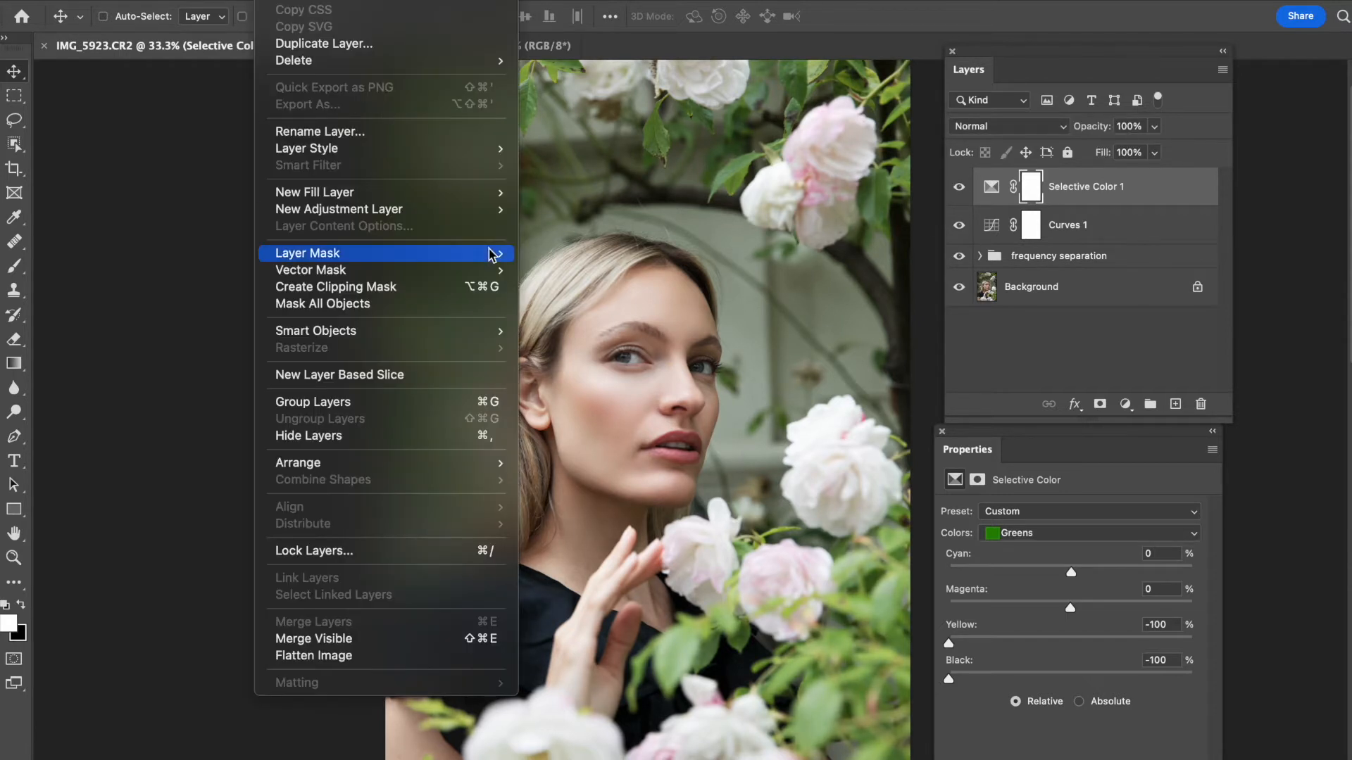
mouse_move(339, 208)
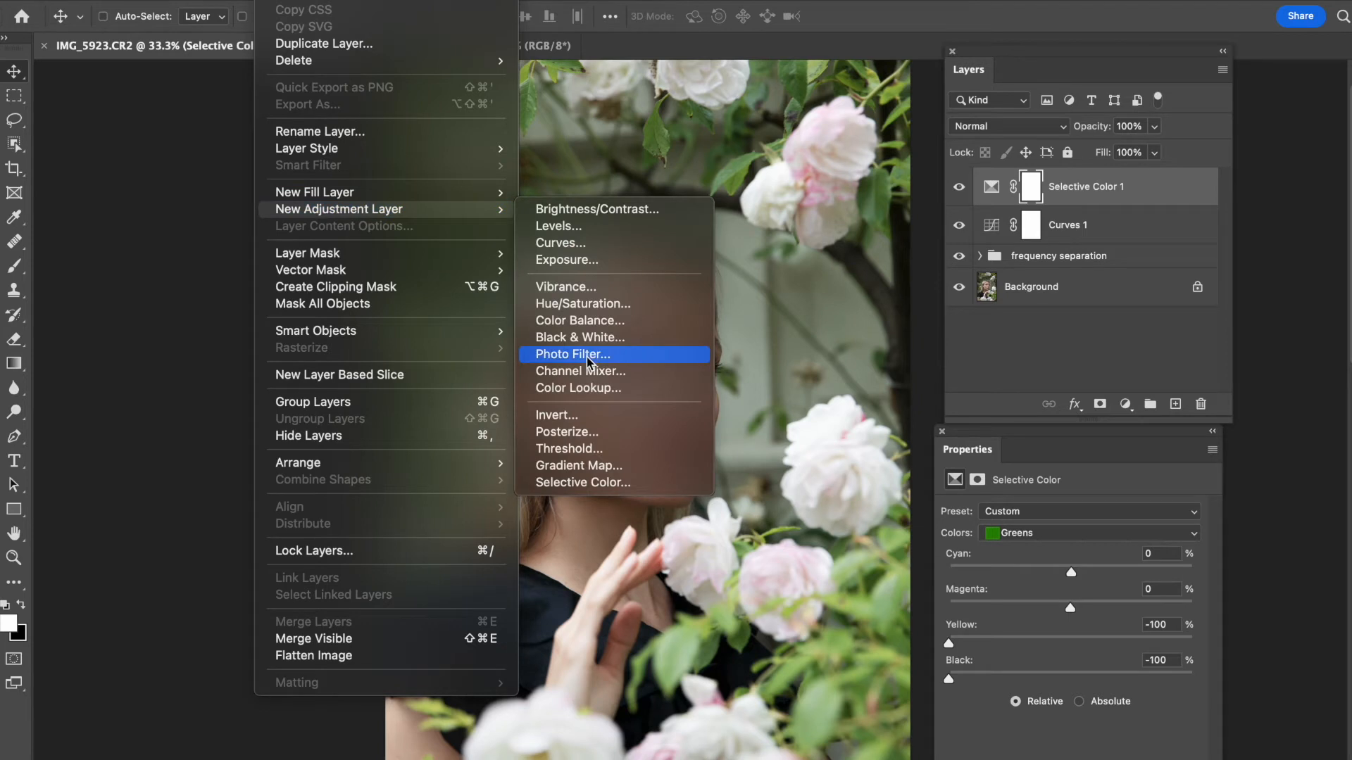
mouse_move(589, 364)
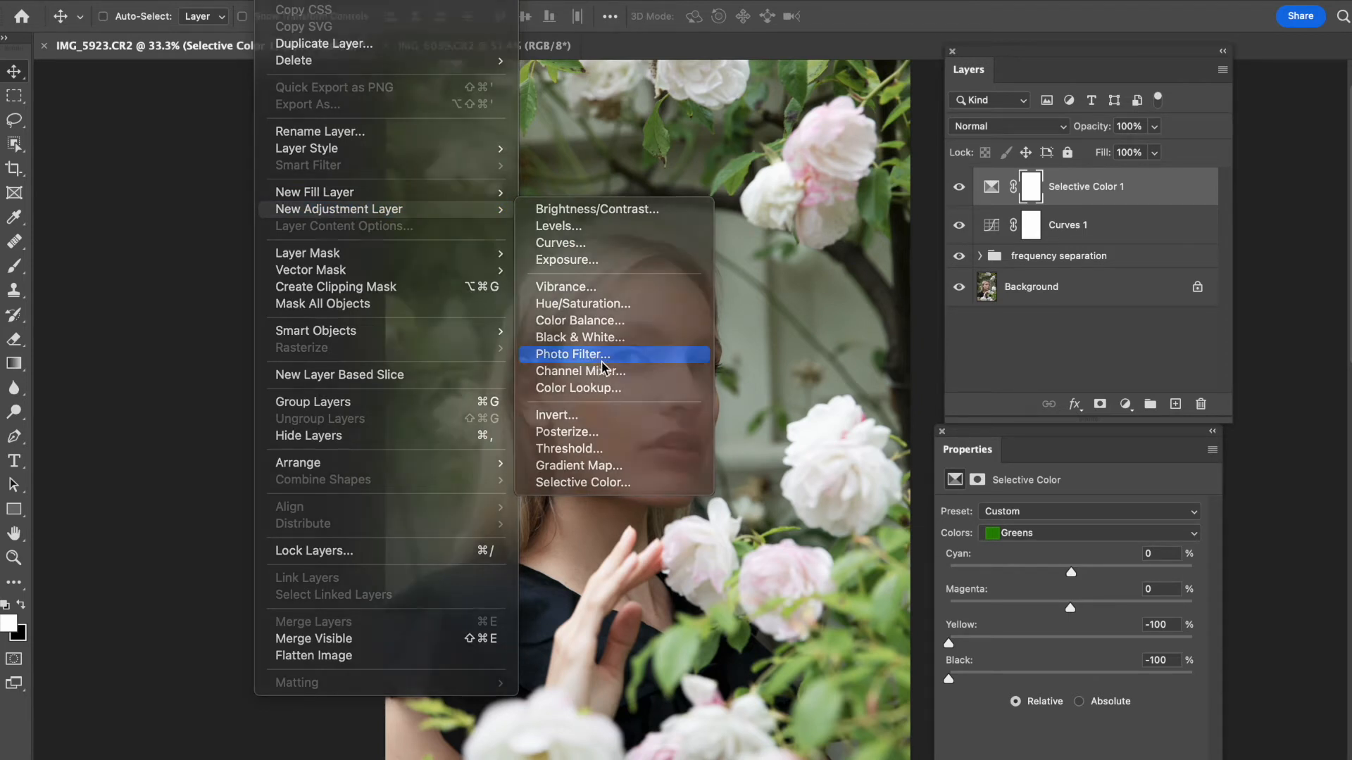
- Add a Photo Filter layer blended in Color mode after trying Soft Light
left_click(571, 354)
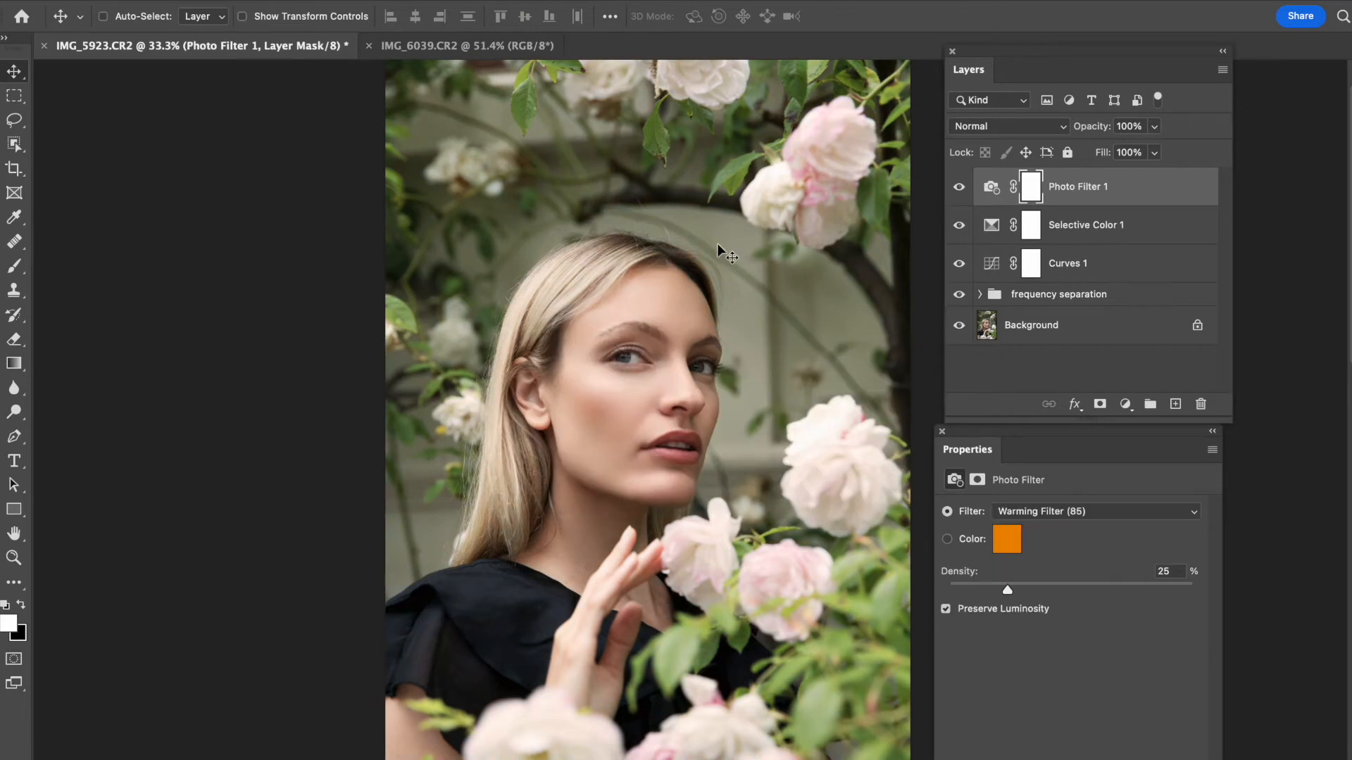
mouse_move(1056, 134)
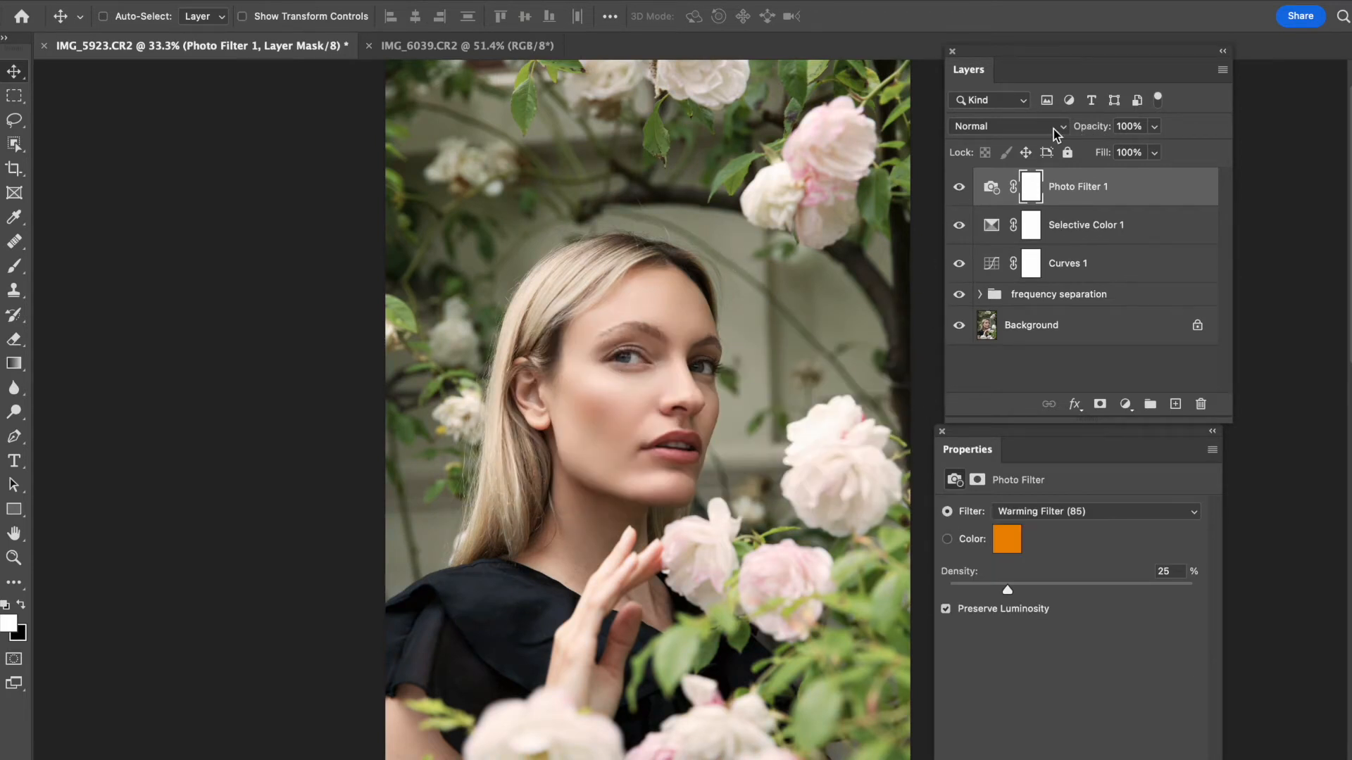
left_click(1007, 126)
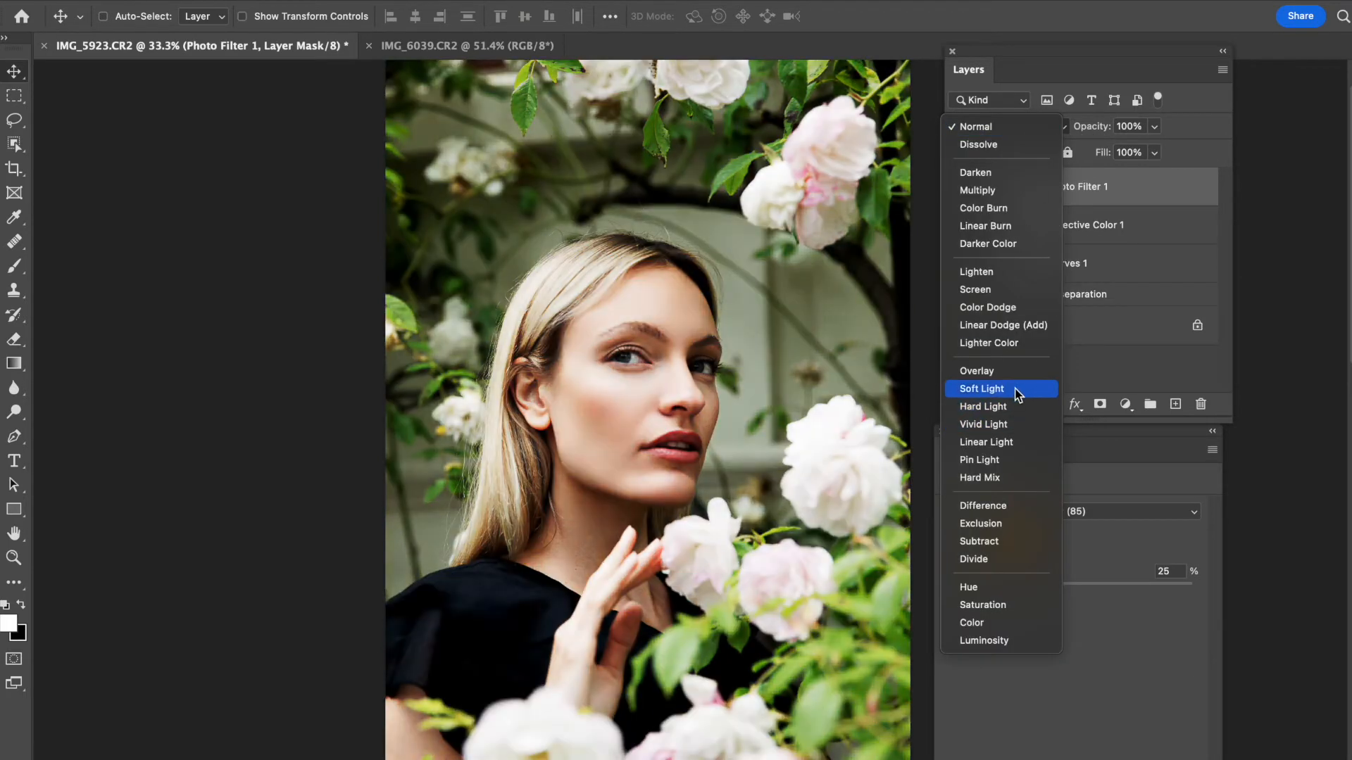
left_click(980, 388)
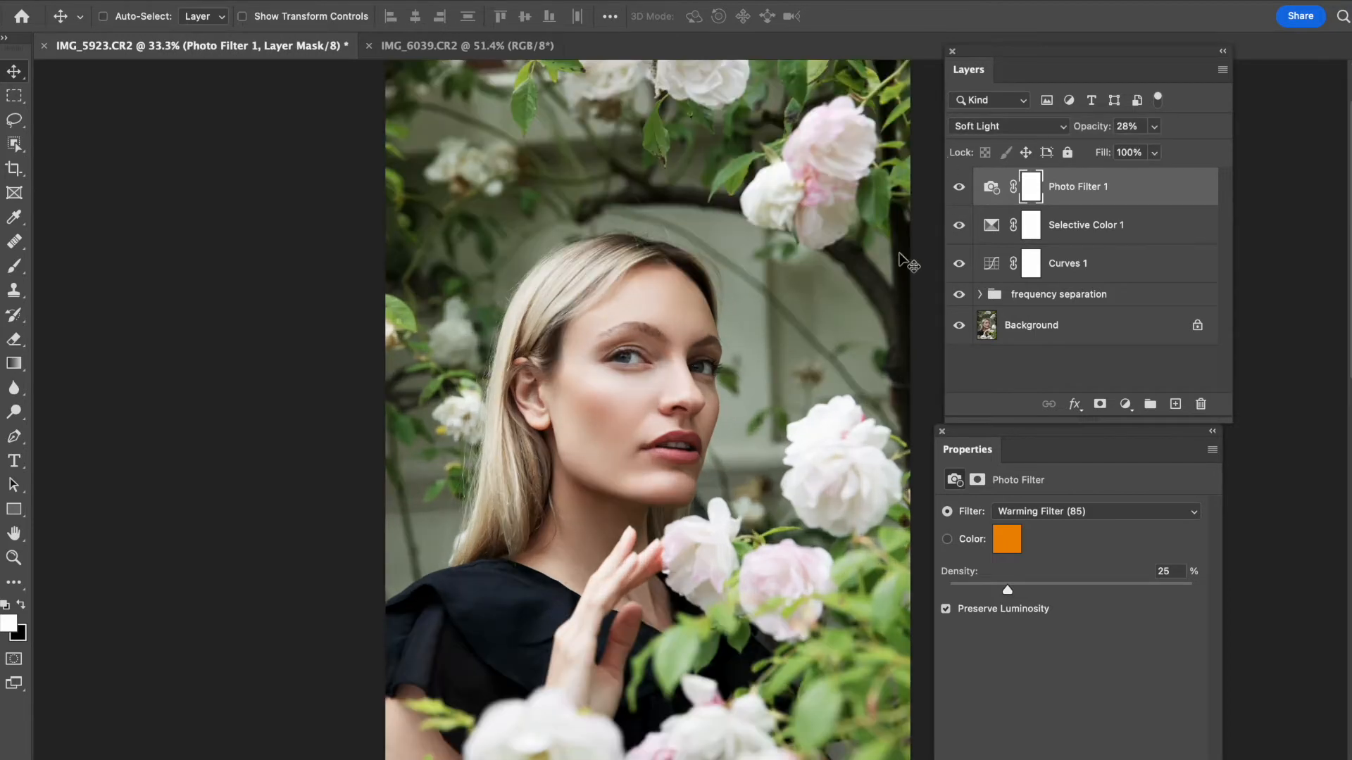
mouse_move(1021, 129)
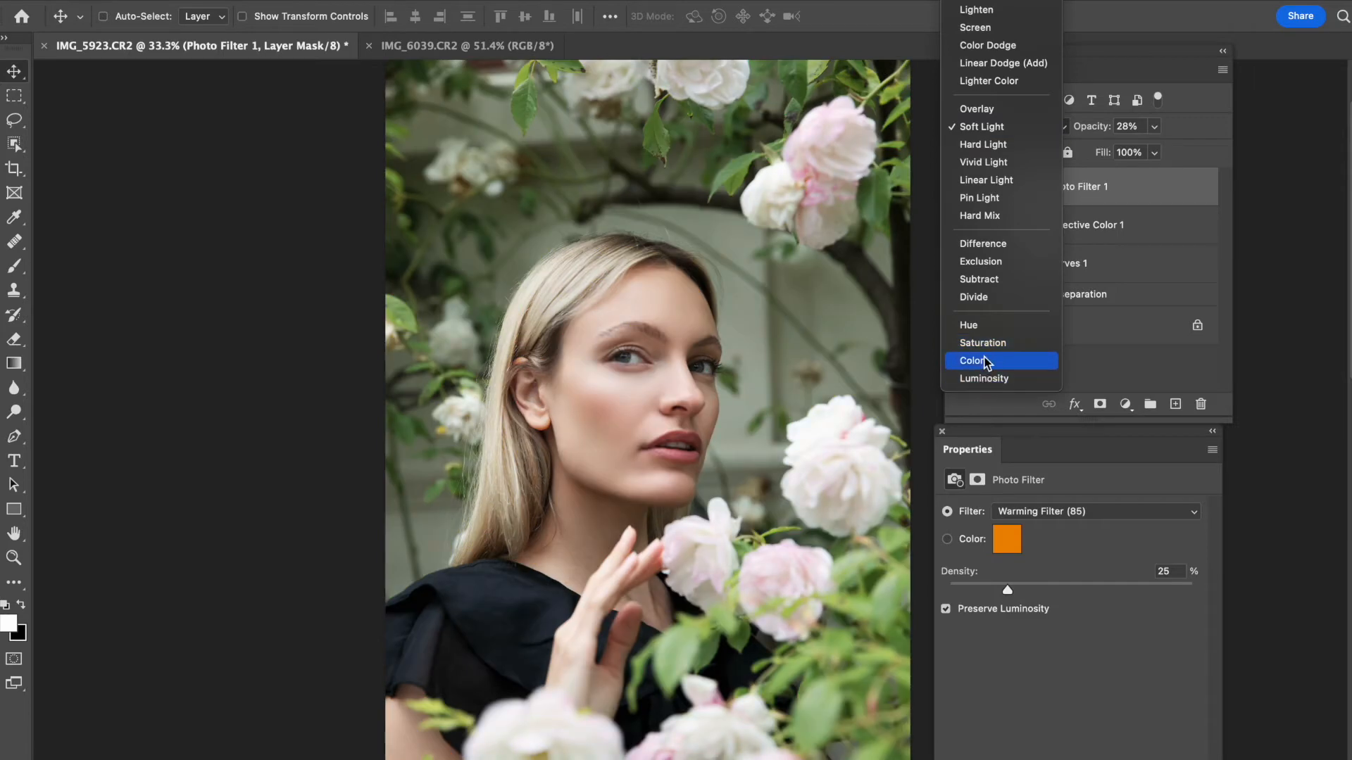
left_click(972, 360)
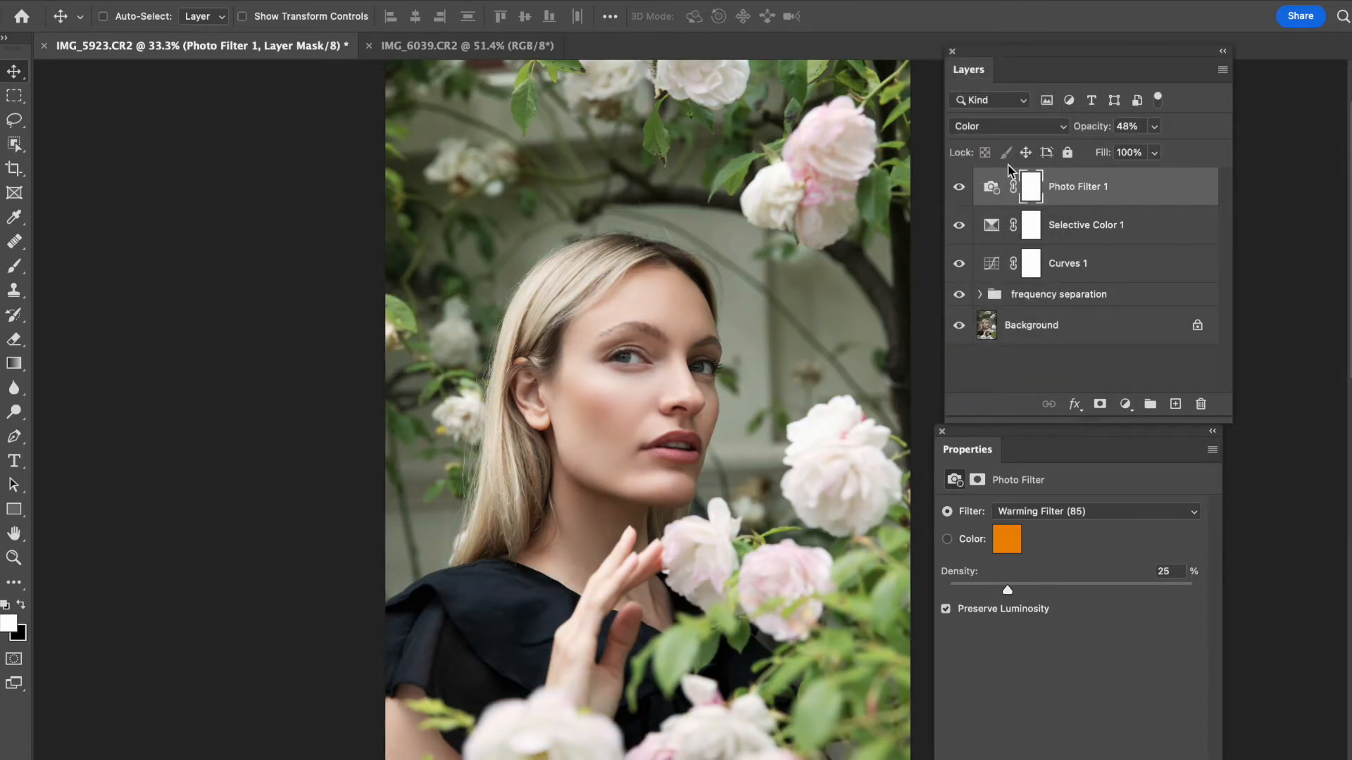
- Toggle adjustment layer visibility to compare, selecting Curves 1 along the way
left_click(957, 187)
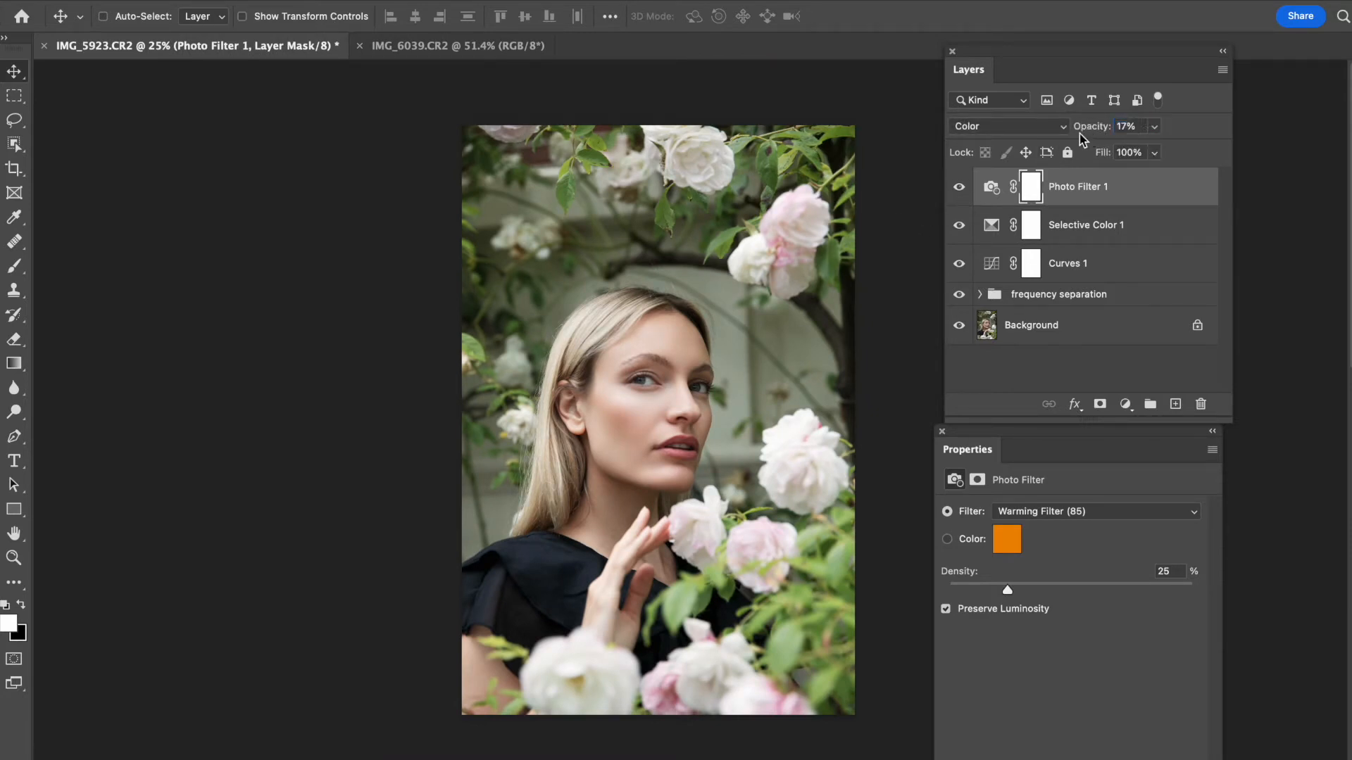
left_click(1066, 263)
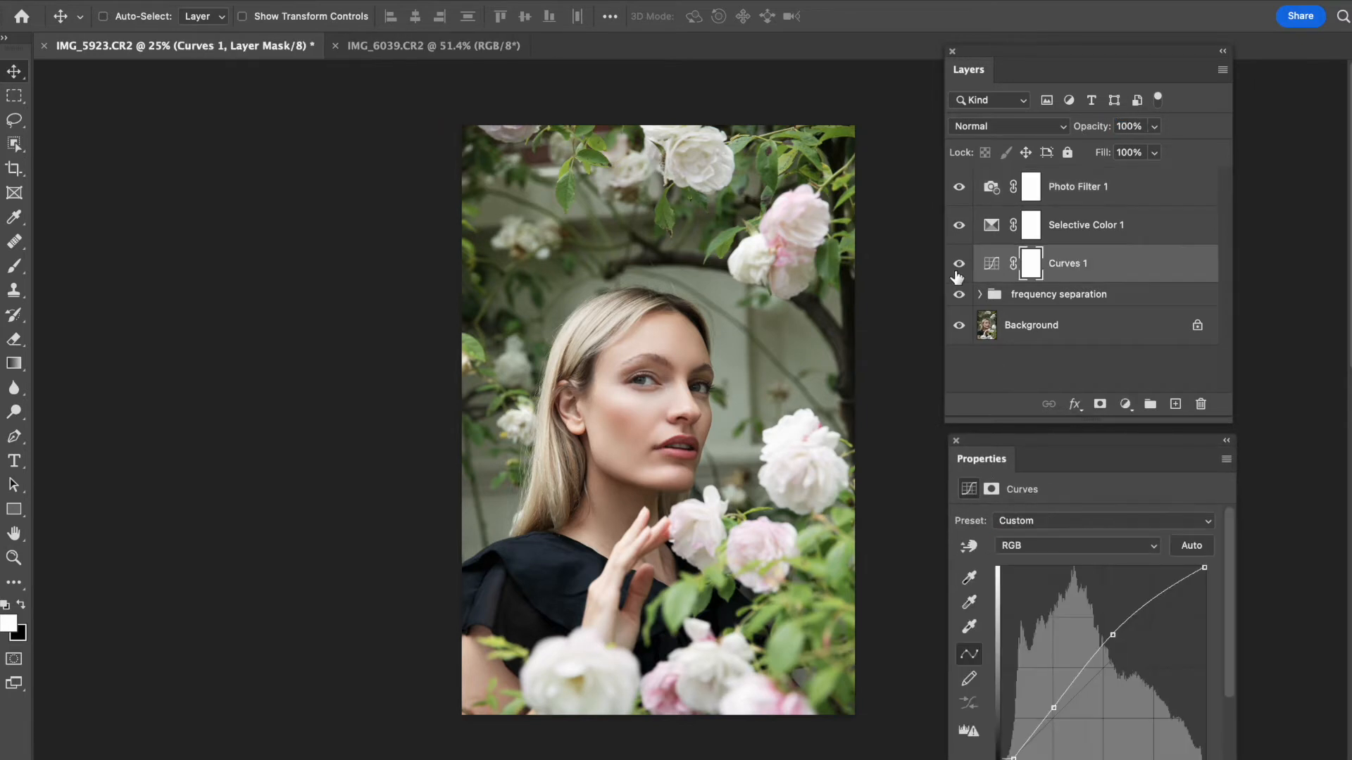
mouse_move(967, 244)
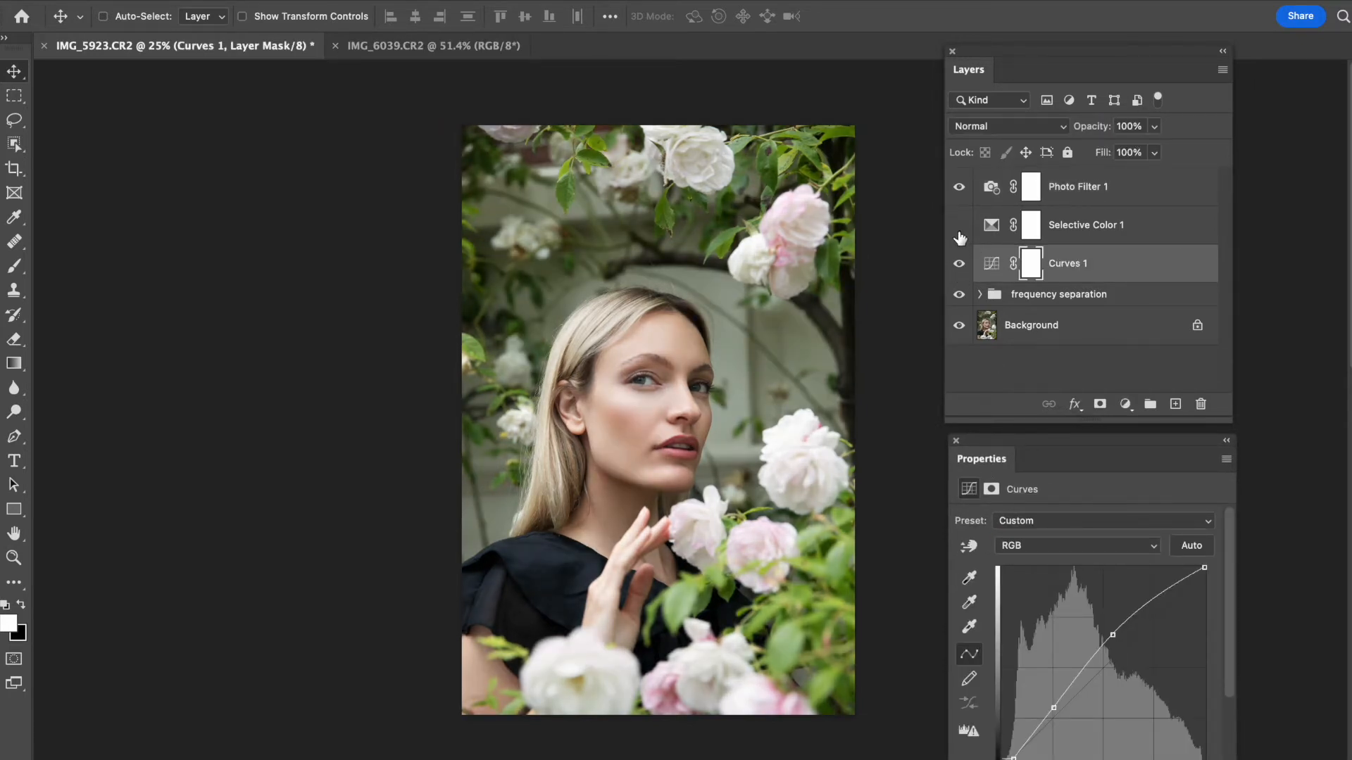
left_click(1077, 186)
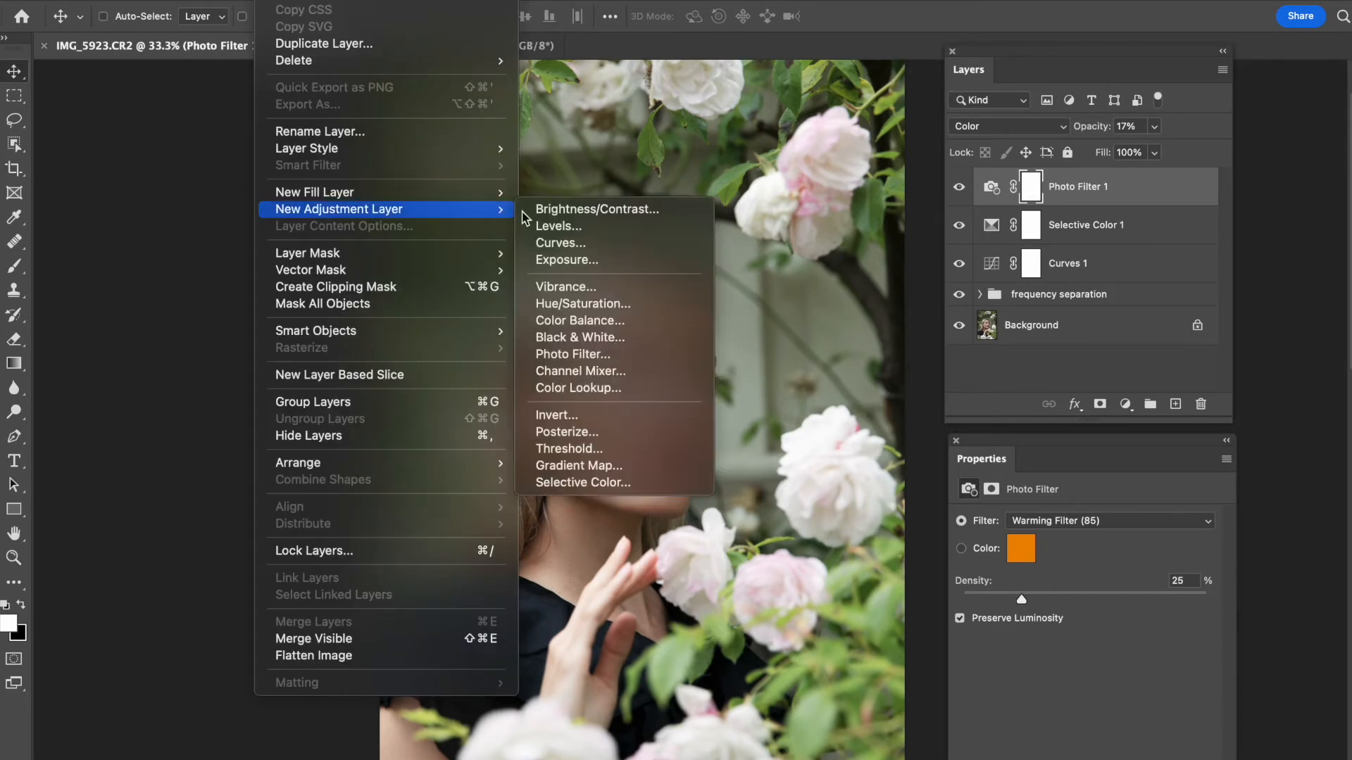
mouse_move(612, 321)
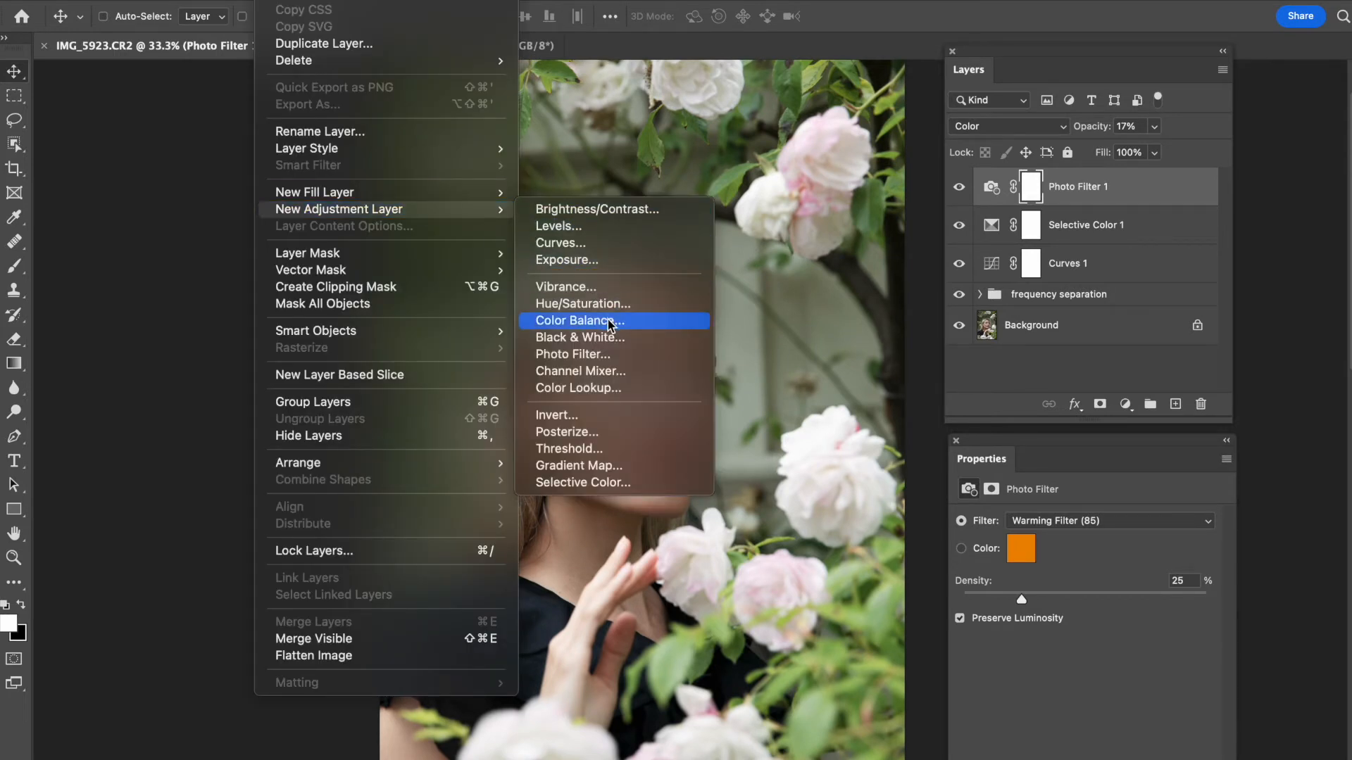
mouse_move(615, 336)
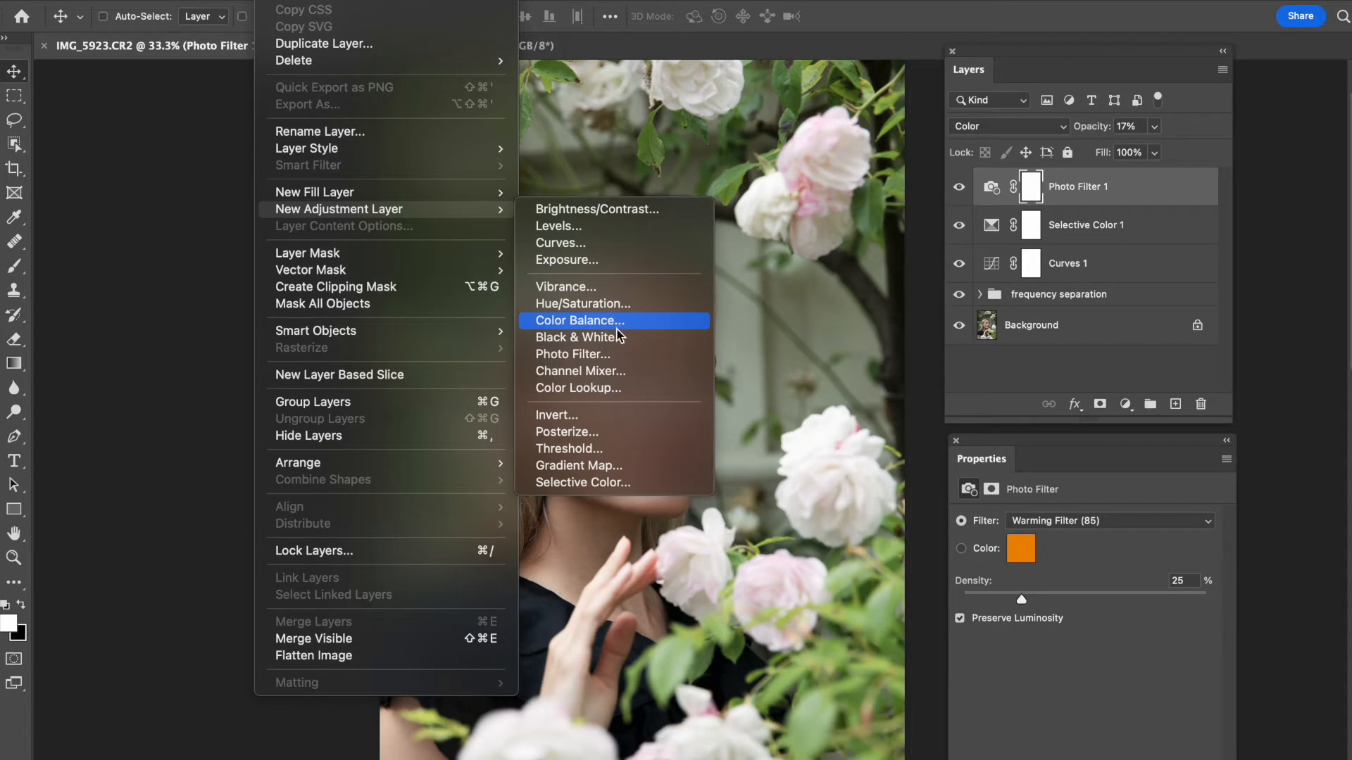
mouse_move(617, 337)
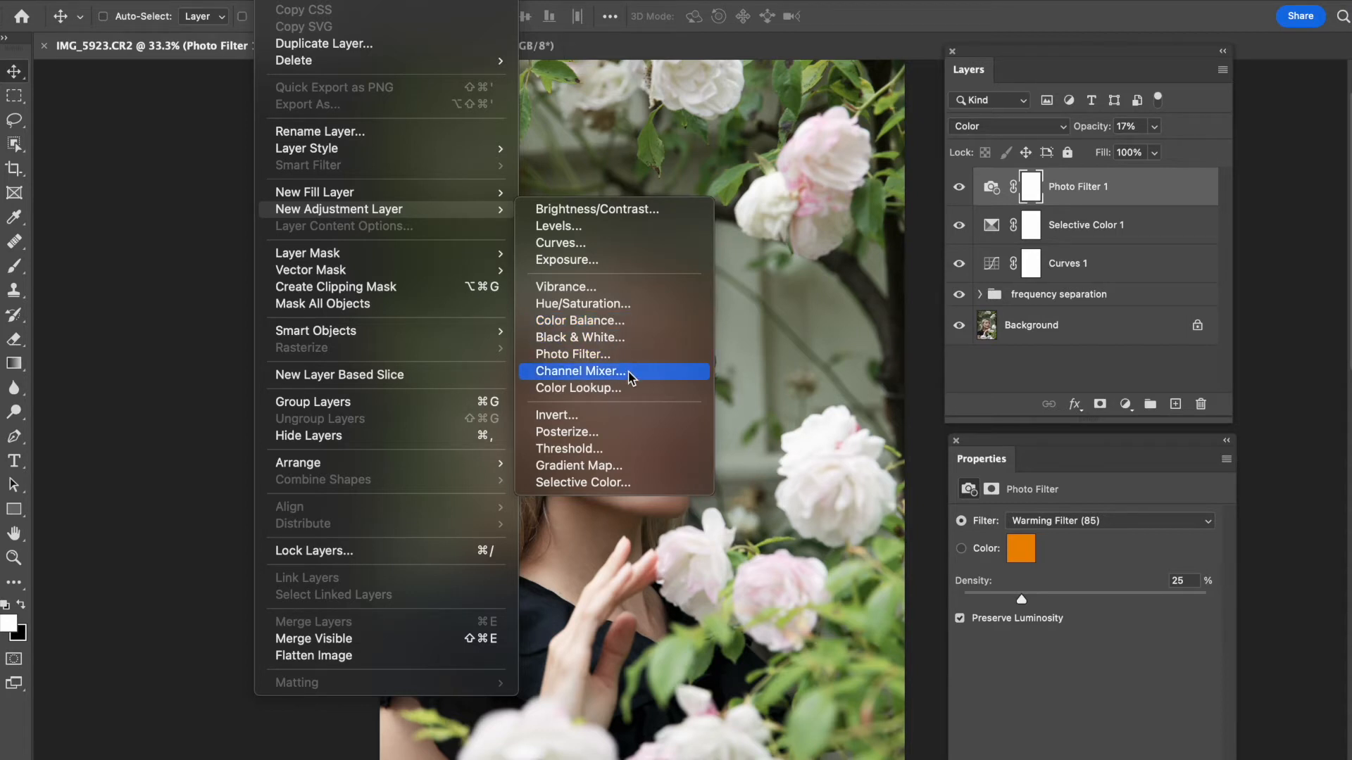
mouse_move(577, 450)
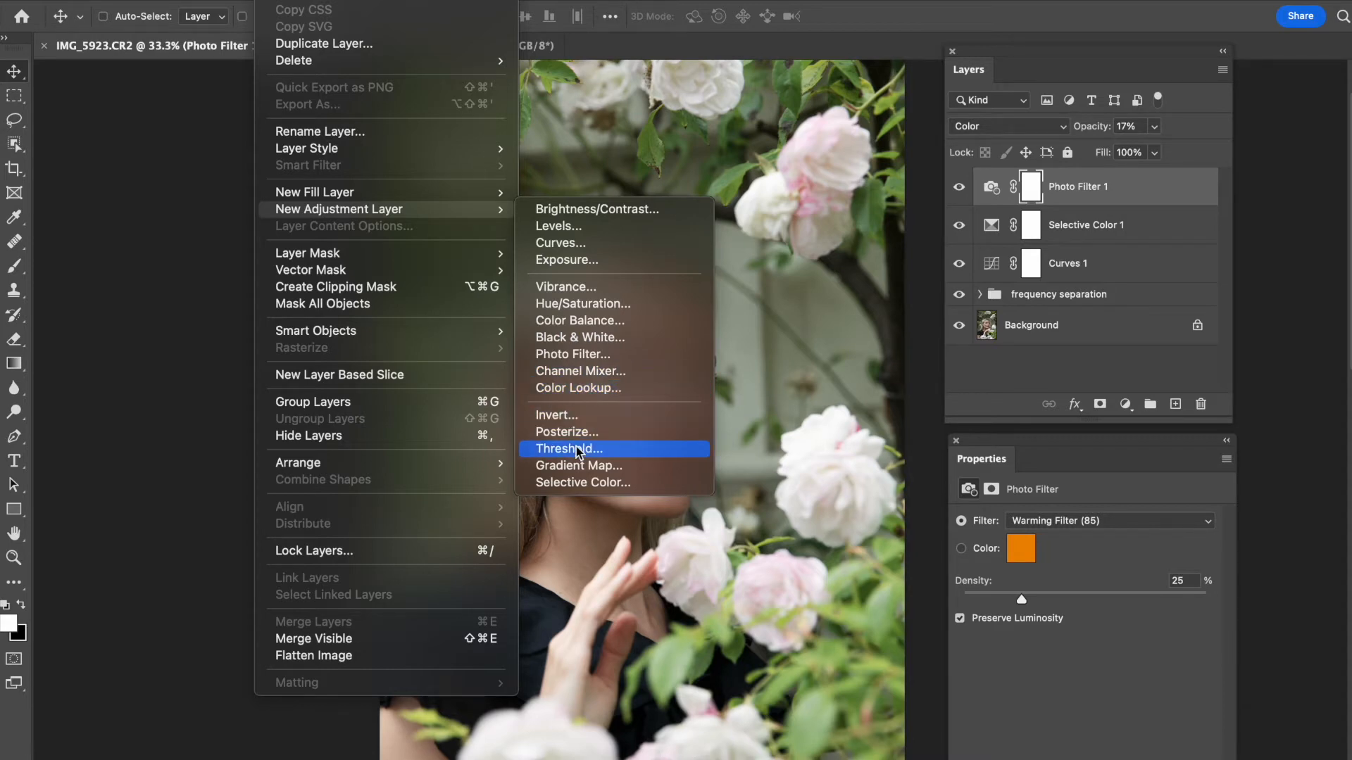
mouse_move(601, 472)
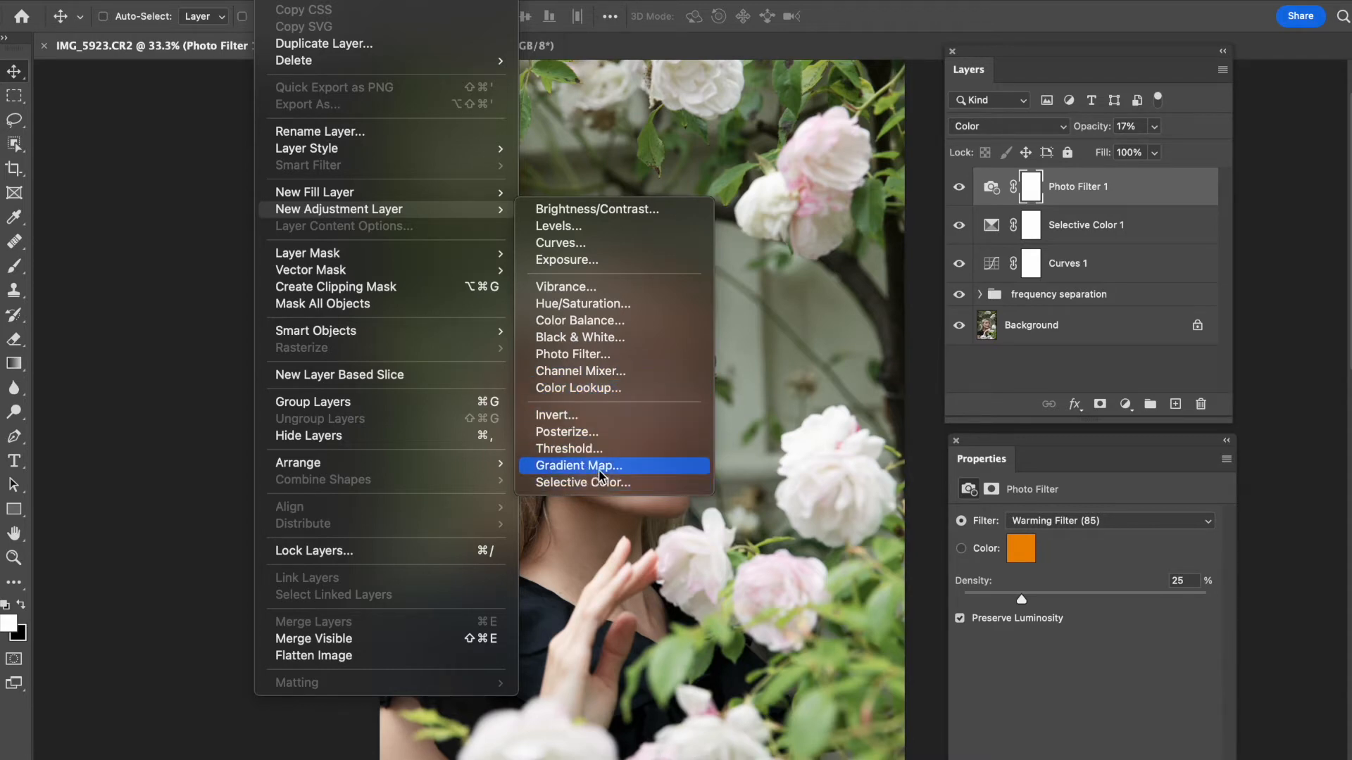
- Create Gradient Map 1 through Layer > New Adjustment Layer > Gradient Map
left_click(577, 465)
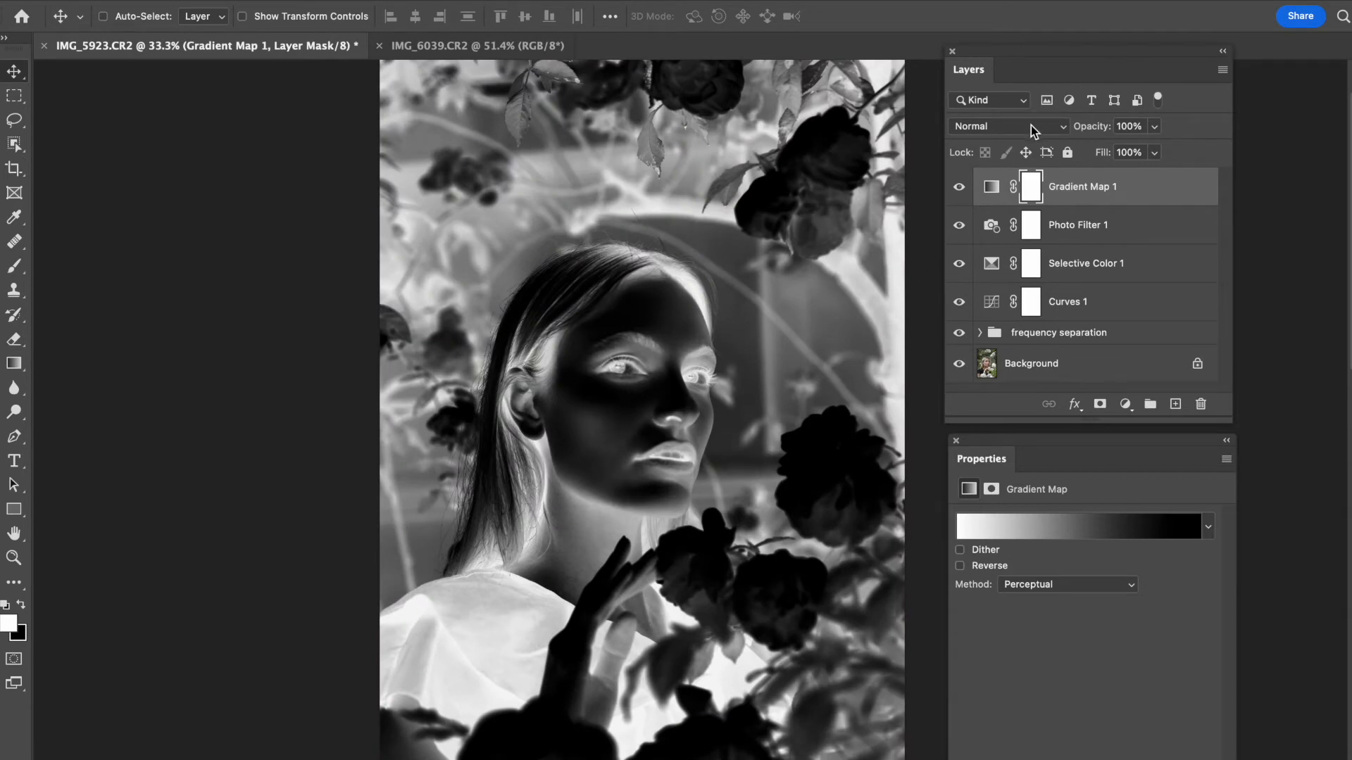
- Give Gradient Map 1 a solid peach gradient, blended in Luminosity at 28% opacity
left_click(1006, 126)
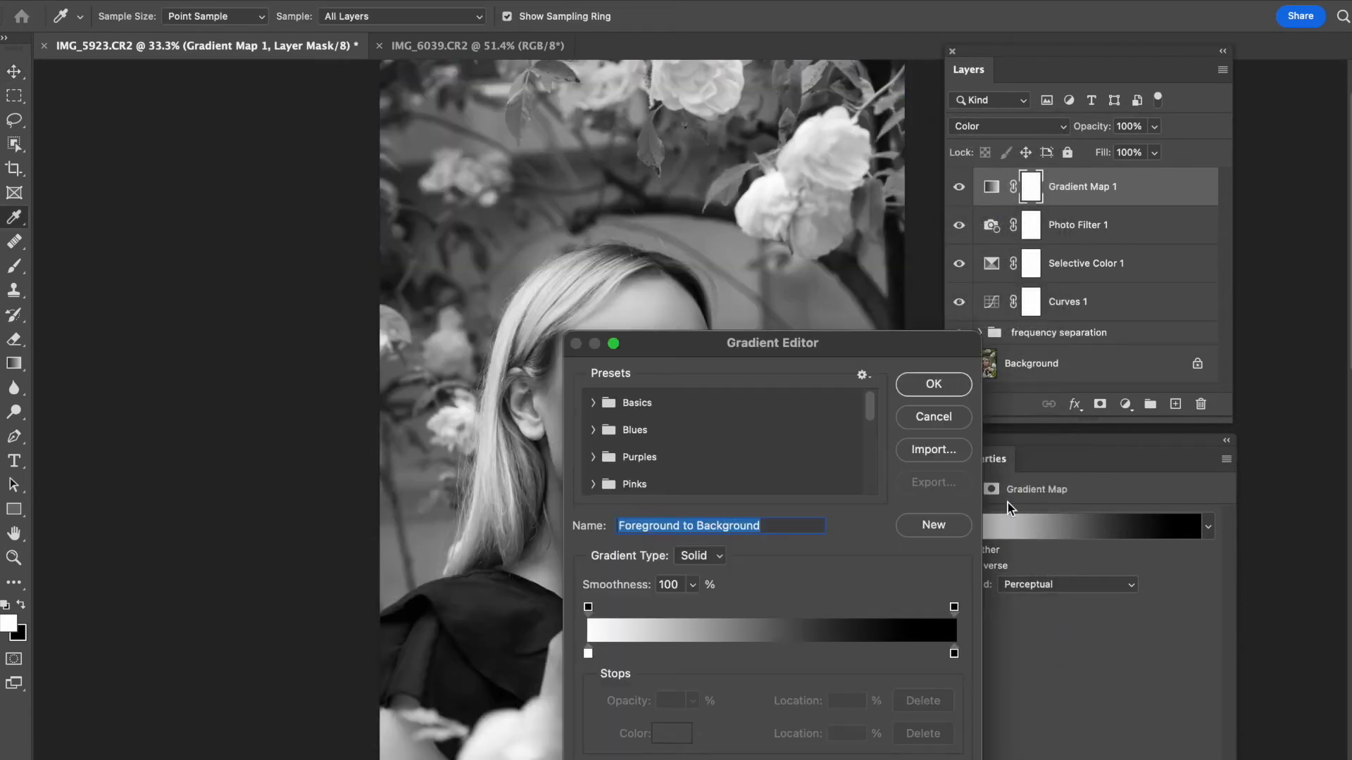
scroll("down", 3)
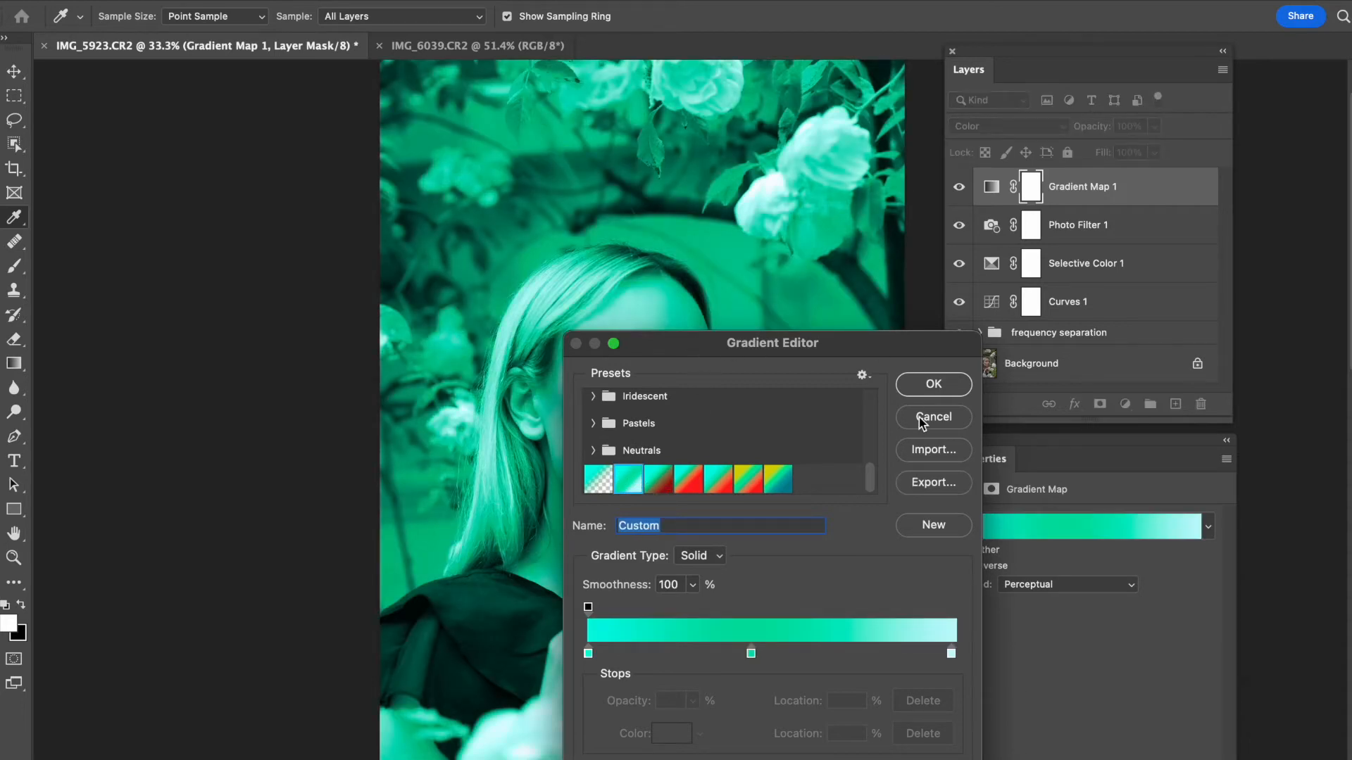
left_click(677, 477)
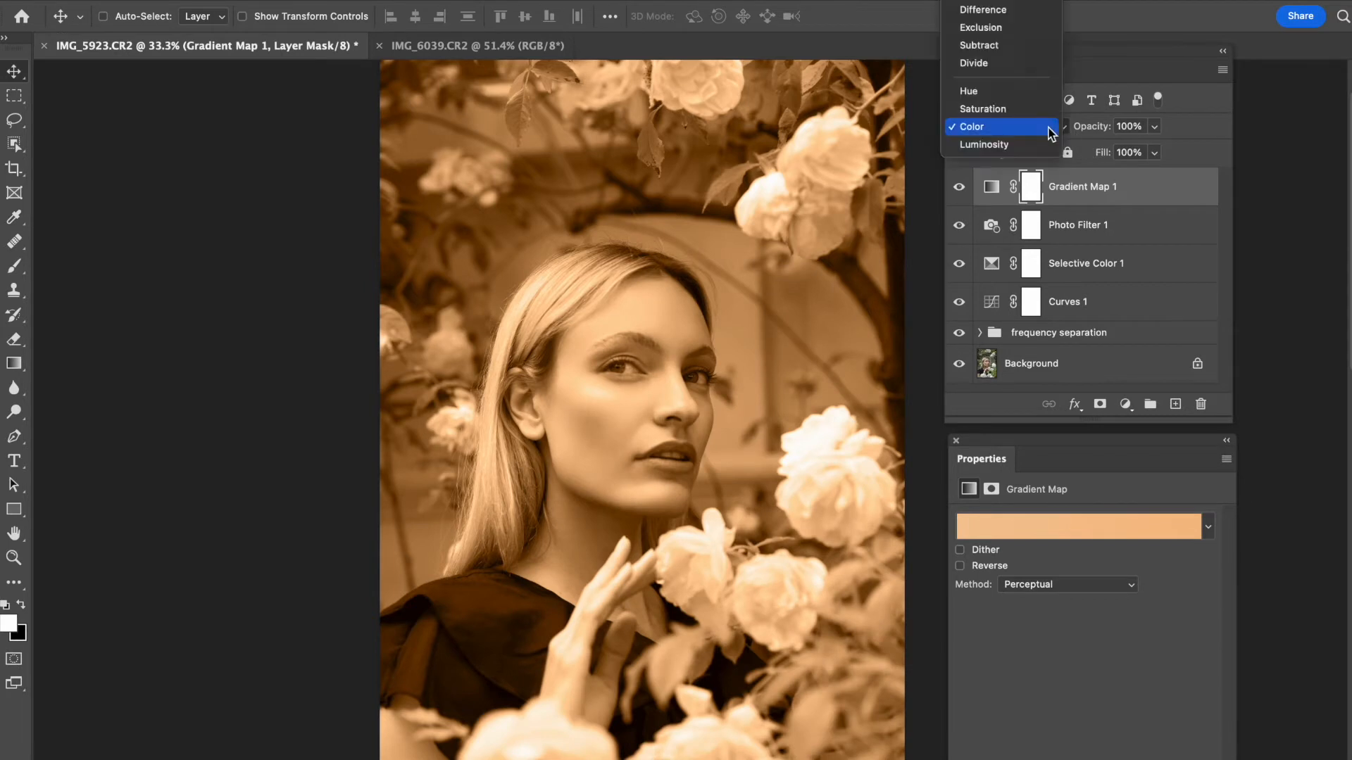
left_click(984, 144)
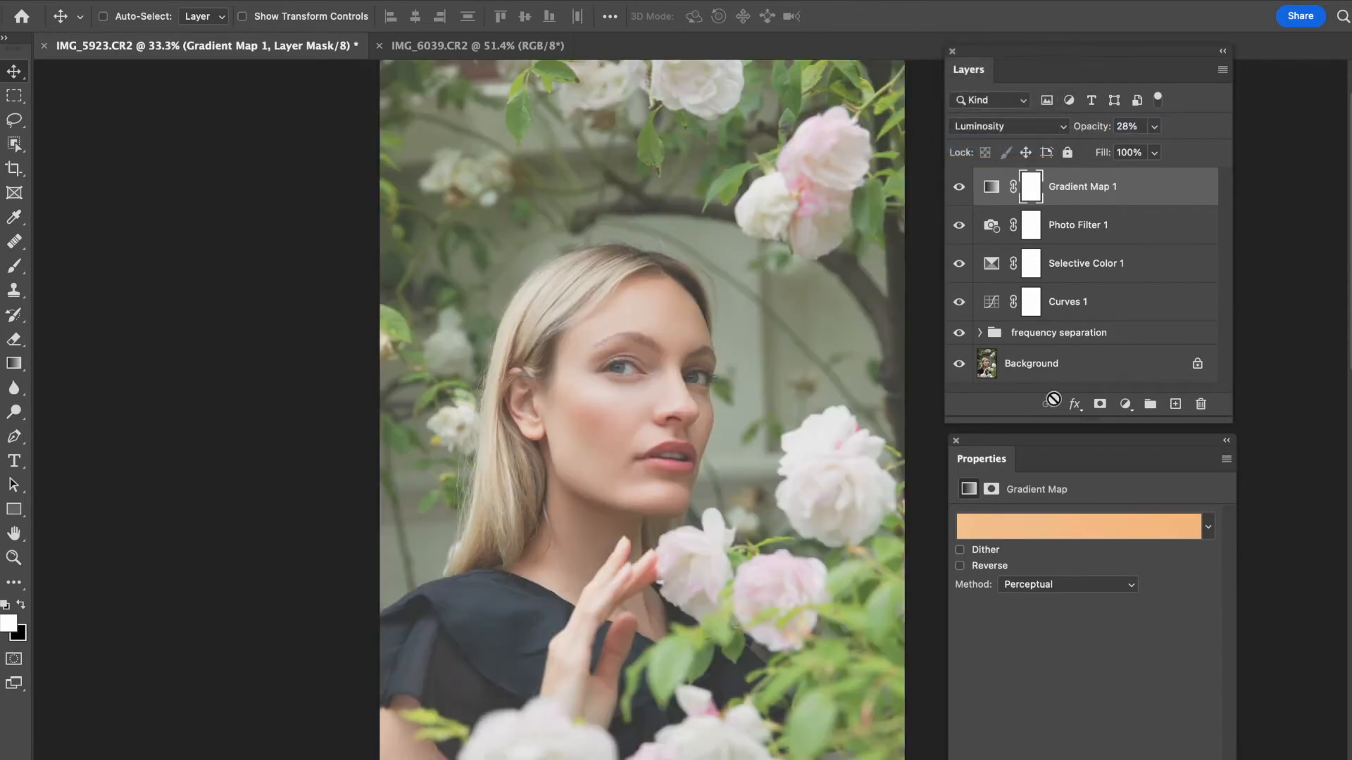
left_click(1078, 526)
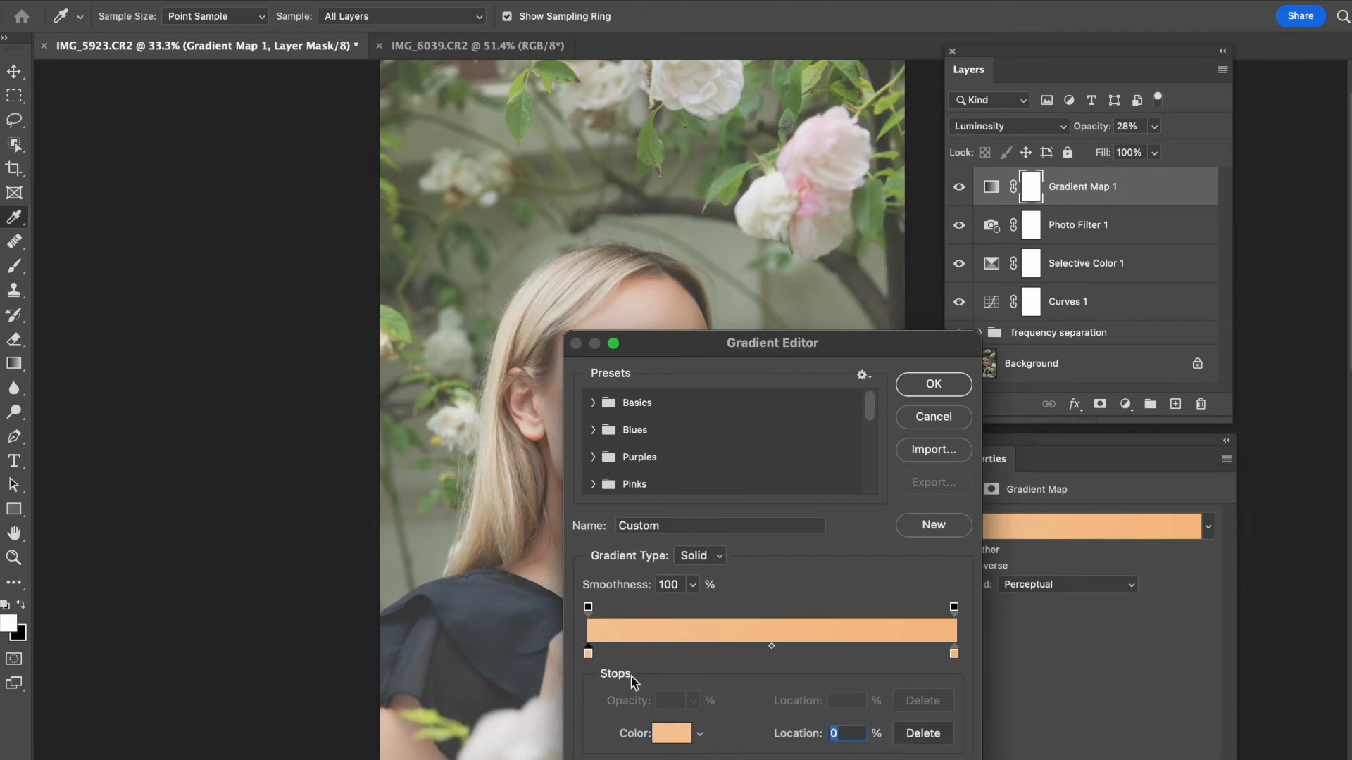
mouse_move(955, 384)
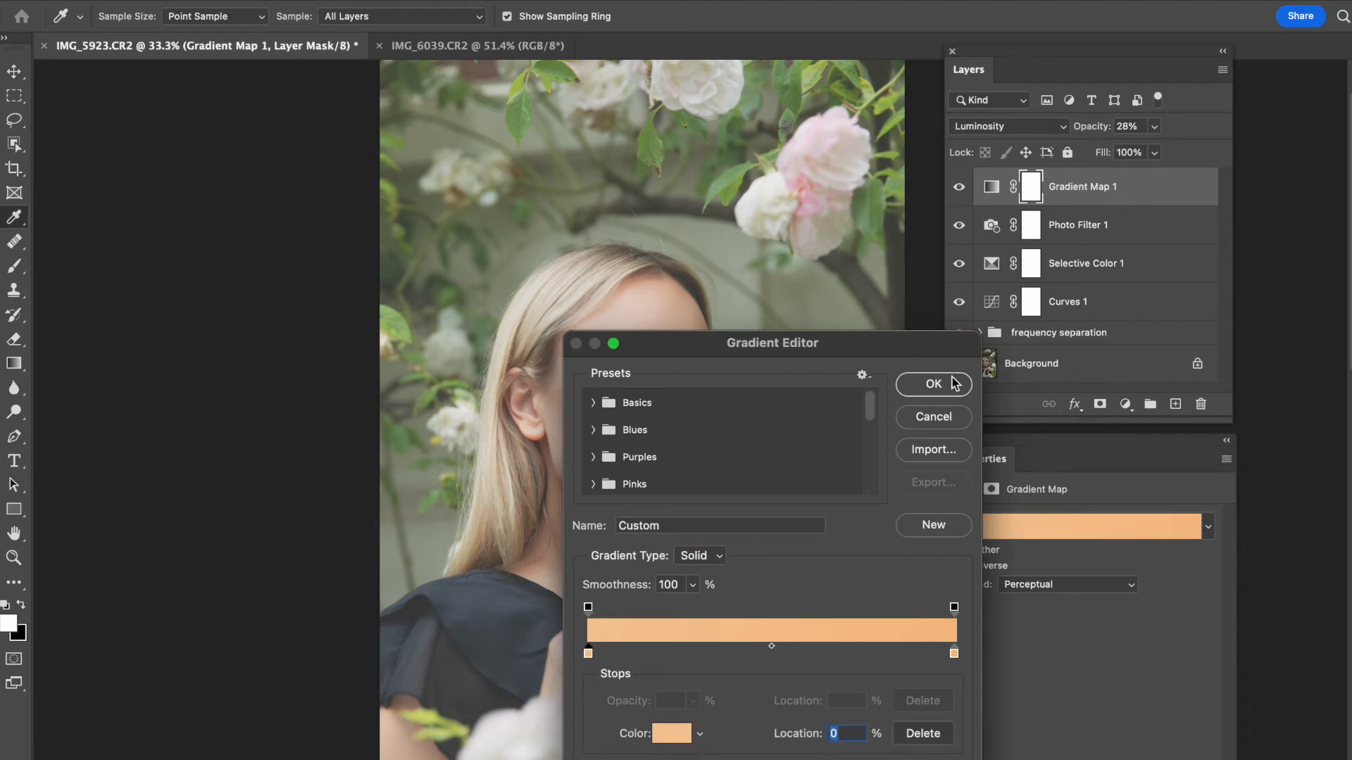
mouse_move(648, 591)
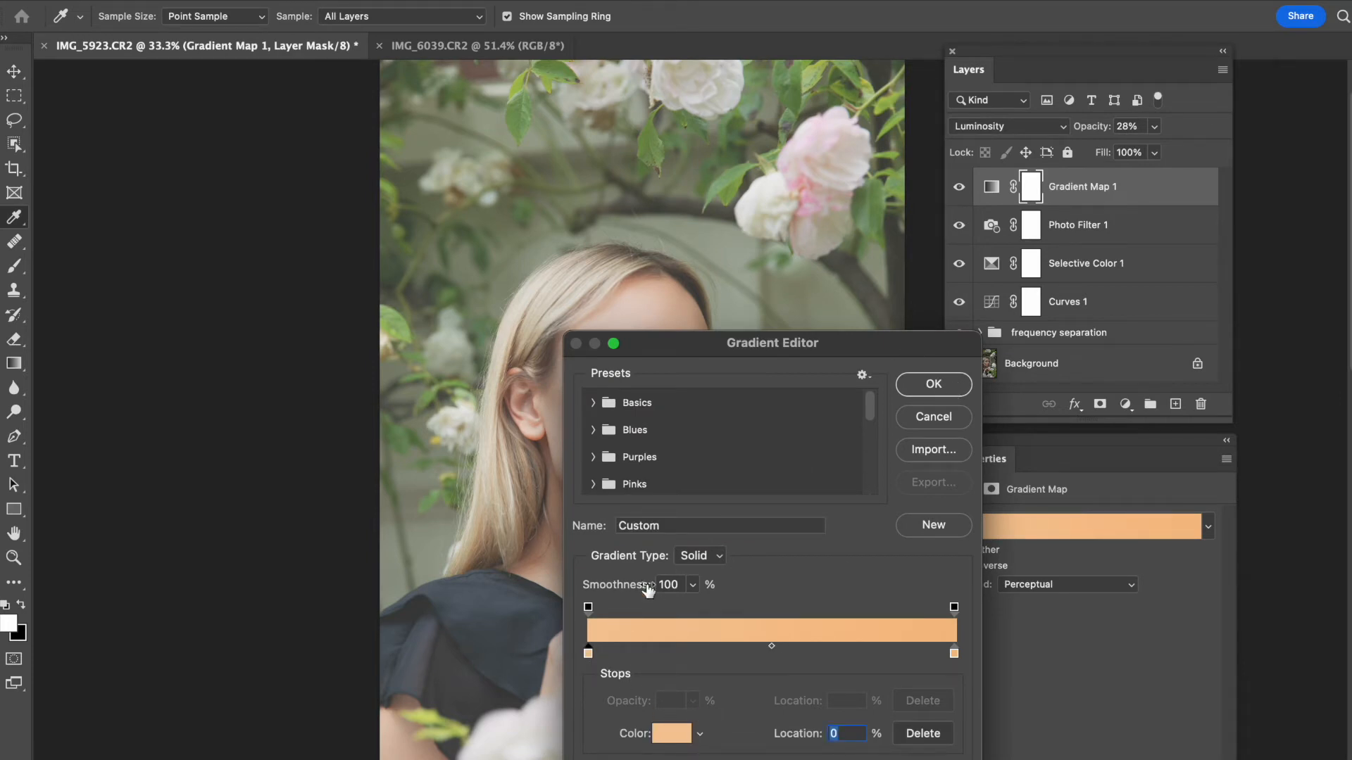
left_click(932, 384)
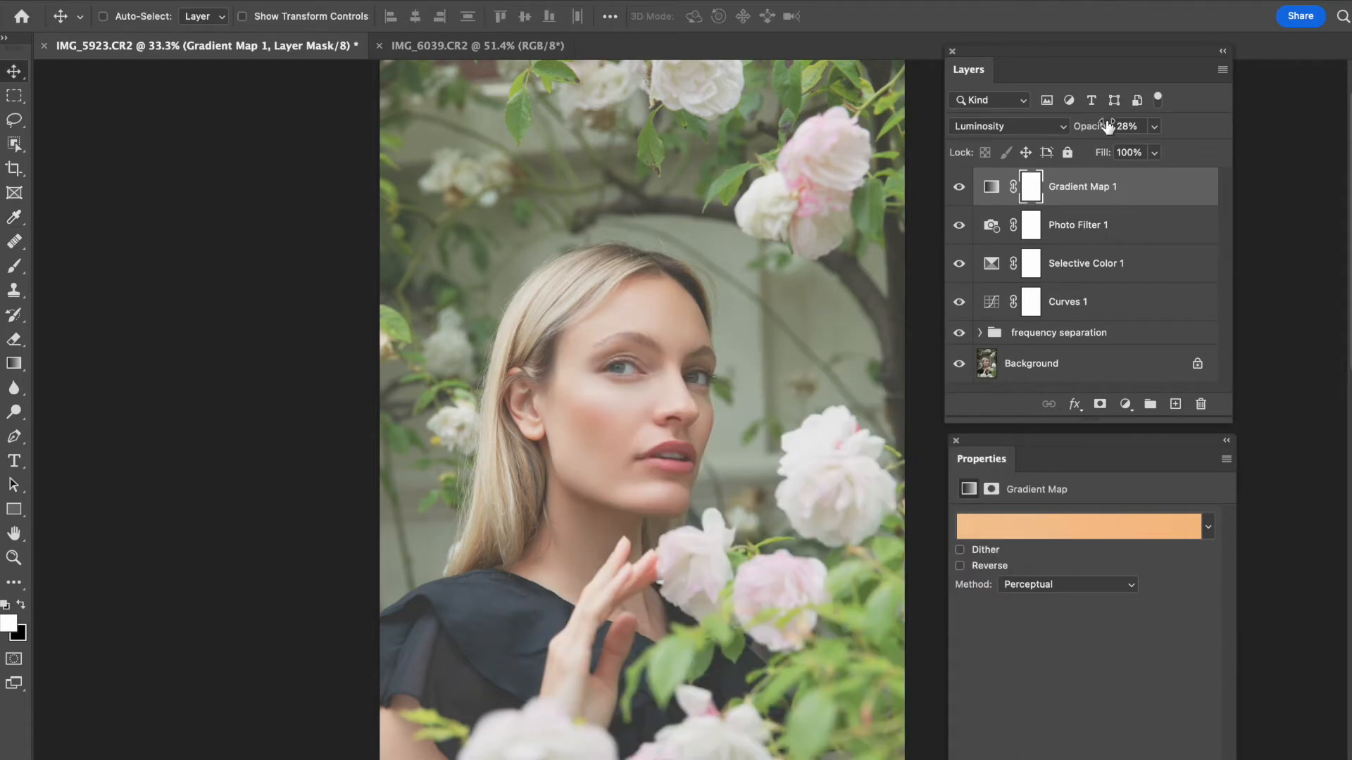
- Raise Gradient Map 1's opacity to about a third and browse blend modes such as Darken
left_click(1126, 126)
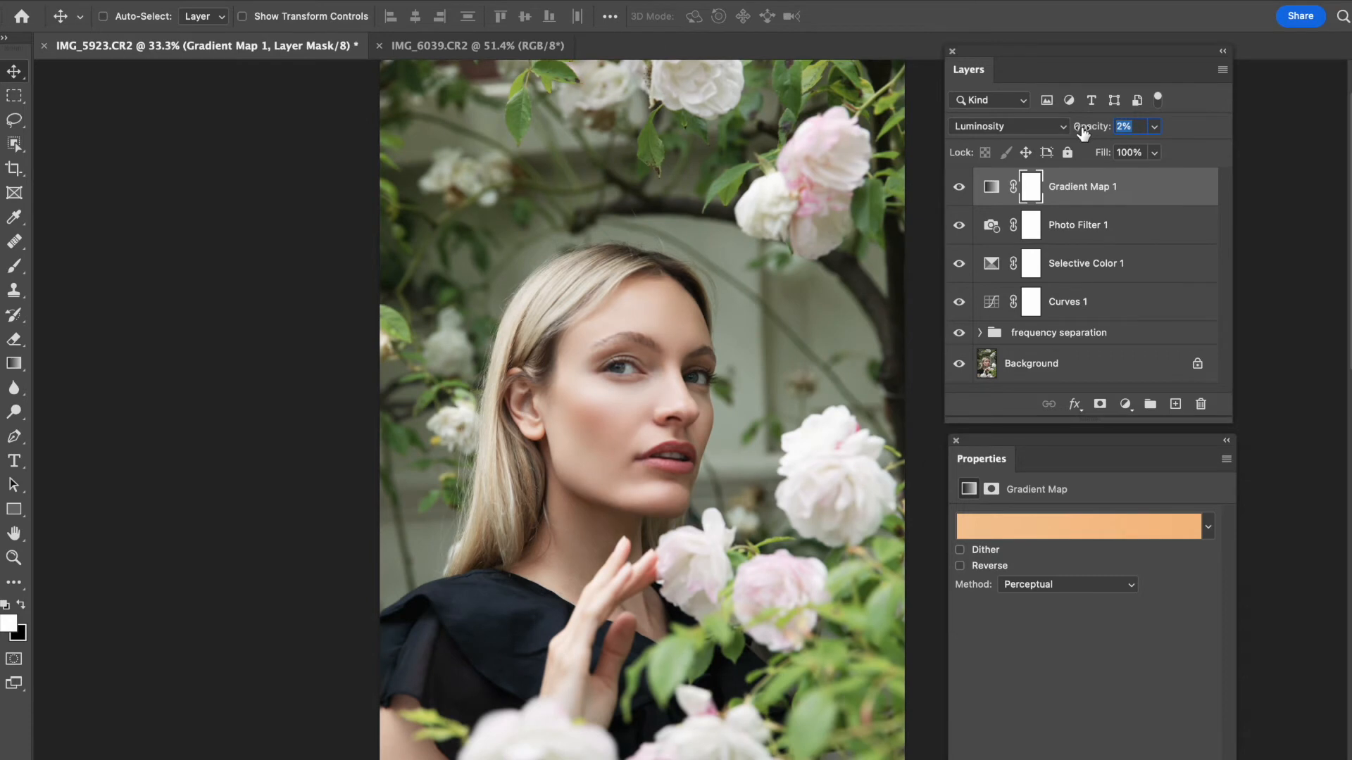
left_click(1007, 126)
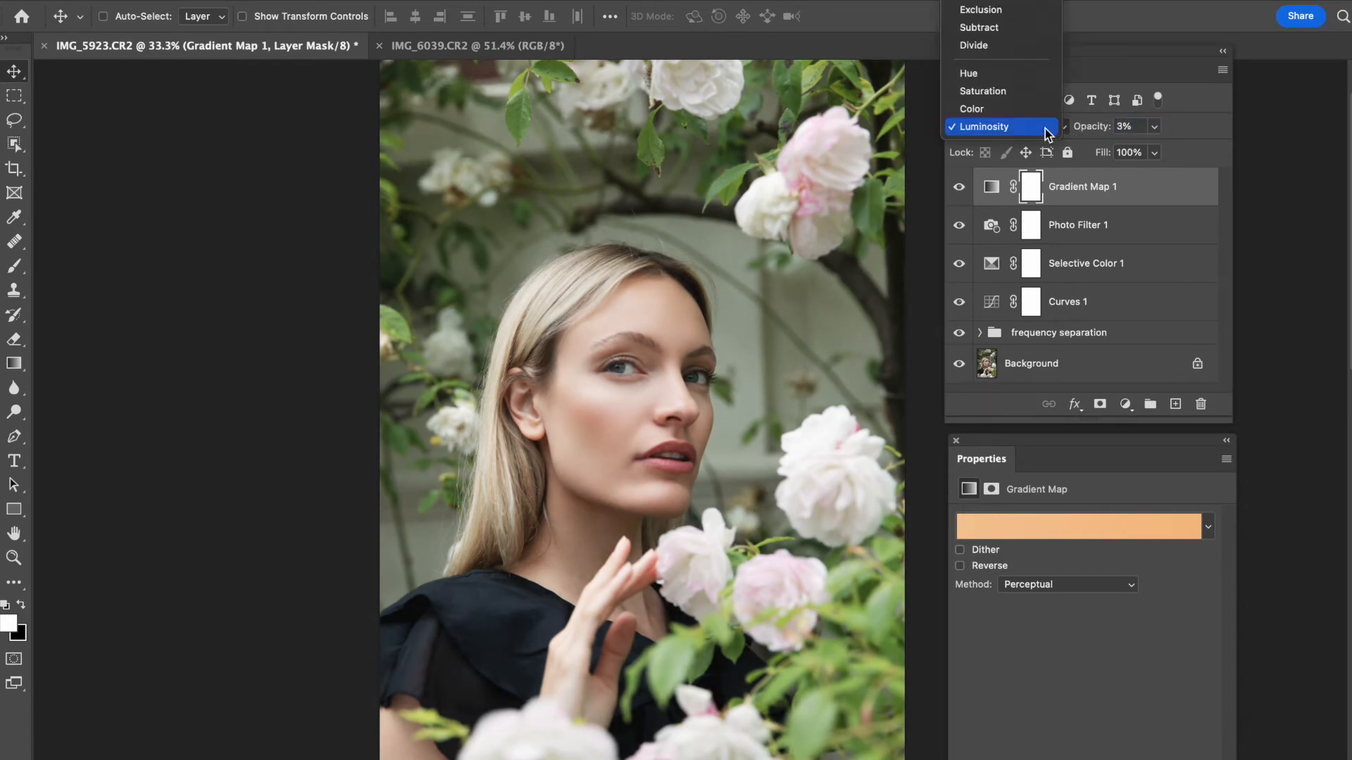
mouse_move(1000, 91)
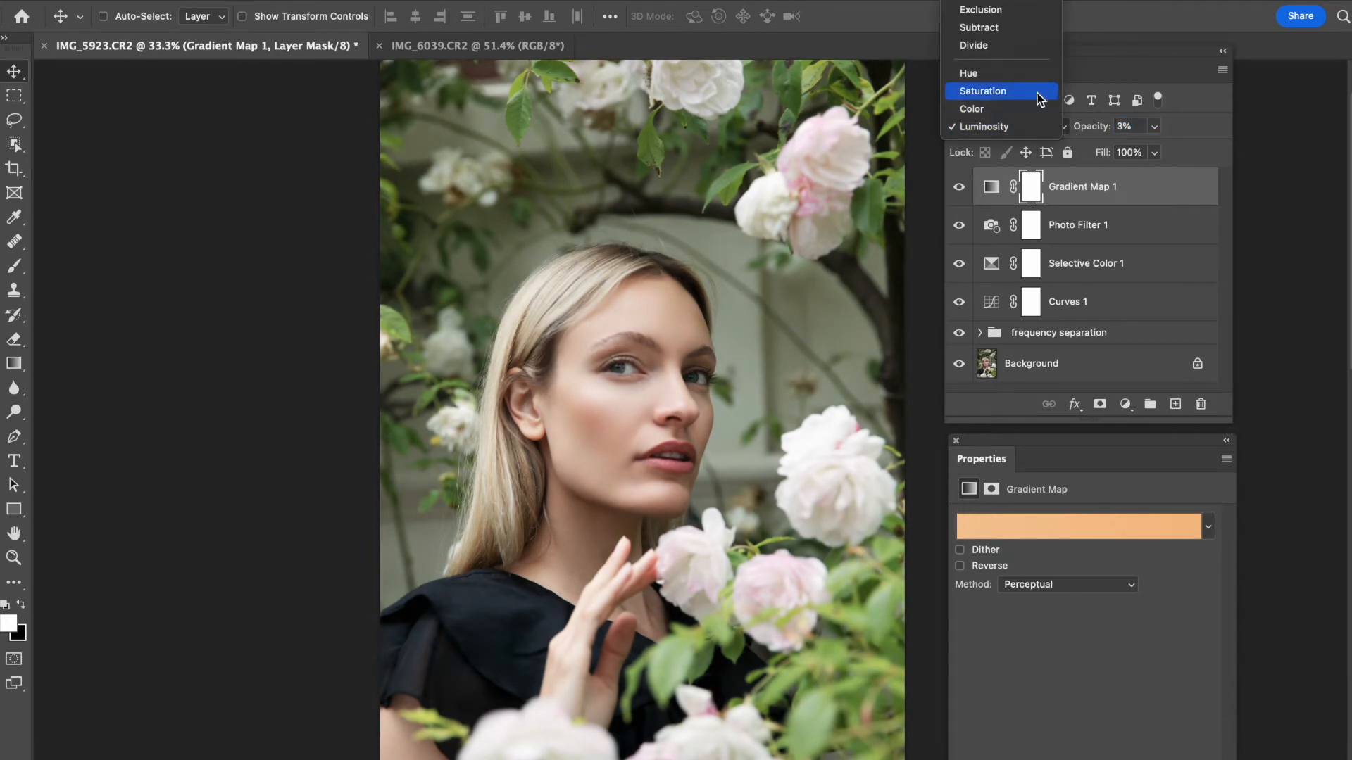
mouse_move(1029, 45)
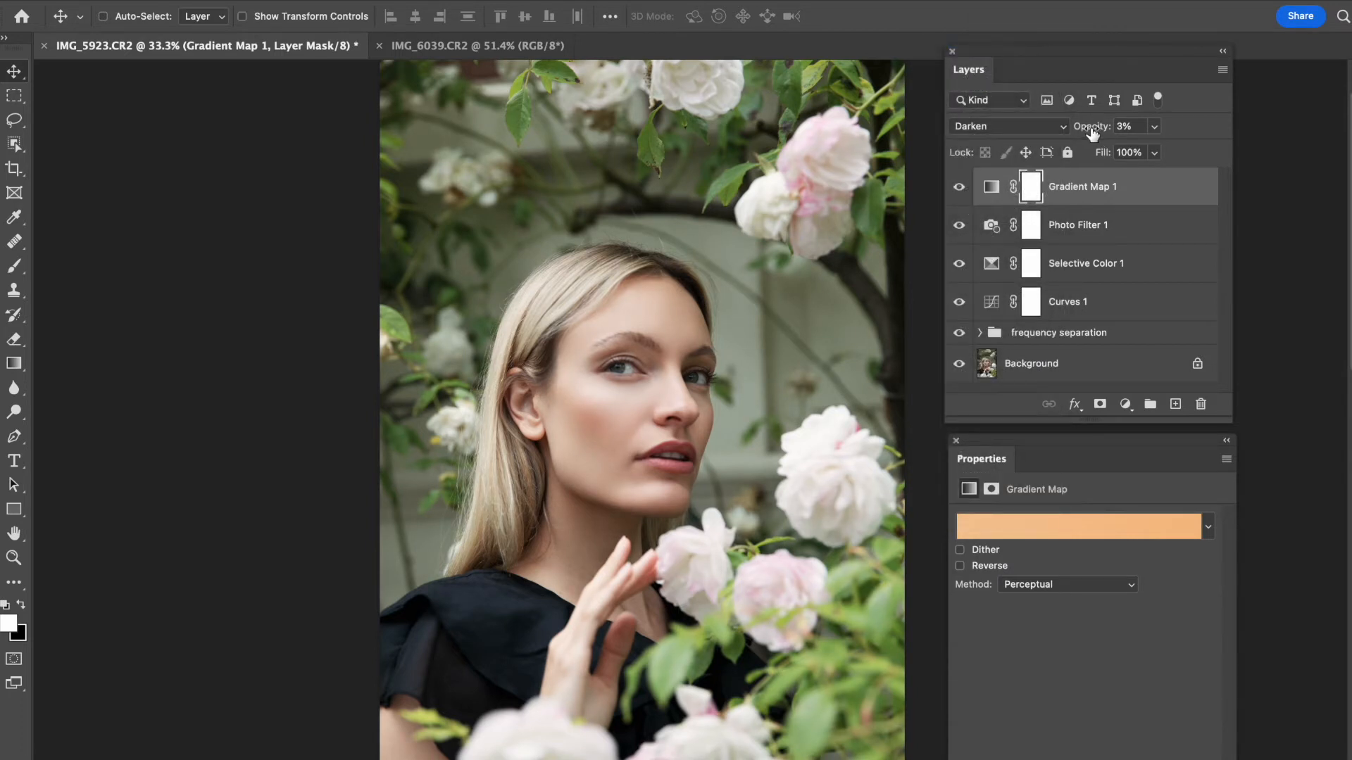
left_click_drag(1123, 126, 1148, 126)
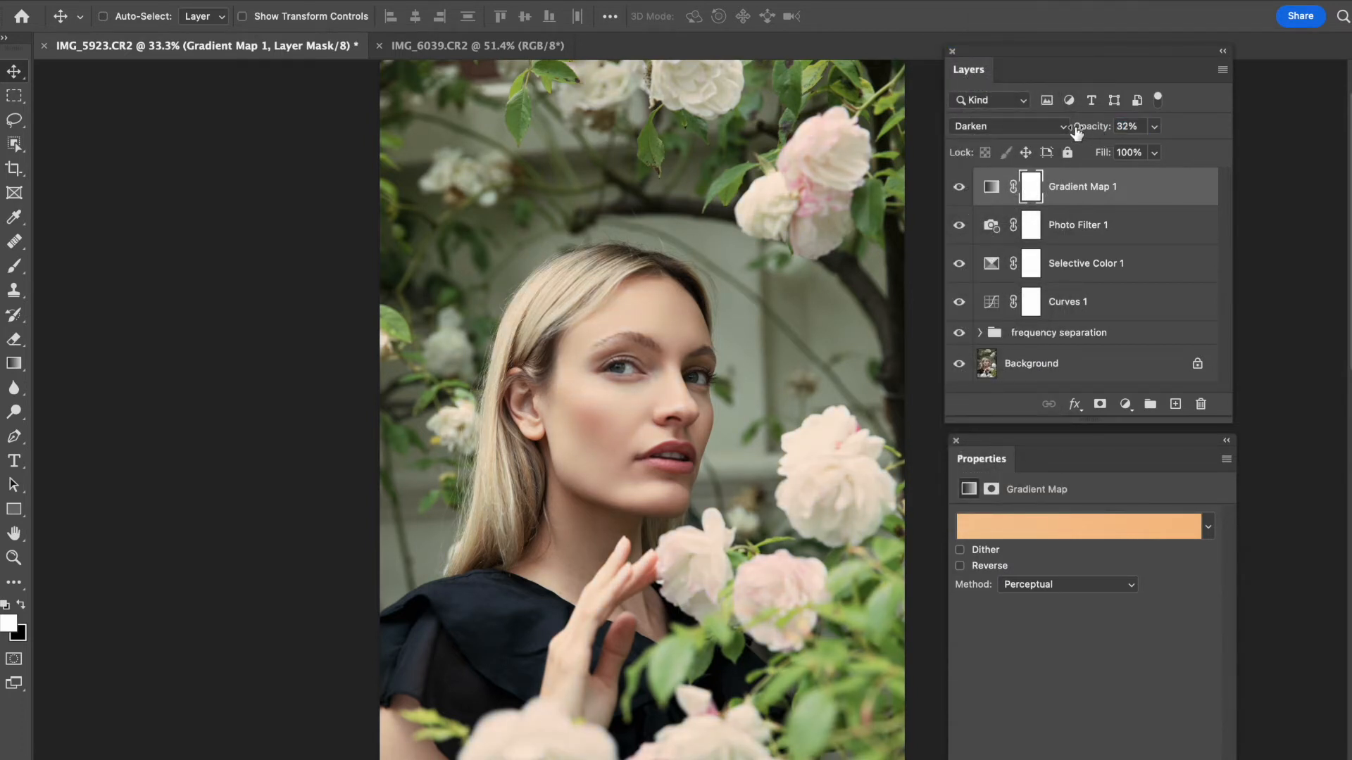
left_click(1009, 126)
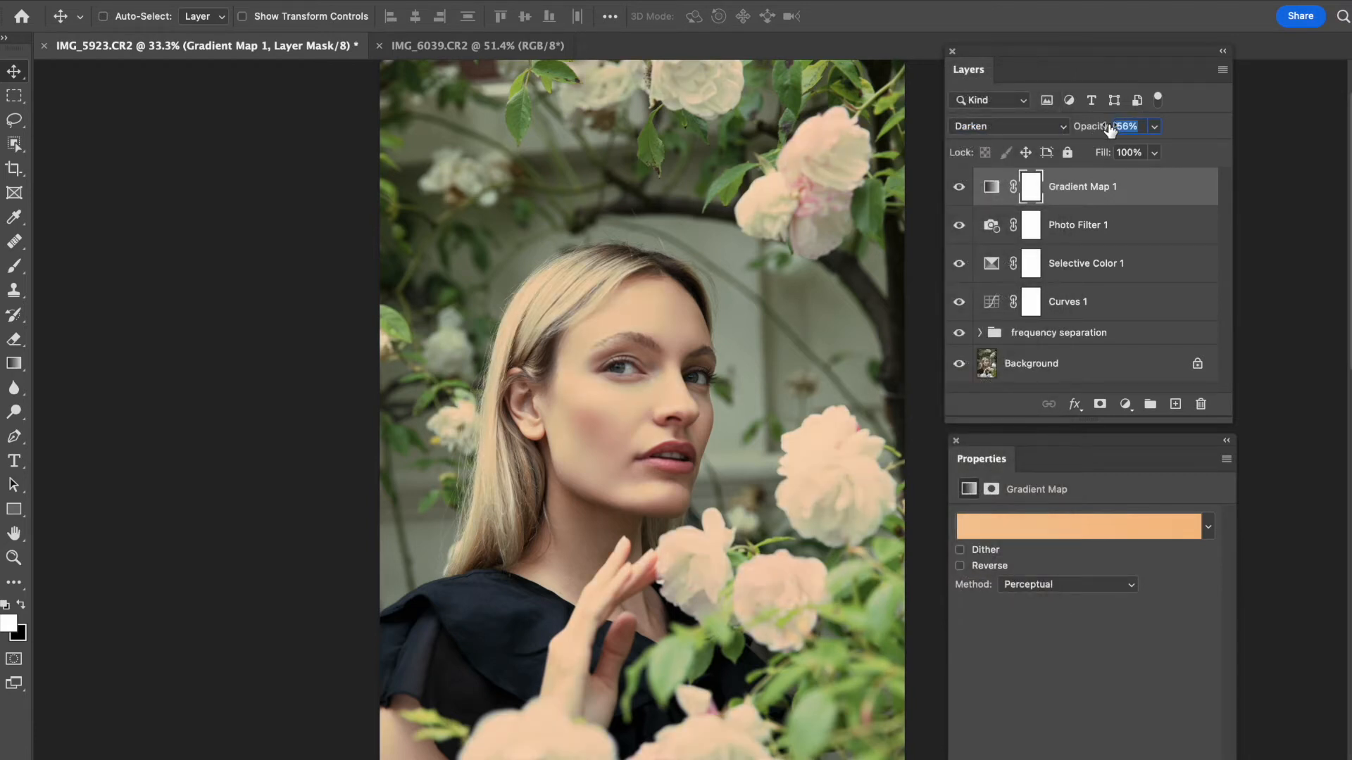
- Try Divide, then set Soft Light at 4% and toggle the layer to compare
left_click(1007, 126)
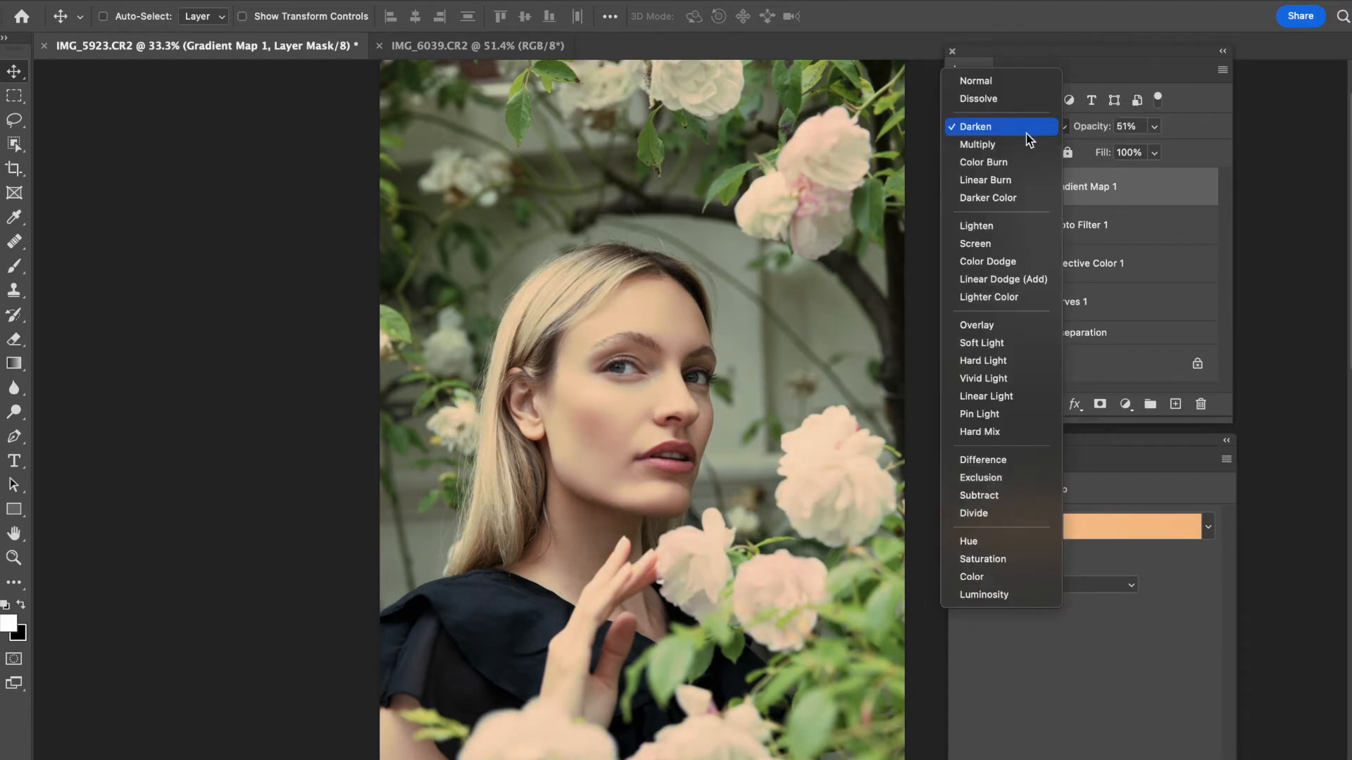
mouse_move(986, 179)
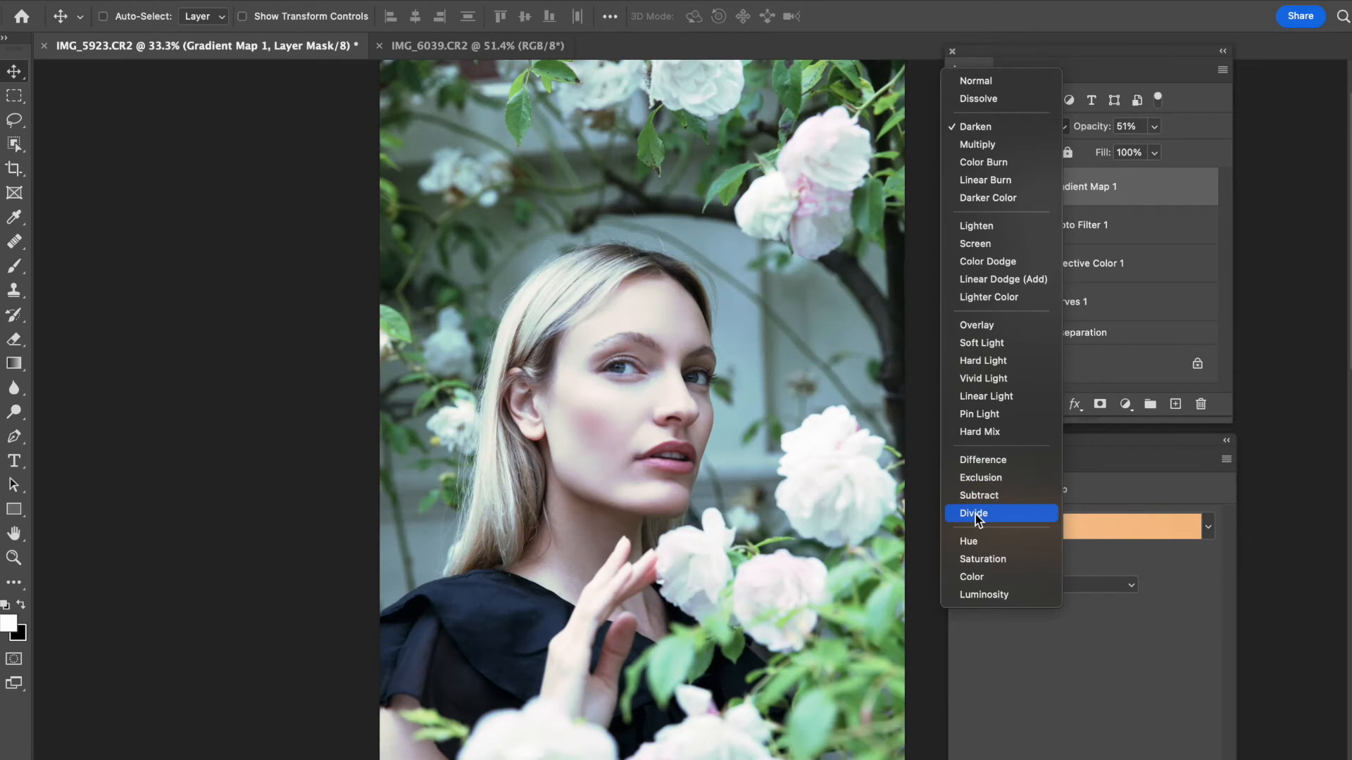
mouse_move(1012, 407)
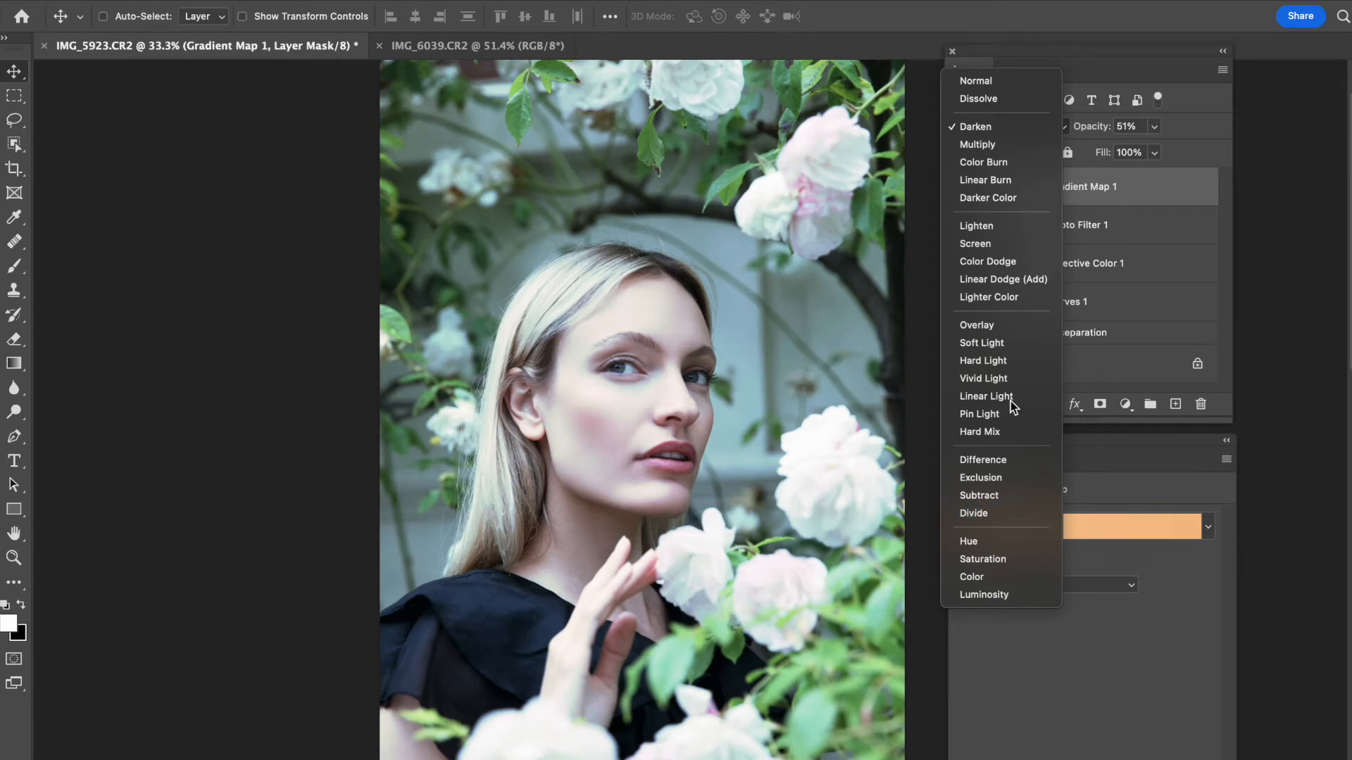
left_click(973, 513)
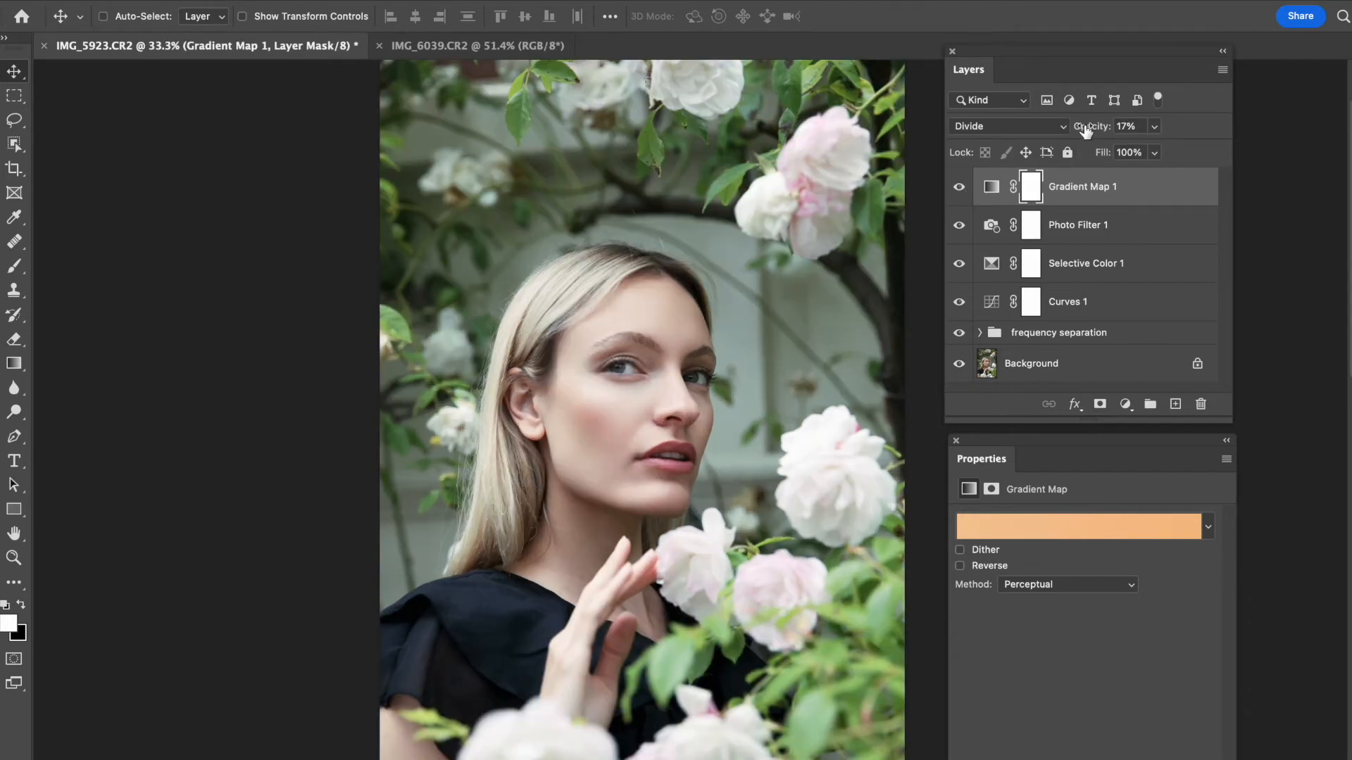
left_click(1006, 126)
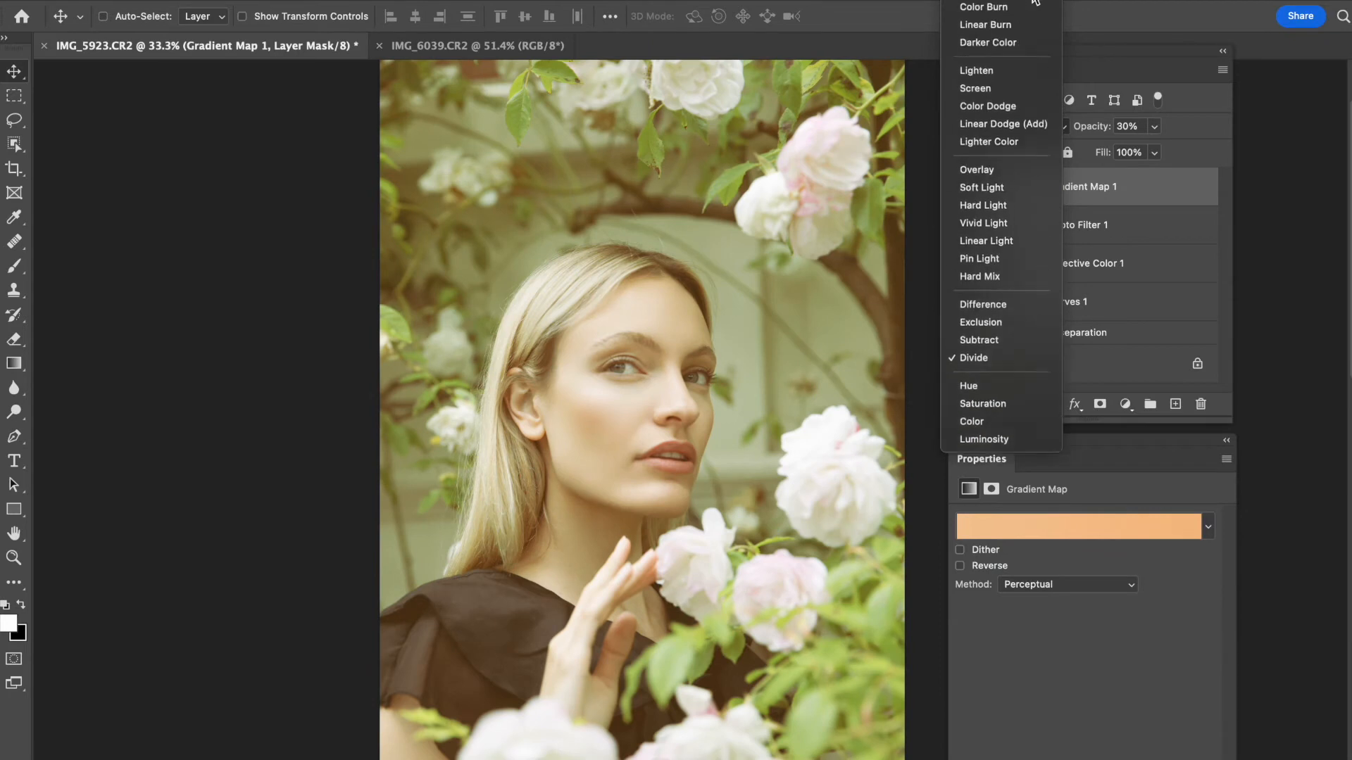
left_click(980, 187)
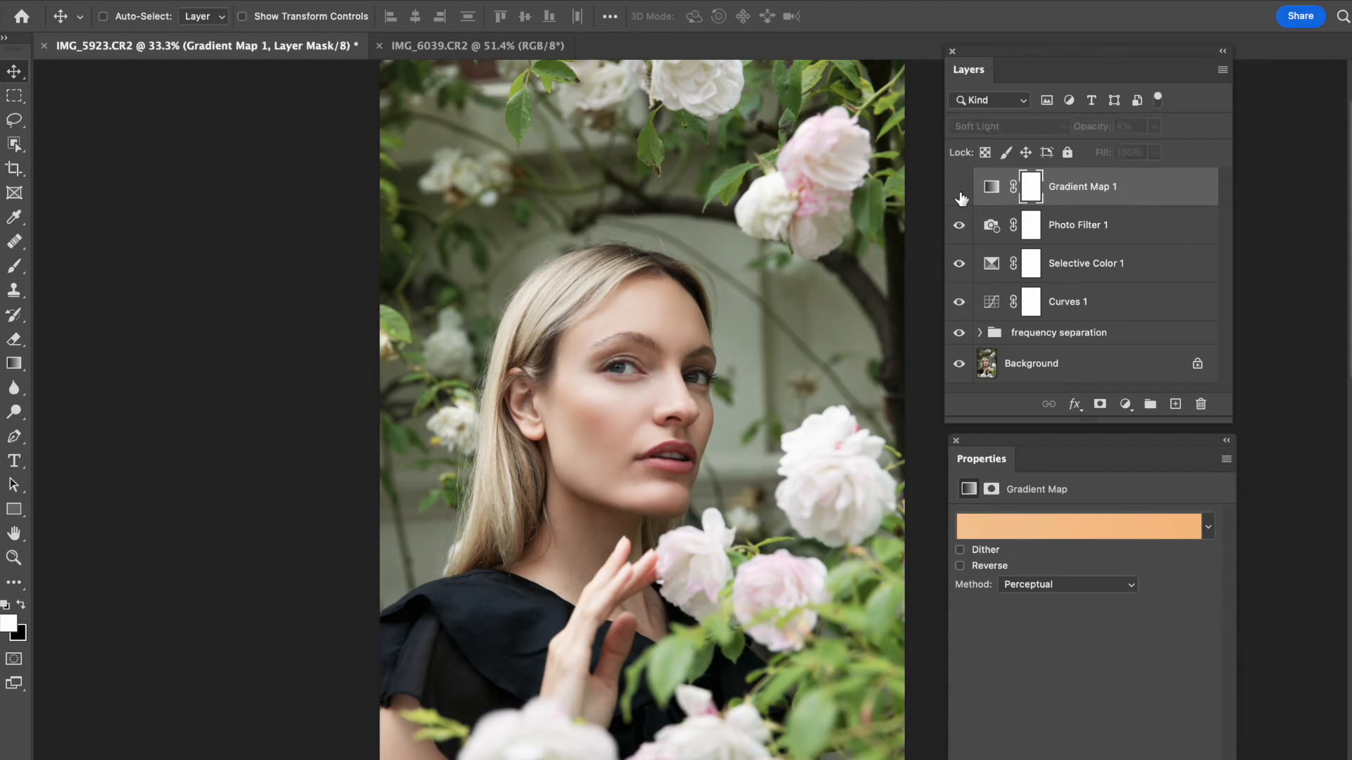
left_click(959, 188)
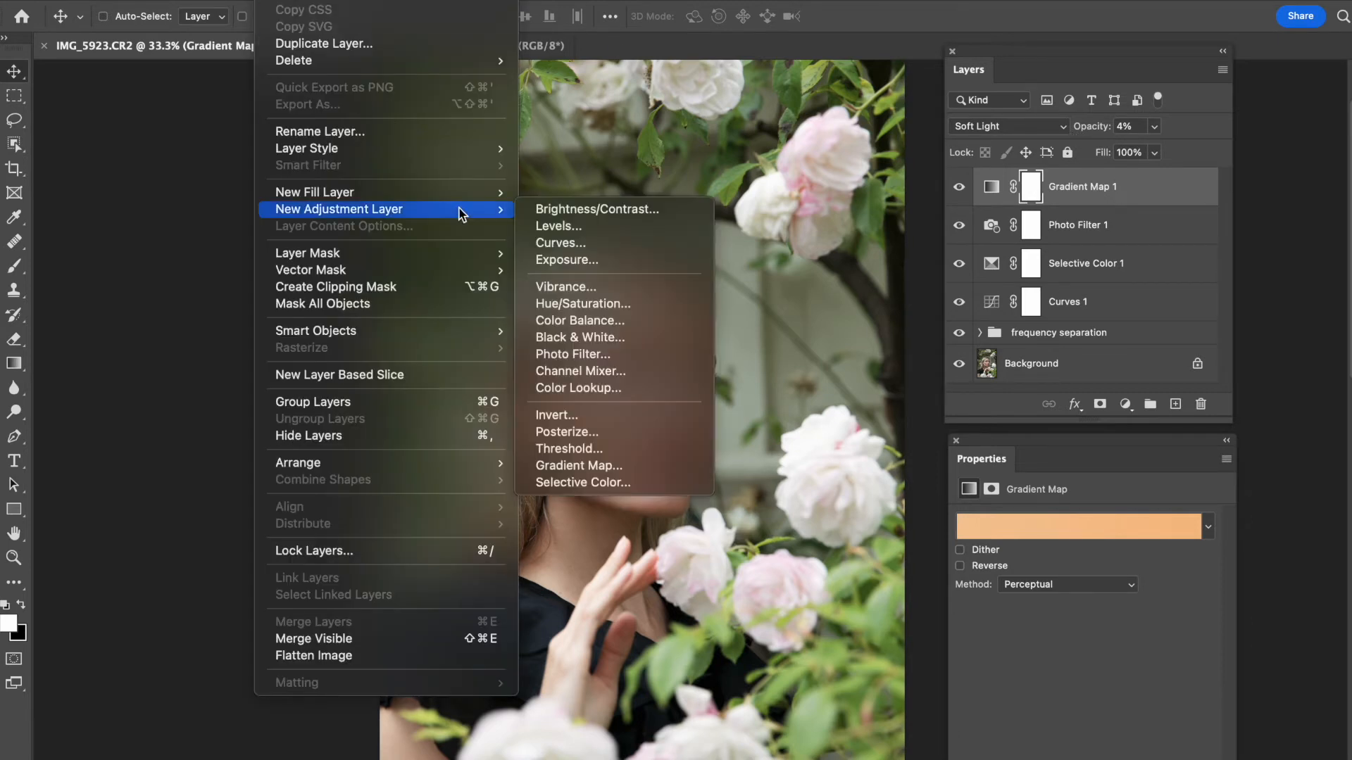
- Add a Curves 2 adjustment layer with the Blue channel selected
left_click(559, 242)
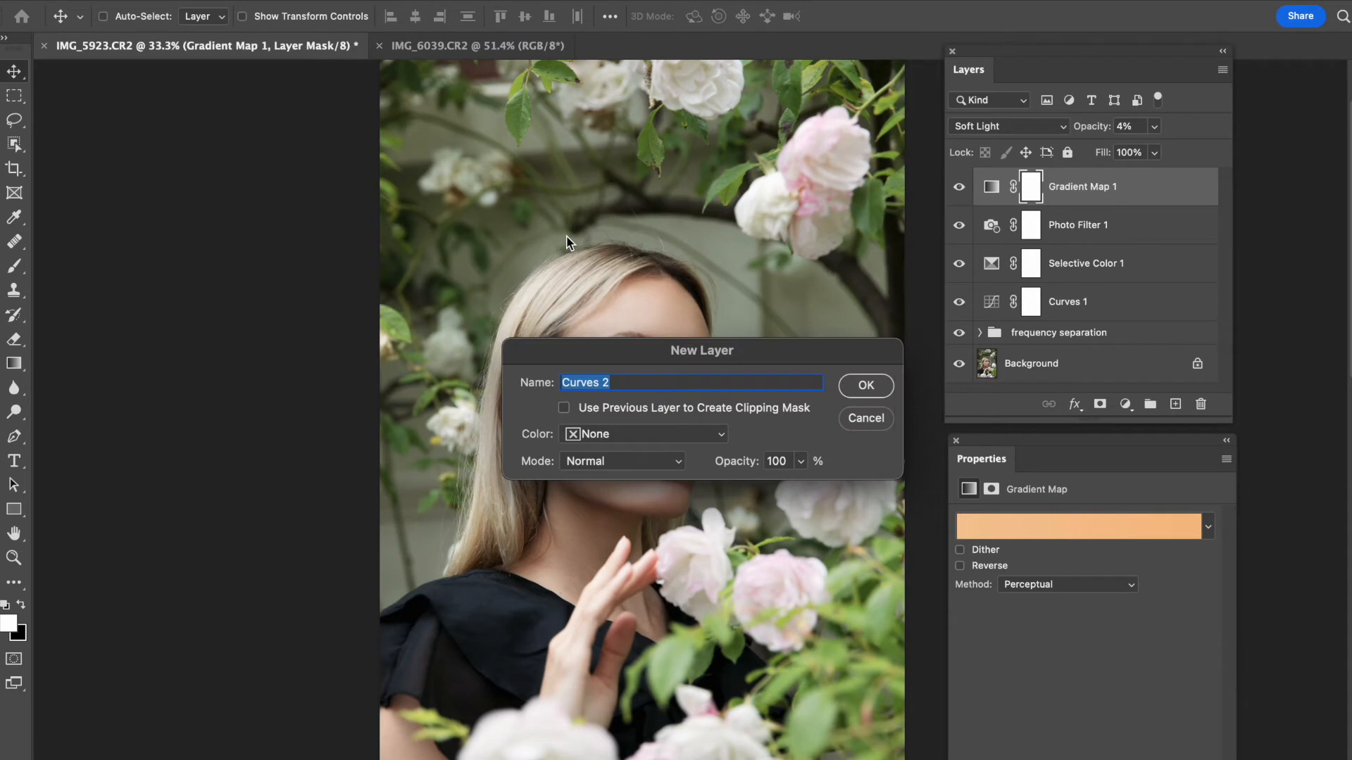
left_click(864, 385)
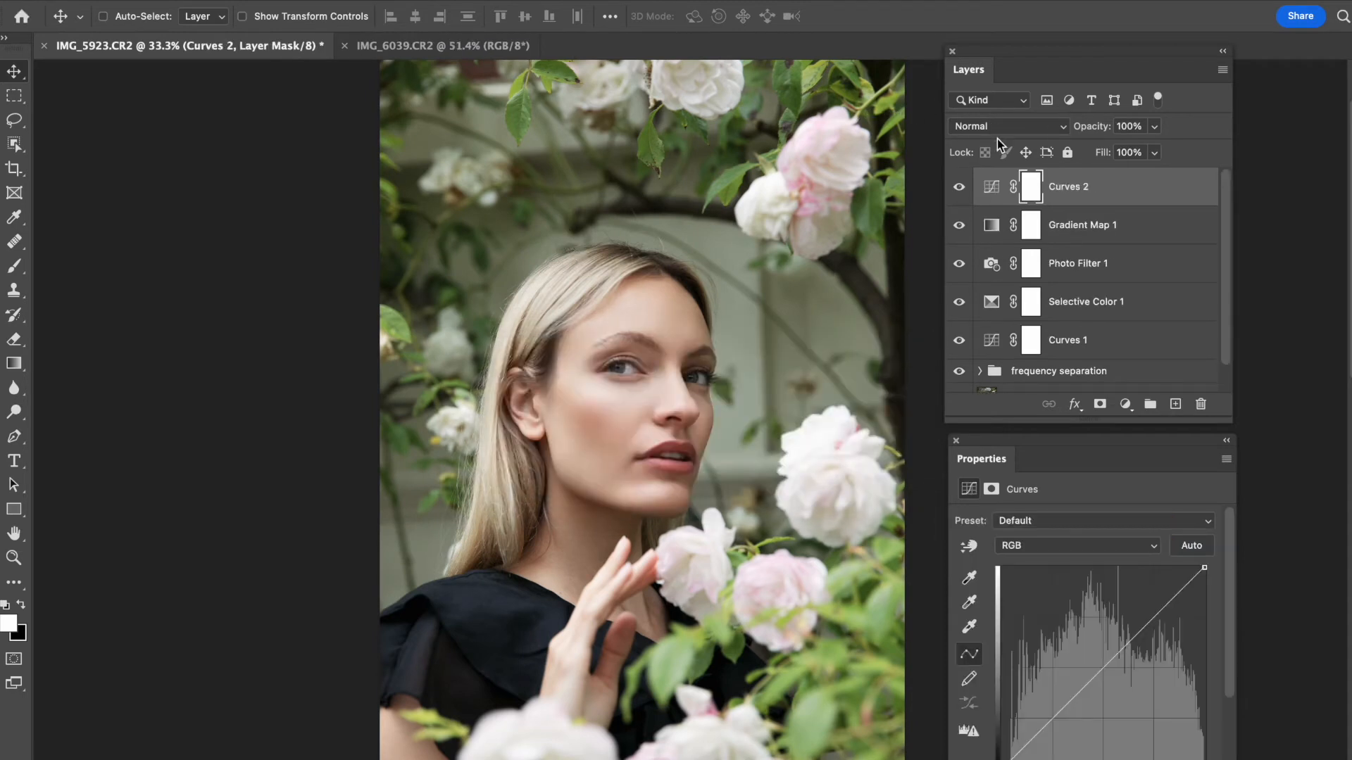
left_click(1076, 544)
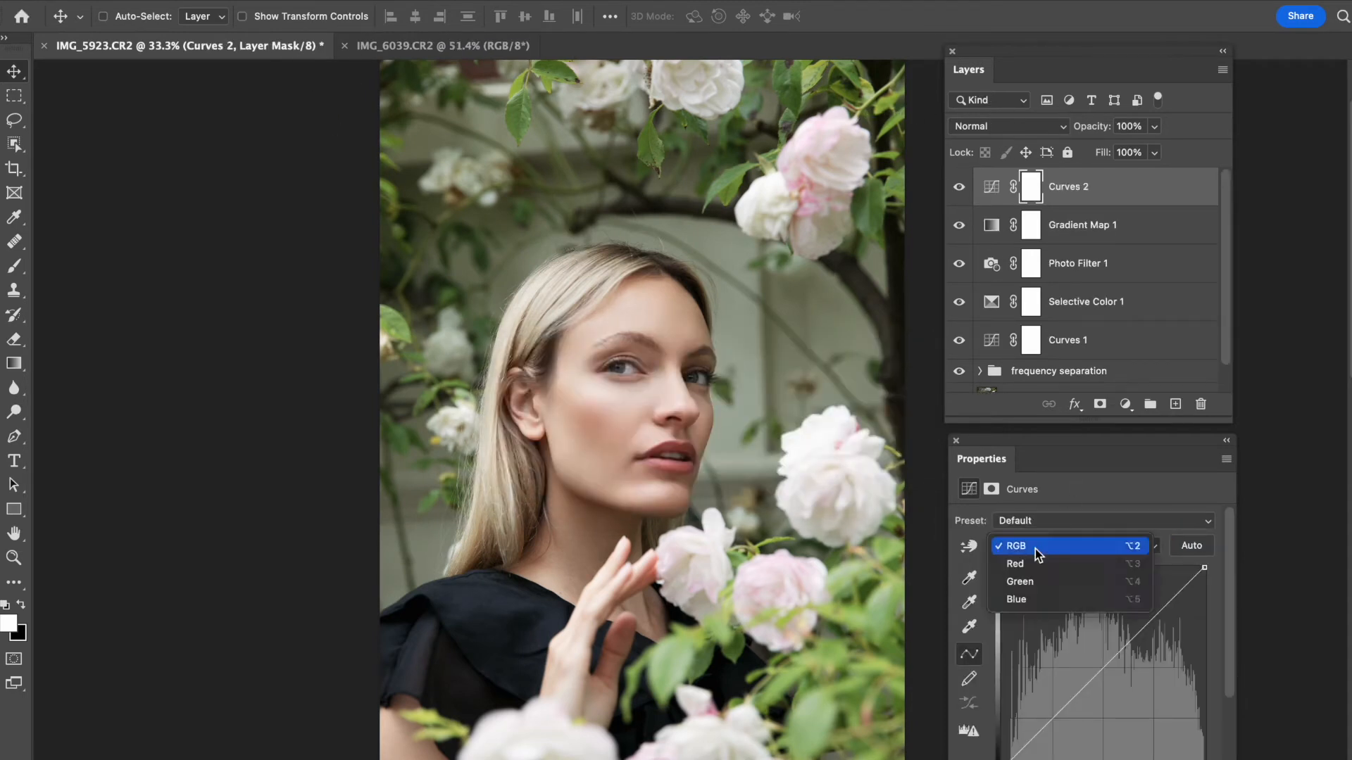
left_click(1015, 599)
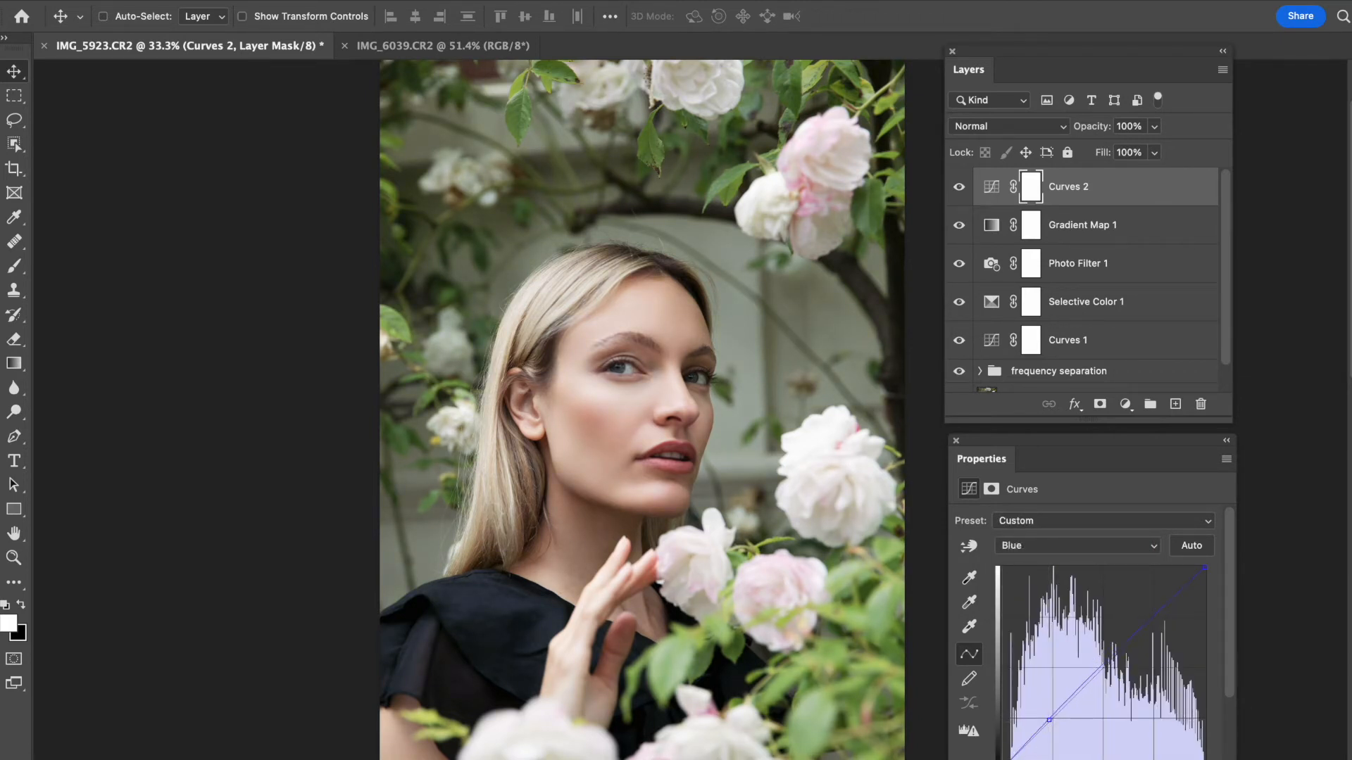
- Reshape the Blue curve, pulling the top endpoint down to cap the highlights
left_click_drag(1206, 568, 1169, 587)
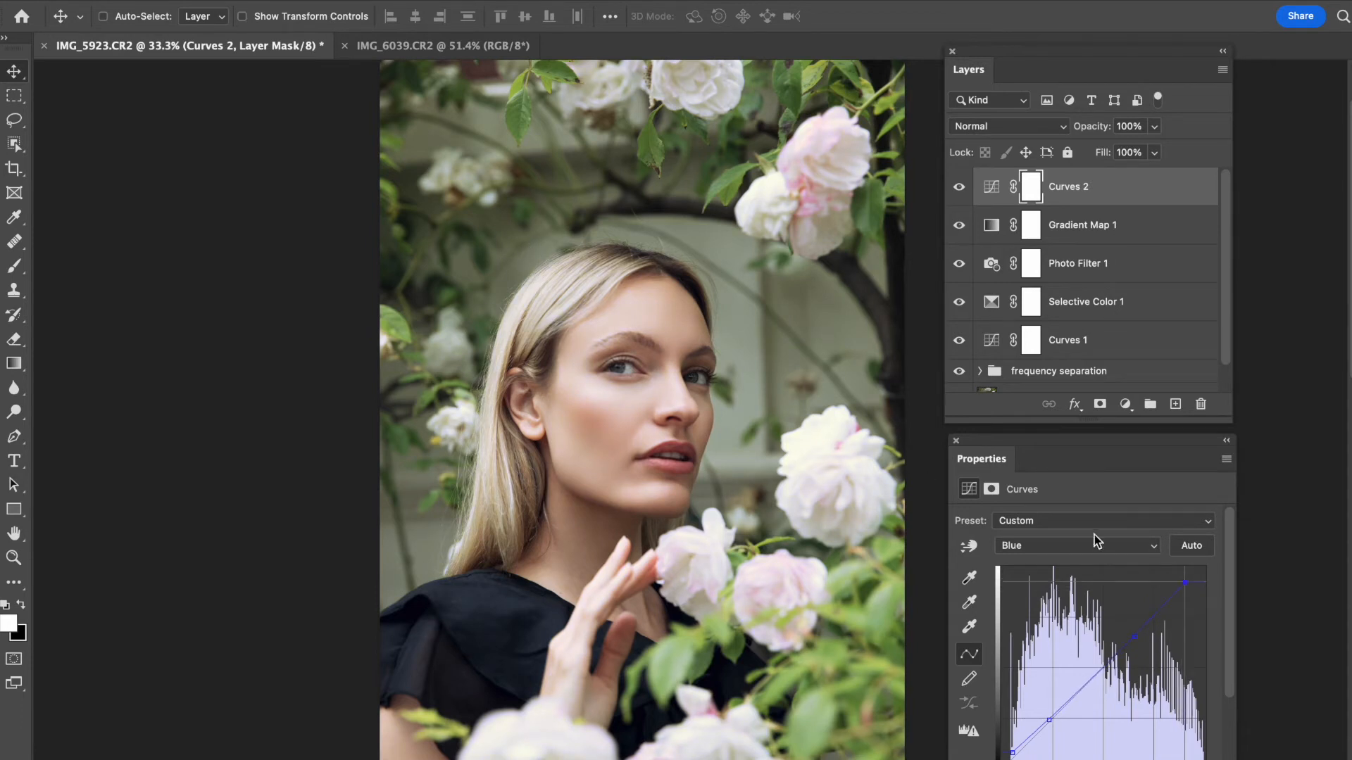
left_click_drag(1102, 660, 1064, 726)
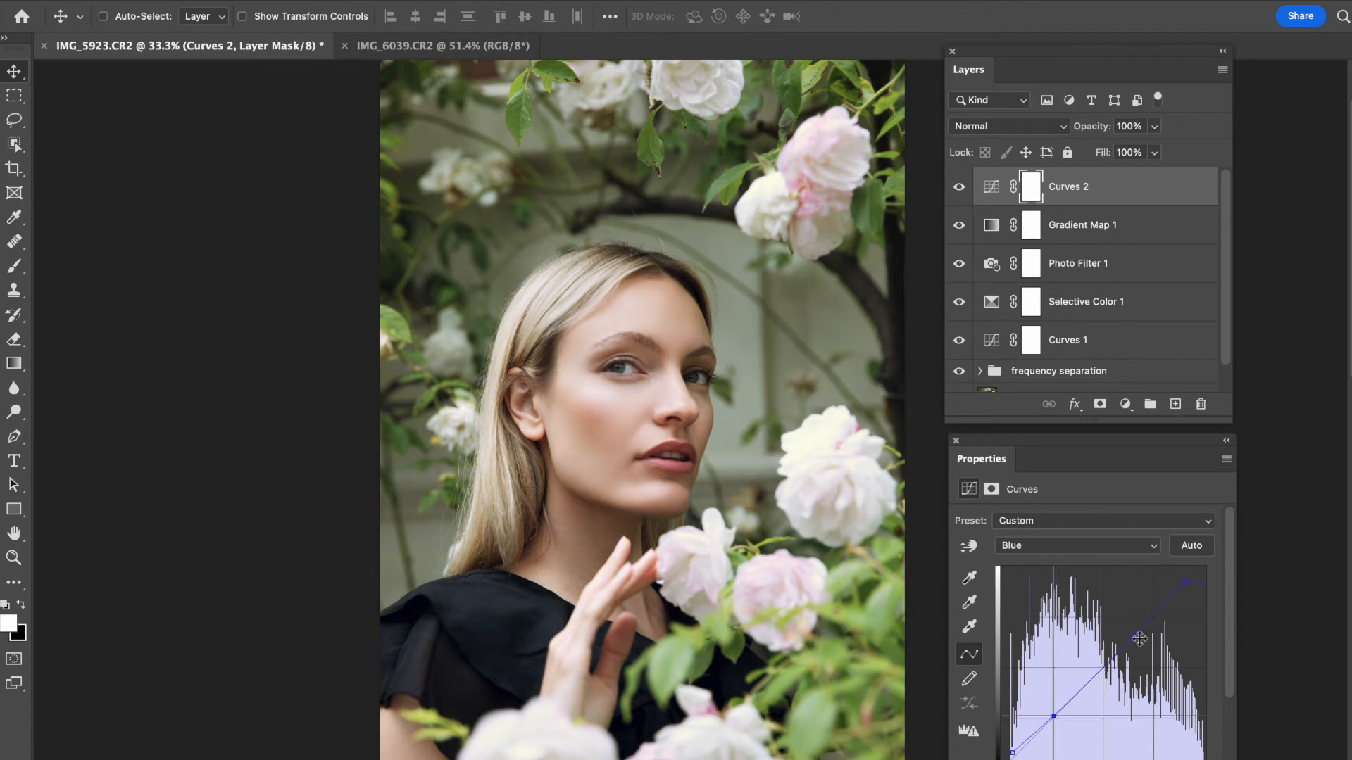
left_click_drag(1140, 638, 1129, 643)
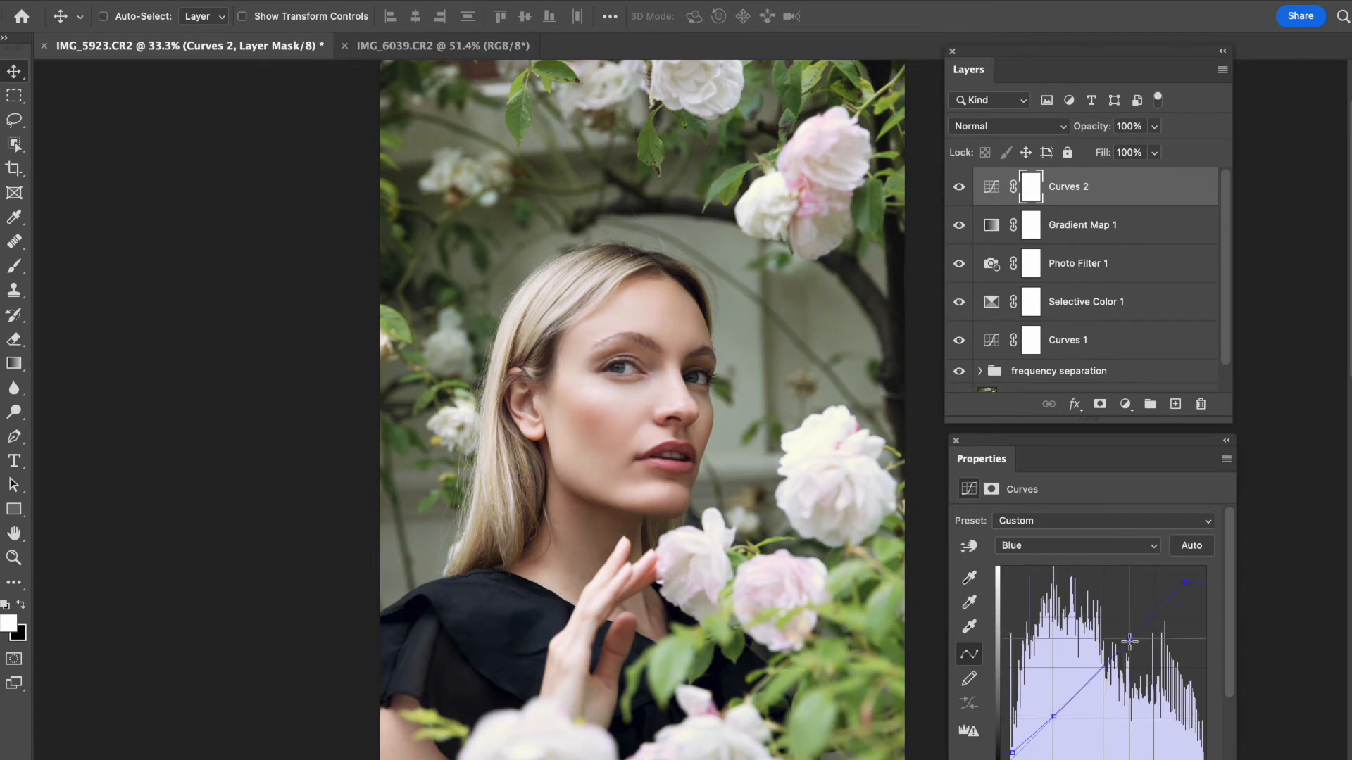
left_click_drag(1130, 642, 1167, 579)
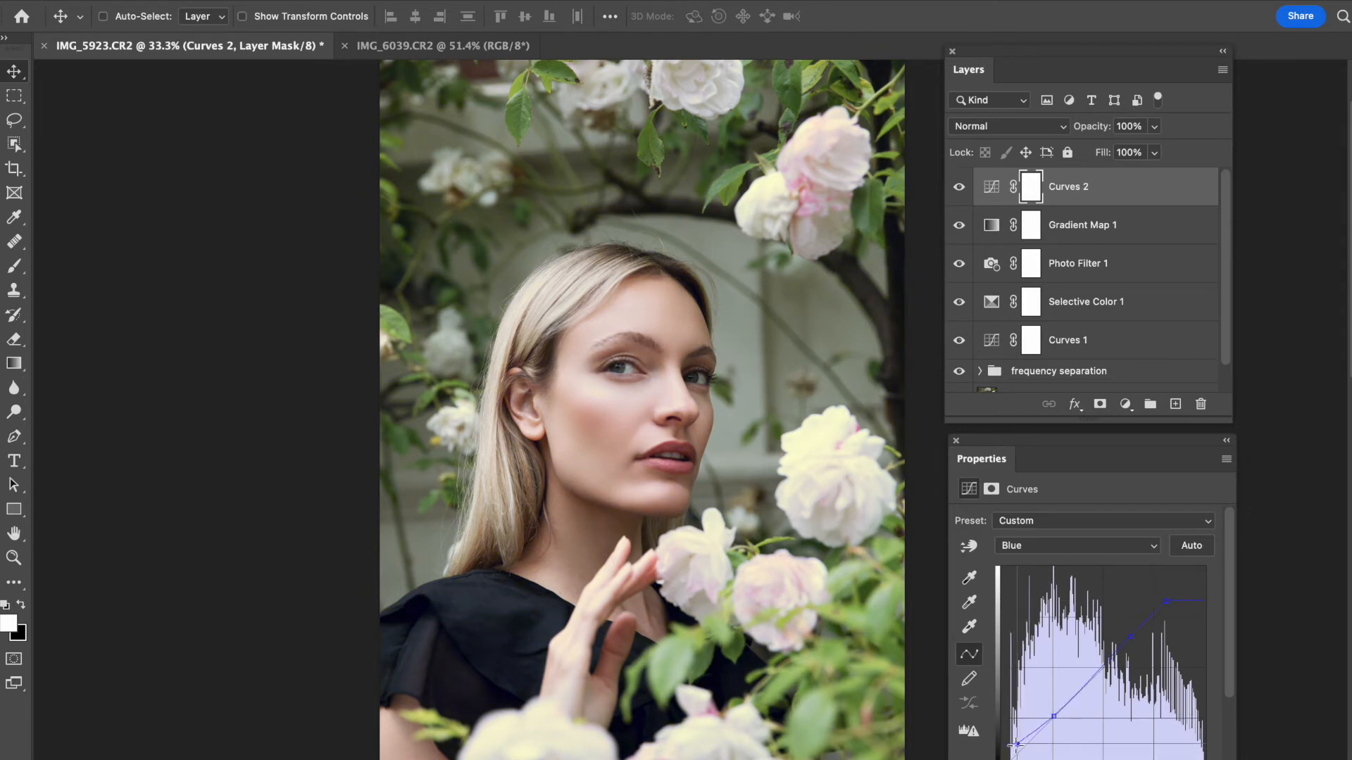
left_click(1068, 339)
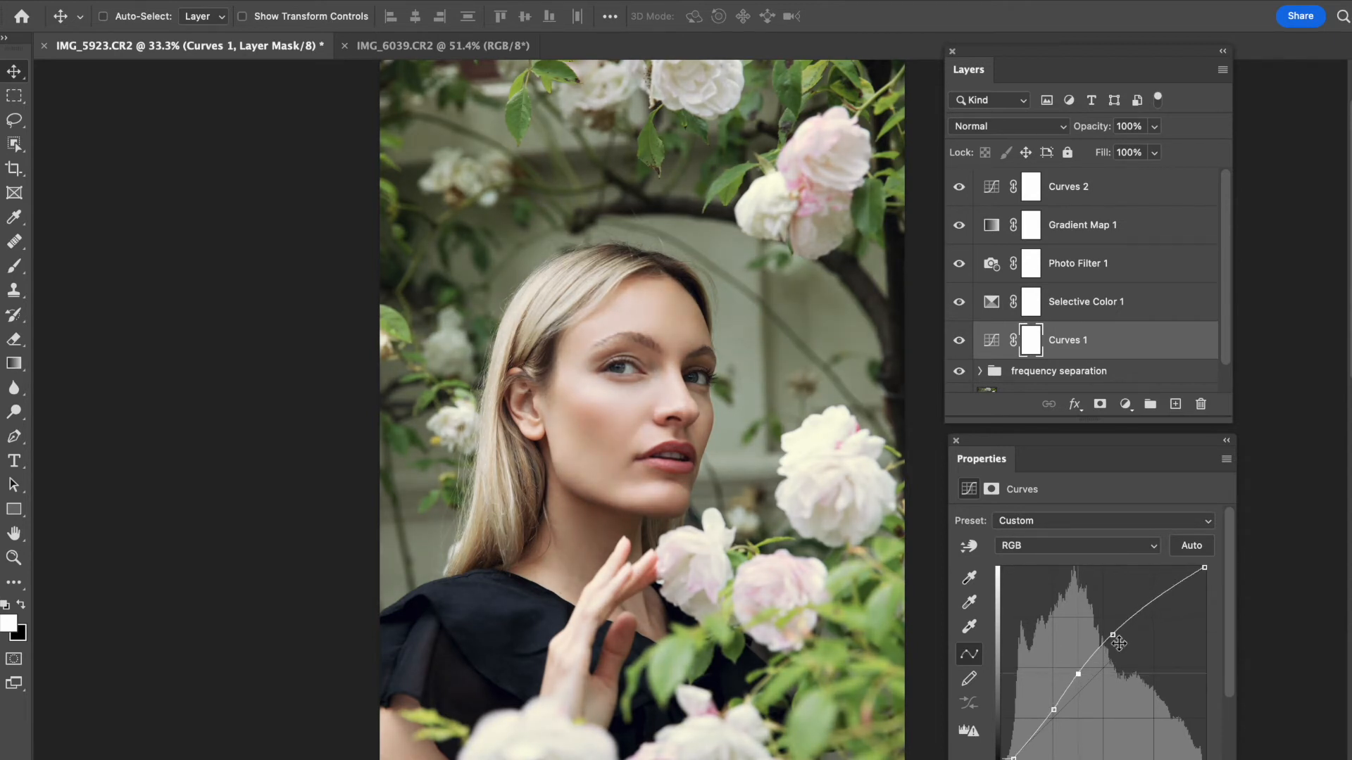
- Nudge the upper midtone point of Curves 1's RGB curve until it settles
left_click_drag(1118, 642, 1111, 632)
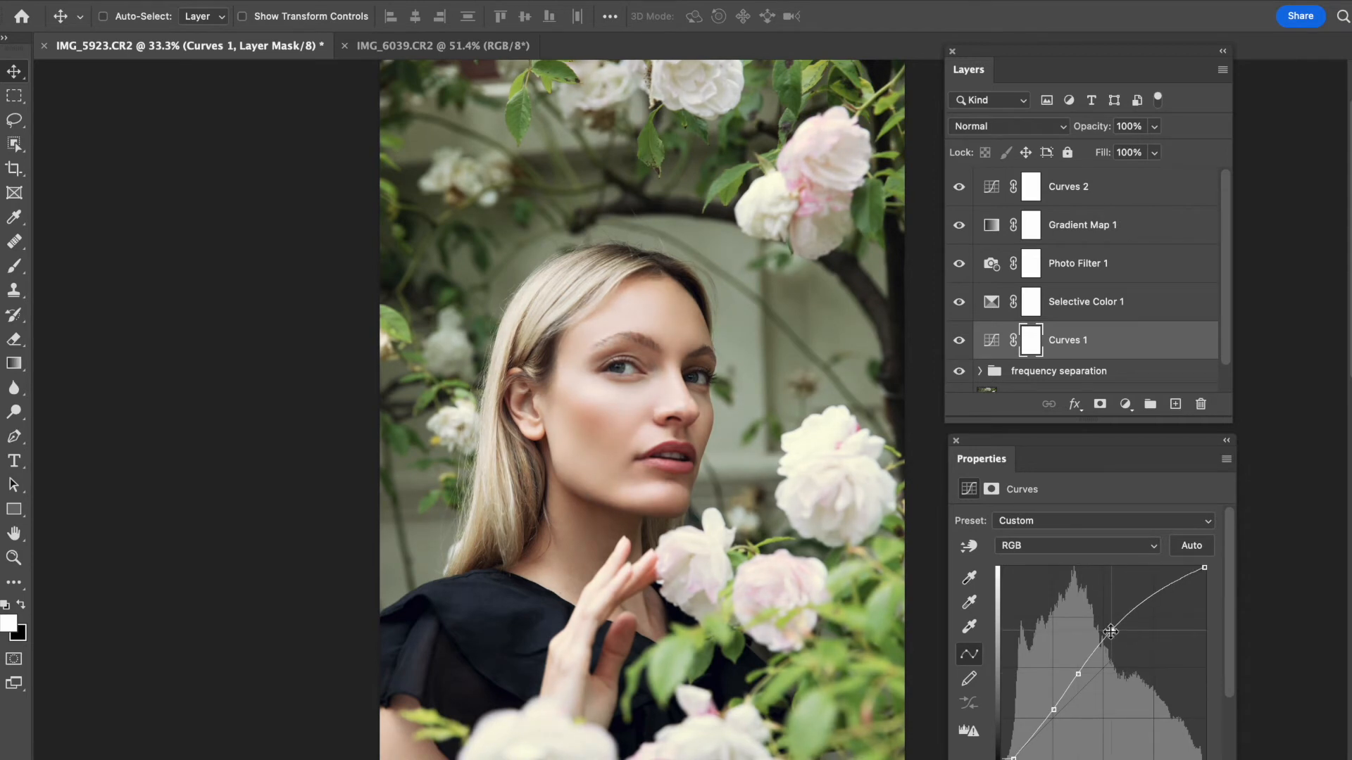
left_click_drag(1110, 632, 1113, 630)
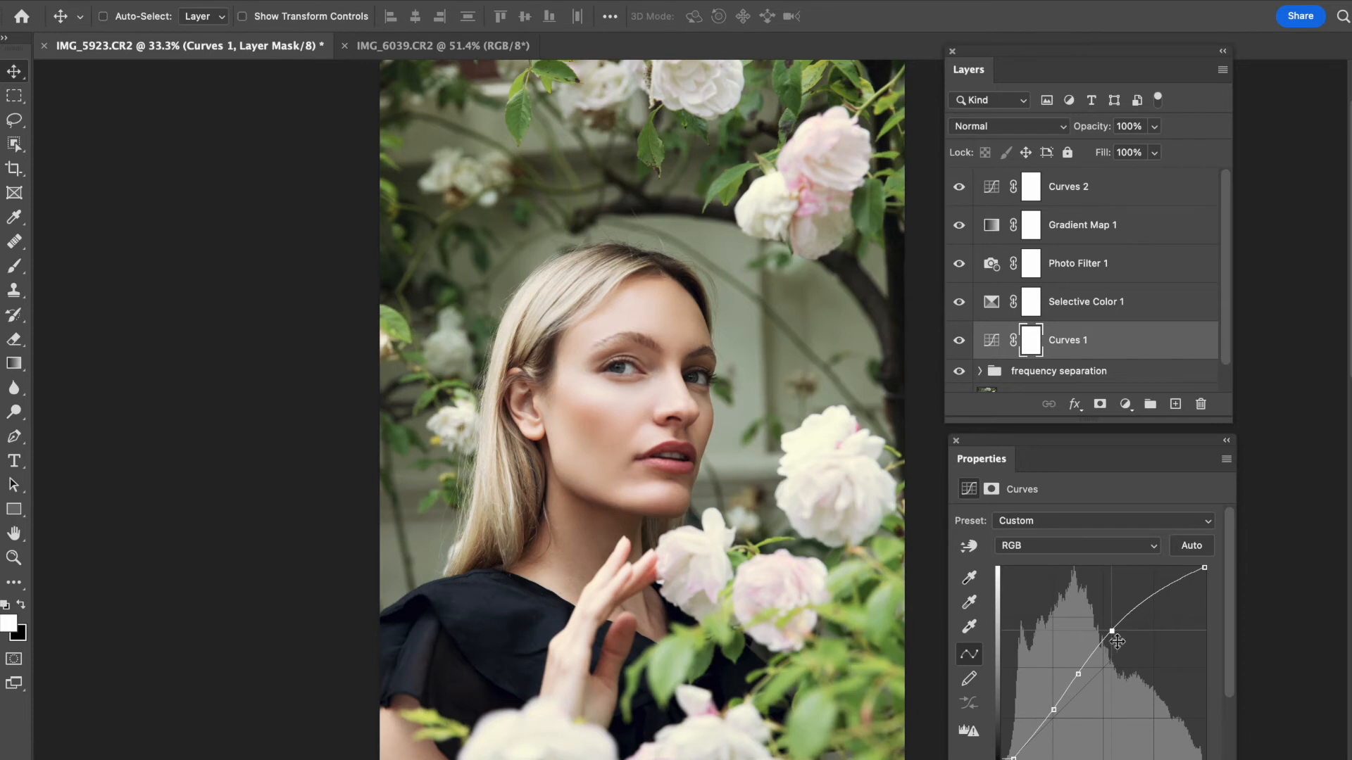
left_click_drag(1115, 640, 1110, 637)
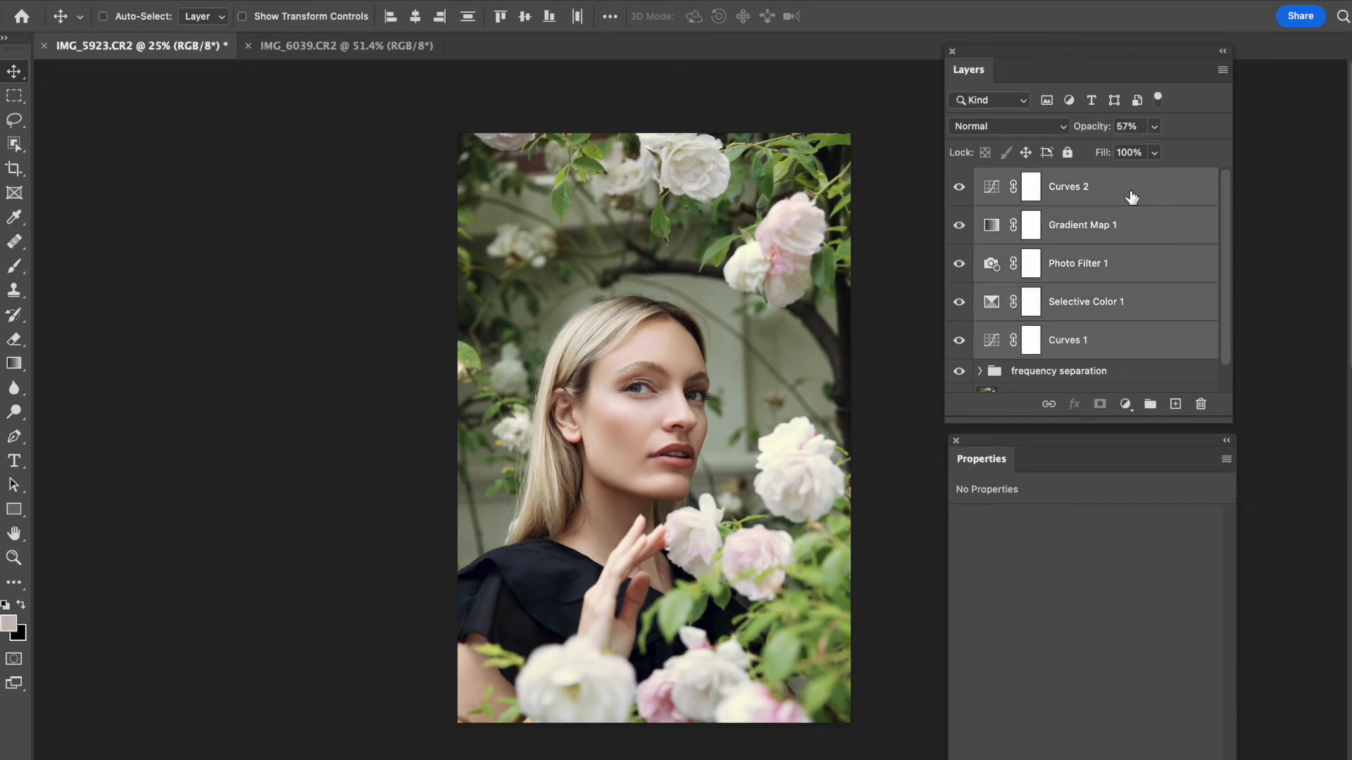
mouse_move(1079, 197)
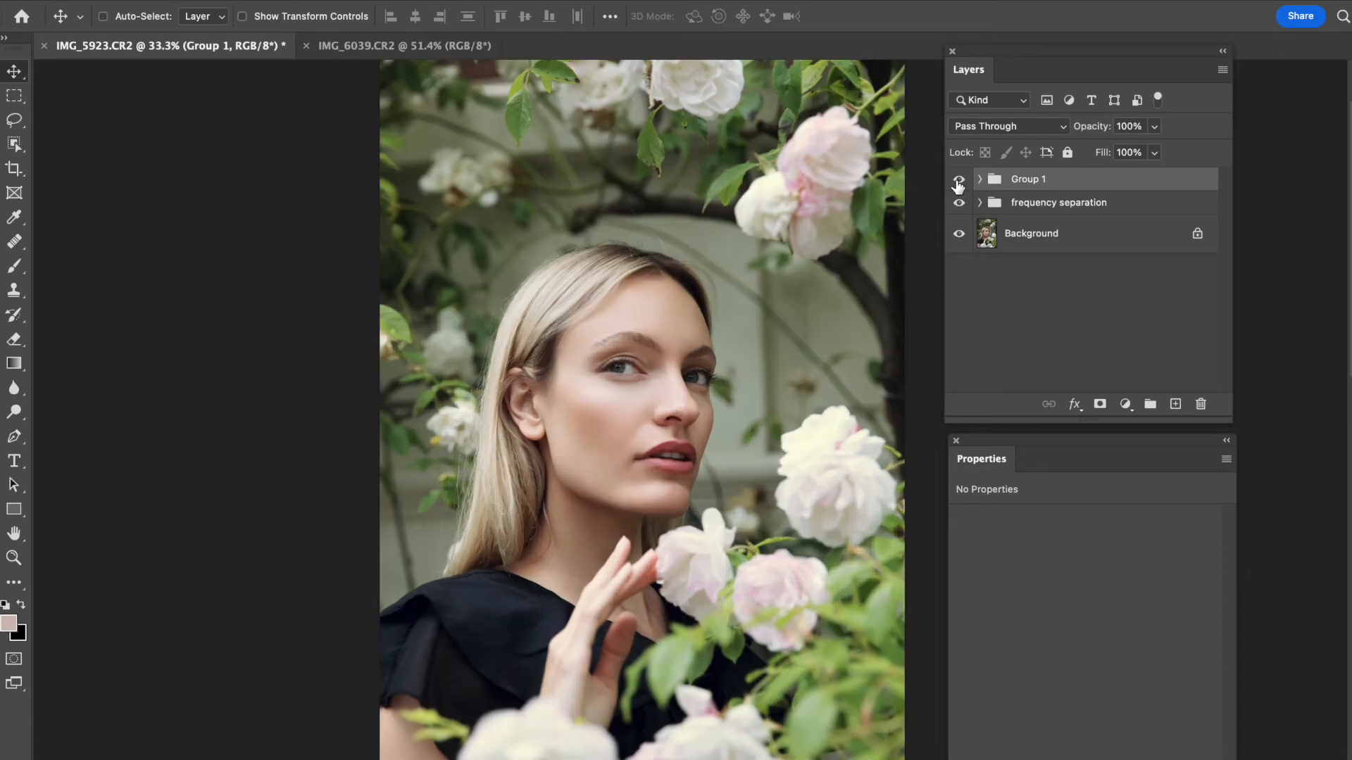
- Expand Group 1 to reveal its five adjustment layers and select Curves 2
left_click(979, 178)
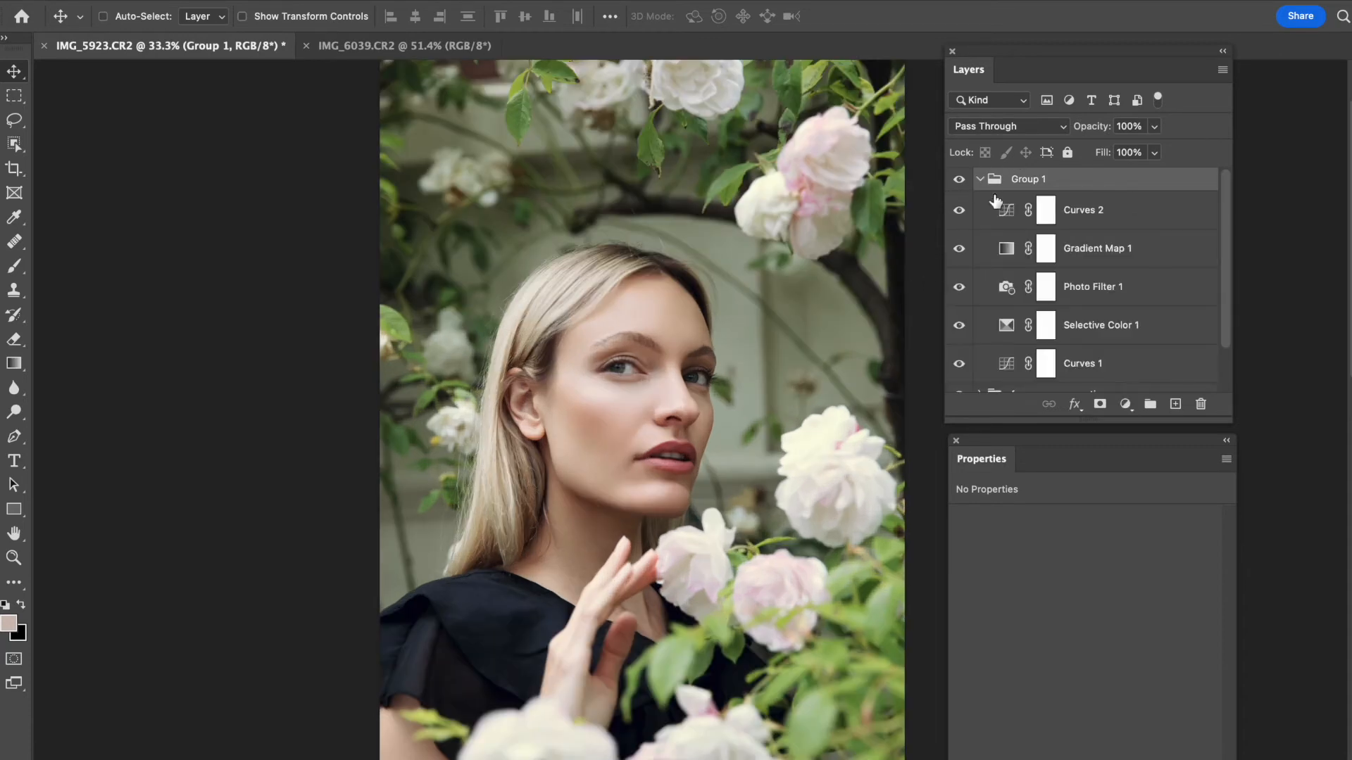
left_click(1083, 209)
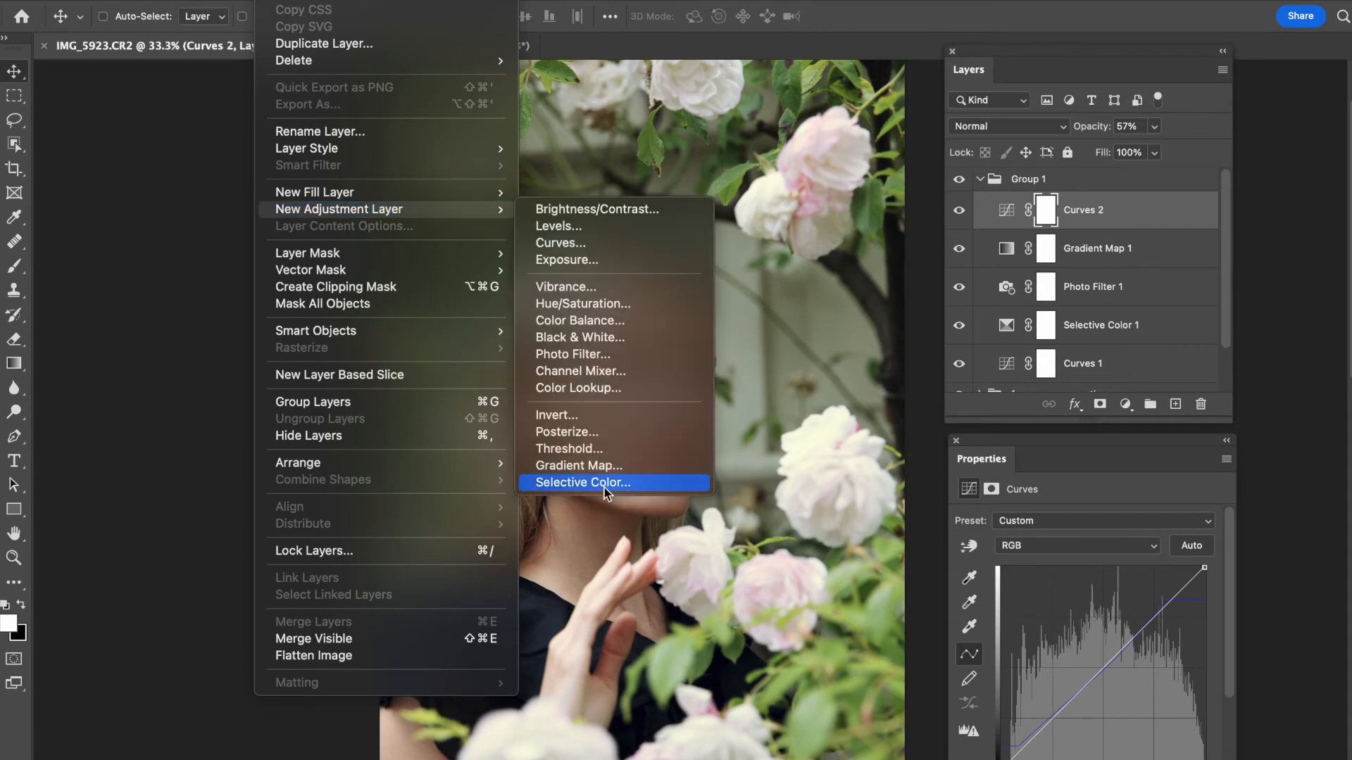
mouse_move(600, 491)
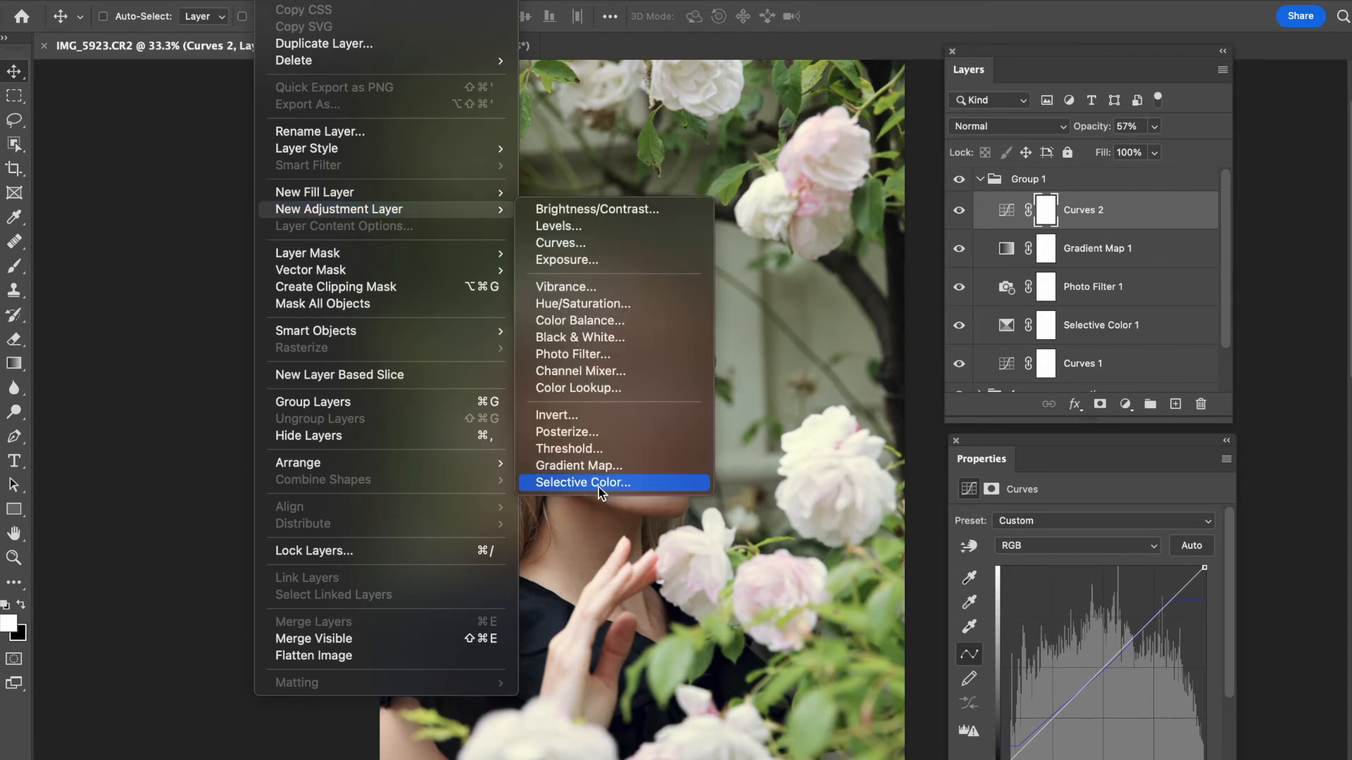
- Add Selective Color 2 with Neutrals at Black +21, Yellow -16, Magenta -7
left_click(582, 483)
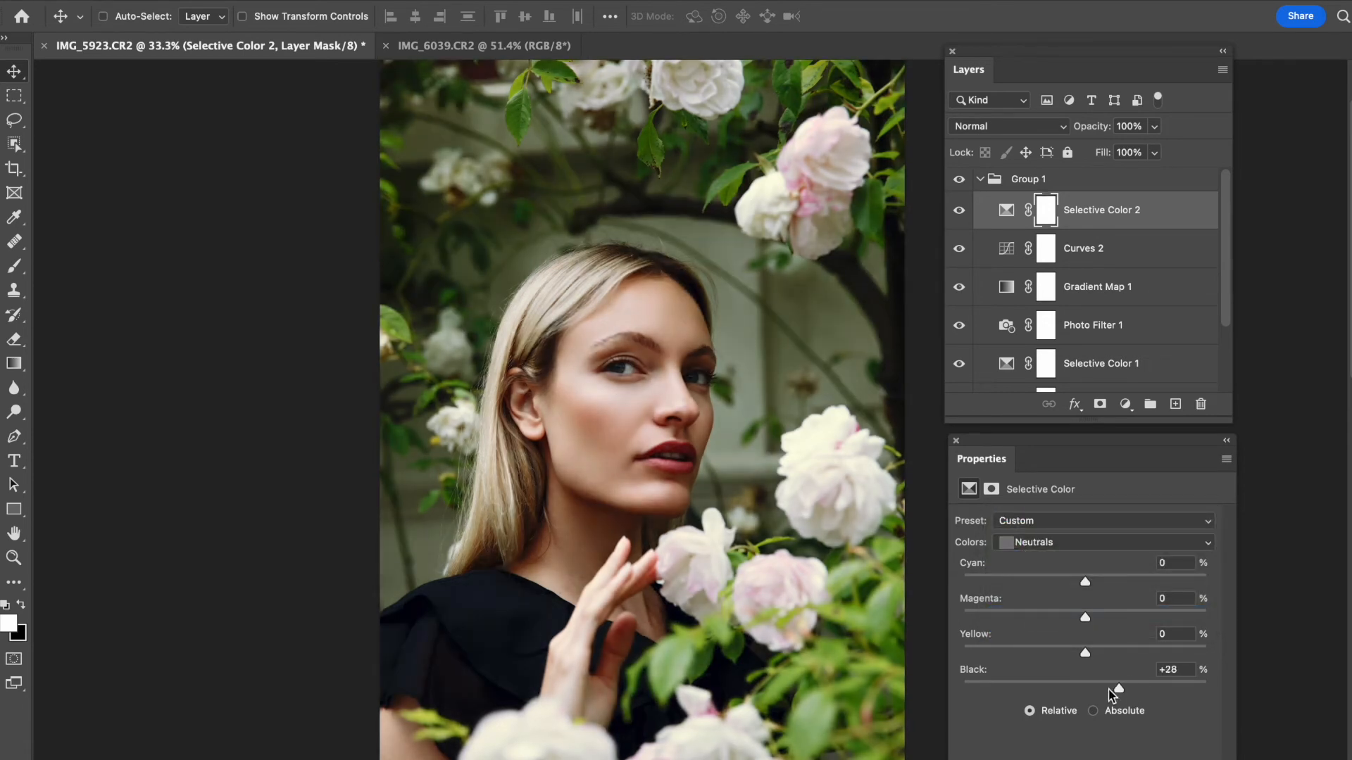
left_click_drag(1118, 688, 1110, 687)
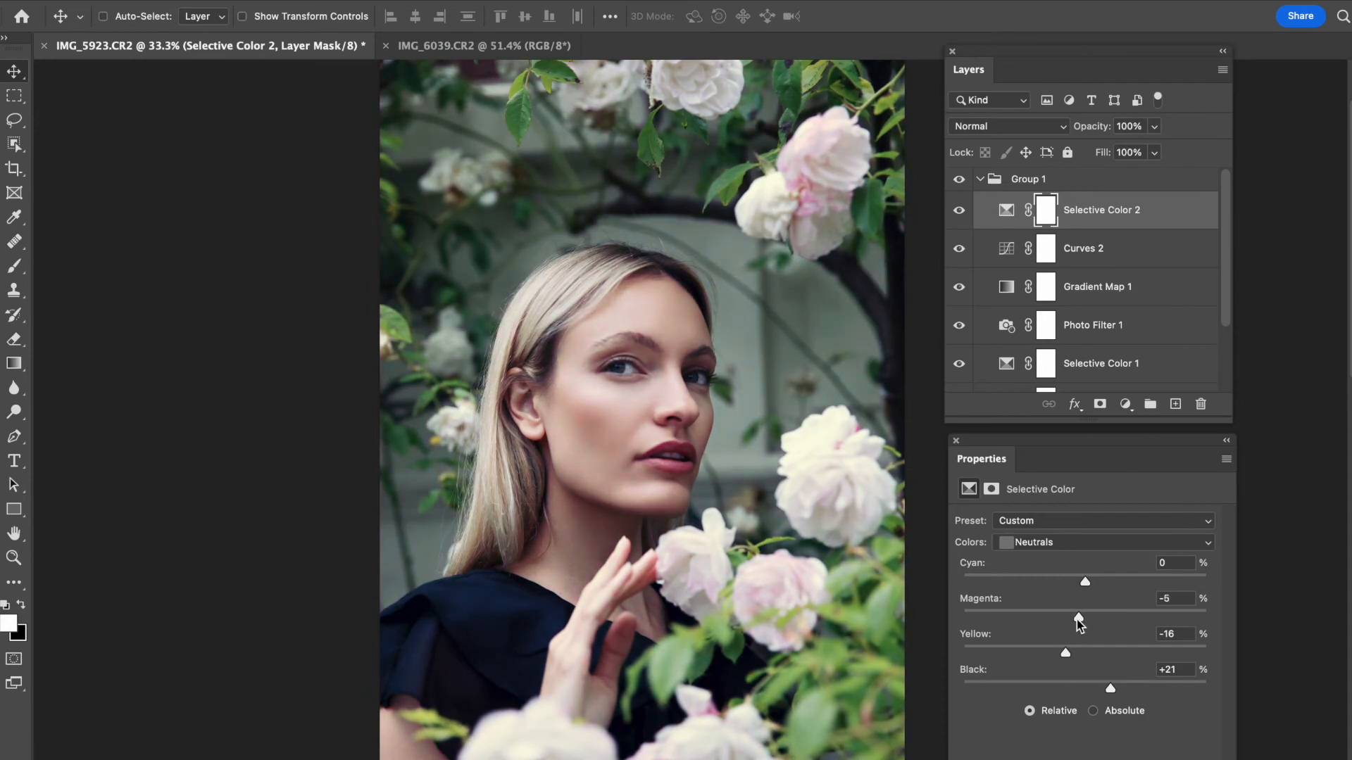
left_click_drag(1084, 581, 1121, 581)
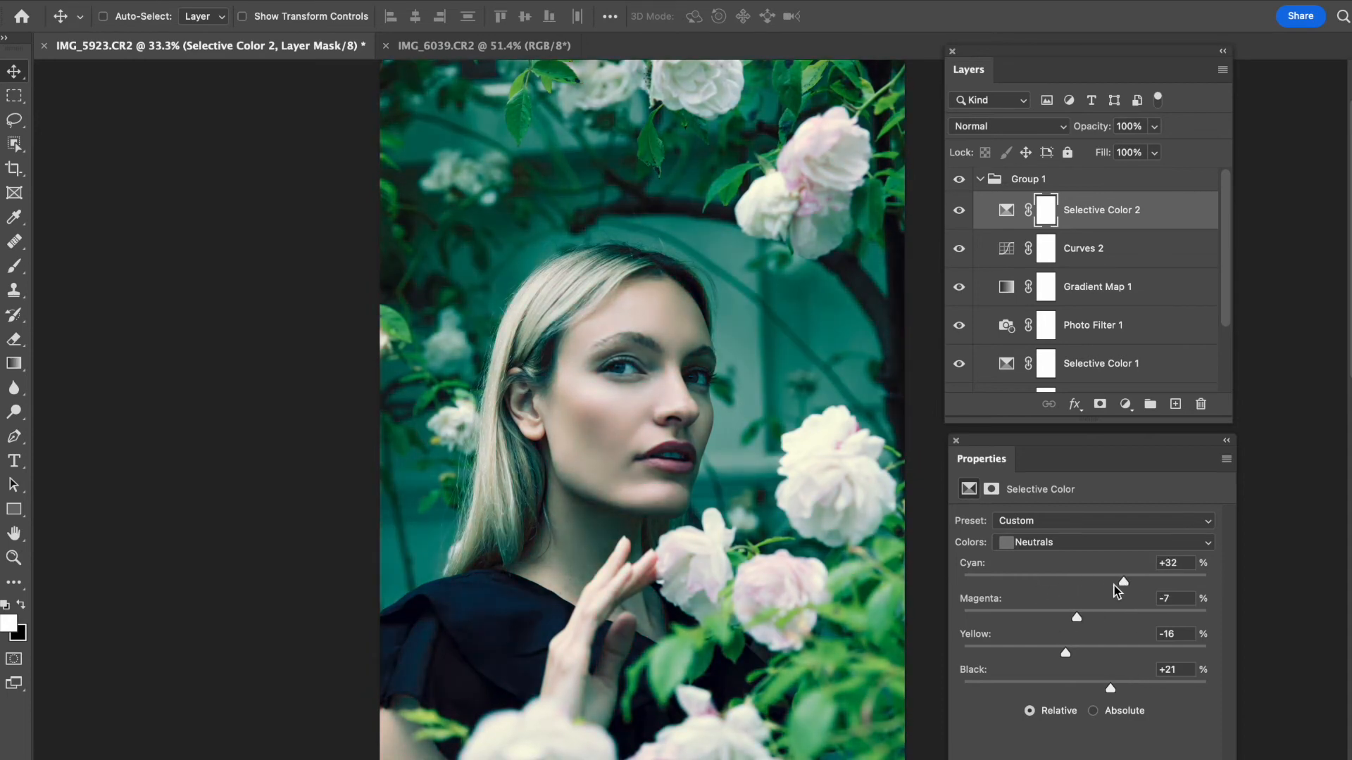
left_click_drag(1122, 582, 1084, 582)
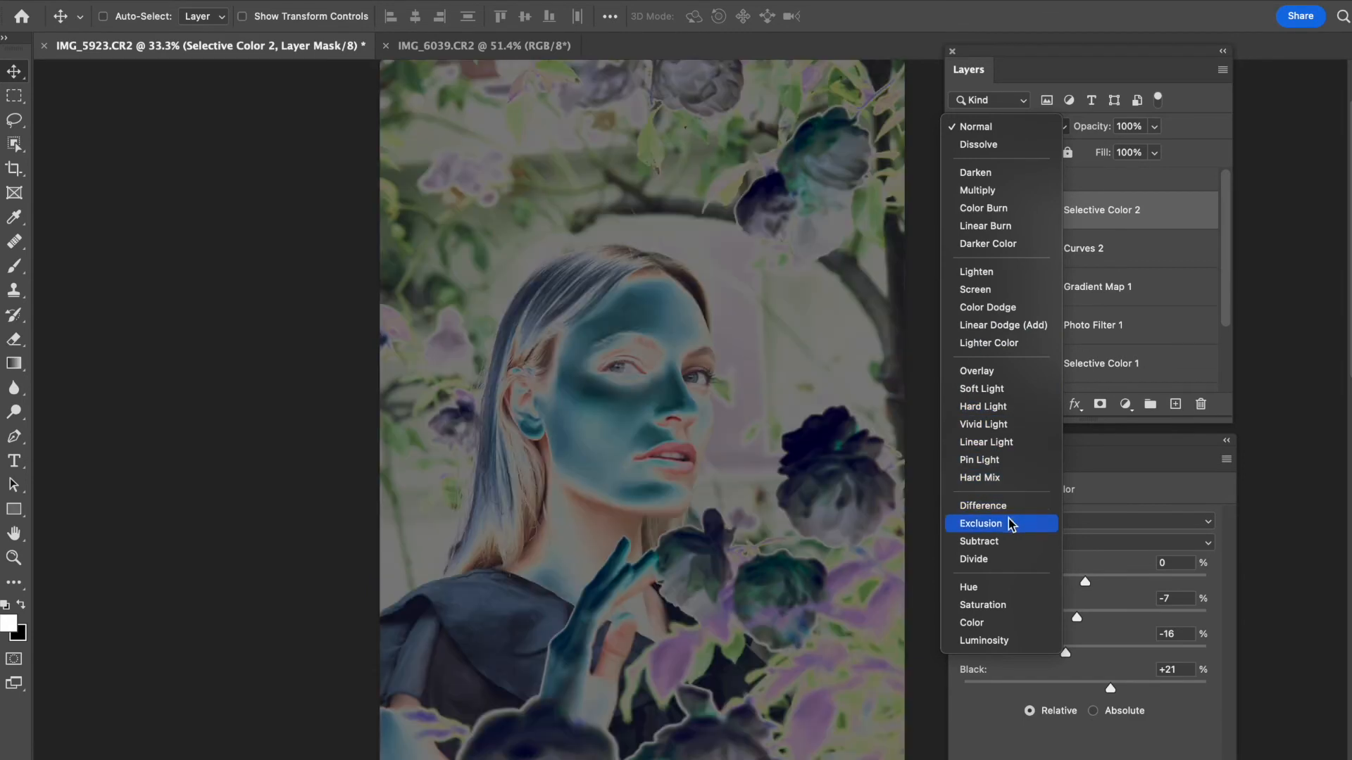
mouse_move(1000, 604)
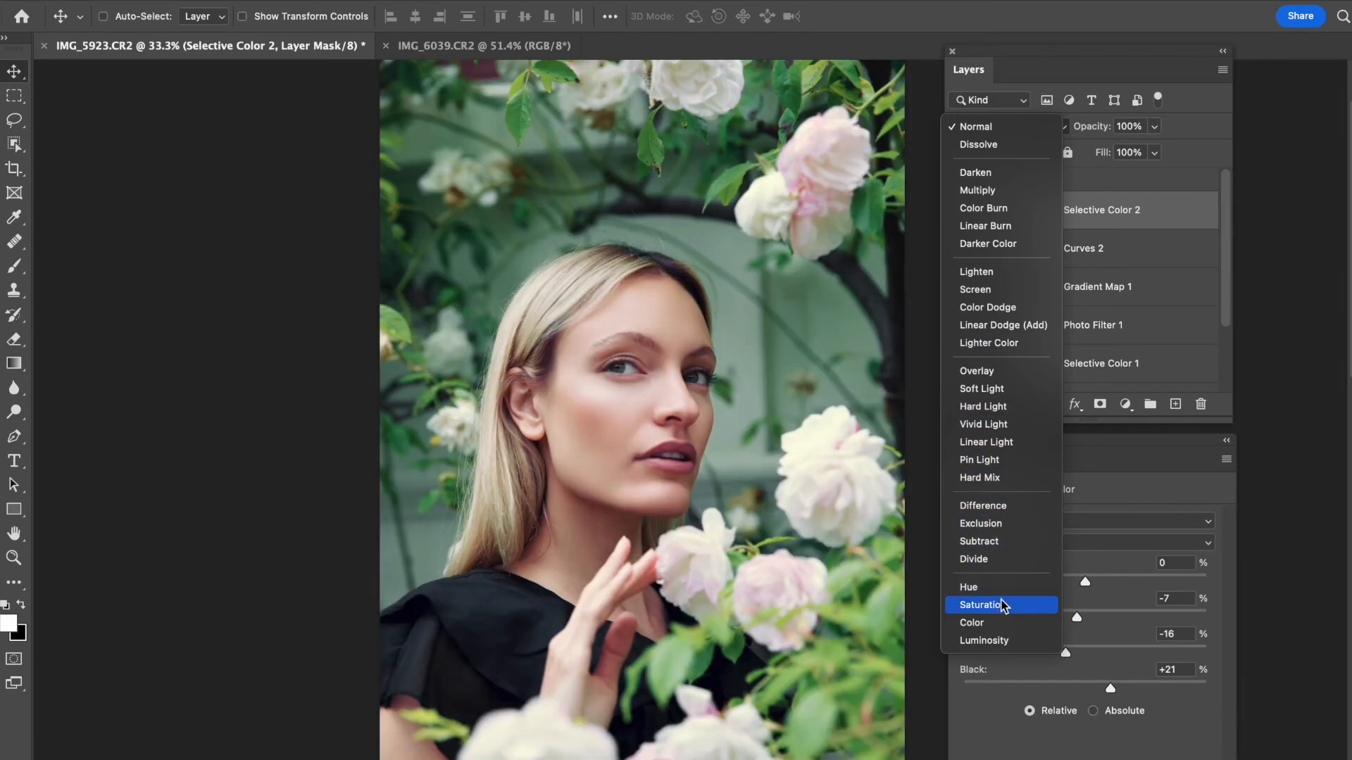
mouse_move(998, 592)
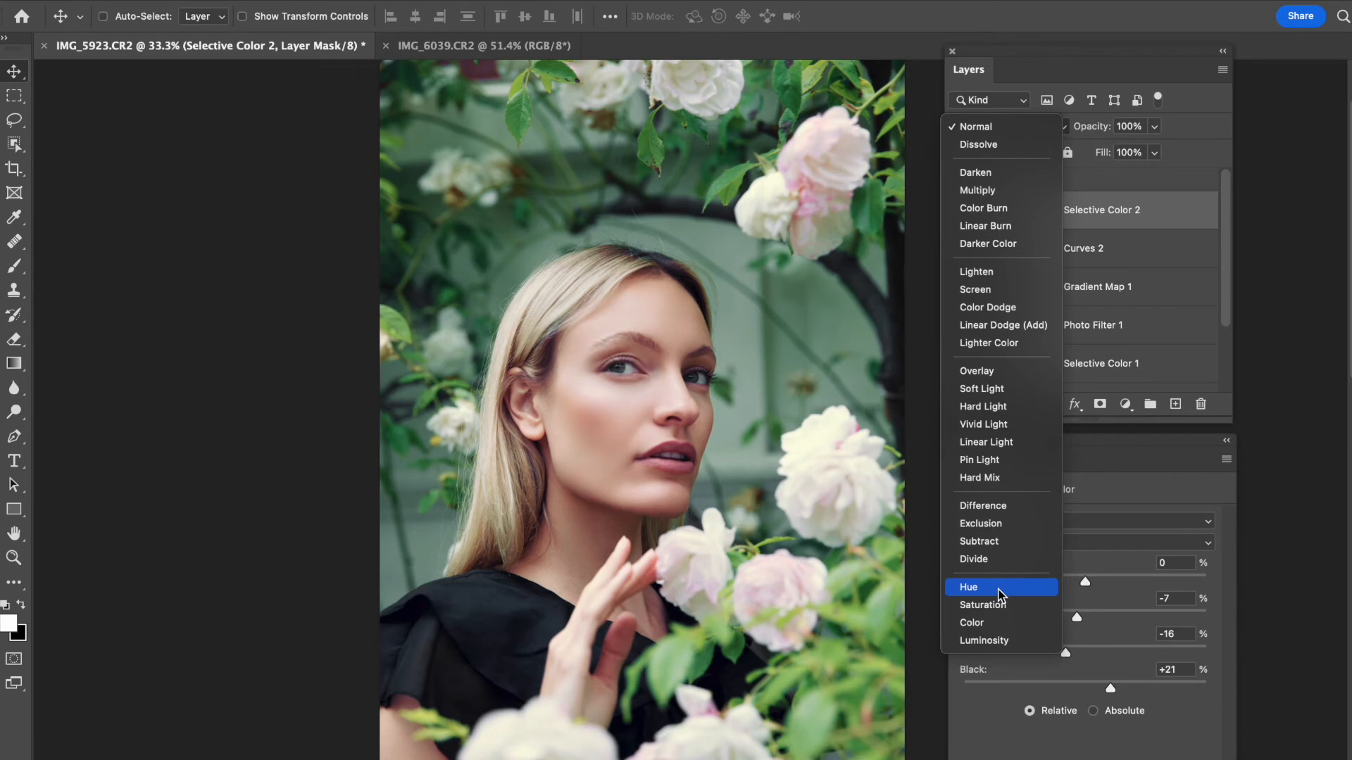
- Blend Selective Color 2 in Hue mode, then toggle its visibility to compare
left_click(967, 587)
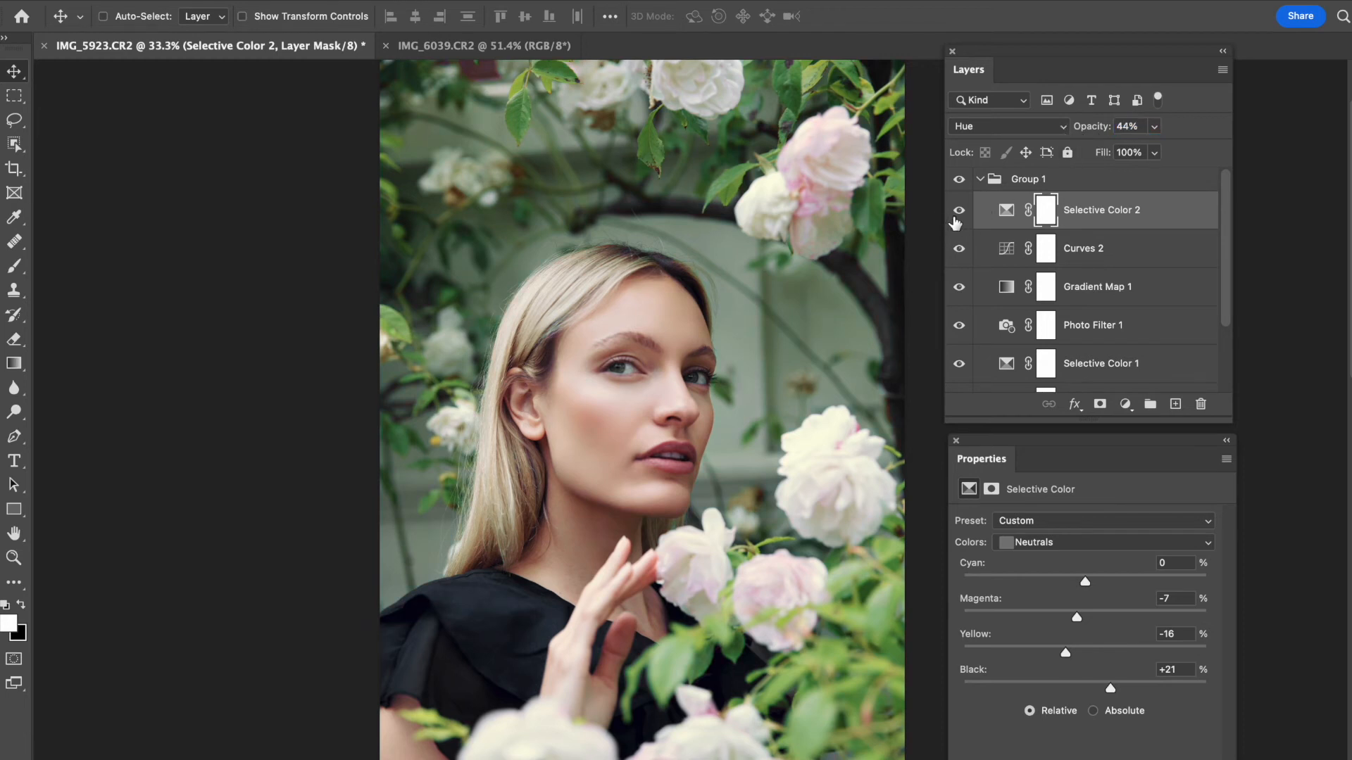
mouse_move(1052, 130)
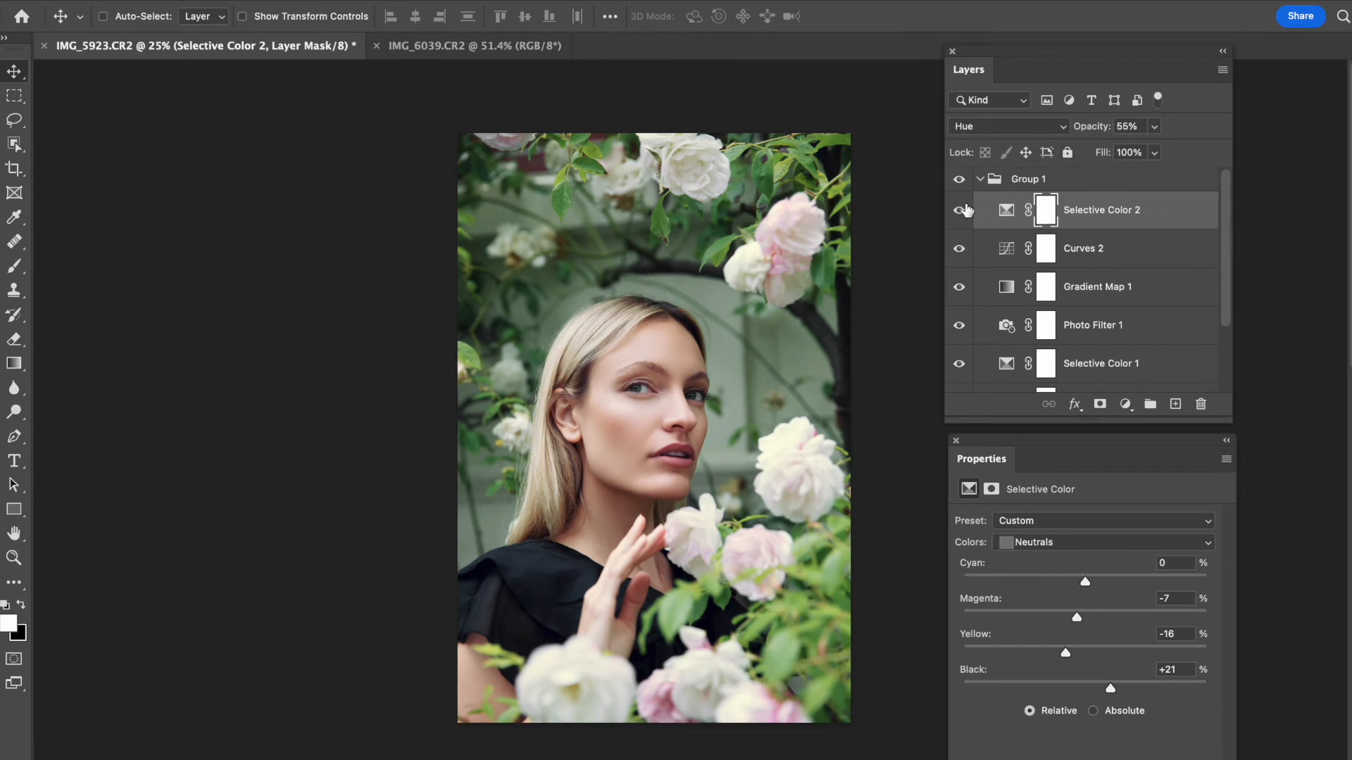
left_click(957, 210)
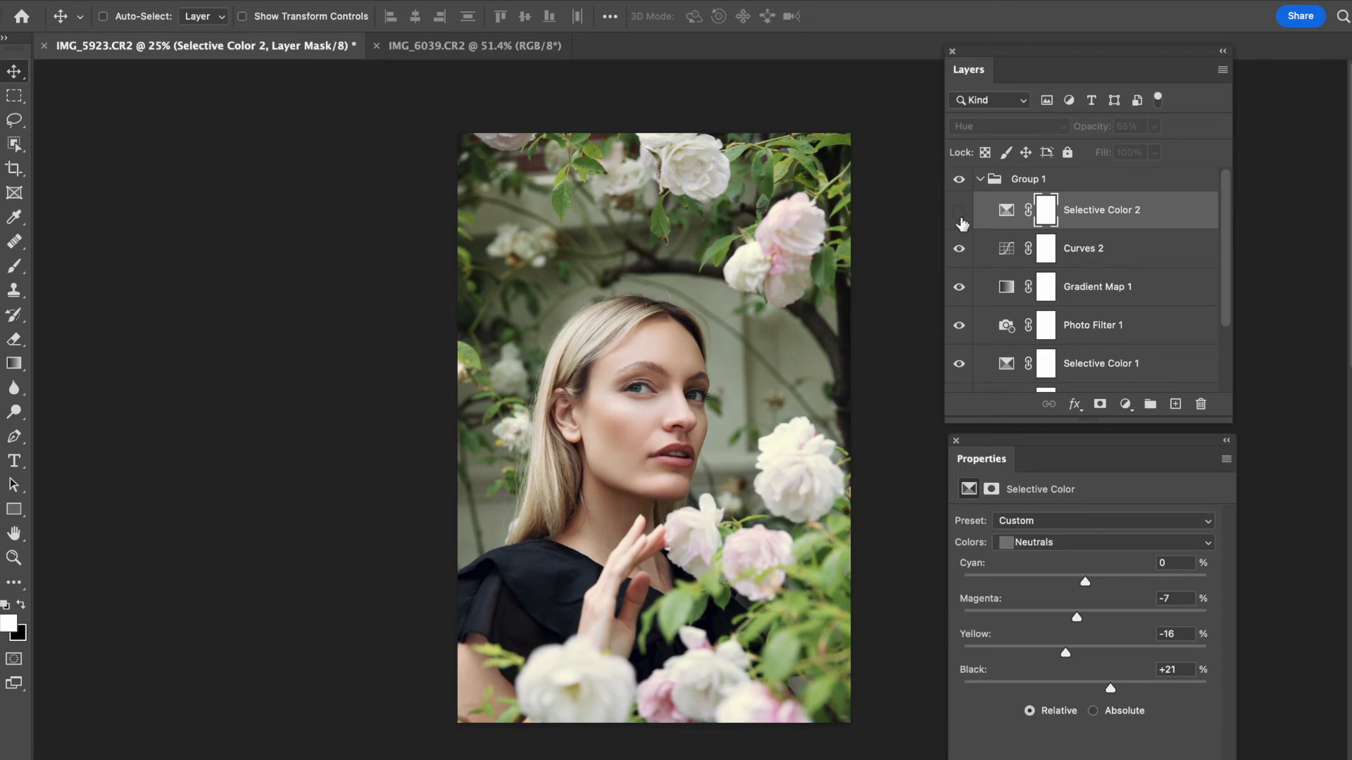
left_click(958, 210)
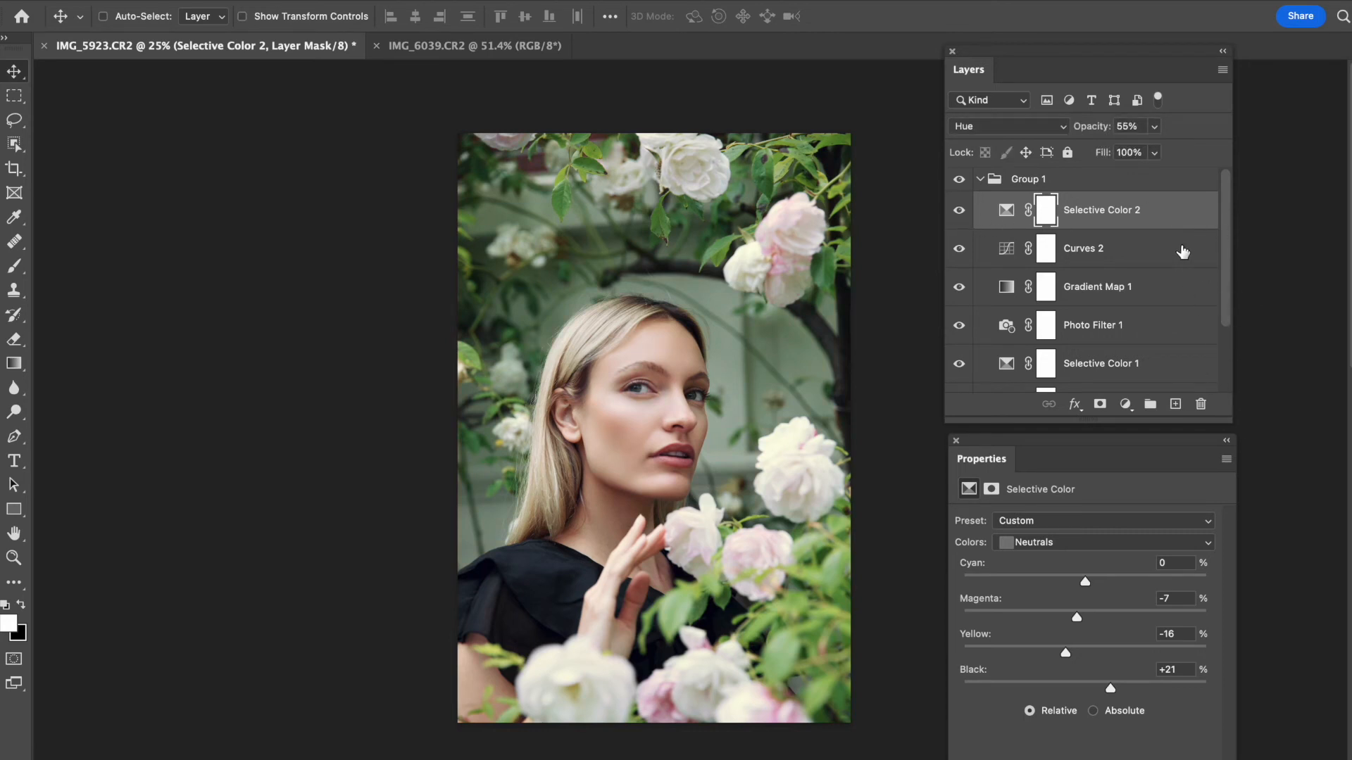
mouse_move(1033, 124)
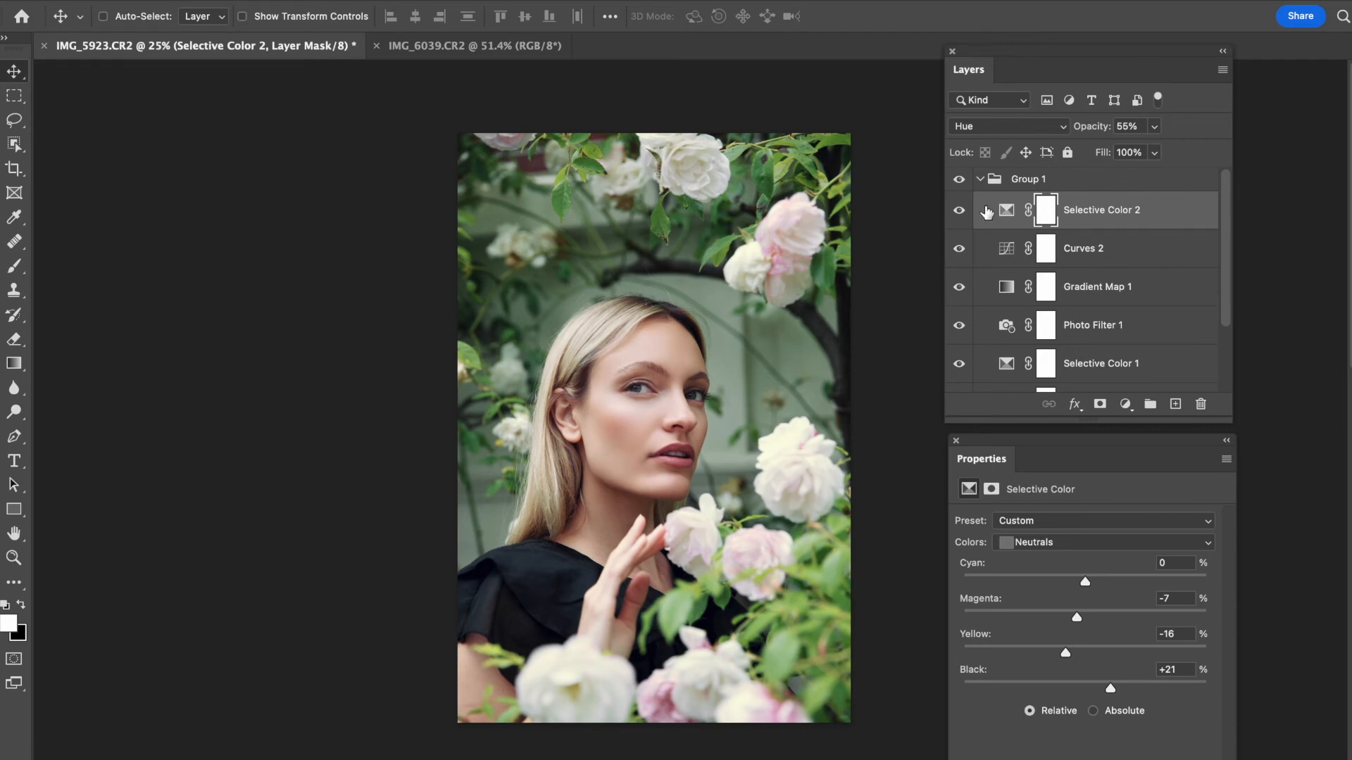
left_click_drag(1102, 210, 1102, 343)
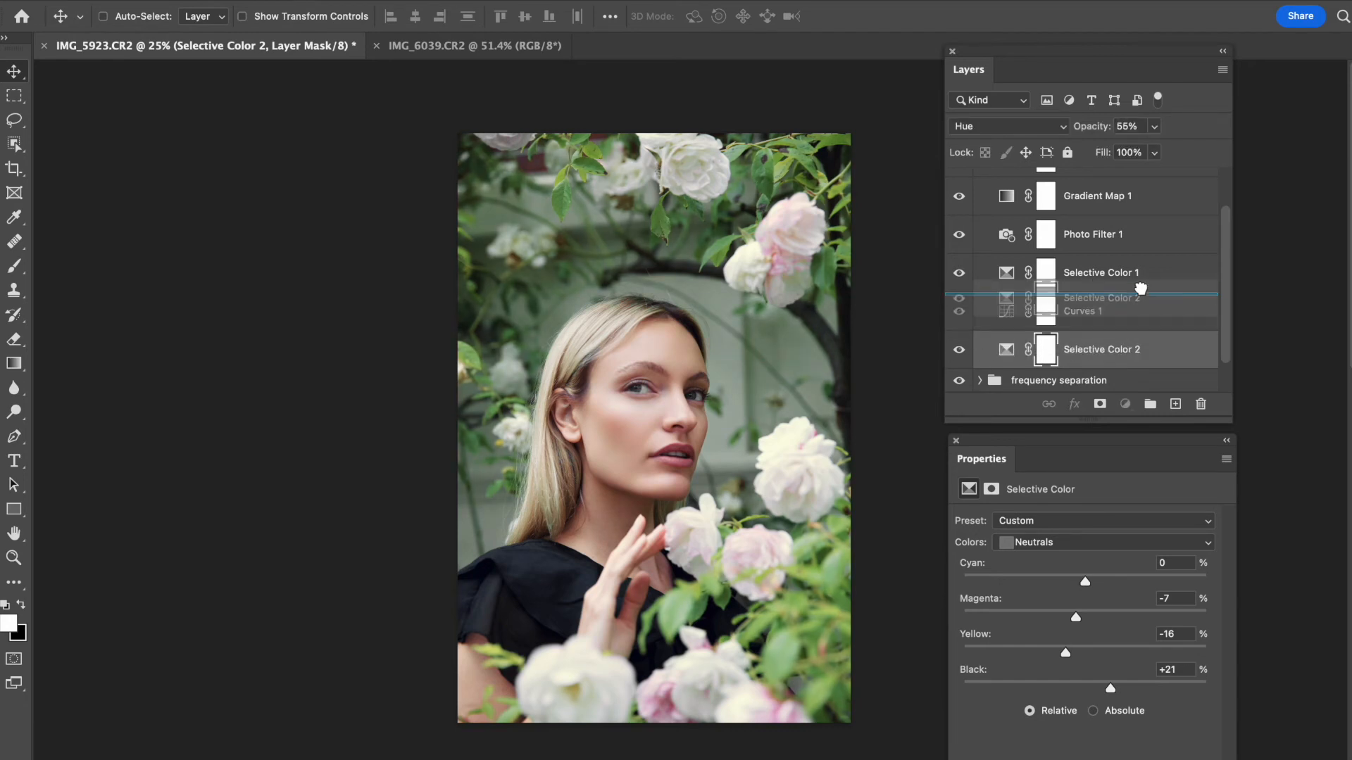
left_click_drag(1101, 349, 1101, 272)
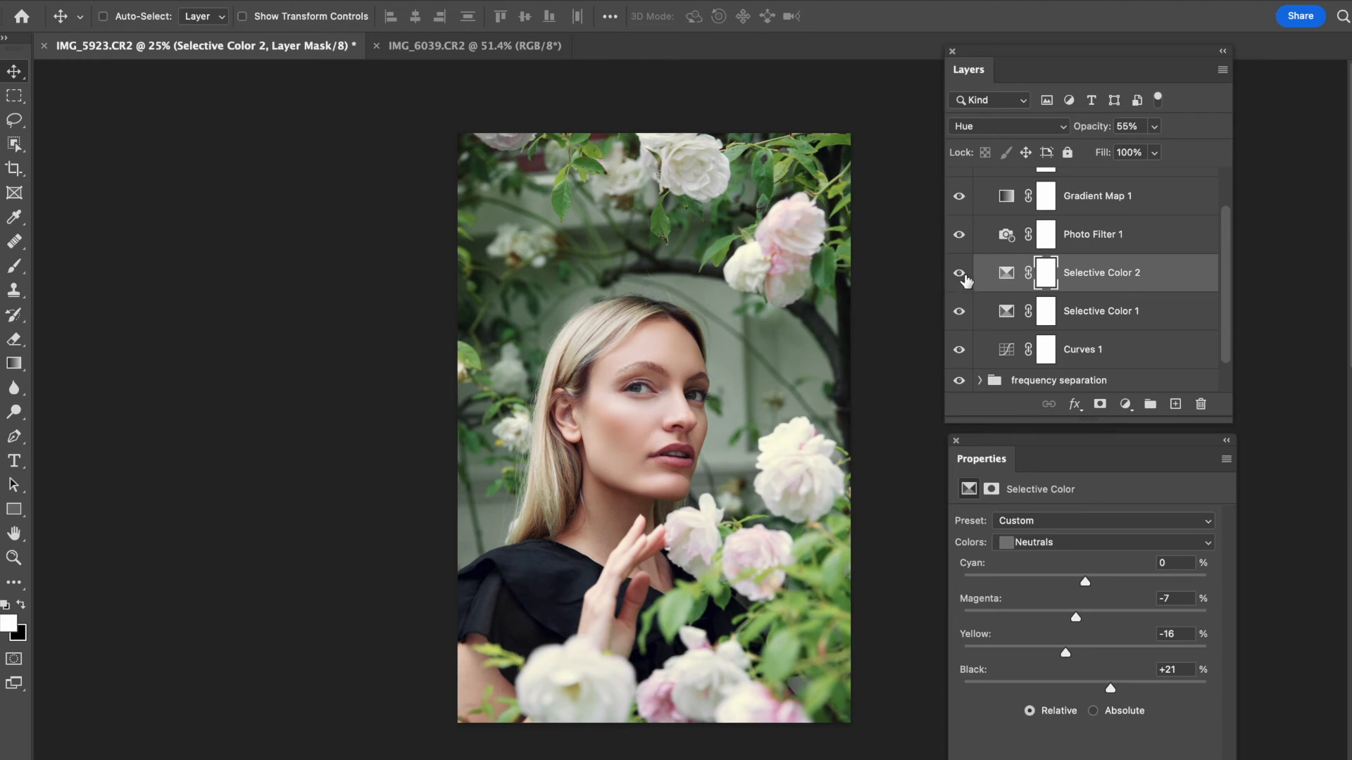
left_click_drag(1101, 273, 1101, 311)
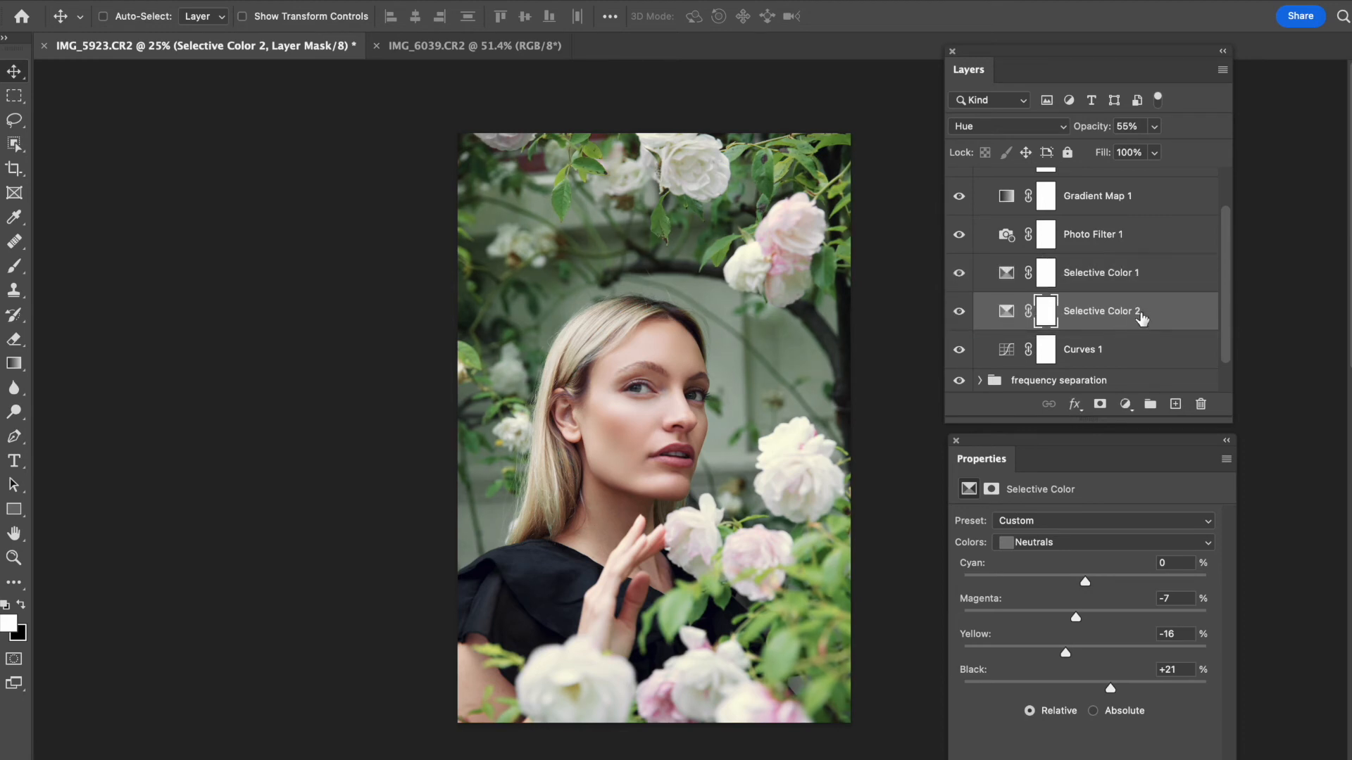
left_click_drag(1101, 310, 1101, 233)
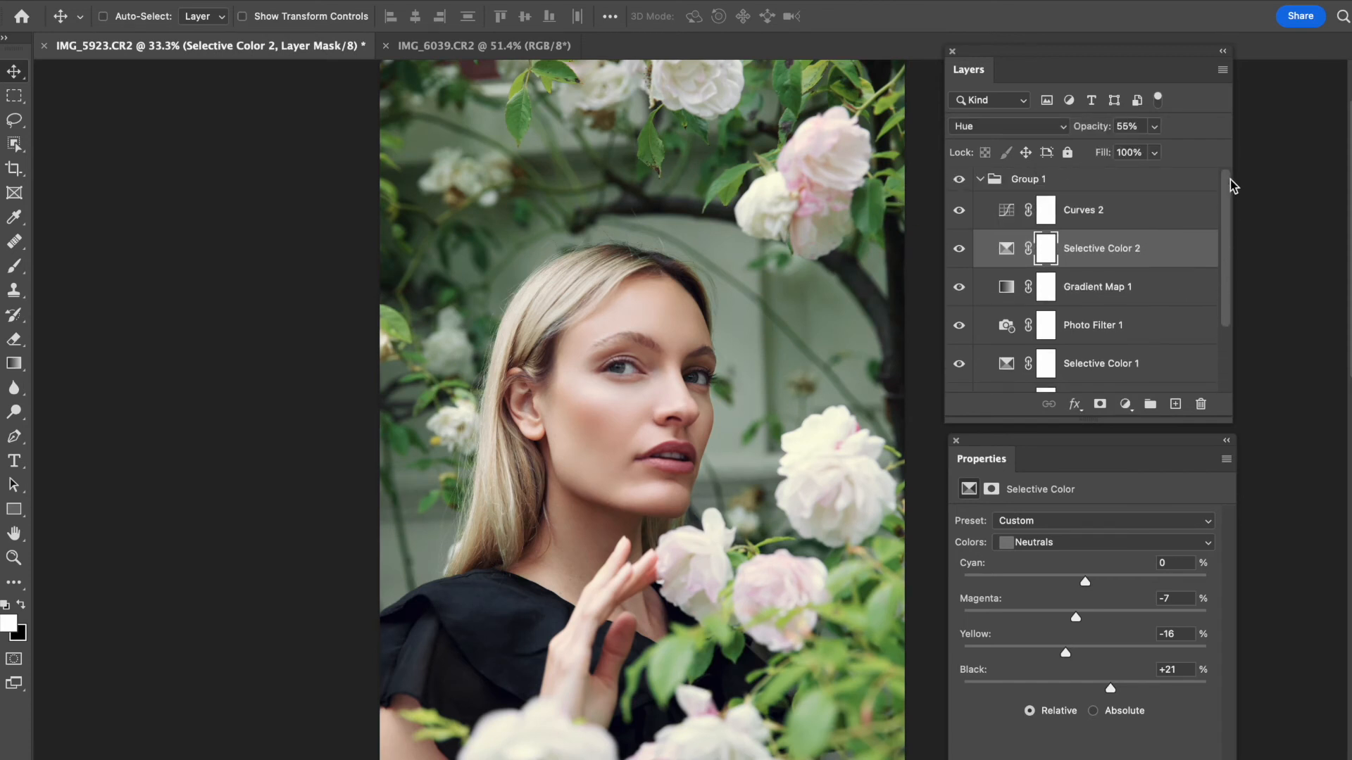
left_click_drag(1100, 249, 1100, 207)
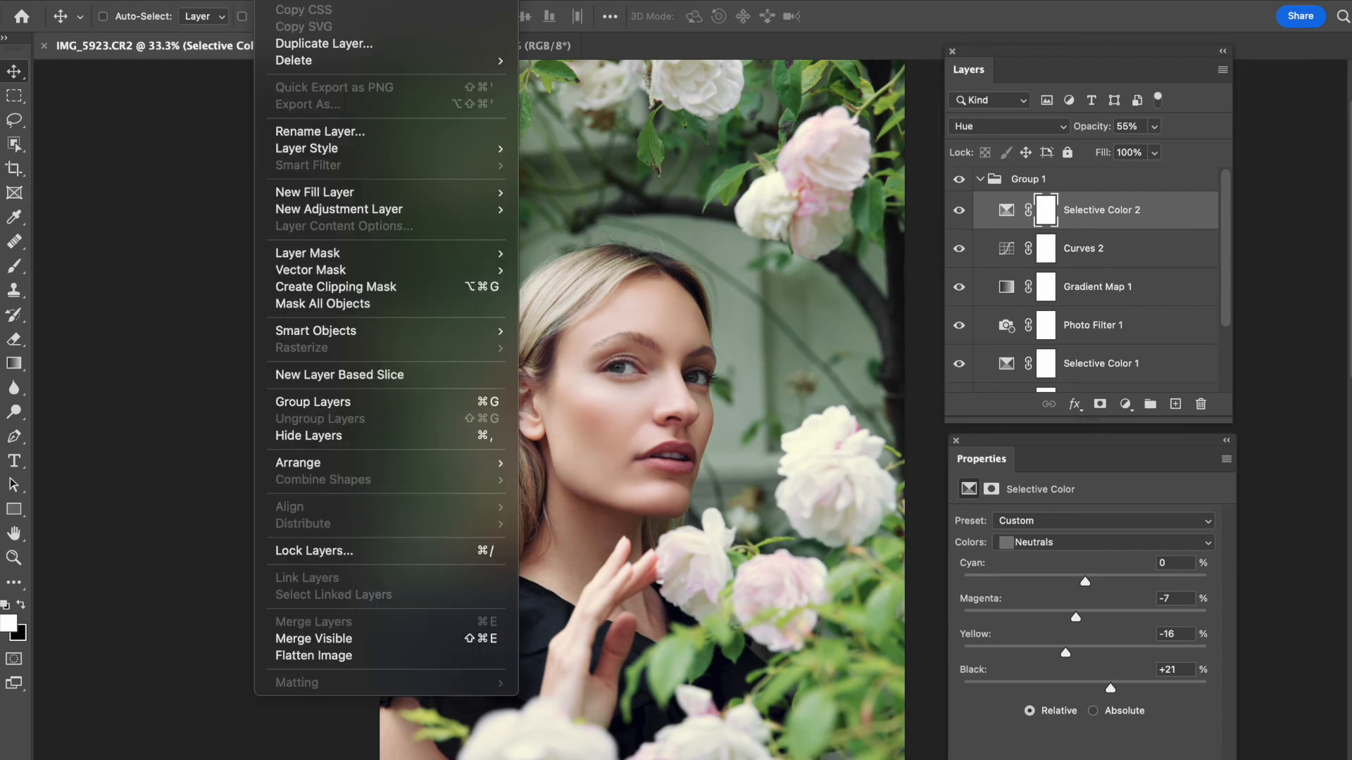
mouse_move(338, 208)
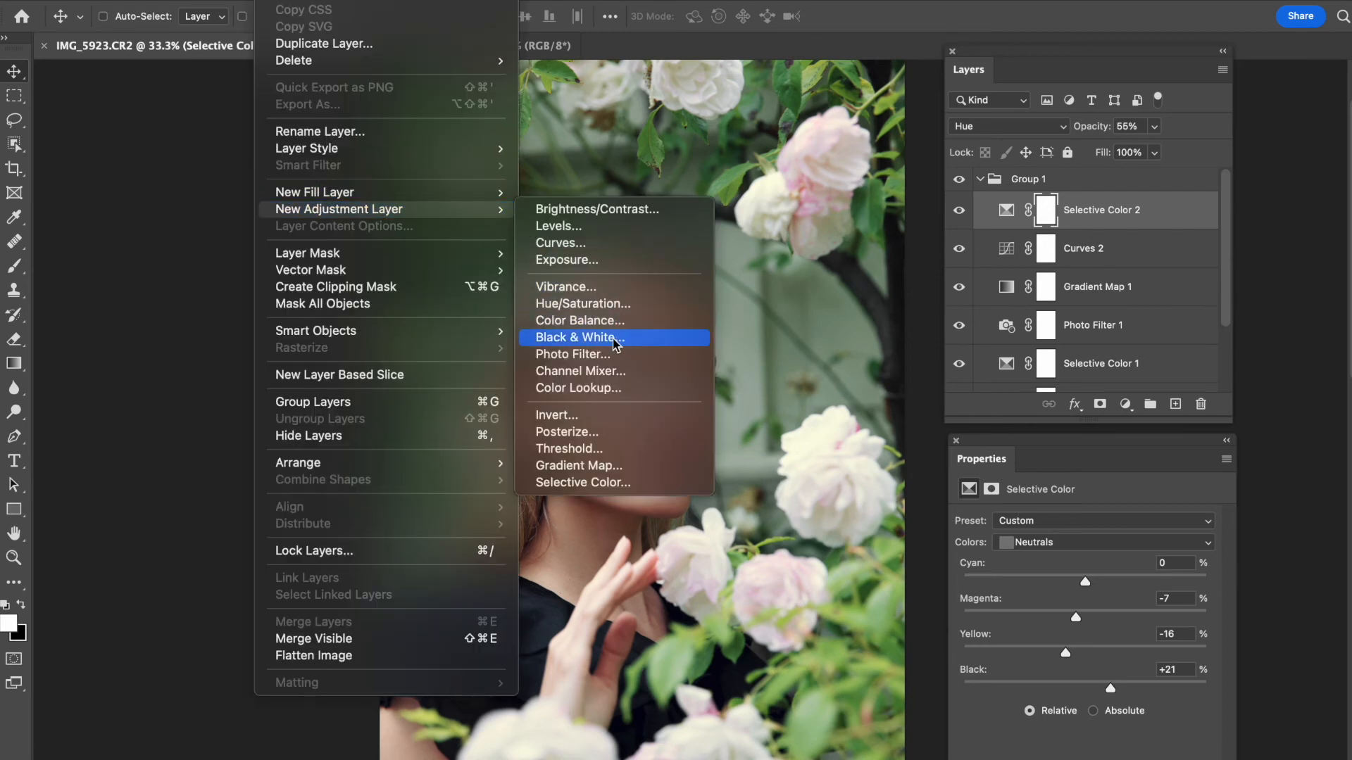
- Add a Black & White adjustment layer blended in Soft Light mode
left_click(577, 337)
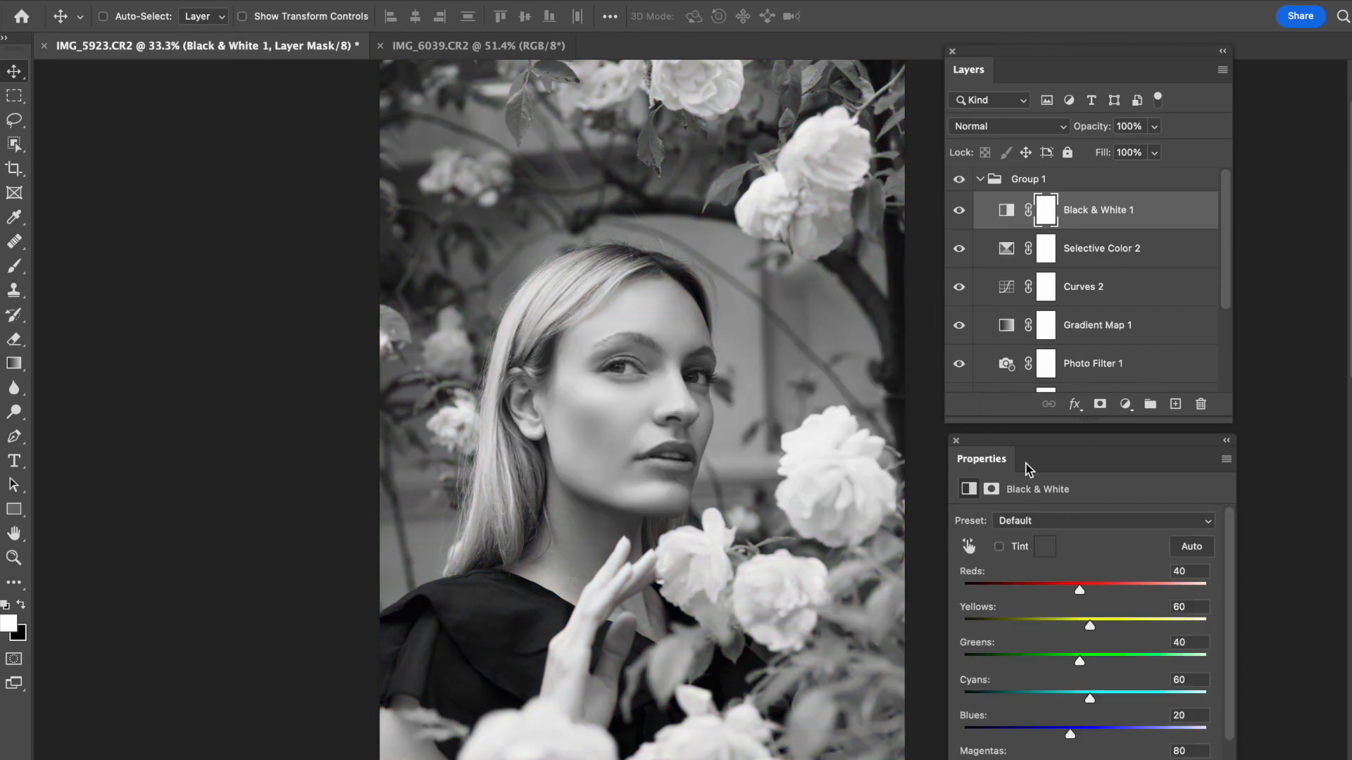
left_click(1007, 126)
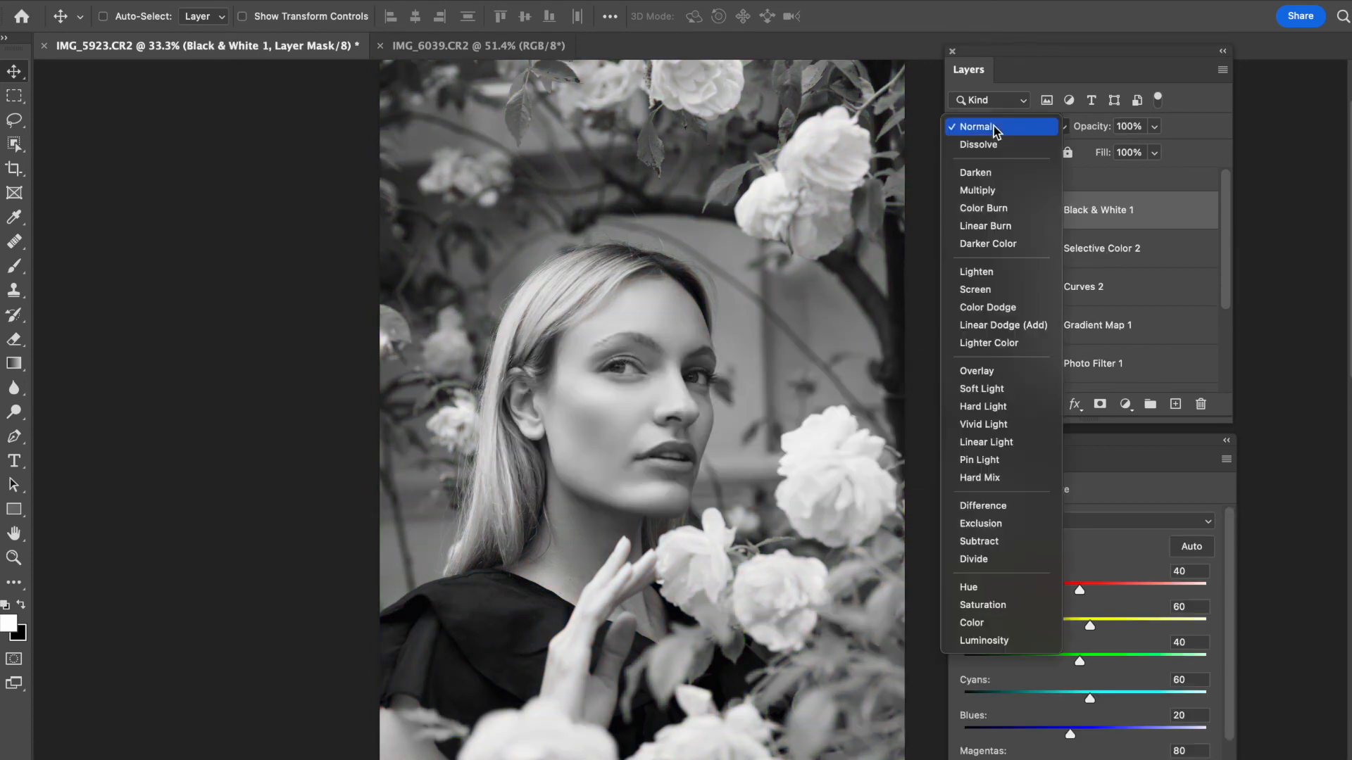
left_click(980, 388)
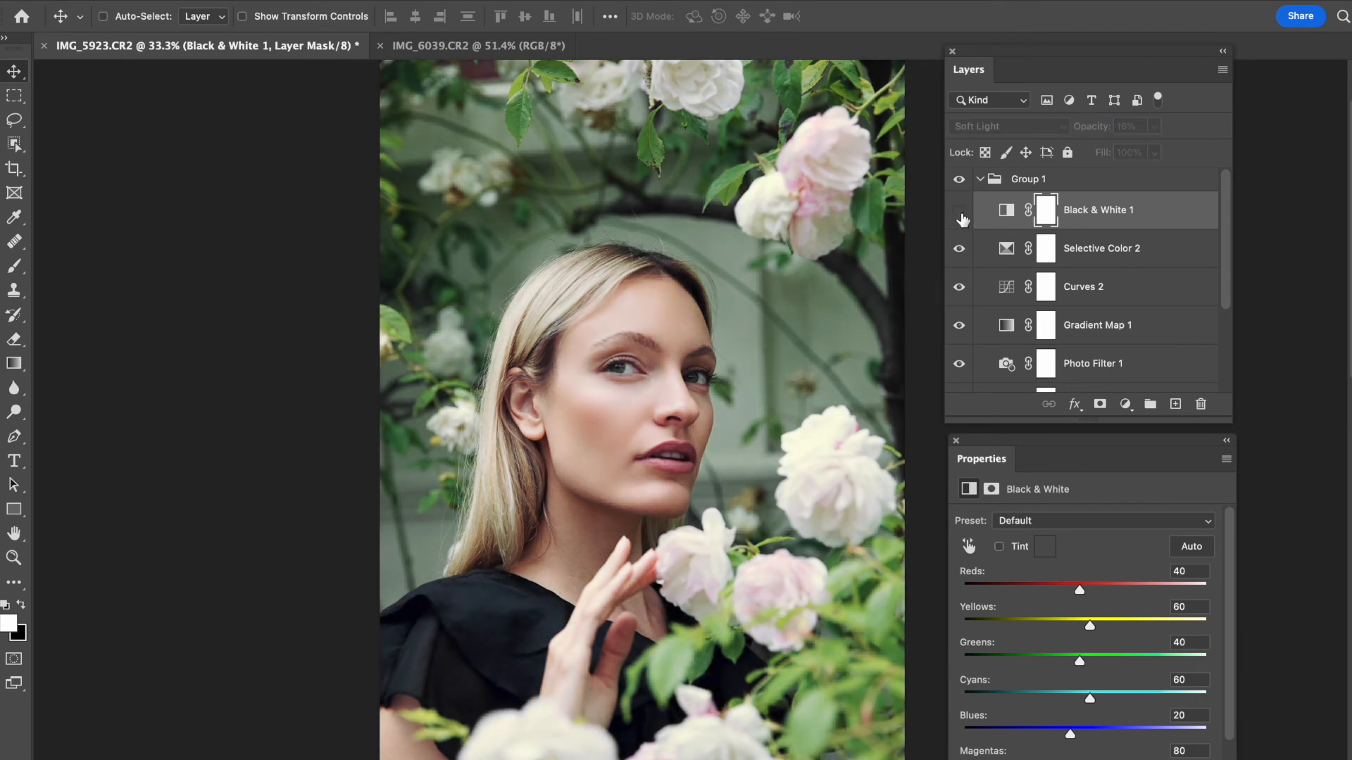
- Set the Black & White Reds to 70 and lower Yellows to -18
left_click_drag(1078, 583, 1172, 584)
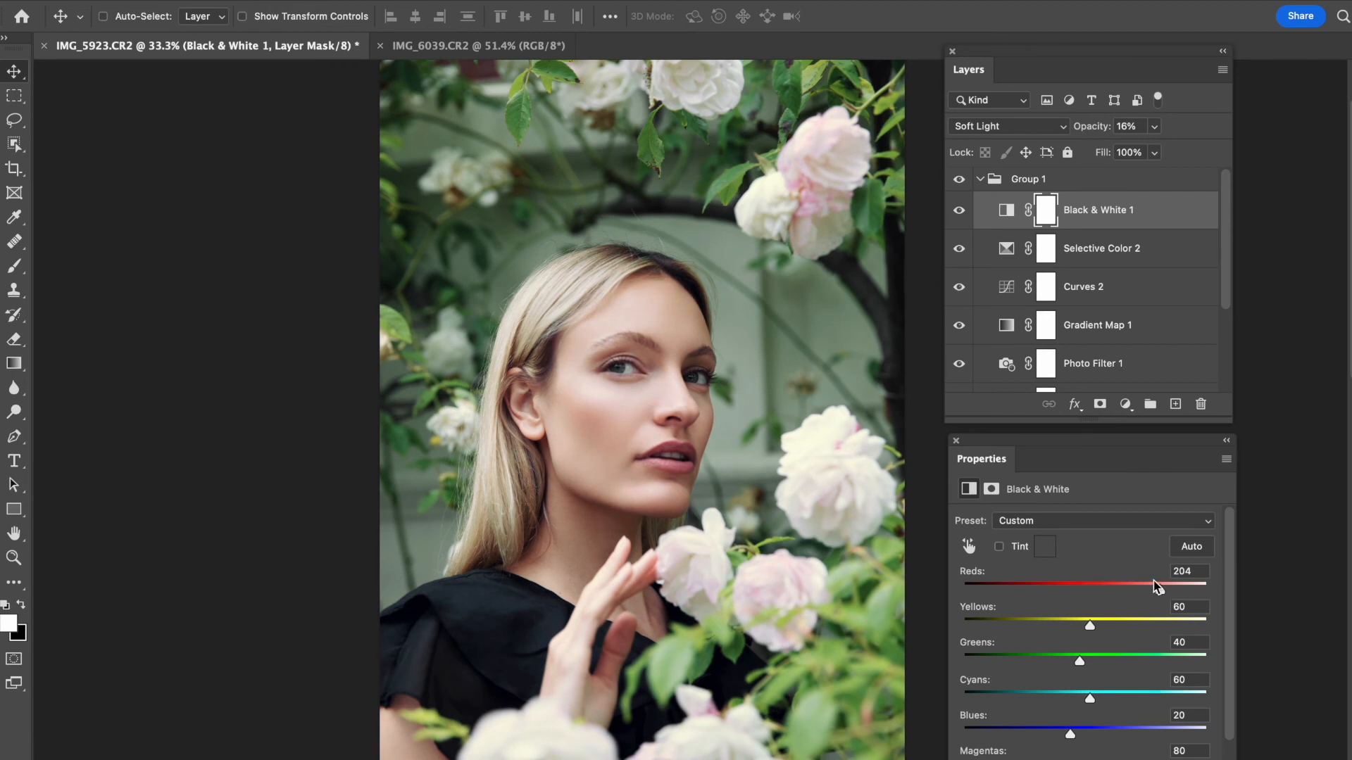
left_click_drag(1158, 587, 1101, 586)
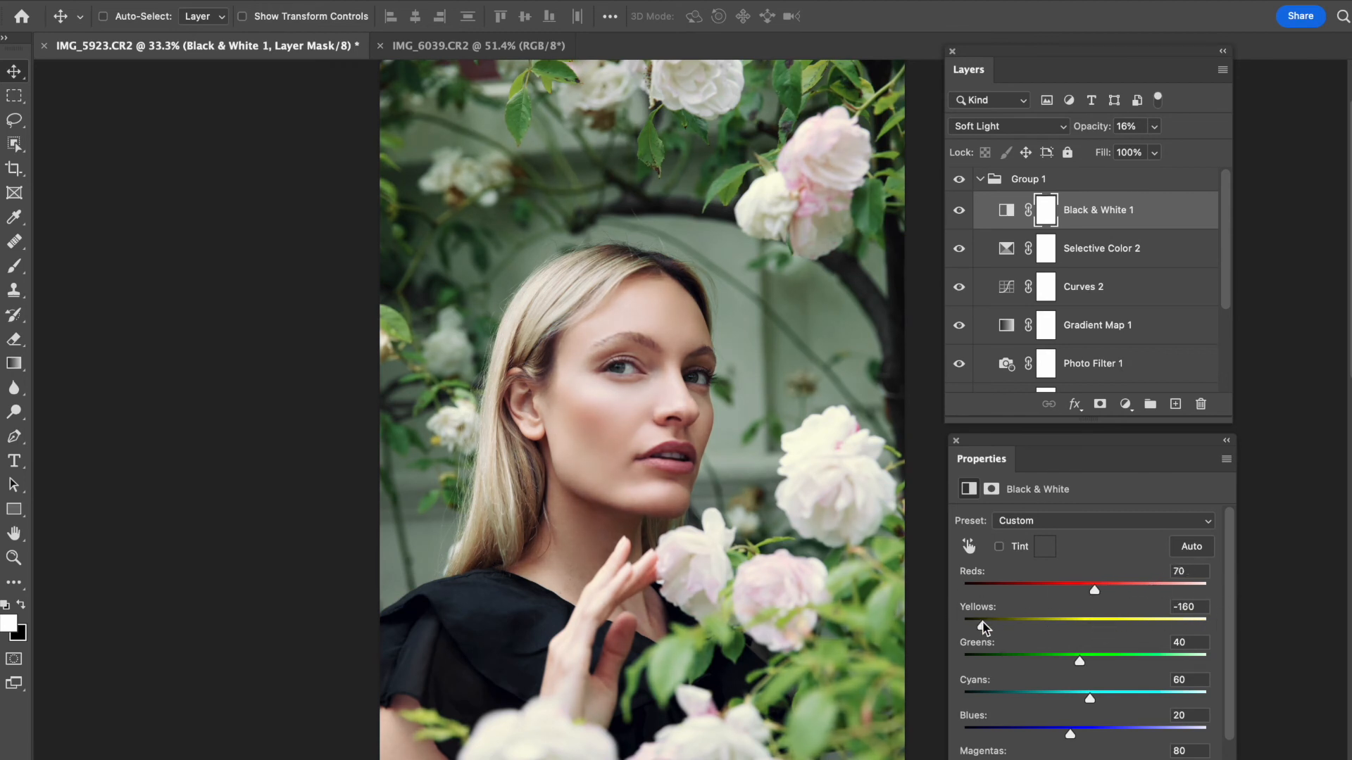
left_click_drag(983, 621, 1049, 620)
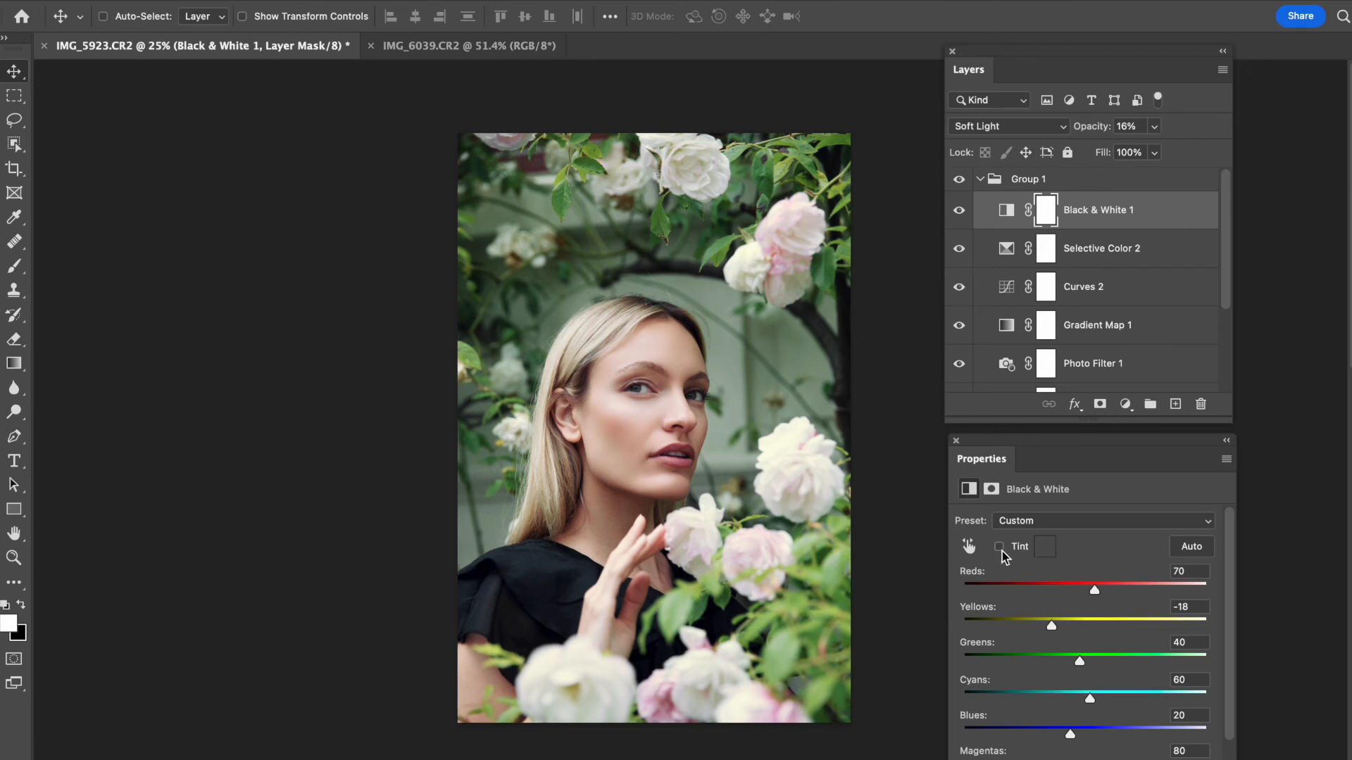
- Enable Tint on Black & White 1 and choose a pale warm yellow colour
left_click(999, 546)
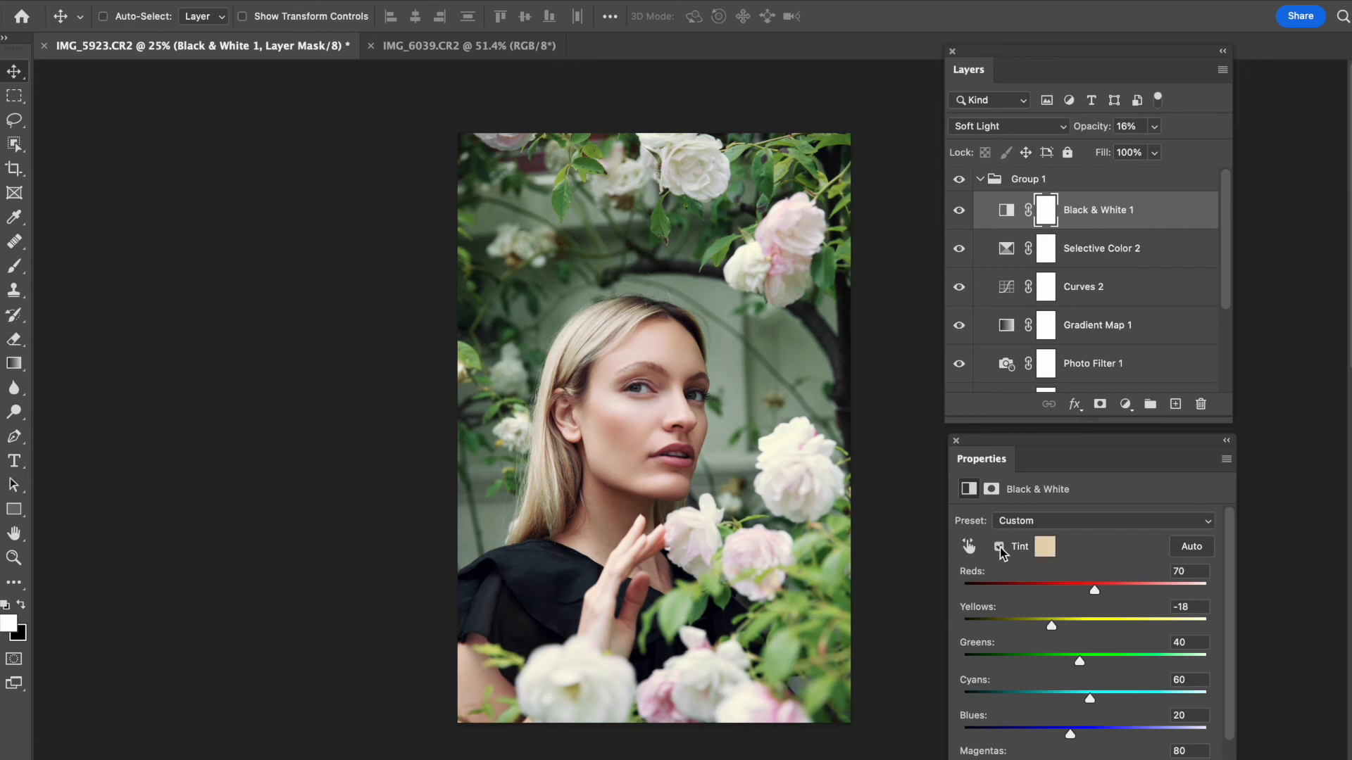
left_click(1044, 547)
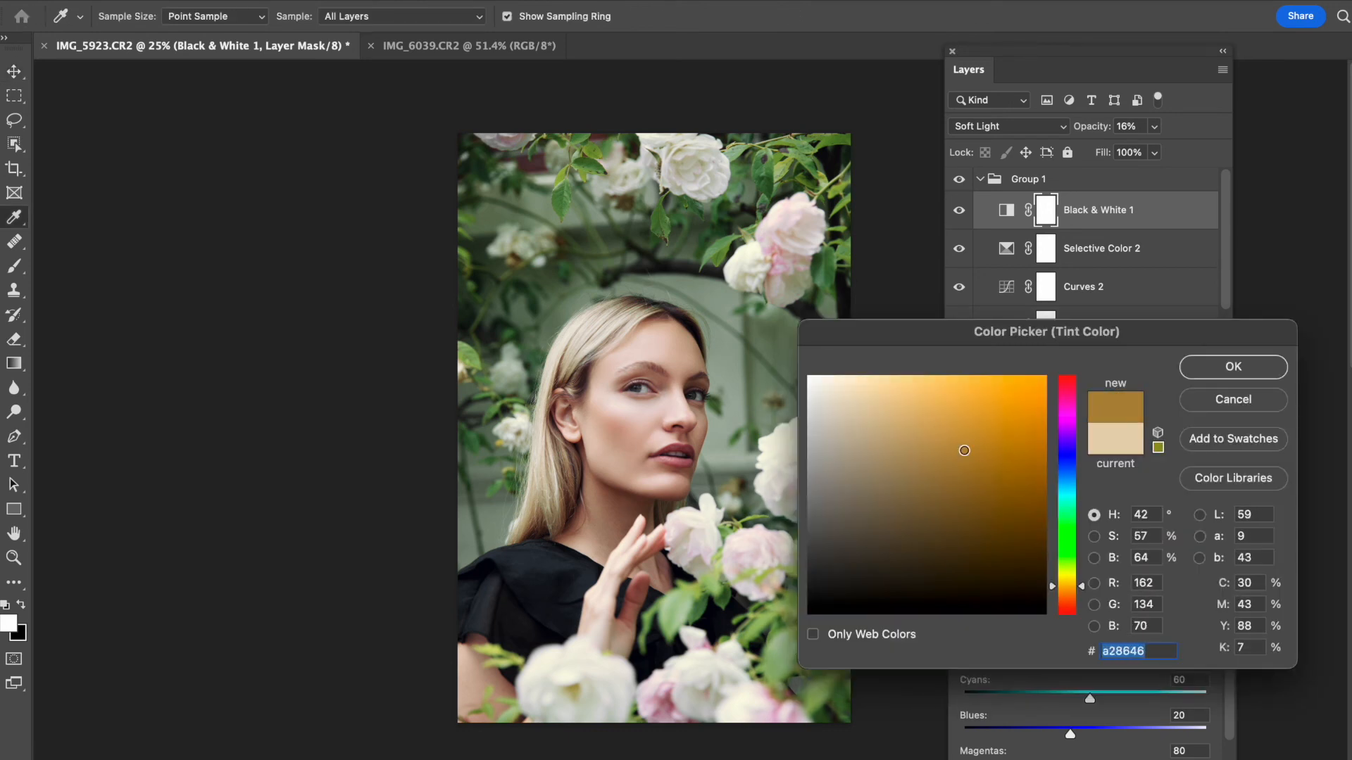
left_click(1015, 402)
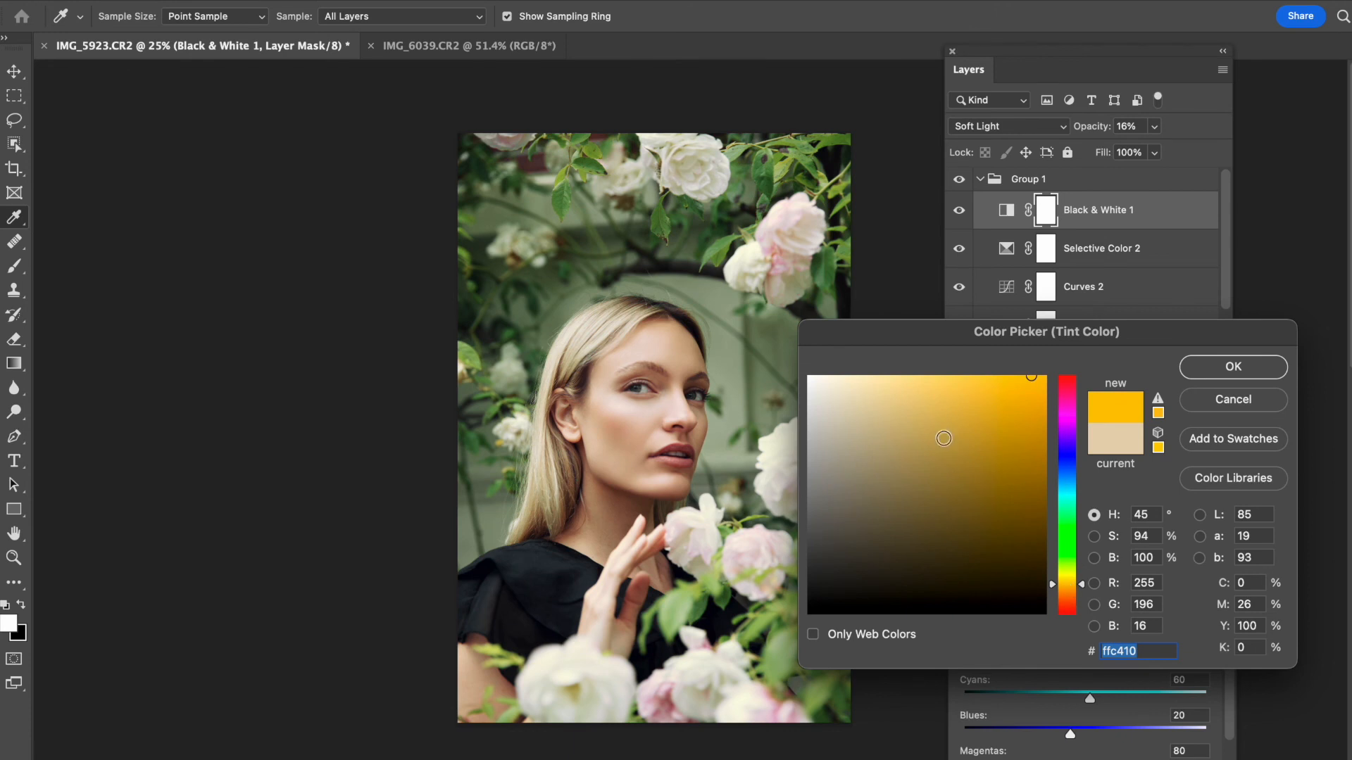
left_click(916, 396)
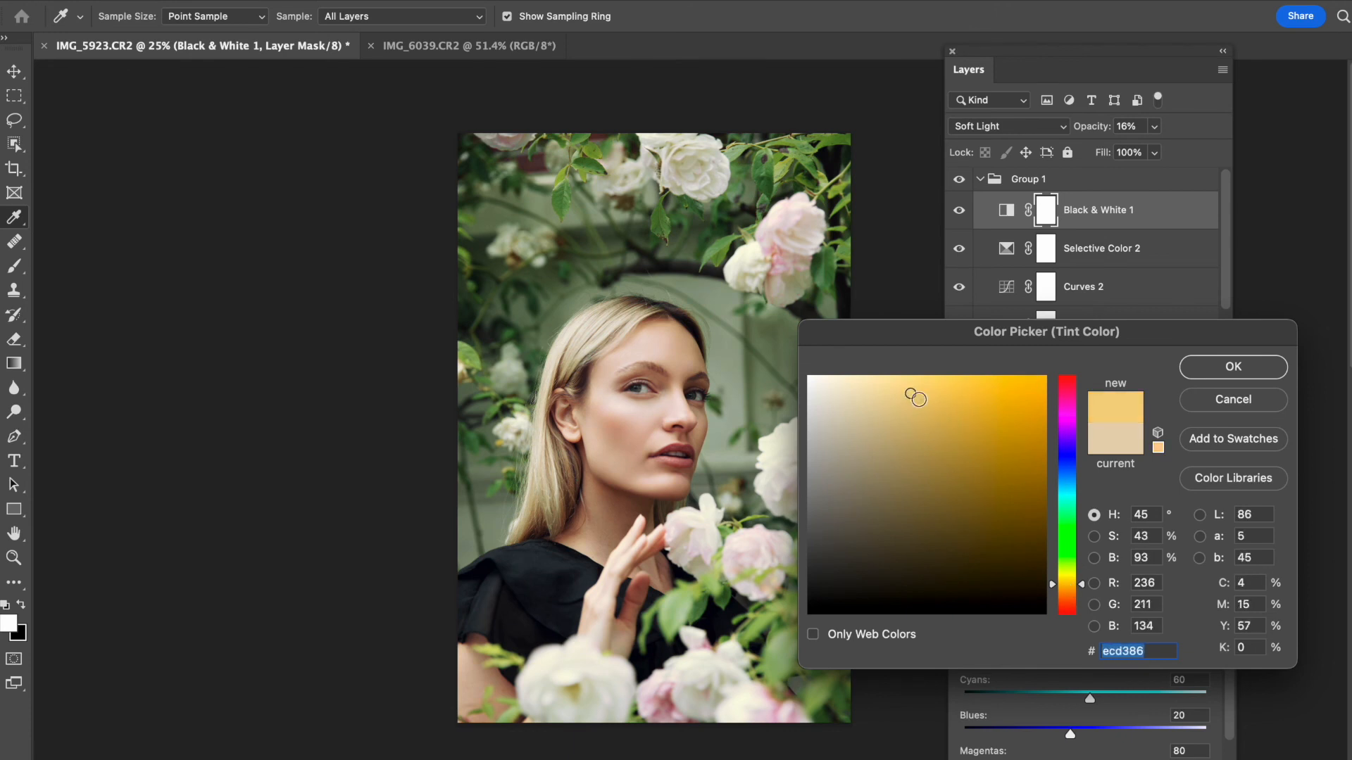
left_click(917, 441)
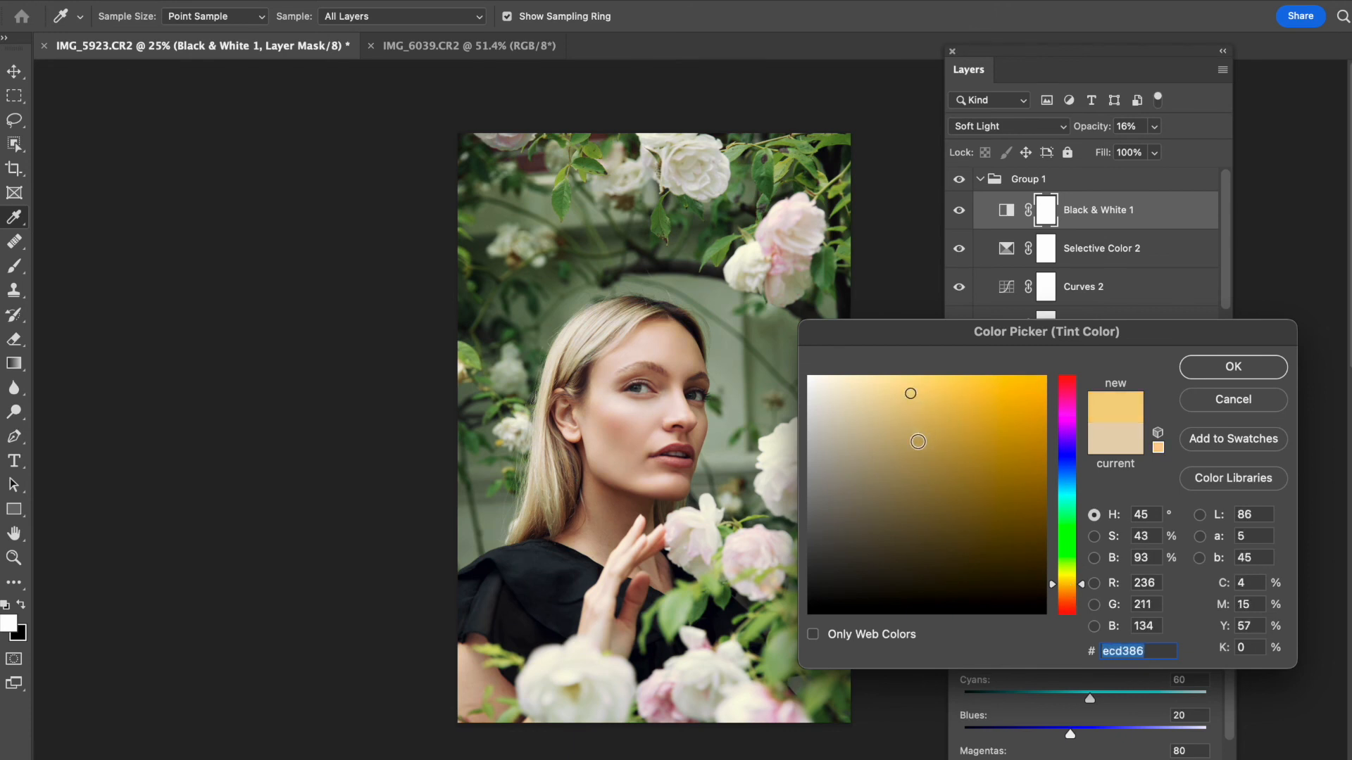
left_click(967, 440)
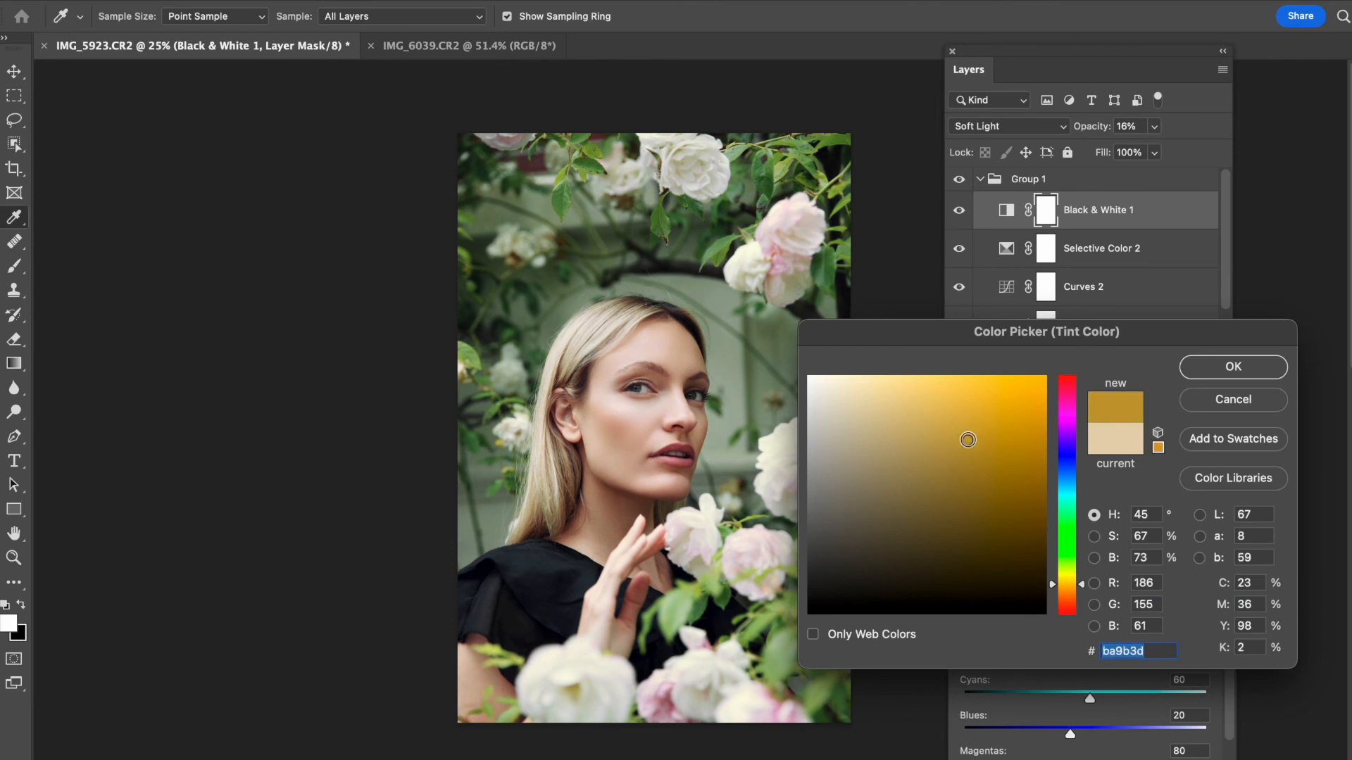
left_click(906, 387)
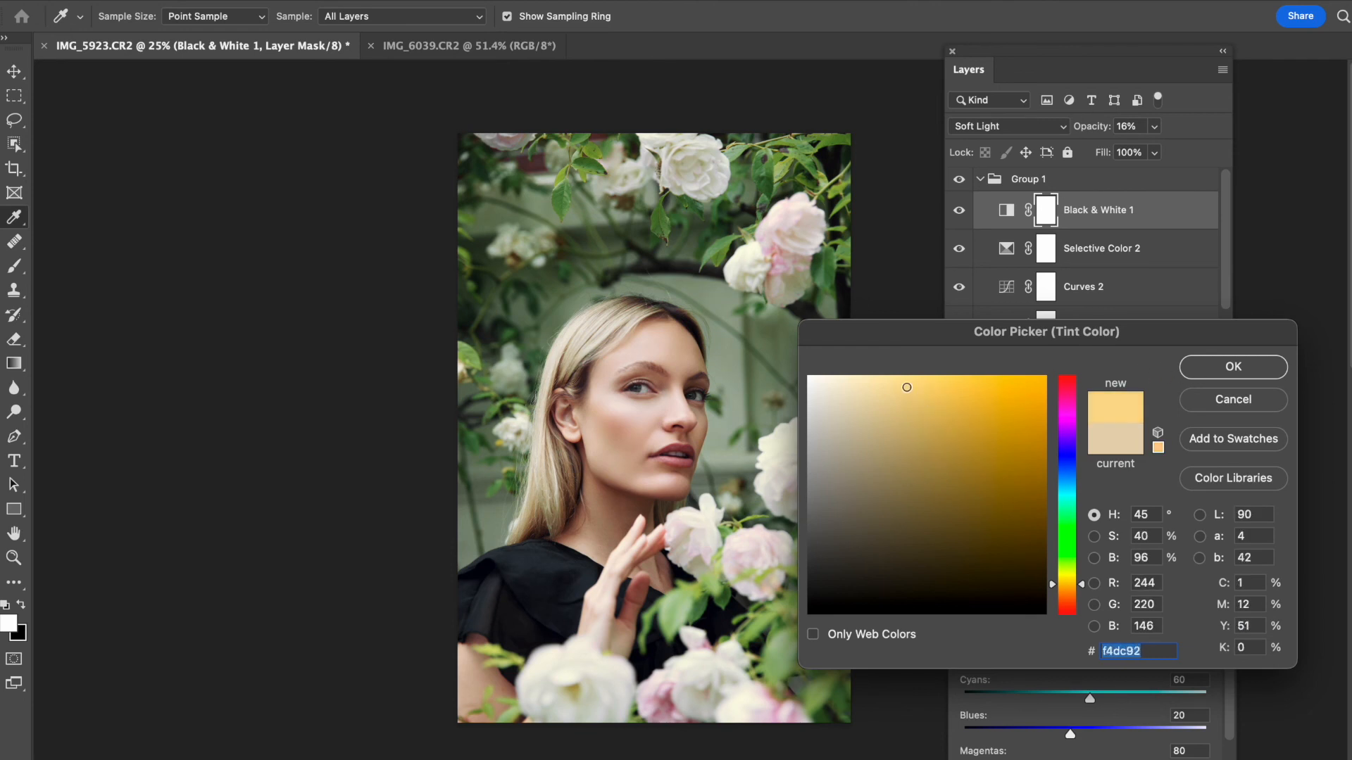
left_click(1232, 365)
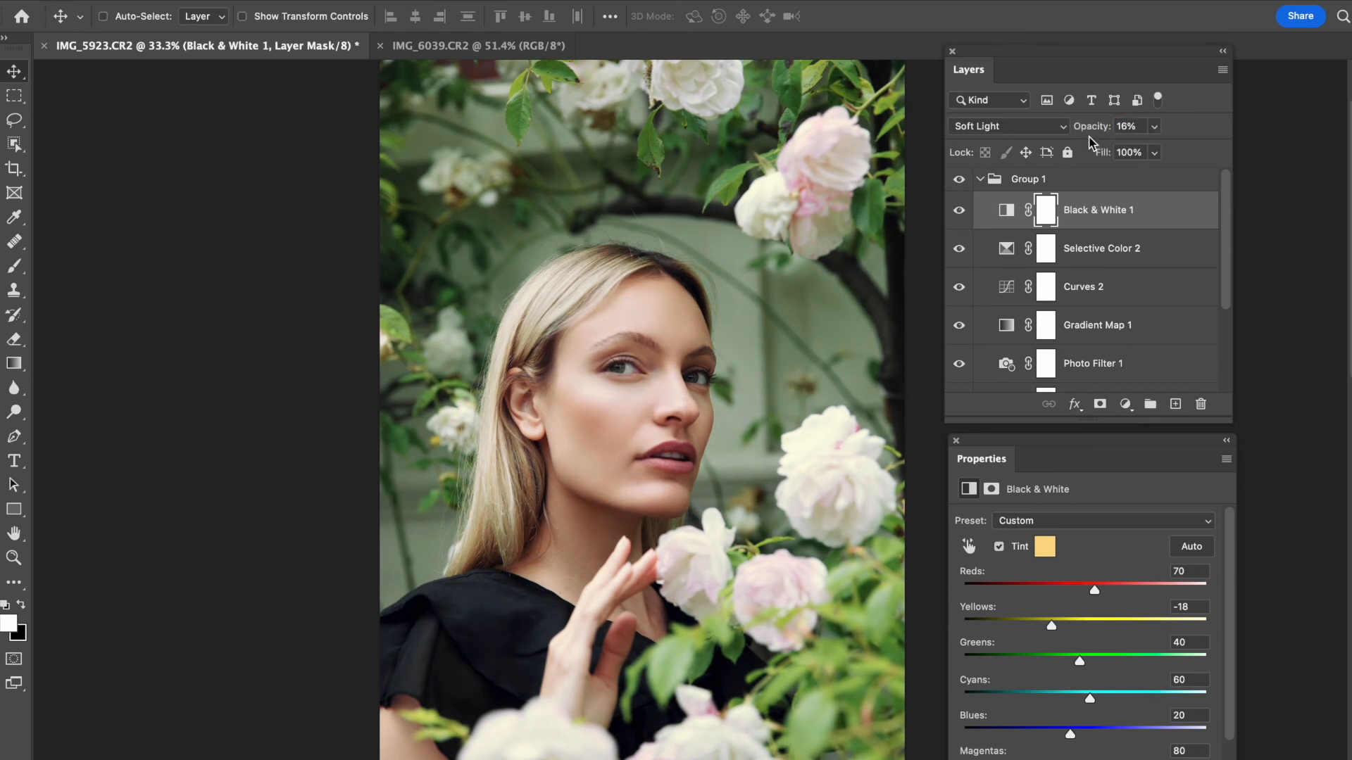
mouse_move(953, 153)
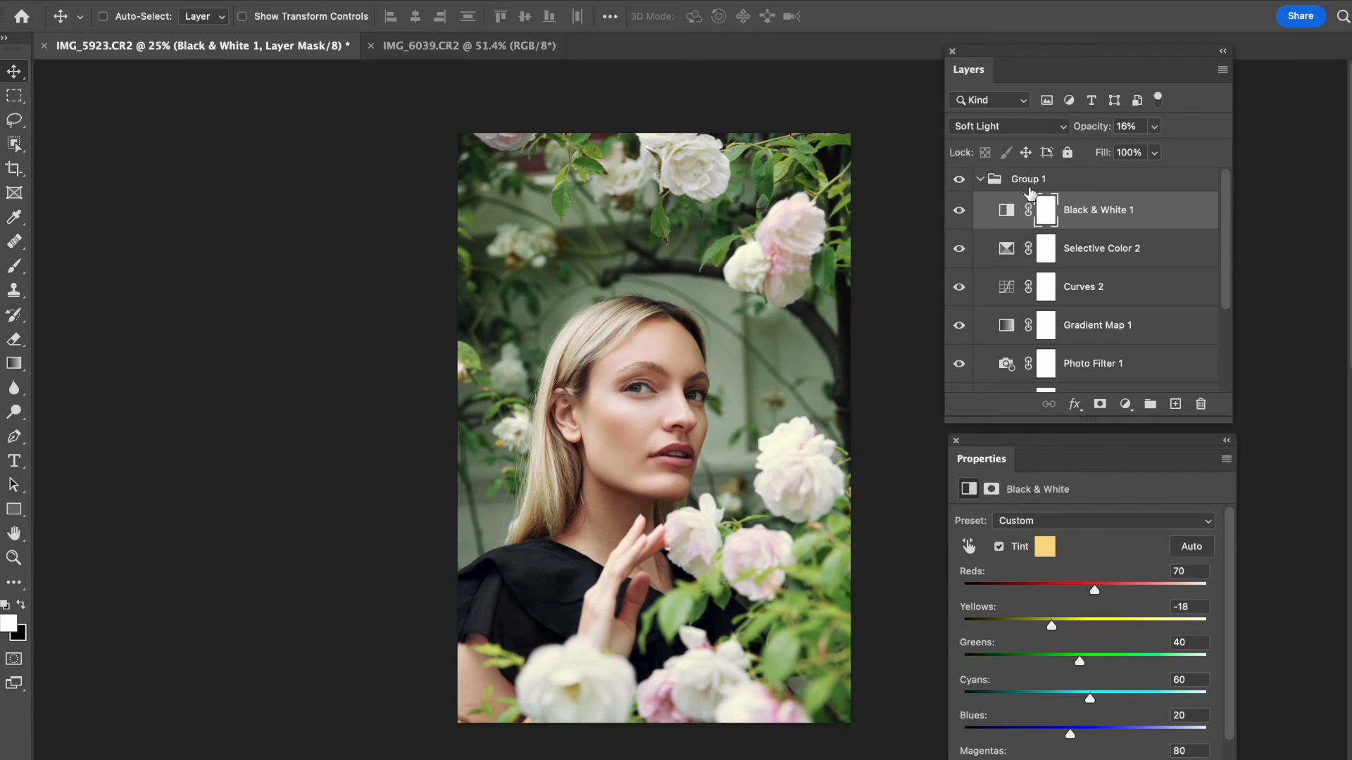
mouse_move(1025, 153)
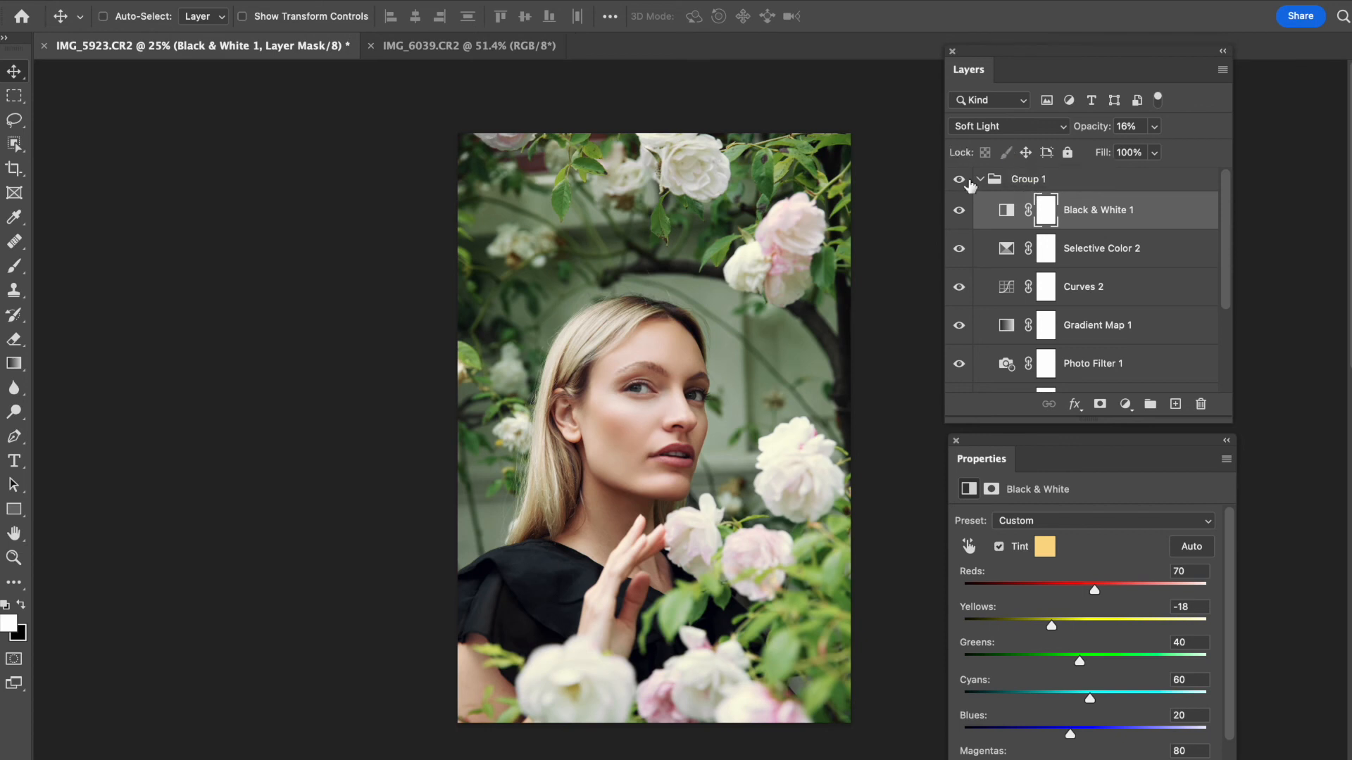
- Compare Selective Color 2 on and off, raising its opacity to 99%
left_click(1102, 248)
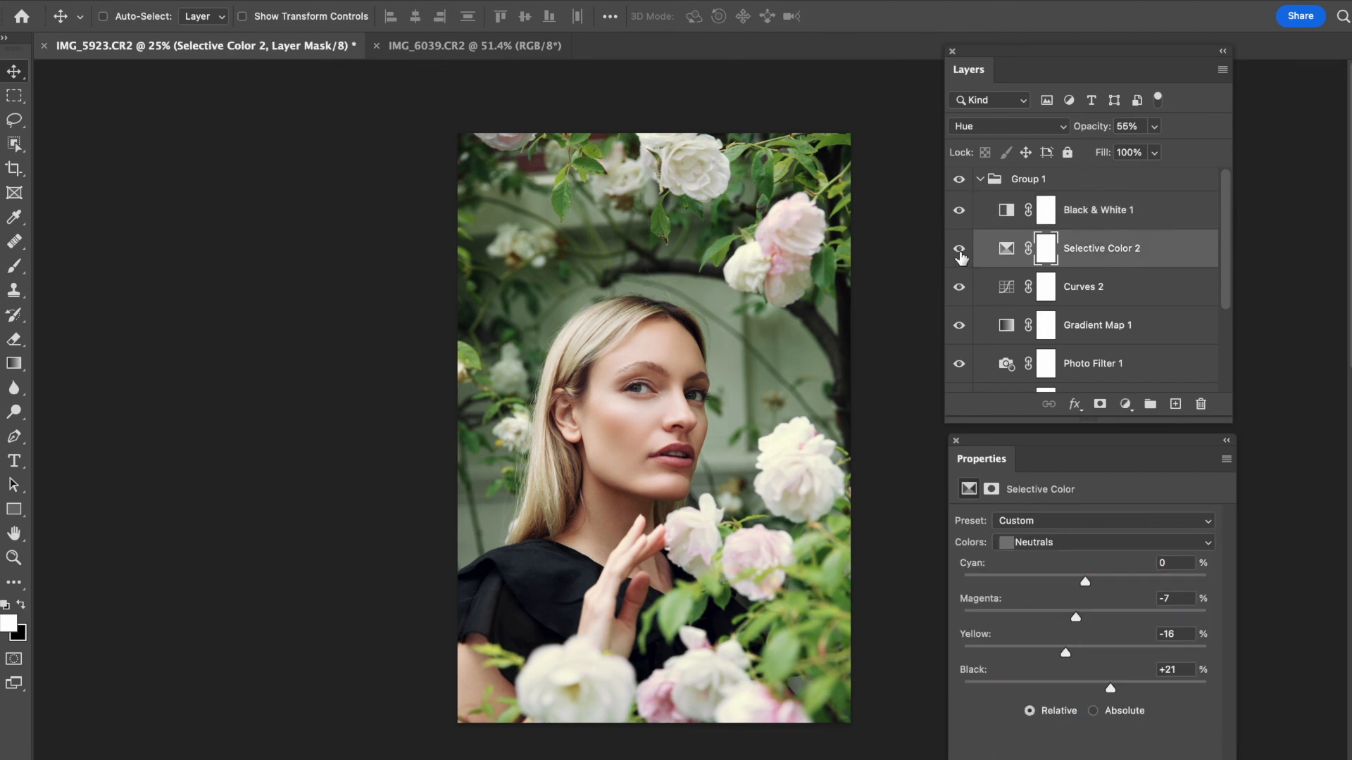
left_click(958, 249)
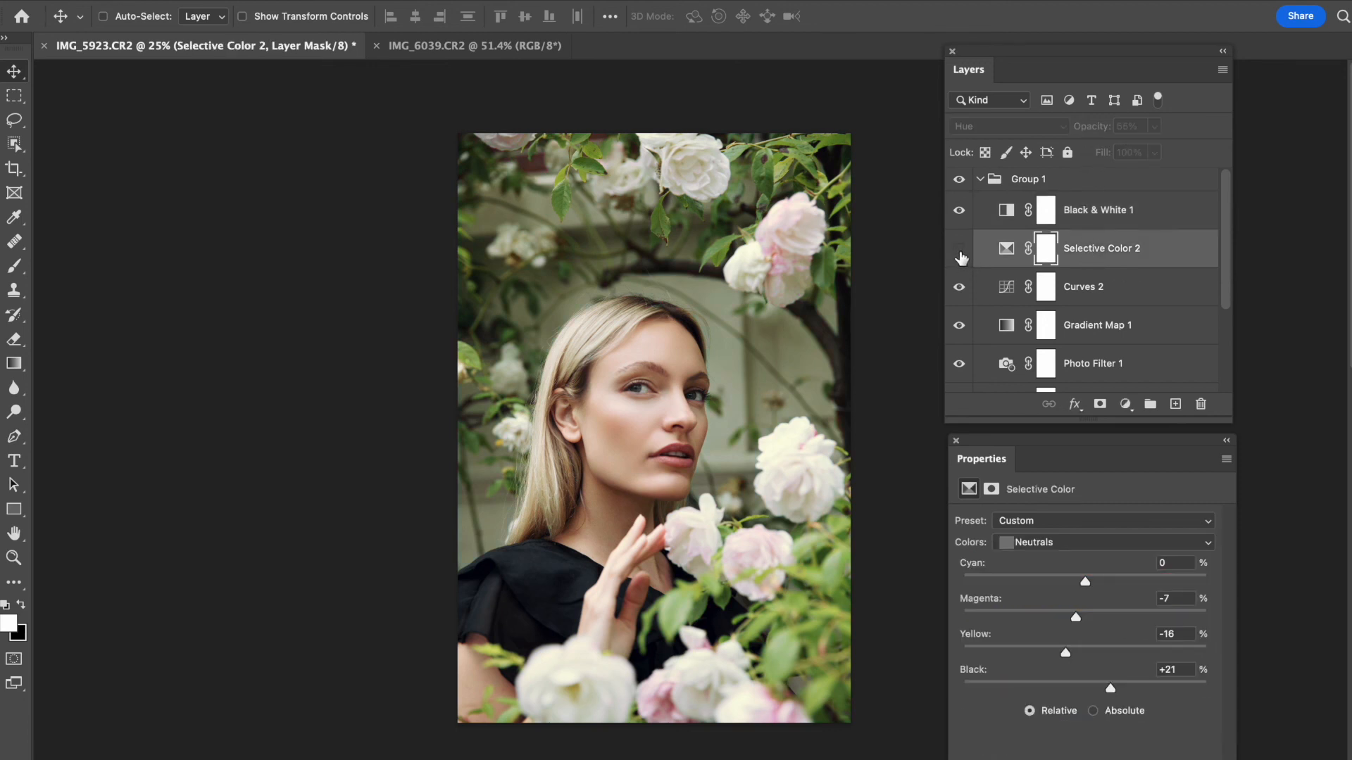
left_click(958, 258)
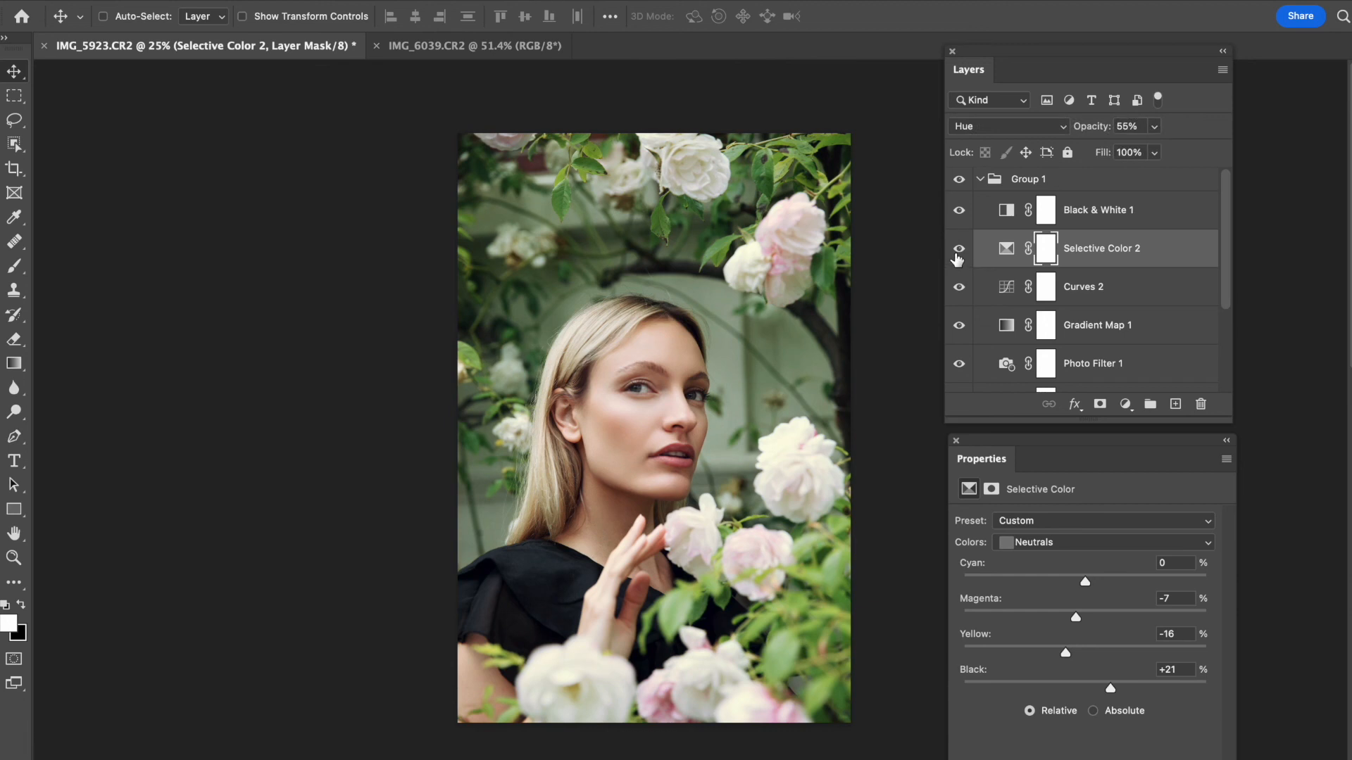
left_click(957, 248)
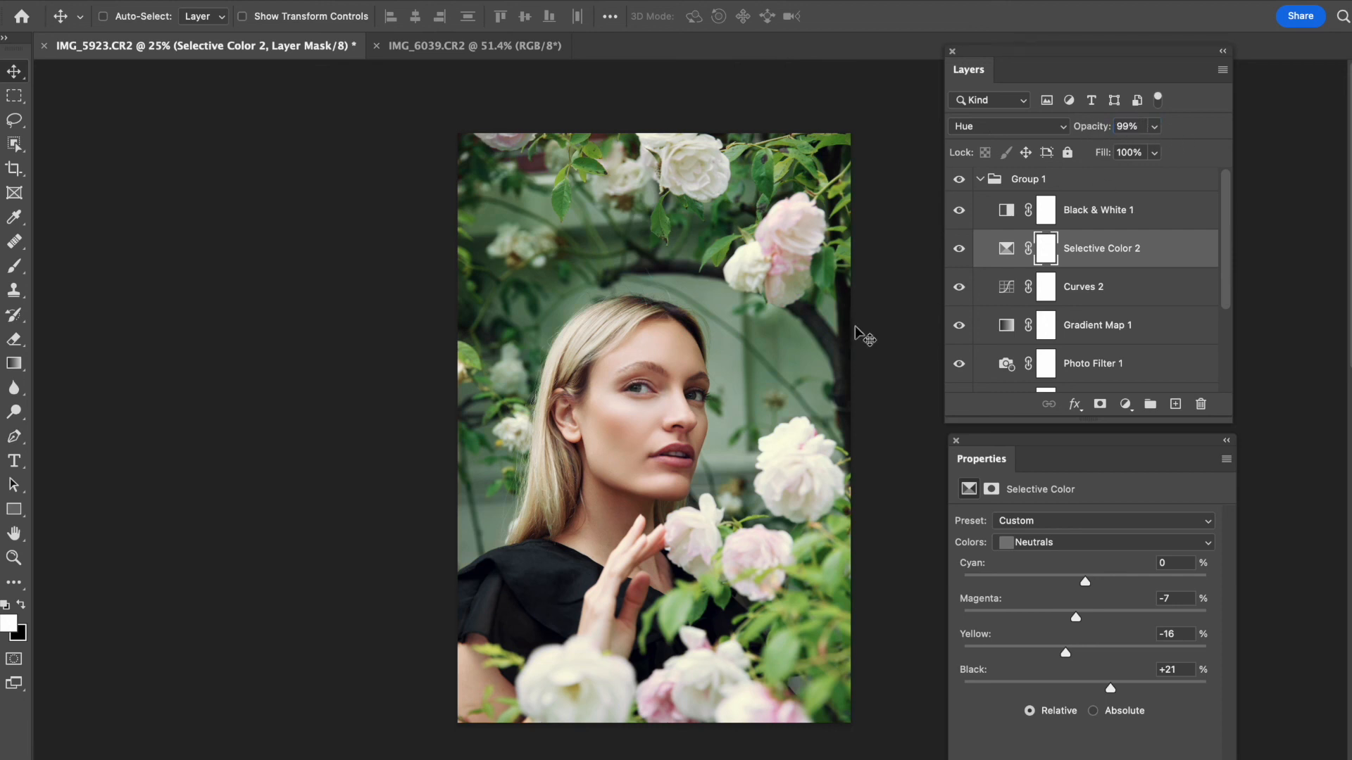
left_click(957, 253)
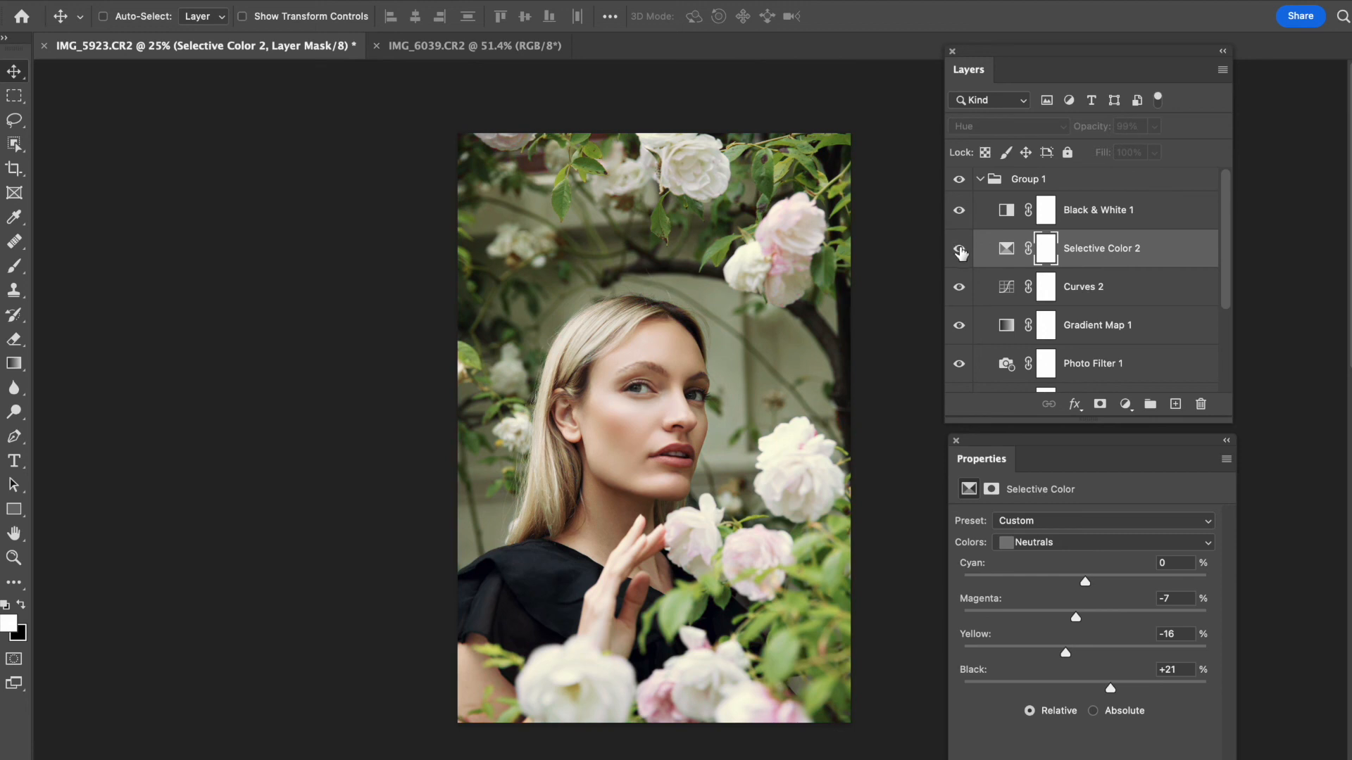
left_click(1126, 126)
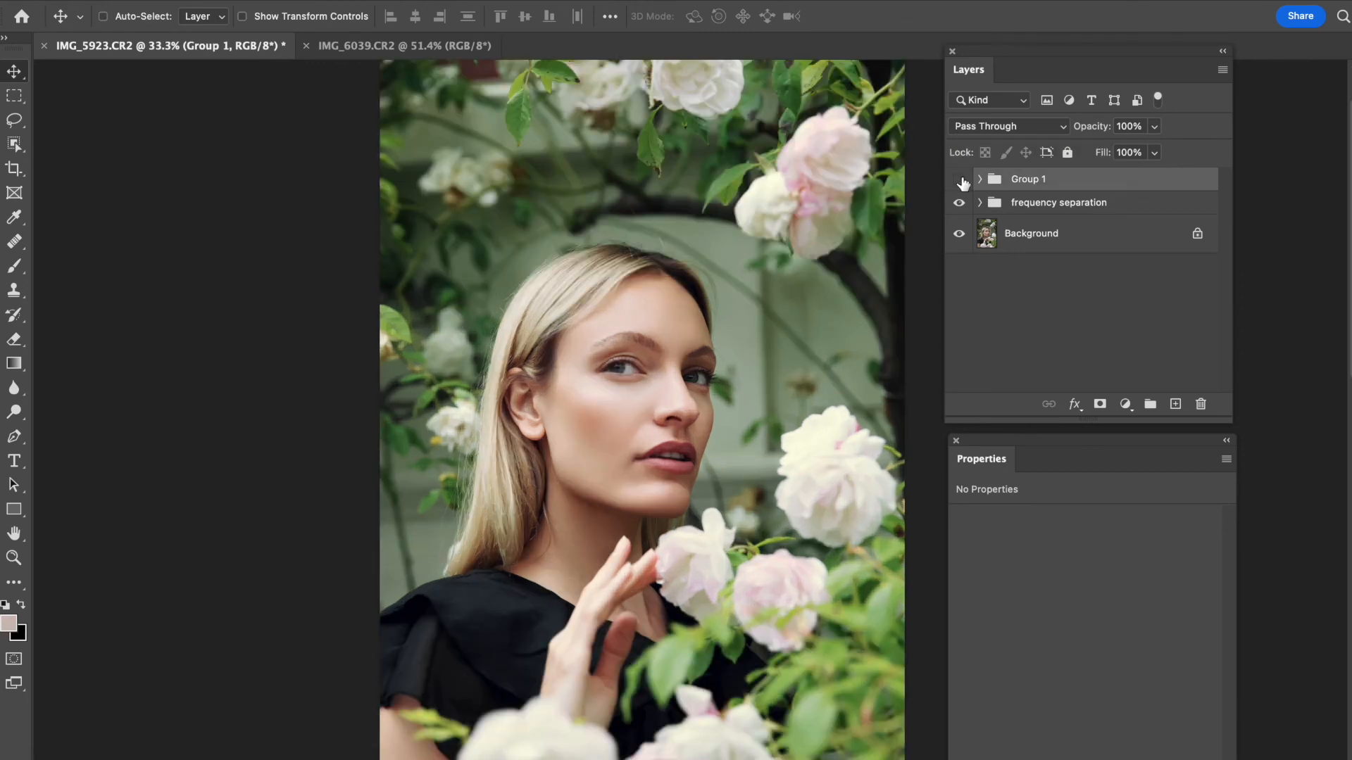
left_click(957, 178)
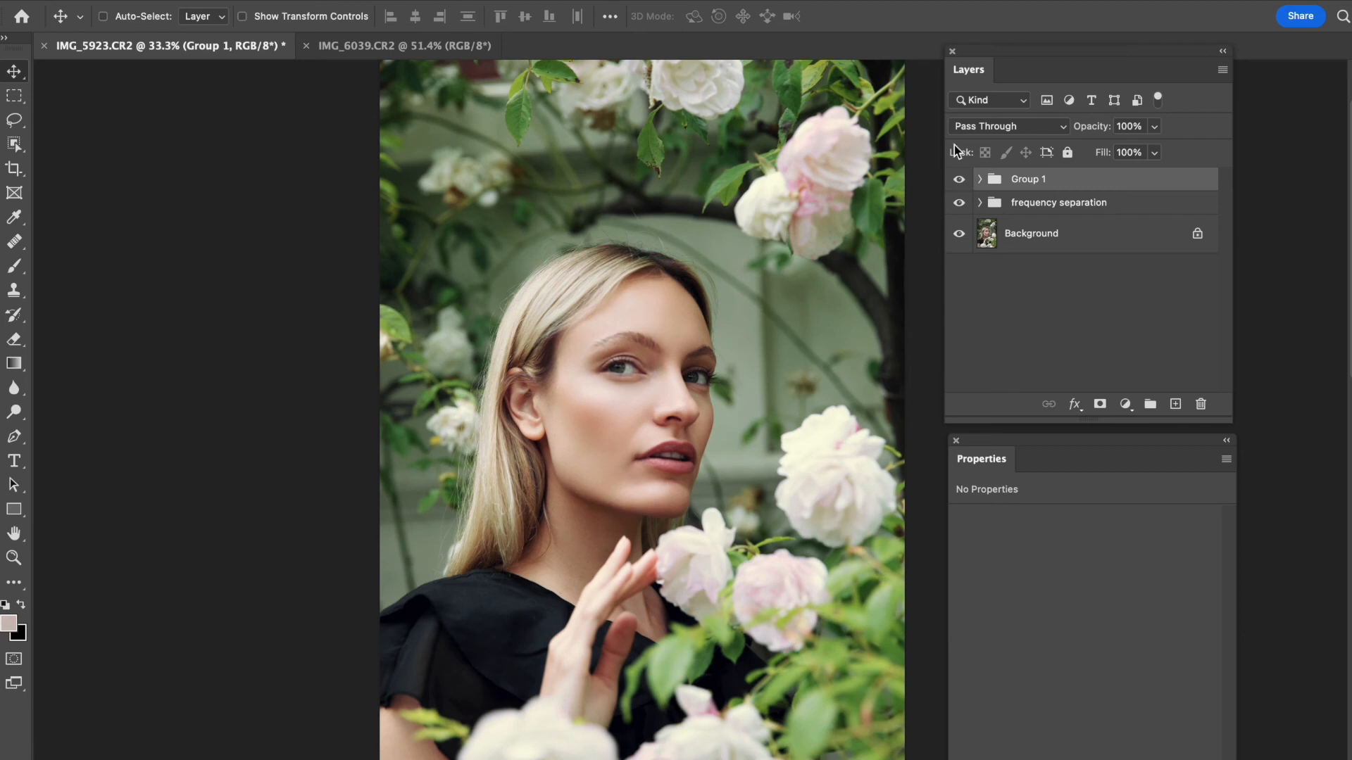
left_click(957, 178)
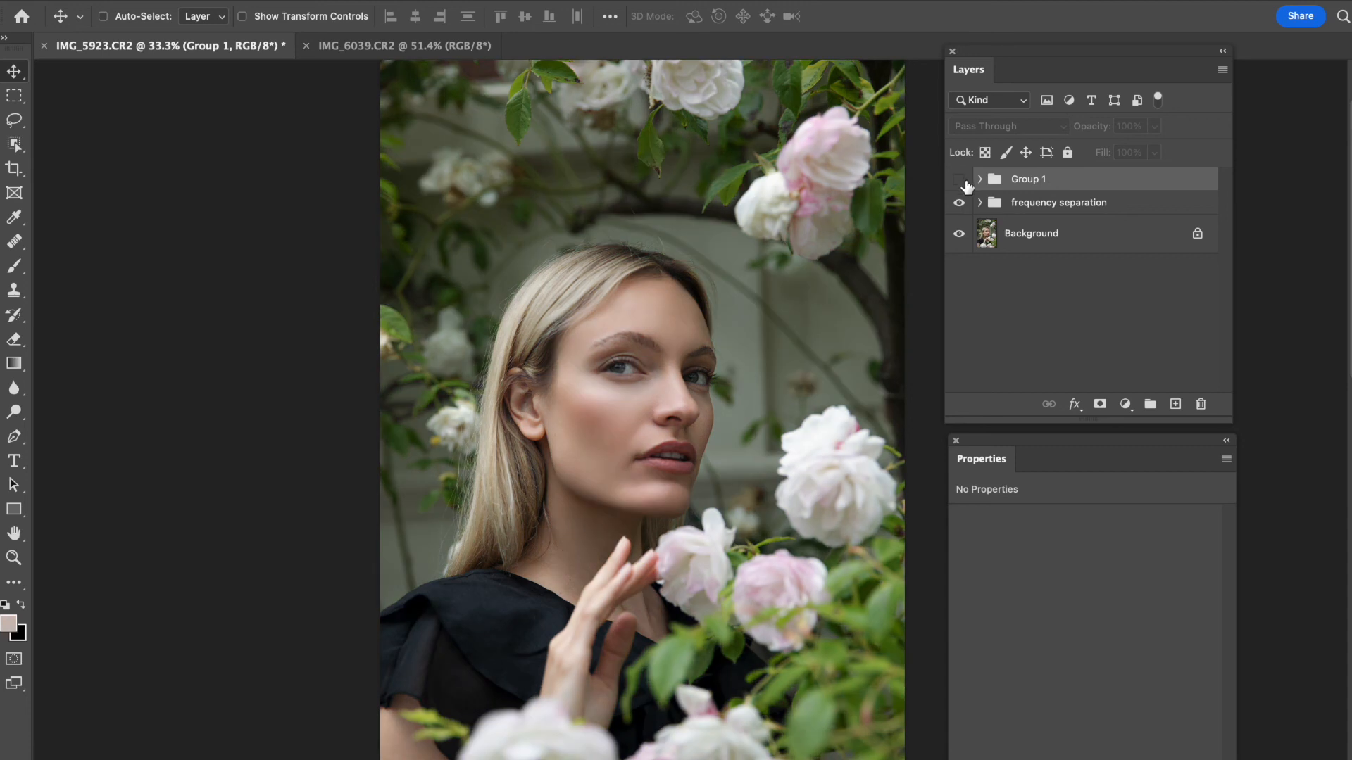
left_click(956, 179)
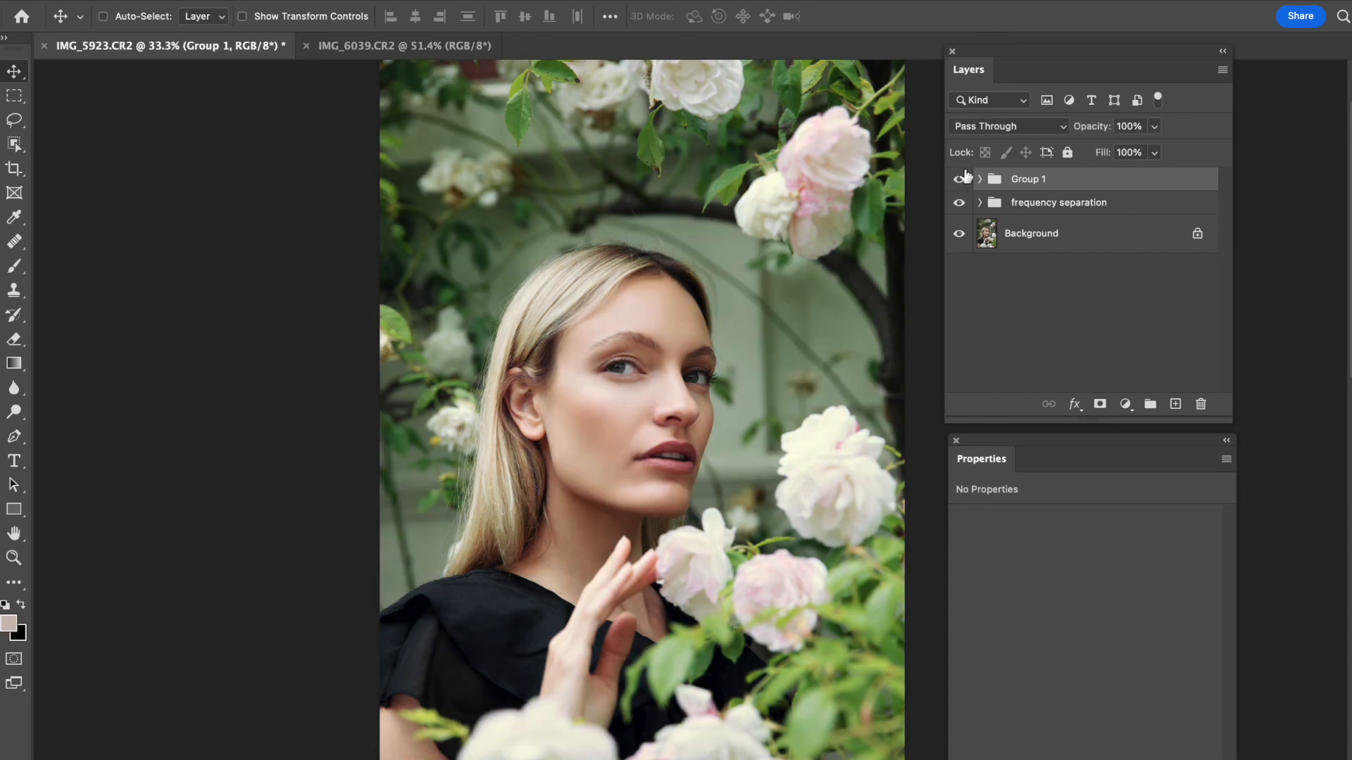